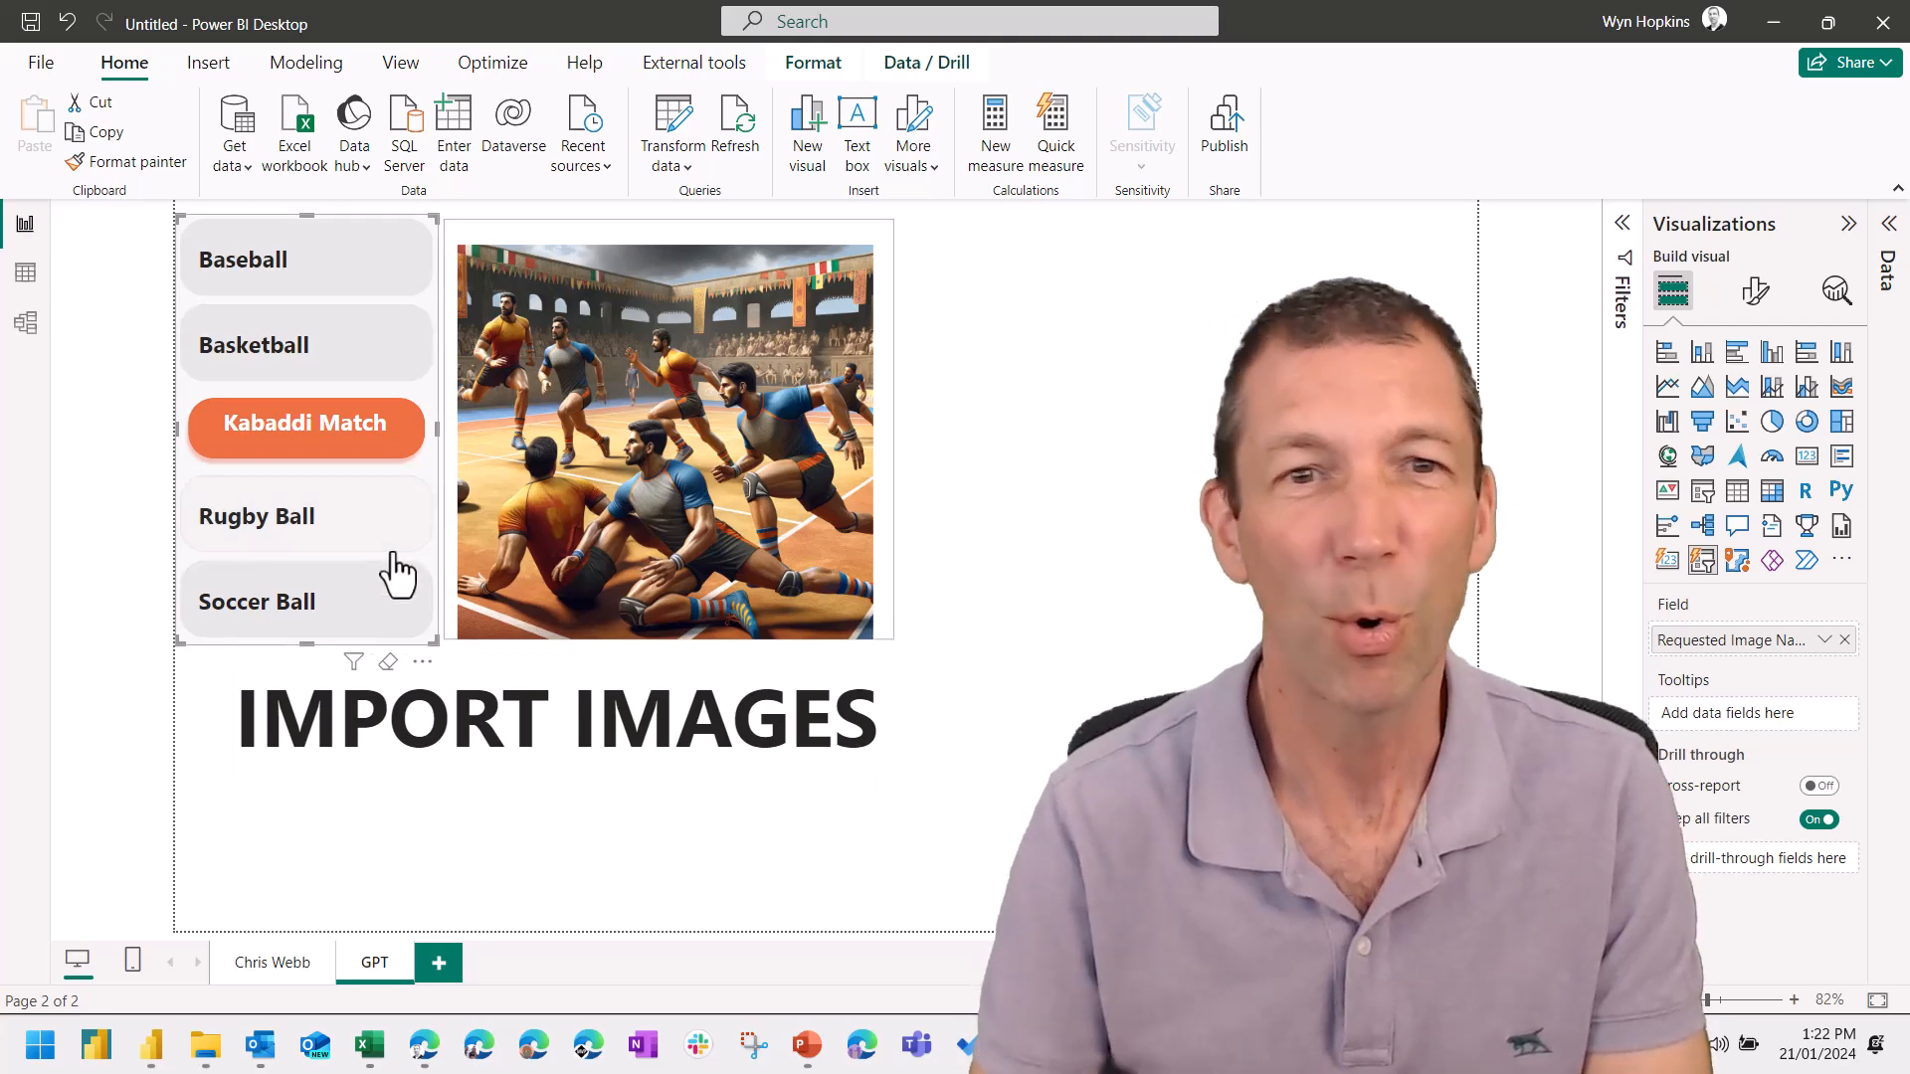
# Preview the basketball, baseball, rugby ball and soccer ball pictures, then bring up the image table page
pyautogui.click(305, 343)
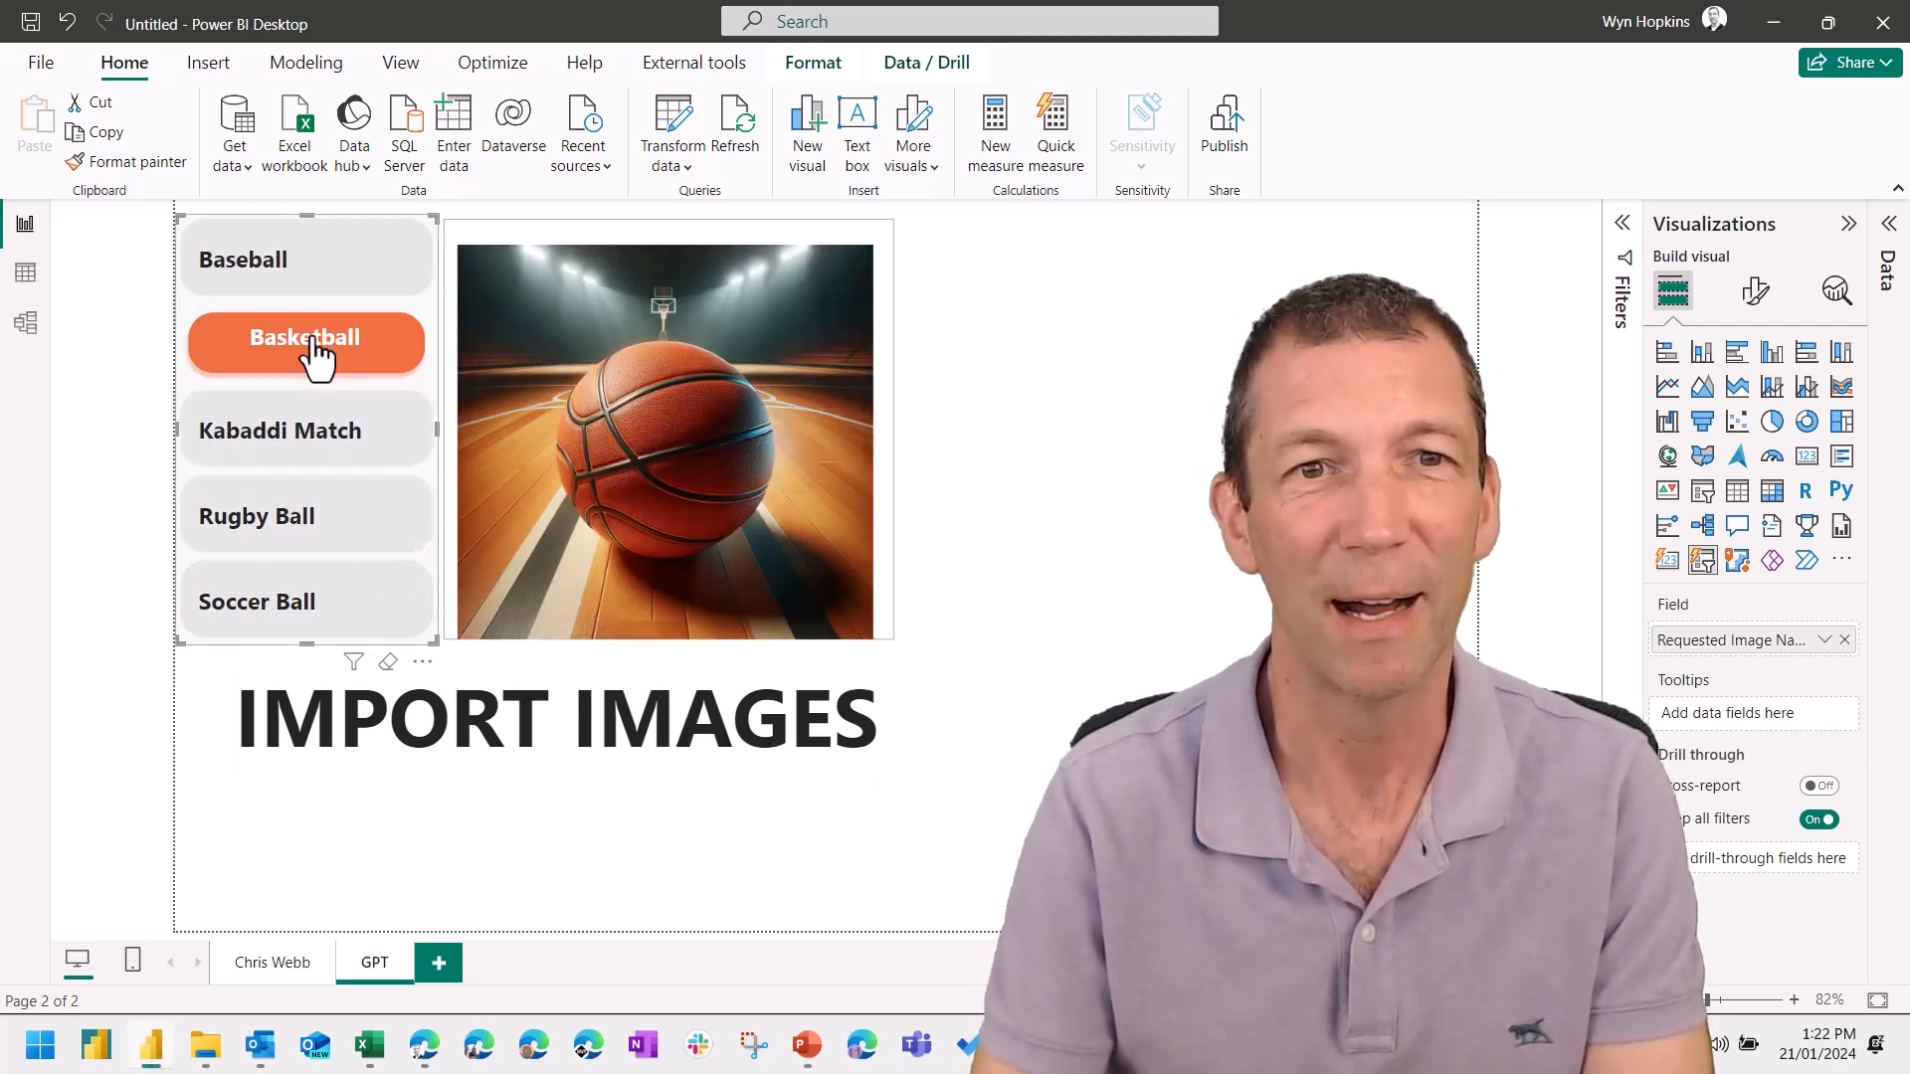
pyautogui.click(305, 257)
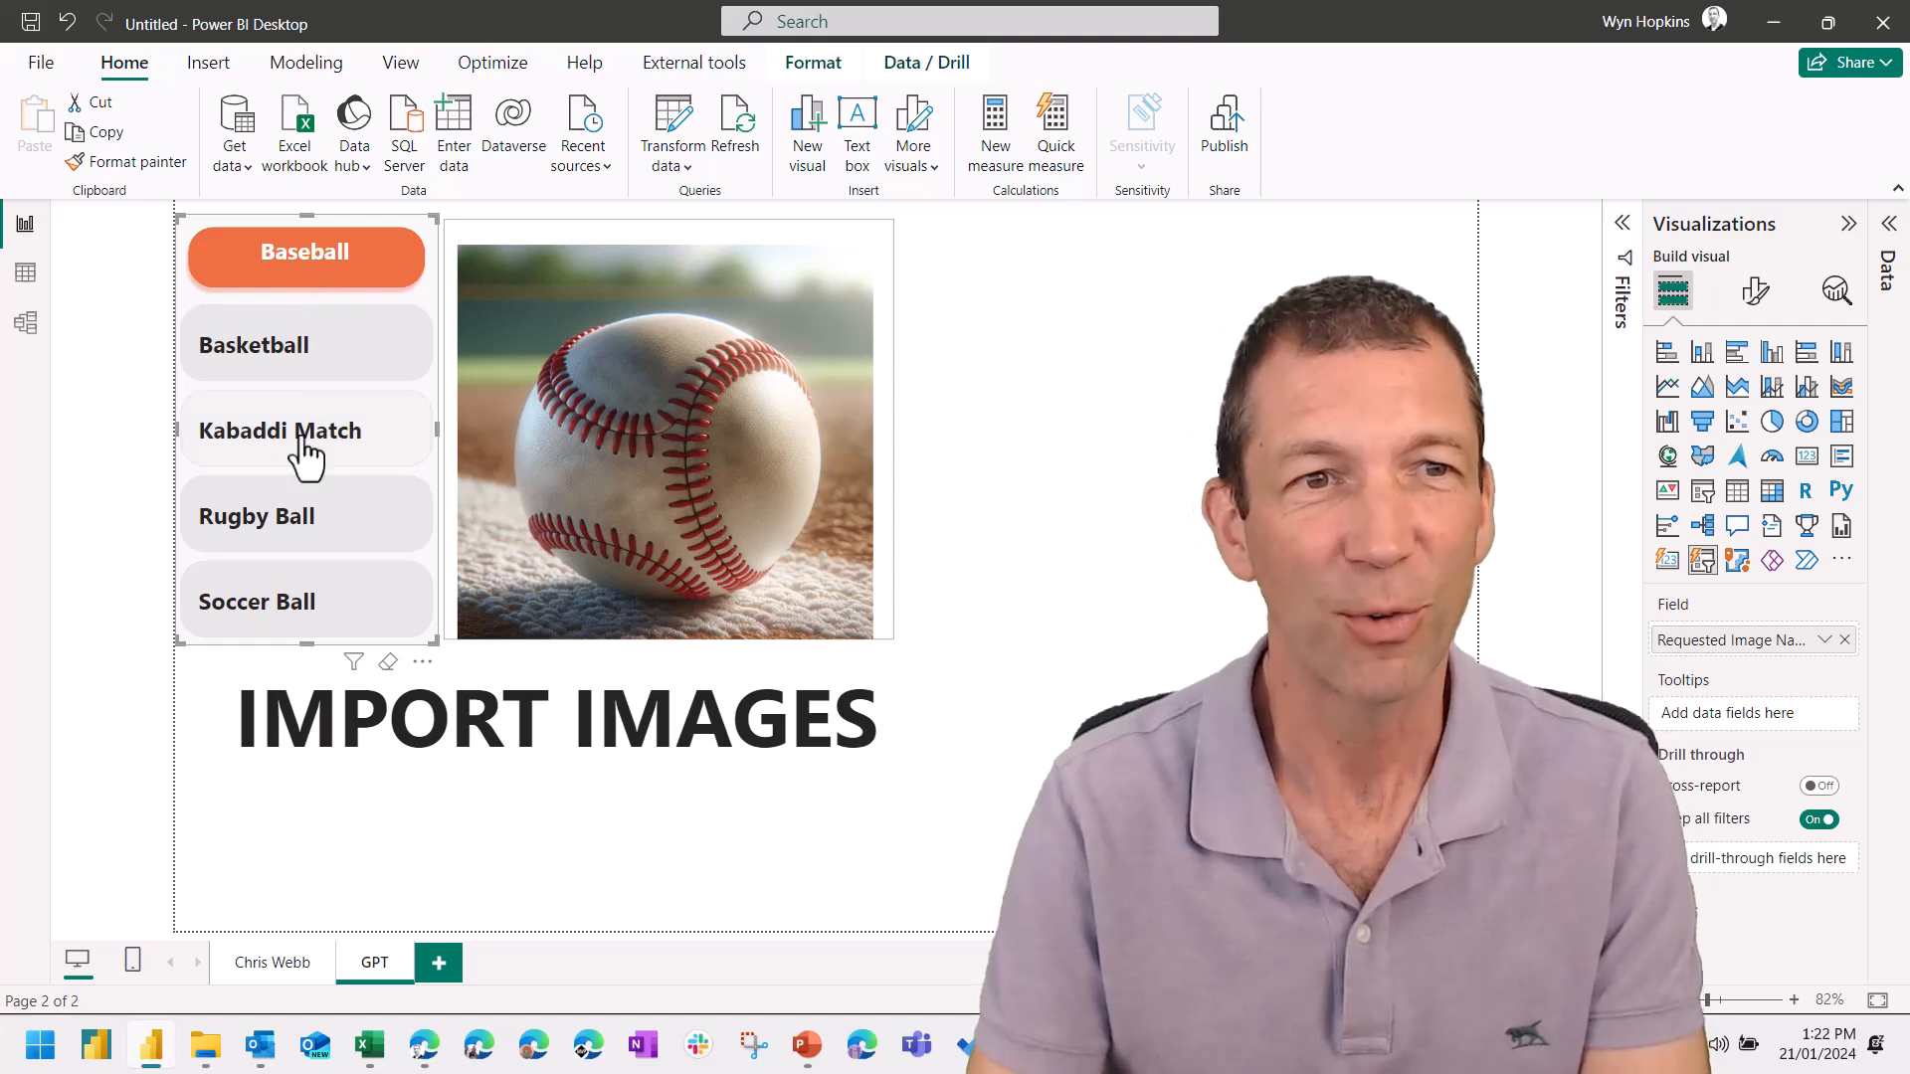
pyautogui.click(306, 508)
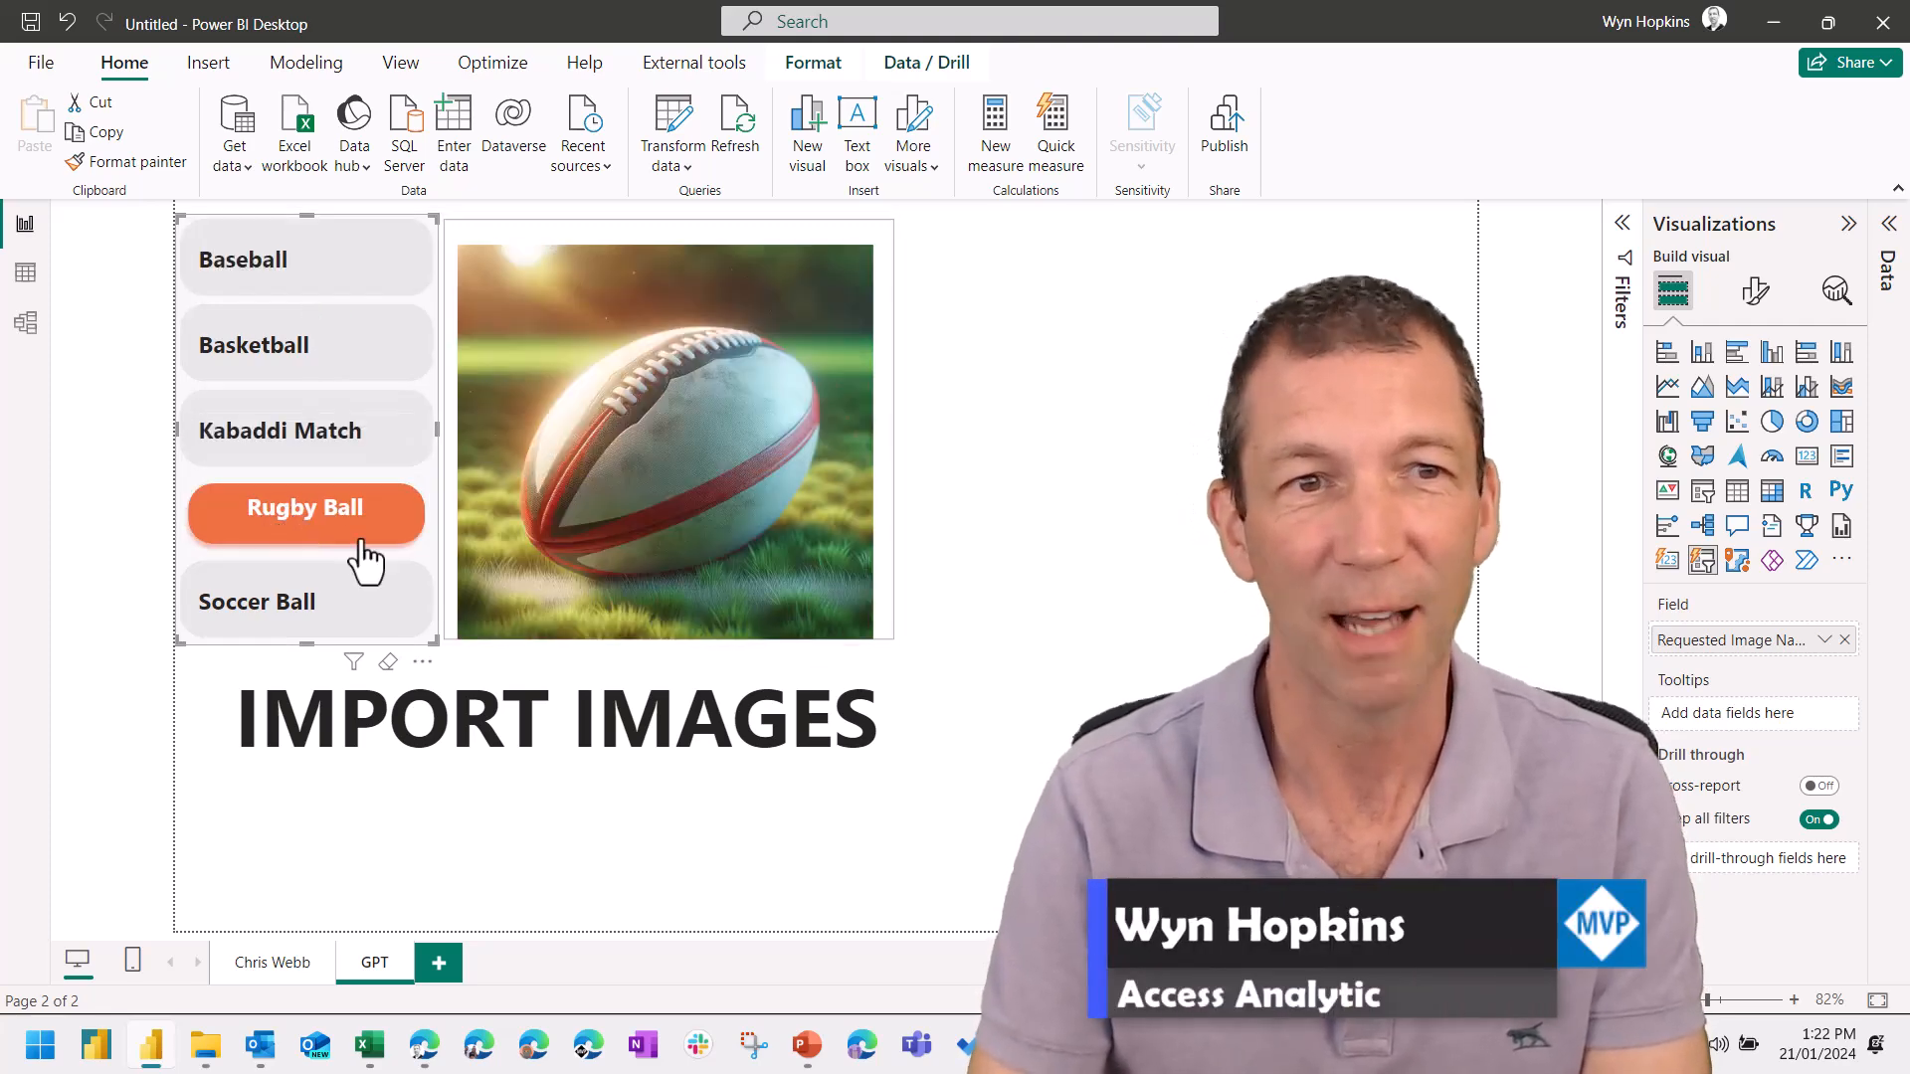
pyautogui.click(305, 593)
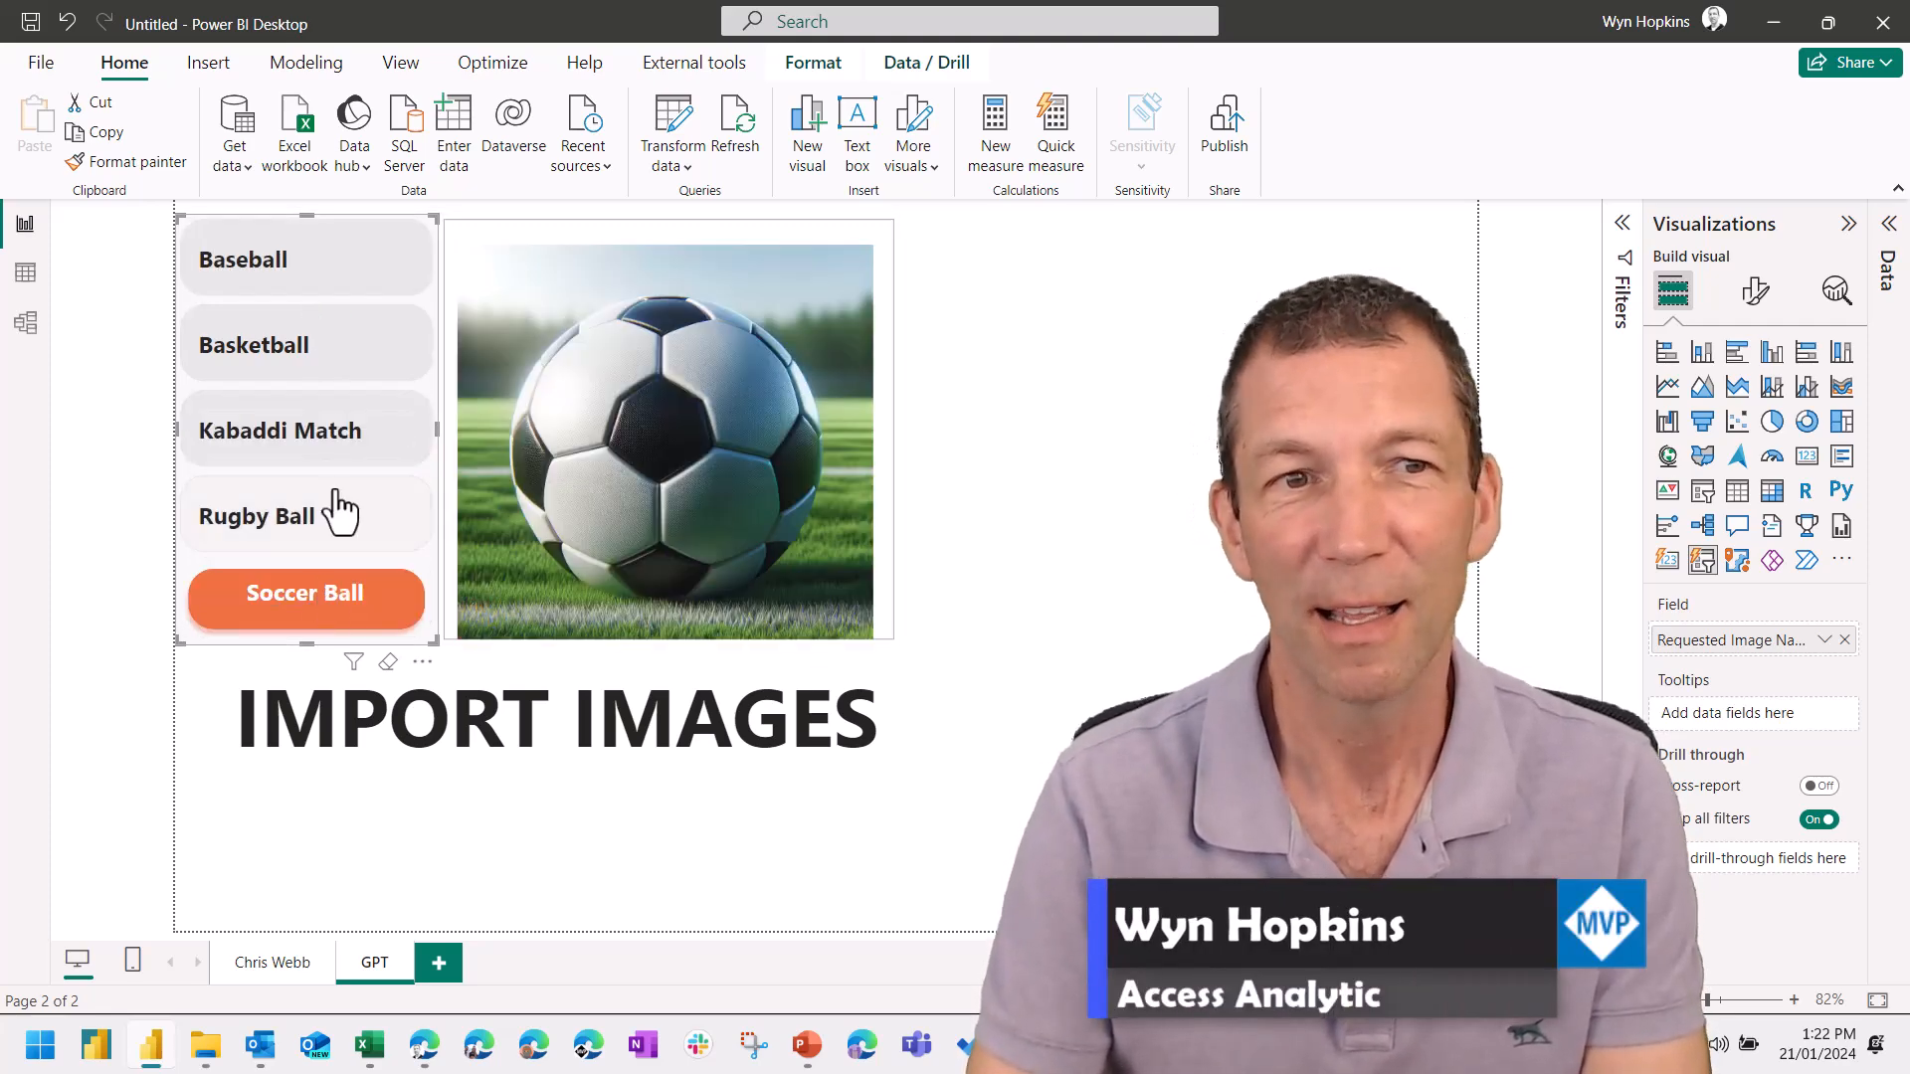
pyautogui.click(305, 430)
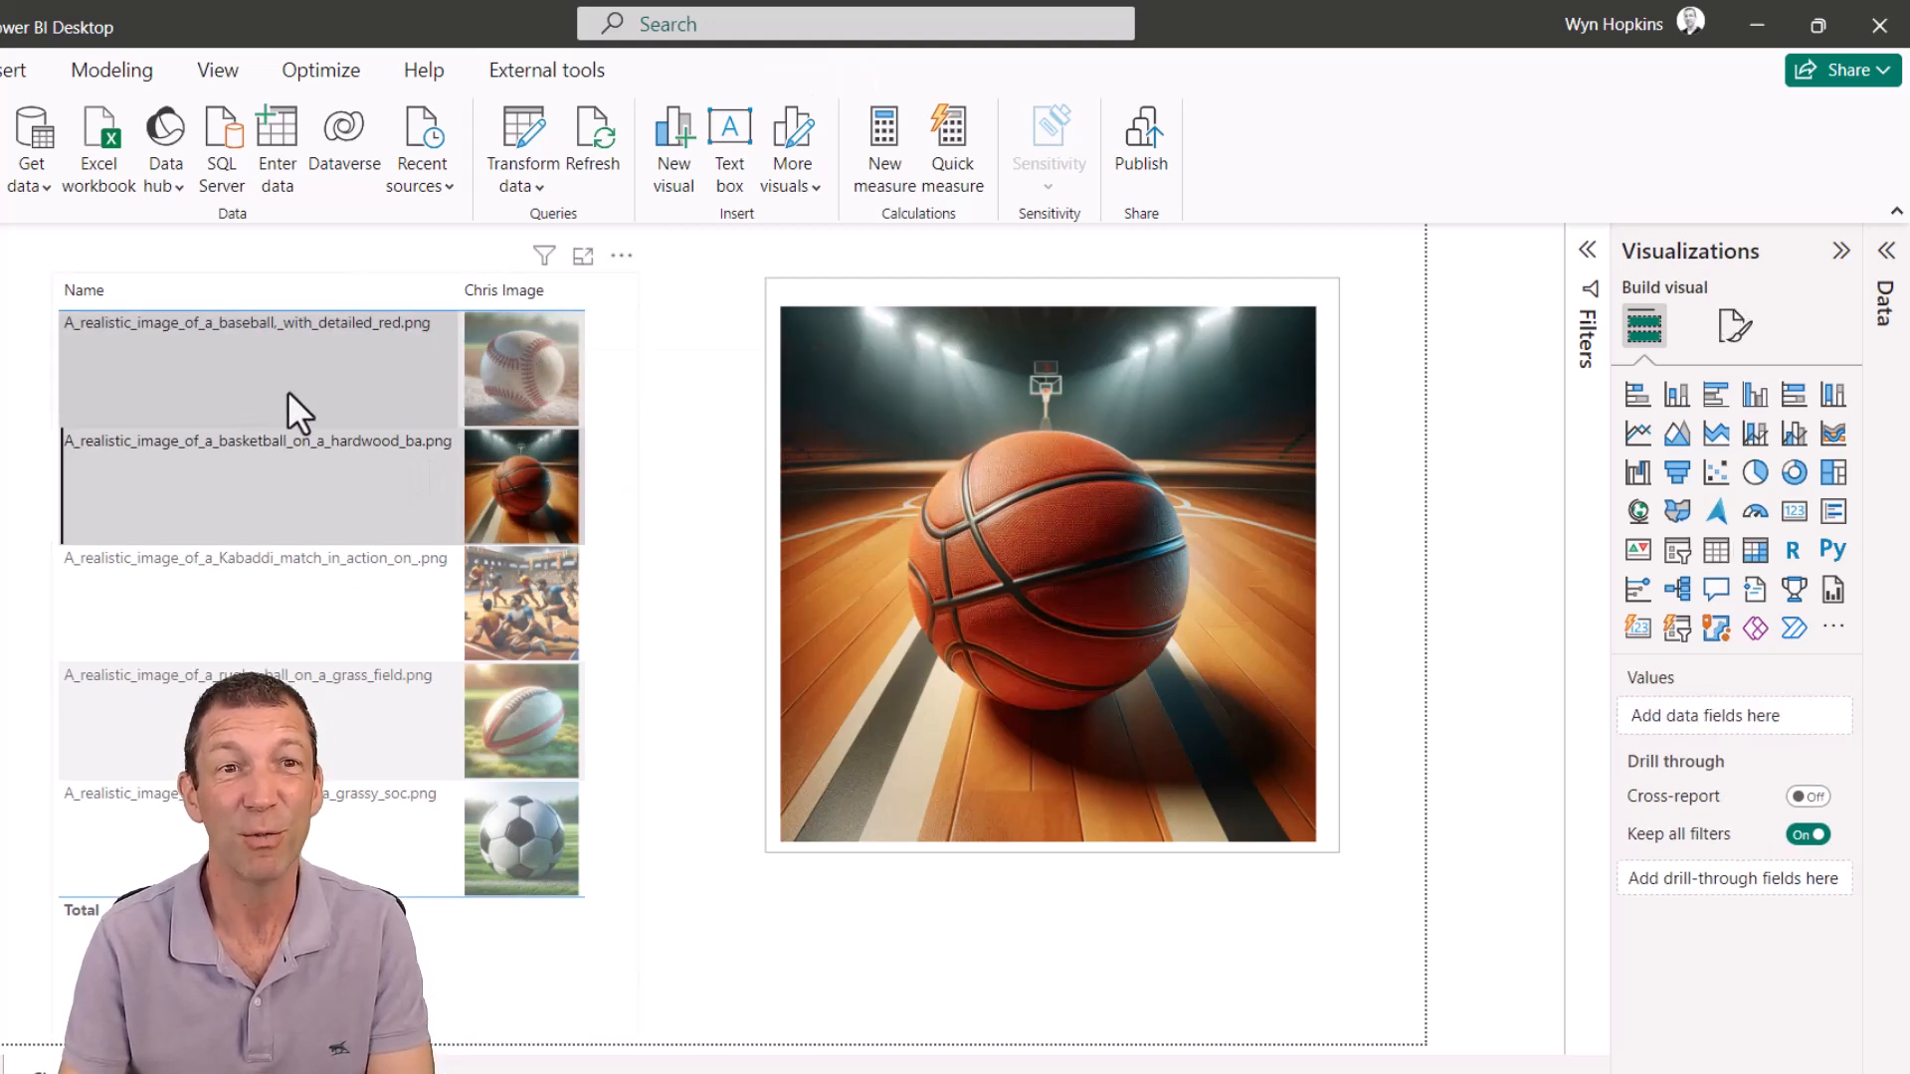
# Select the basketball row in the image file table to show it in the card
pyautogui.click(259, 488)
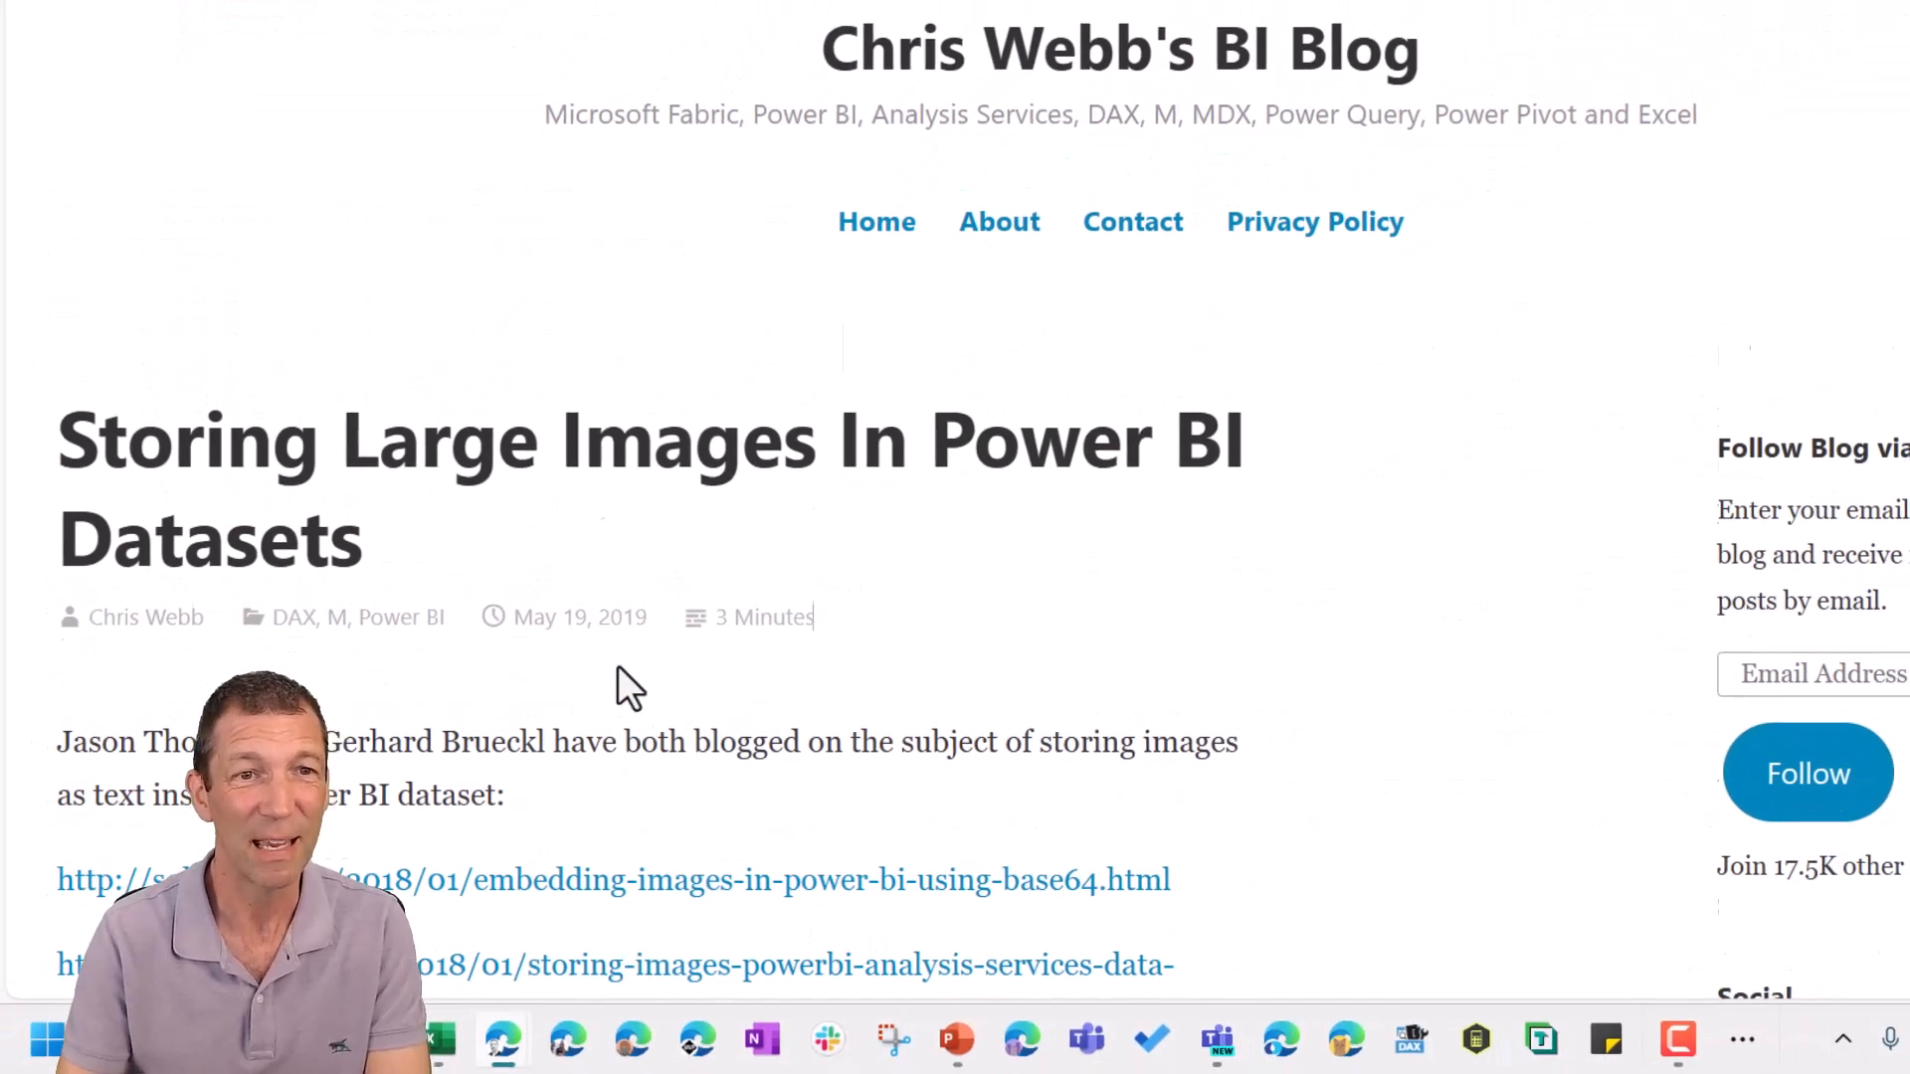
pyautogui.scroll(-3)
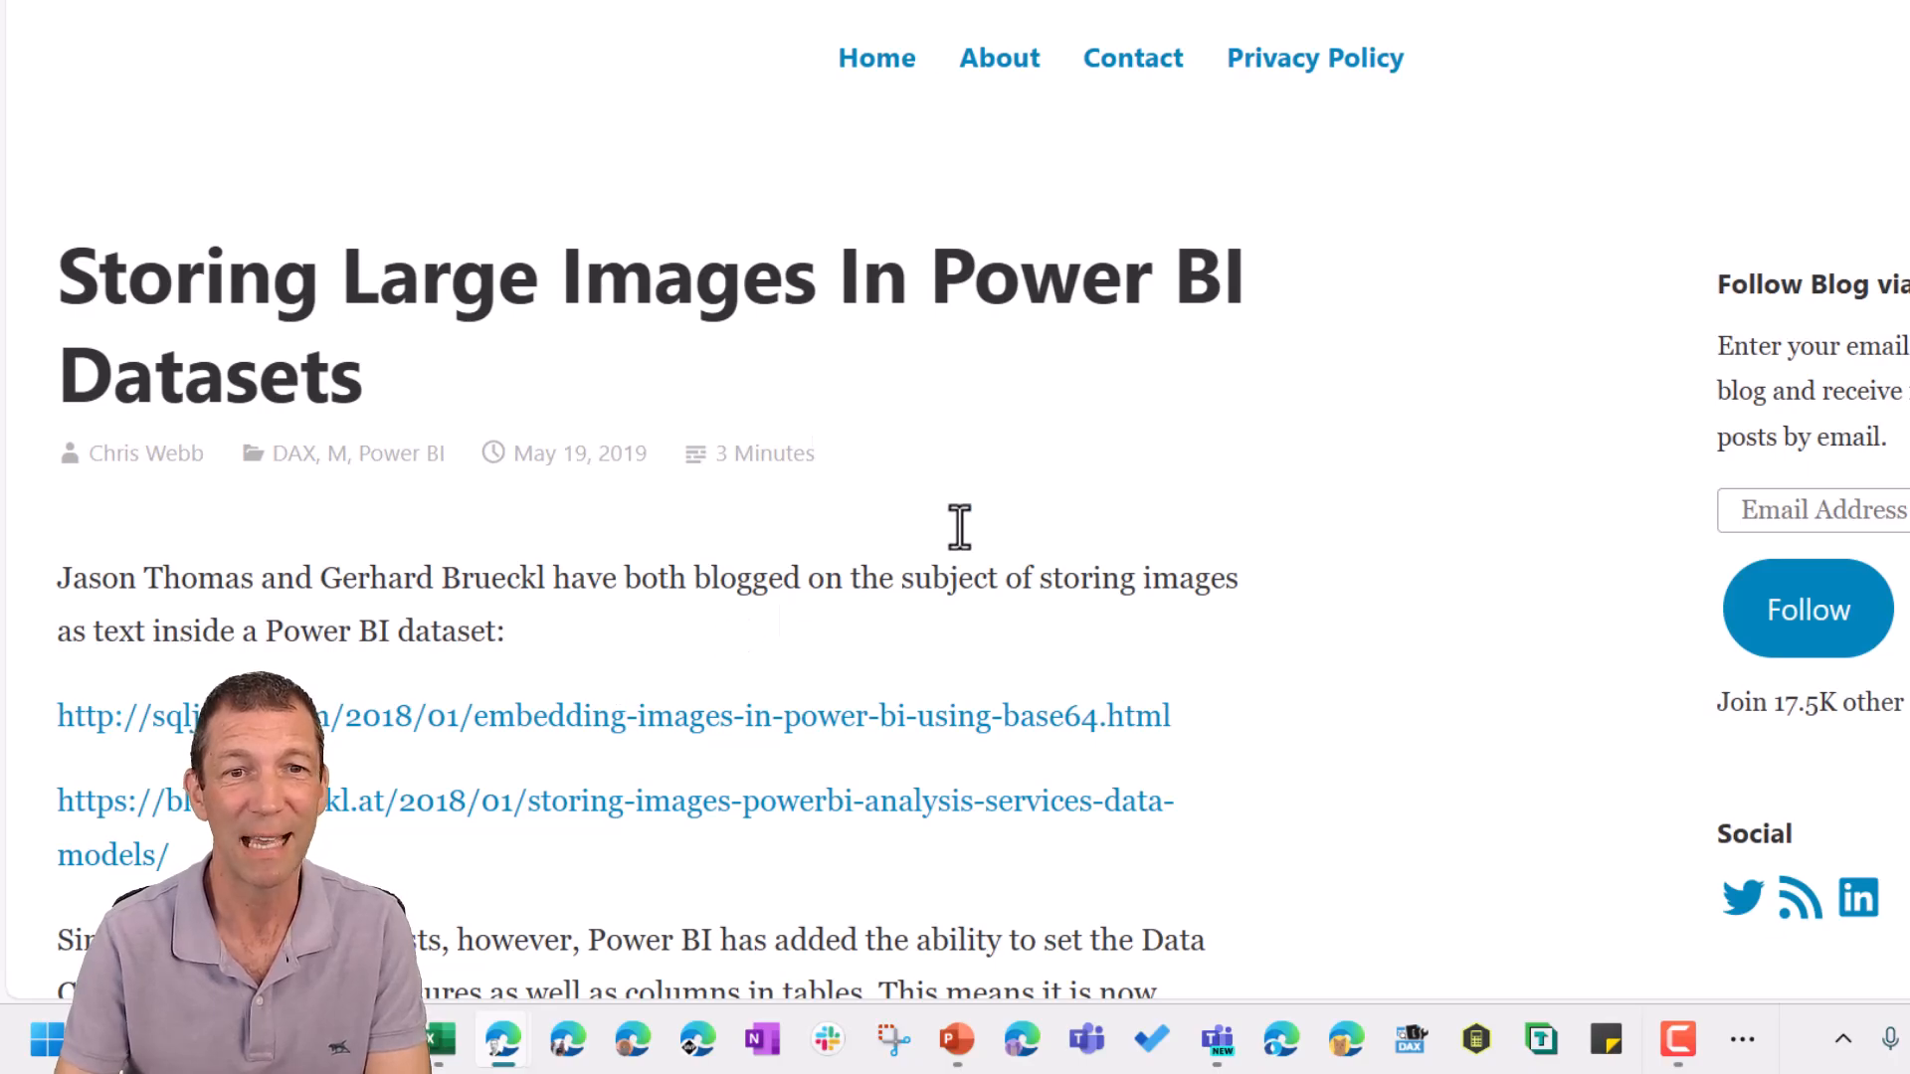
pyautogui.scroll(-3)
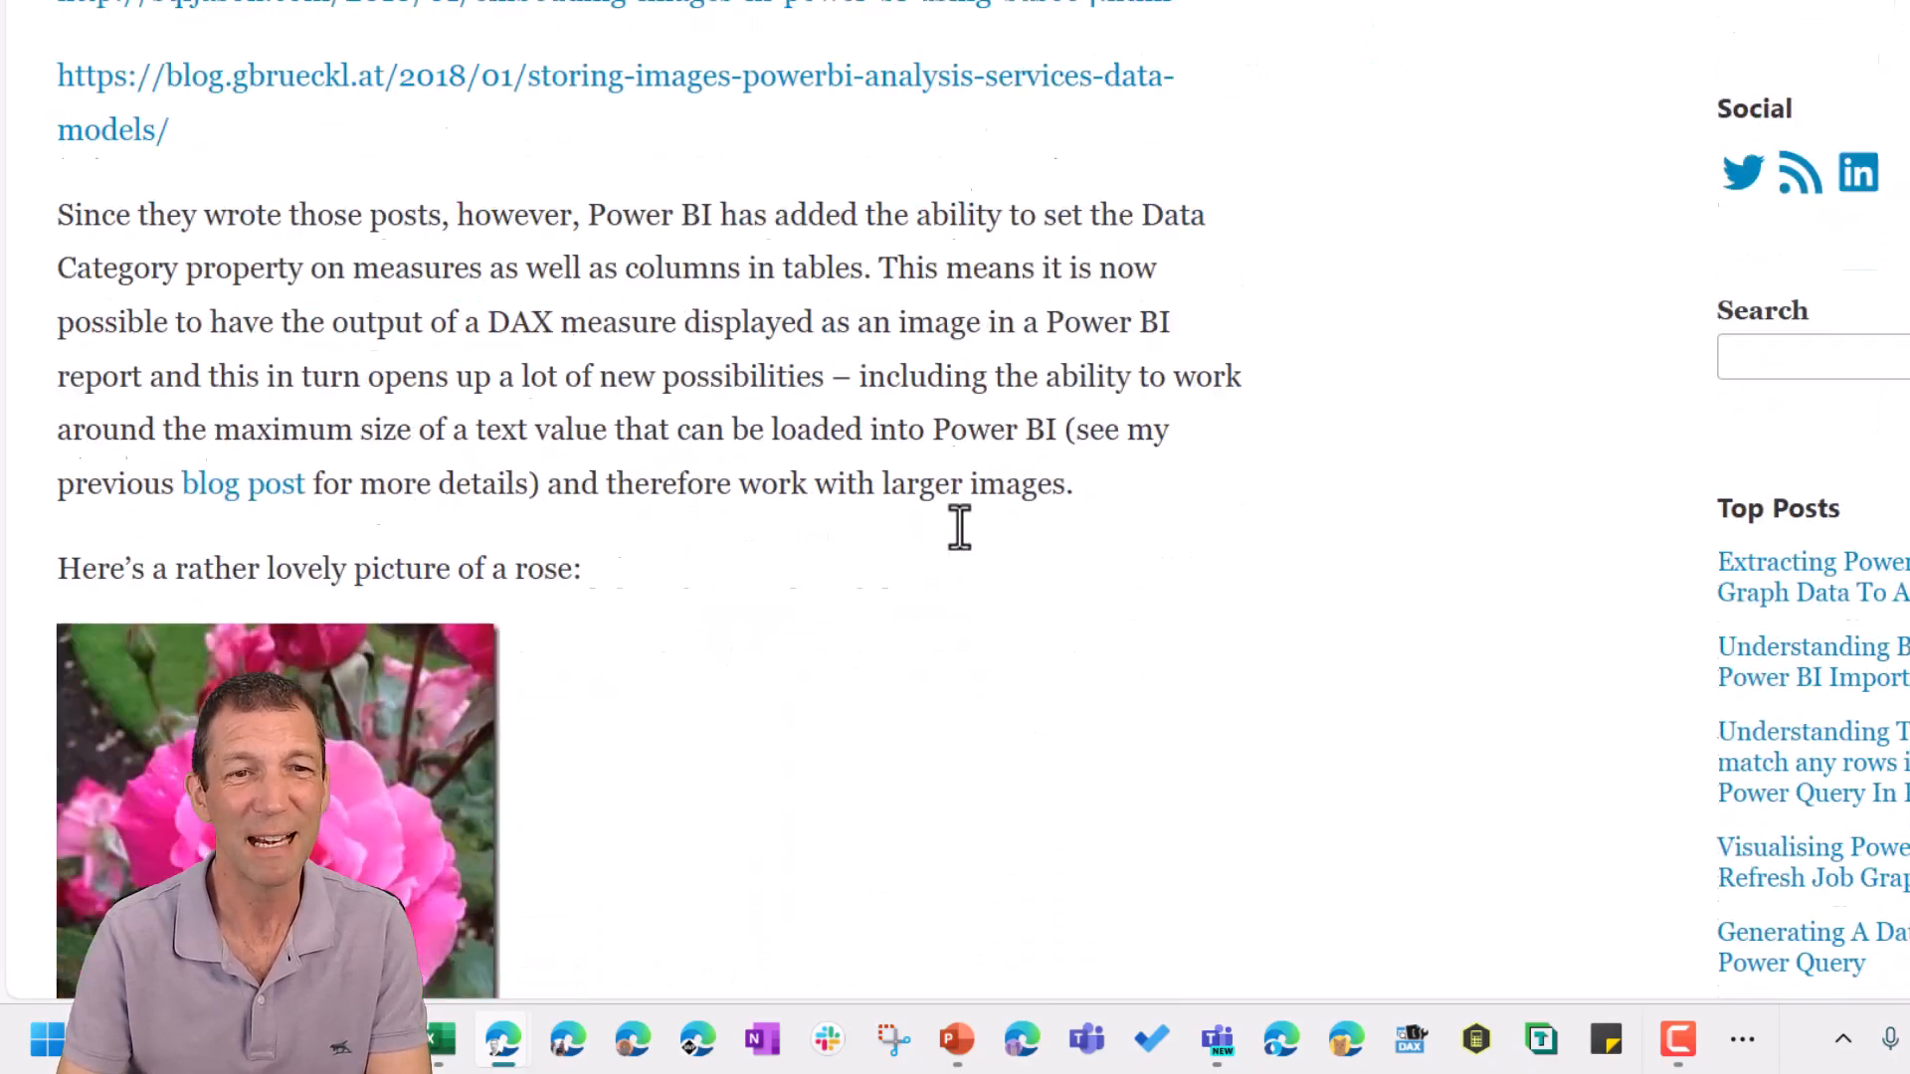
pyautogui.scroll(-3)
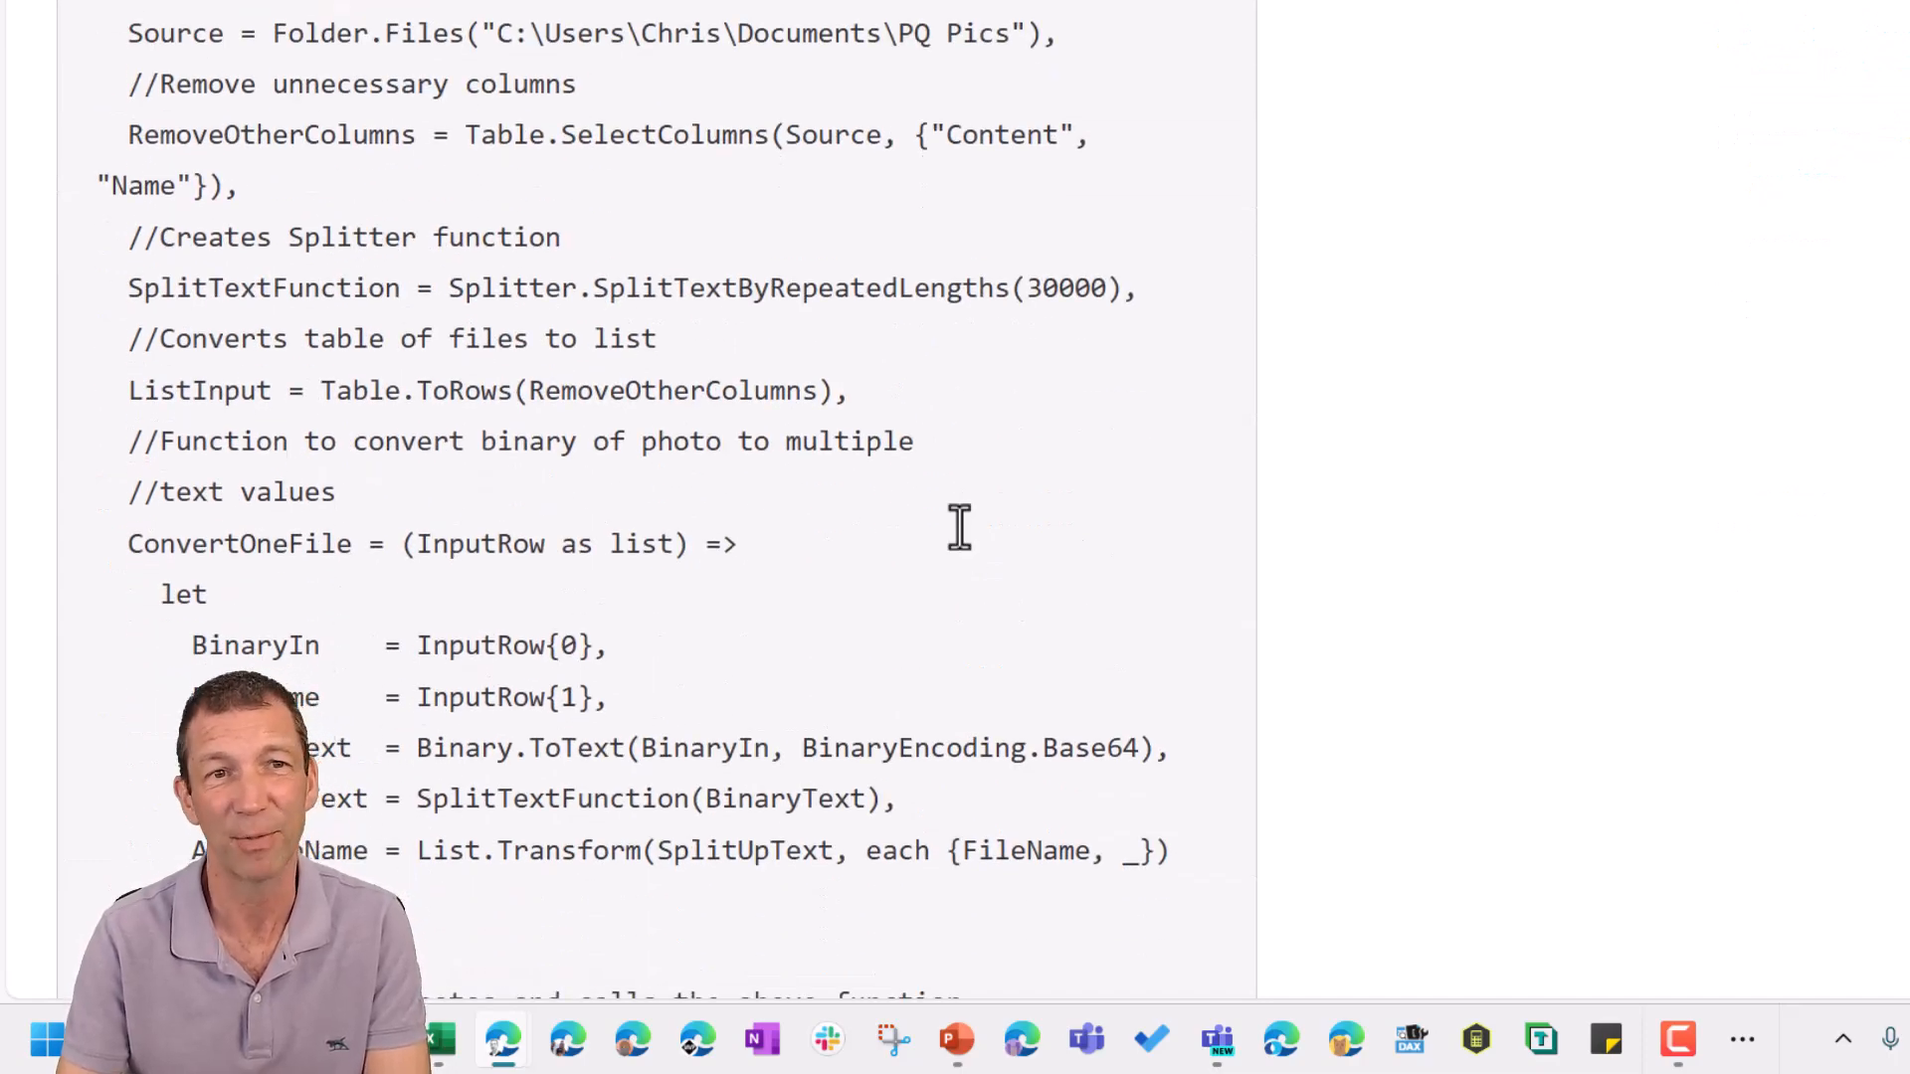
pyautogui.scroll(-3)
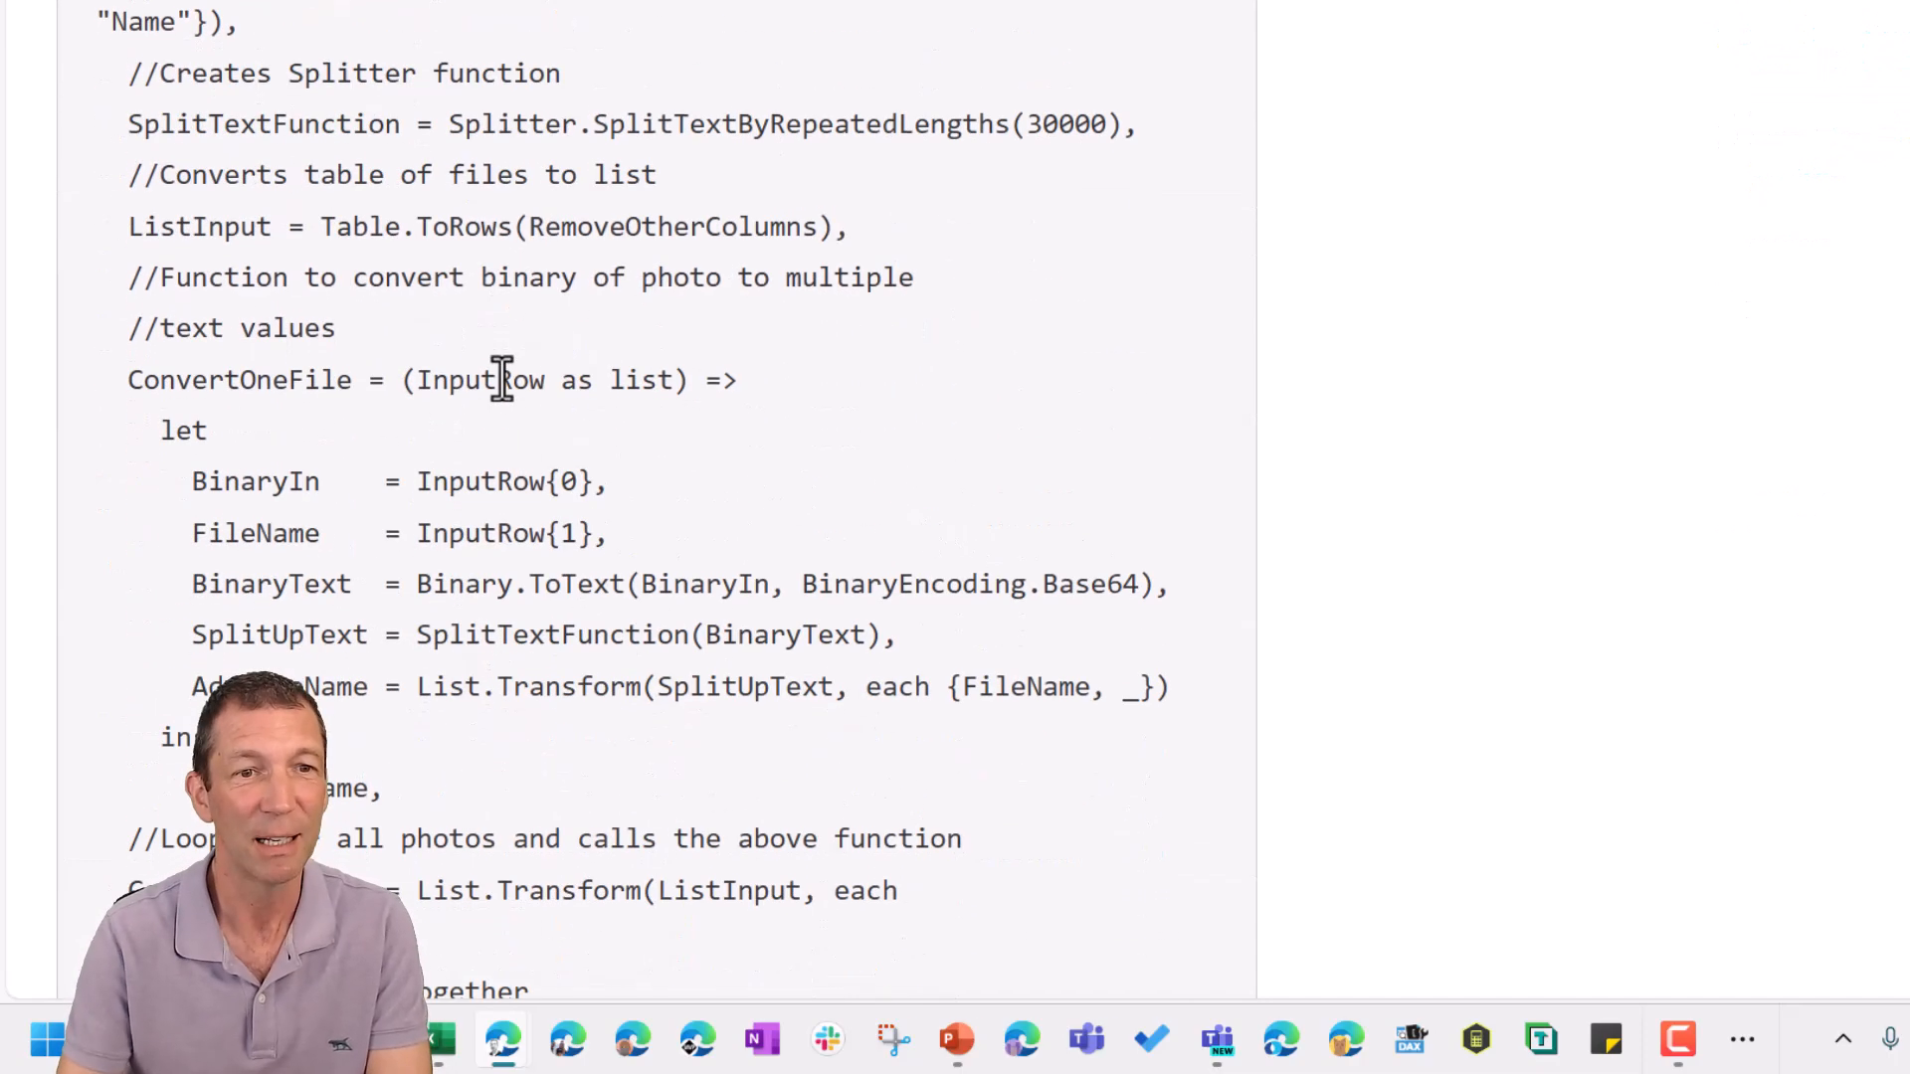
pyautogui.scroll(-3)
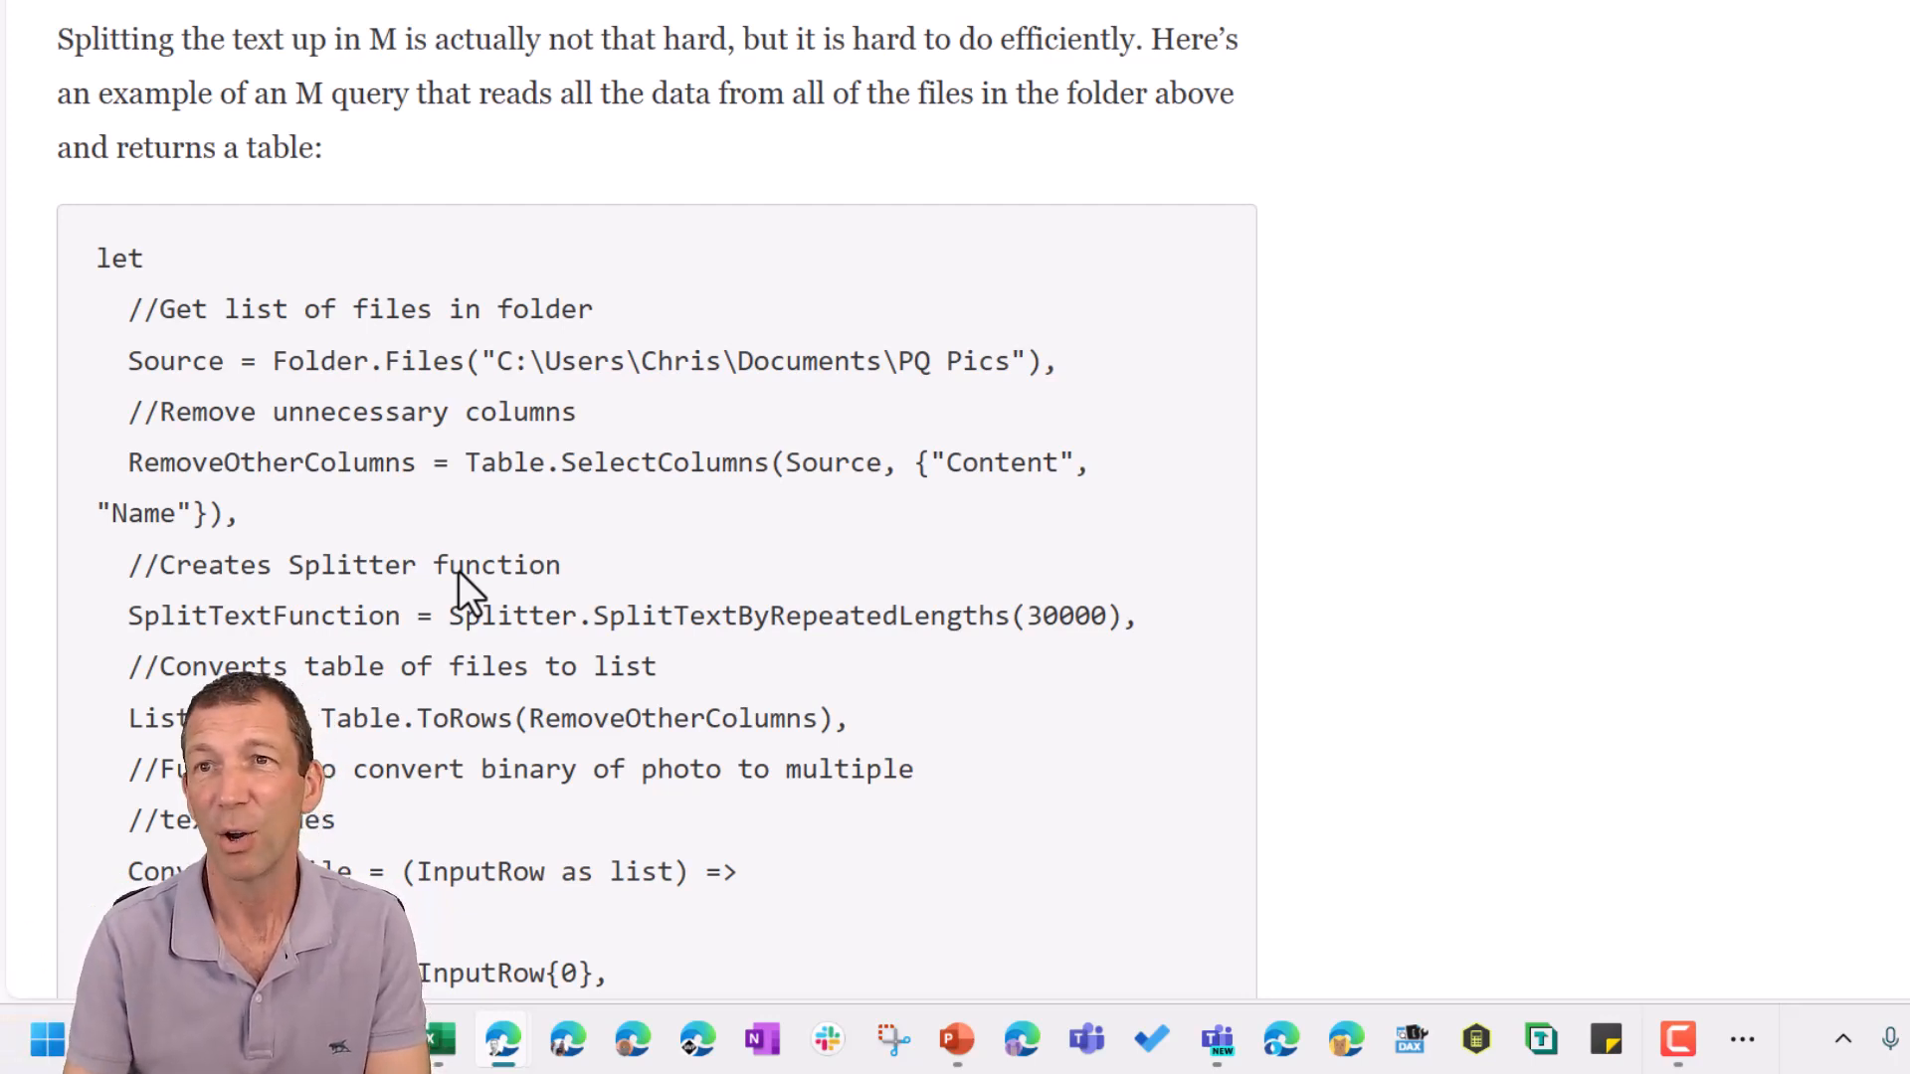
pyautogui.moveTo(1079, 493)
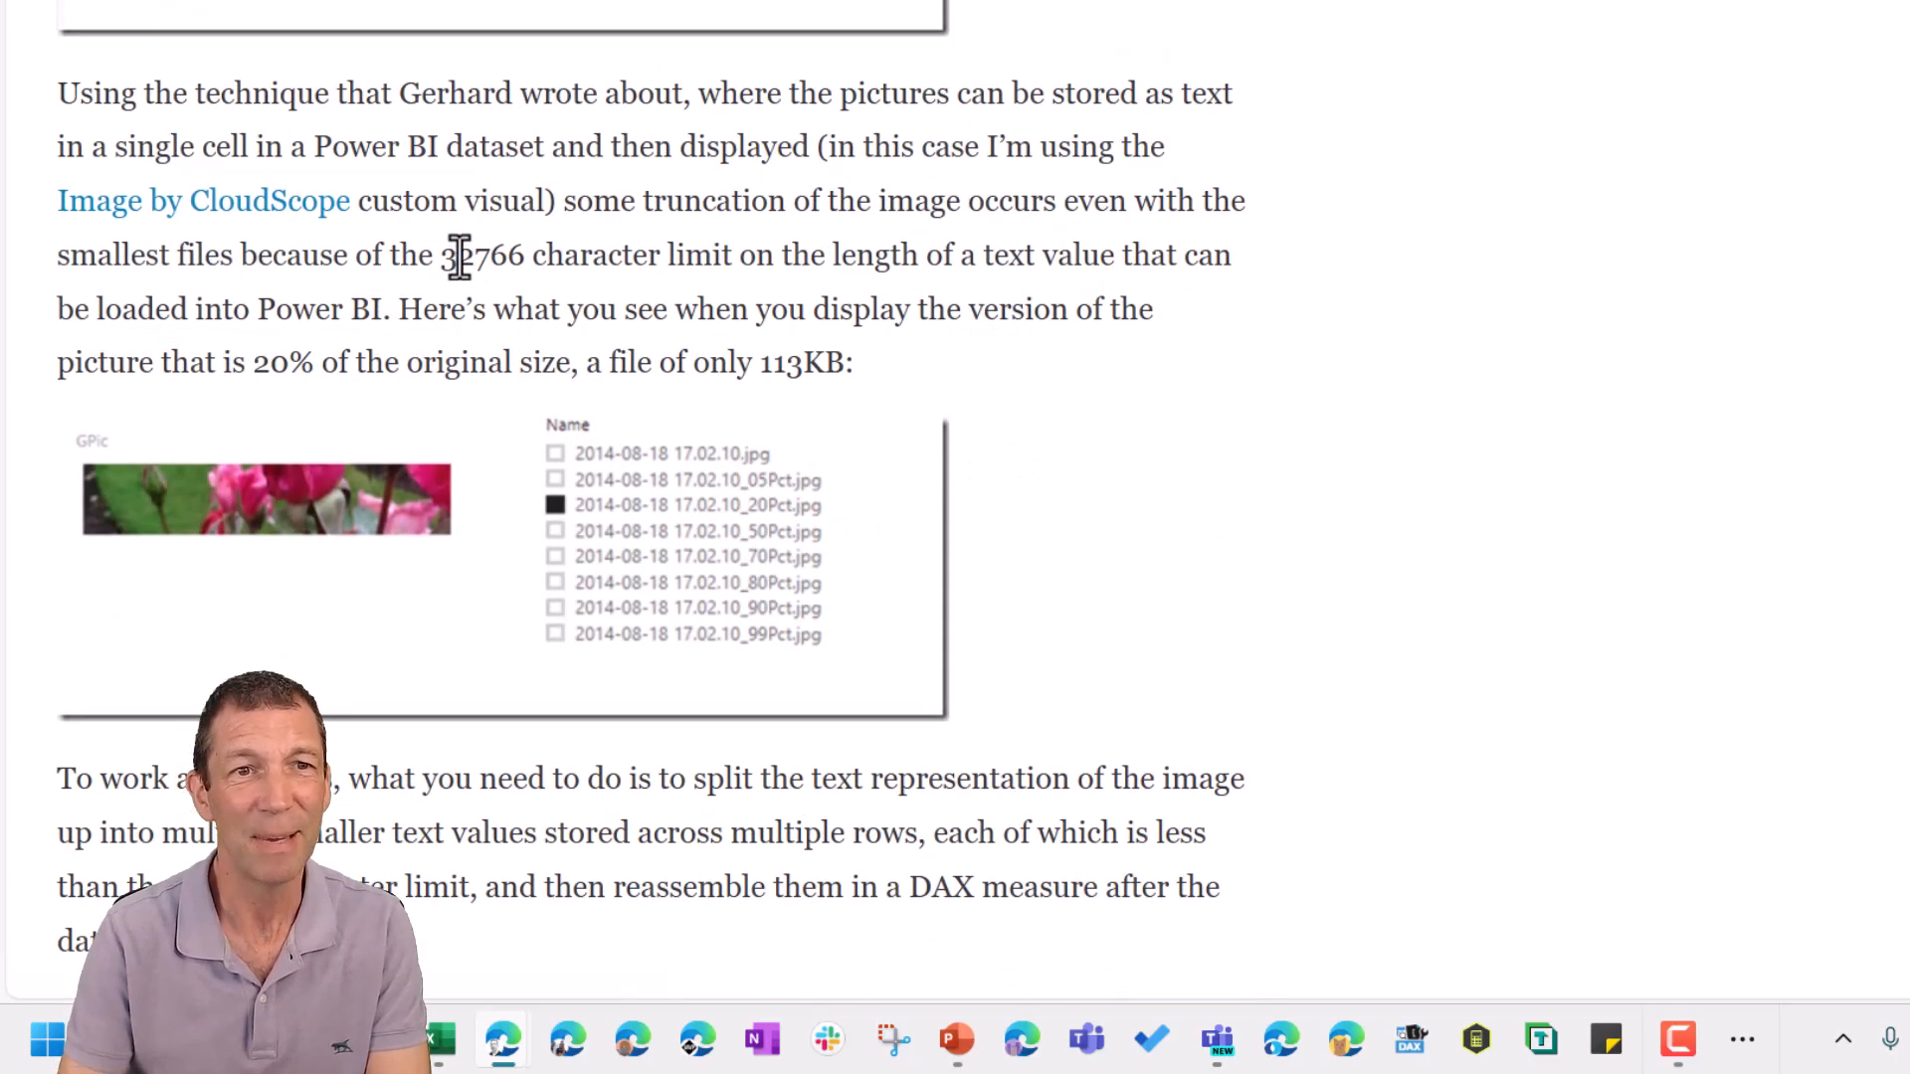
pyautogui.doubleClick(484, 255)
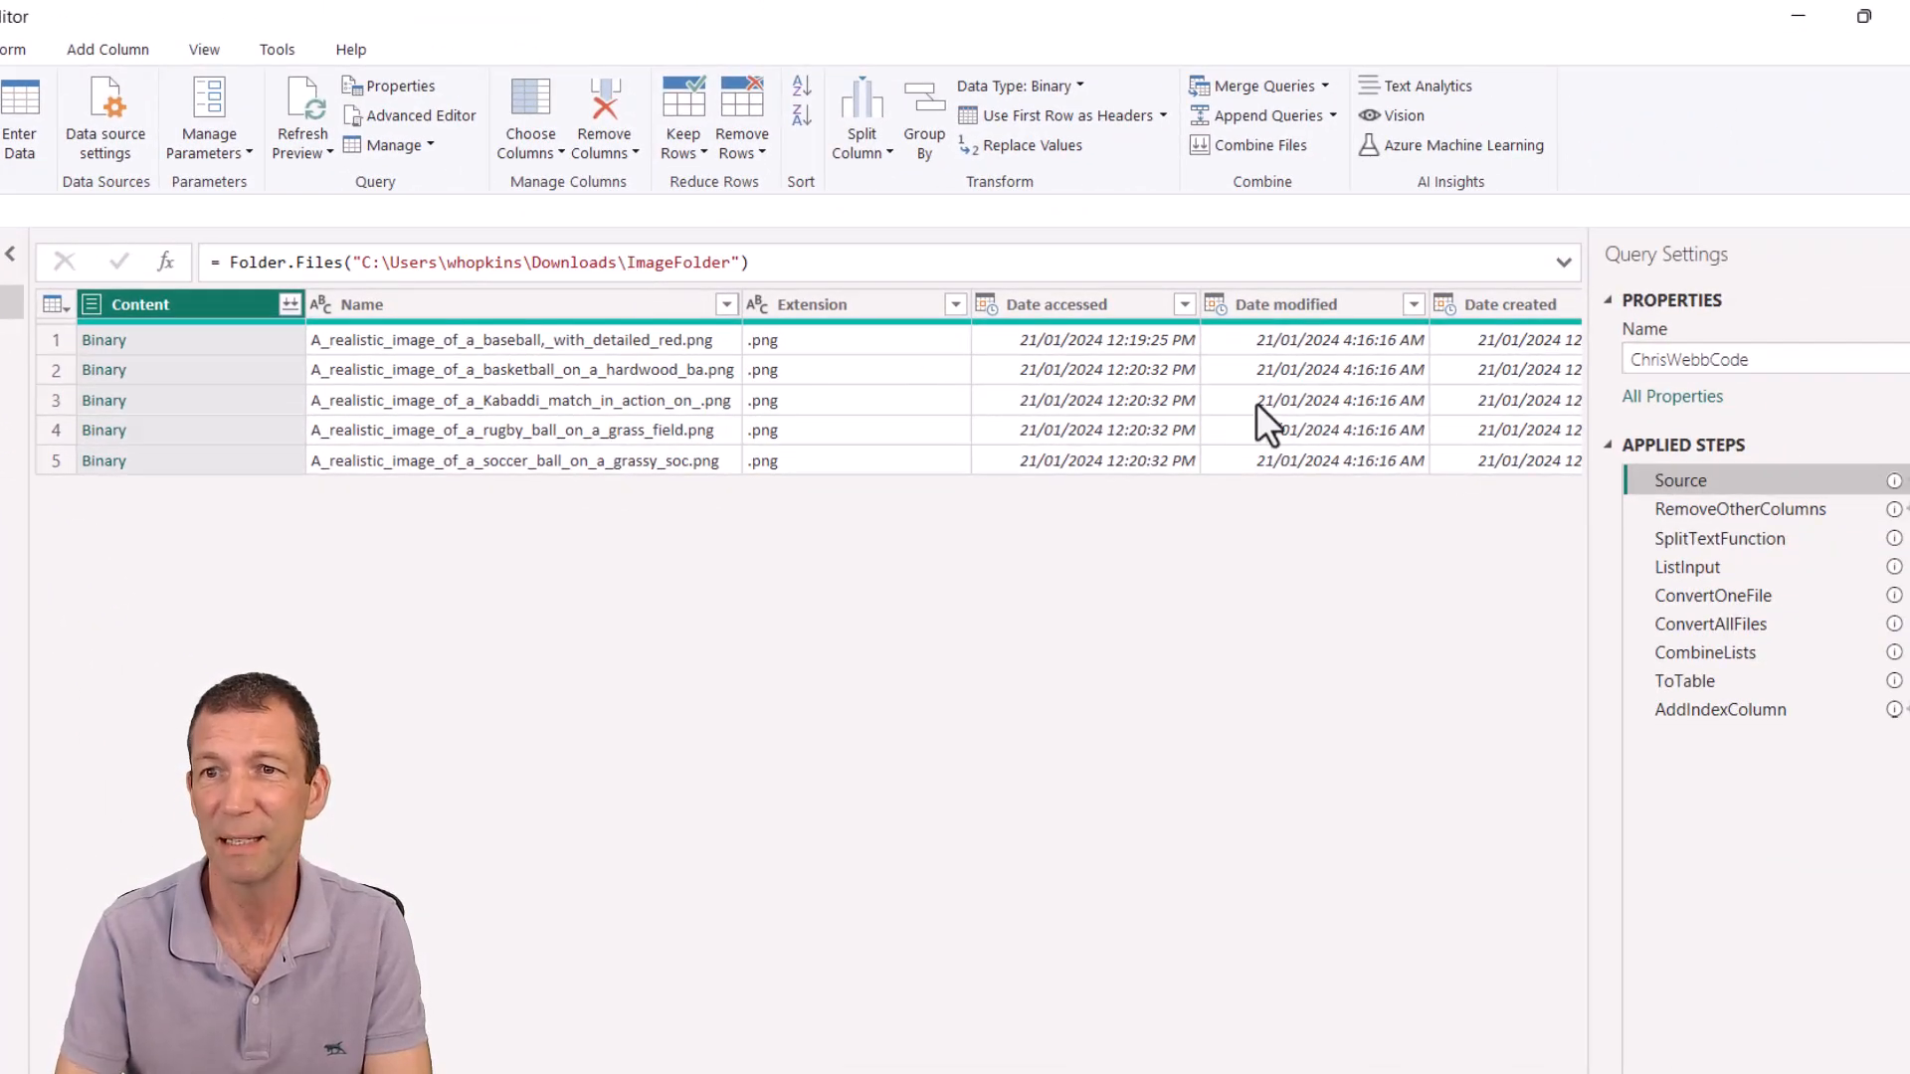
# Step through RemoveOtherColumns, ListInput, ConvertOneFile, CombineLists and the next ChrisWebbCode query step
pyautogui.click(1740, 509)
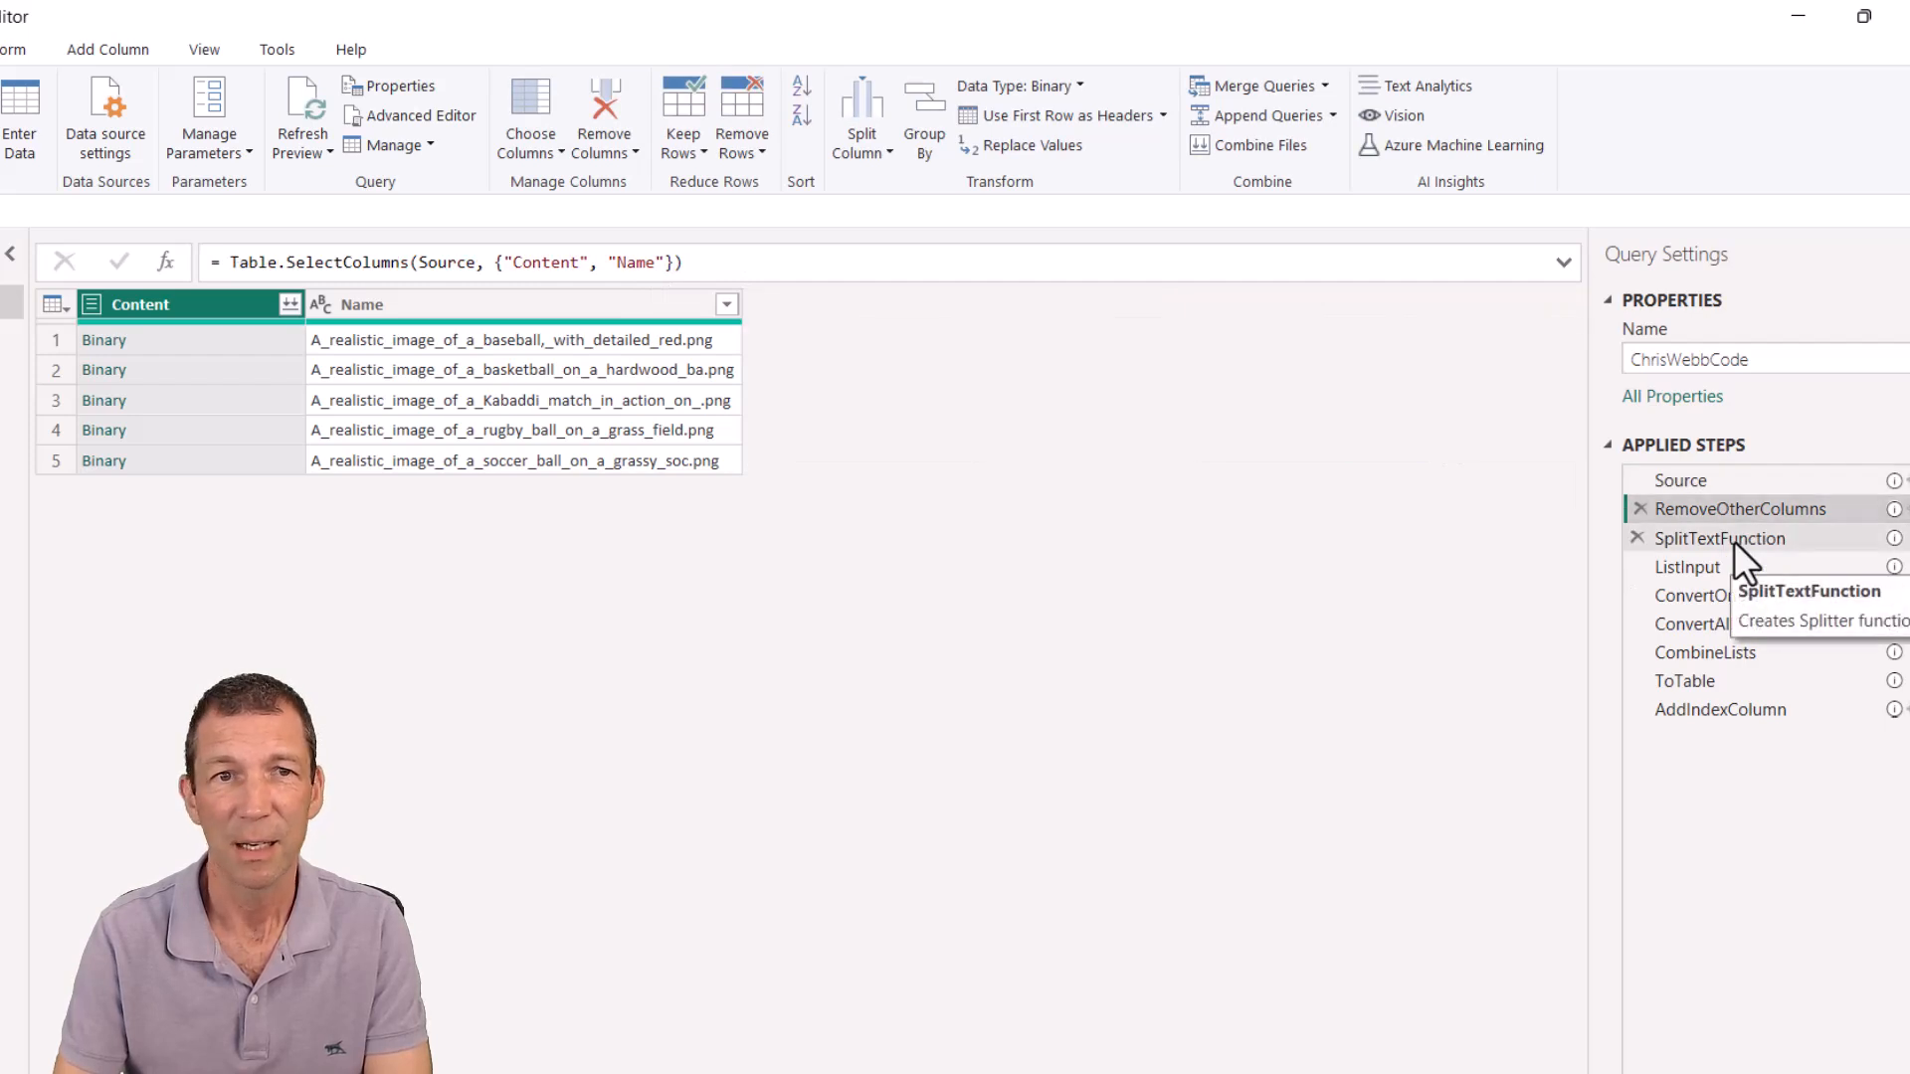
pyautogui.click(1686, 566)
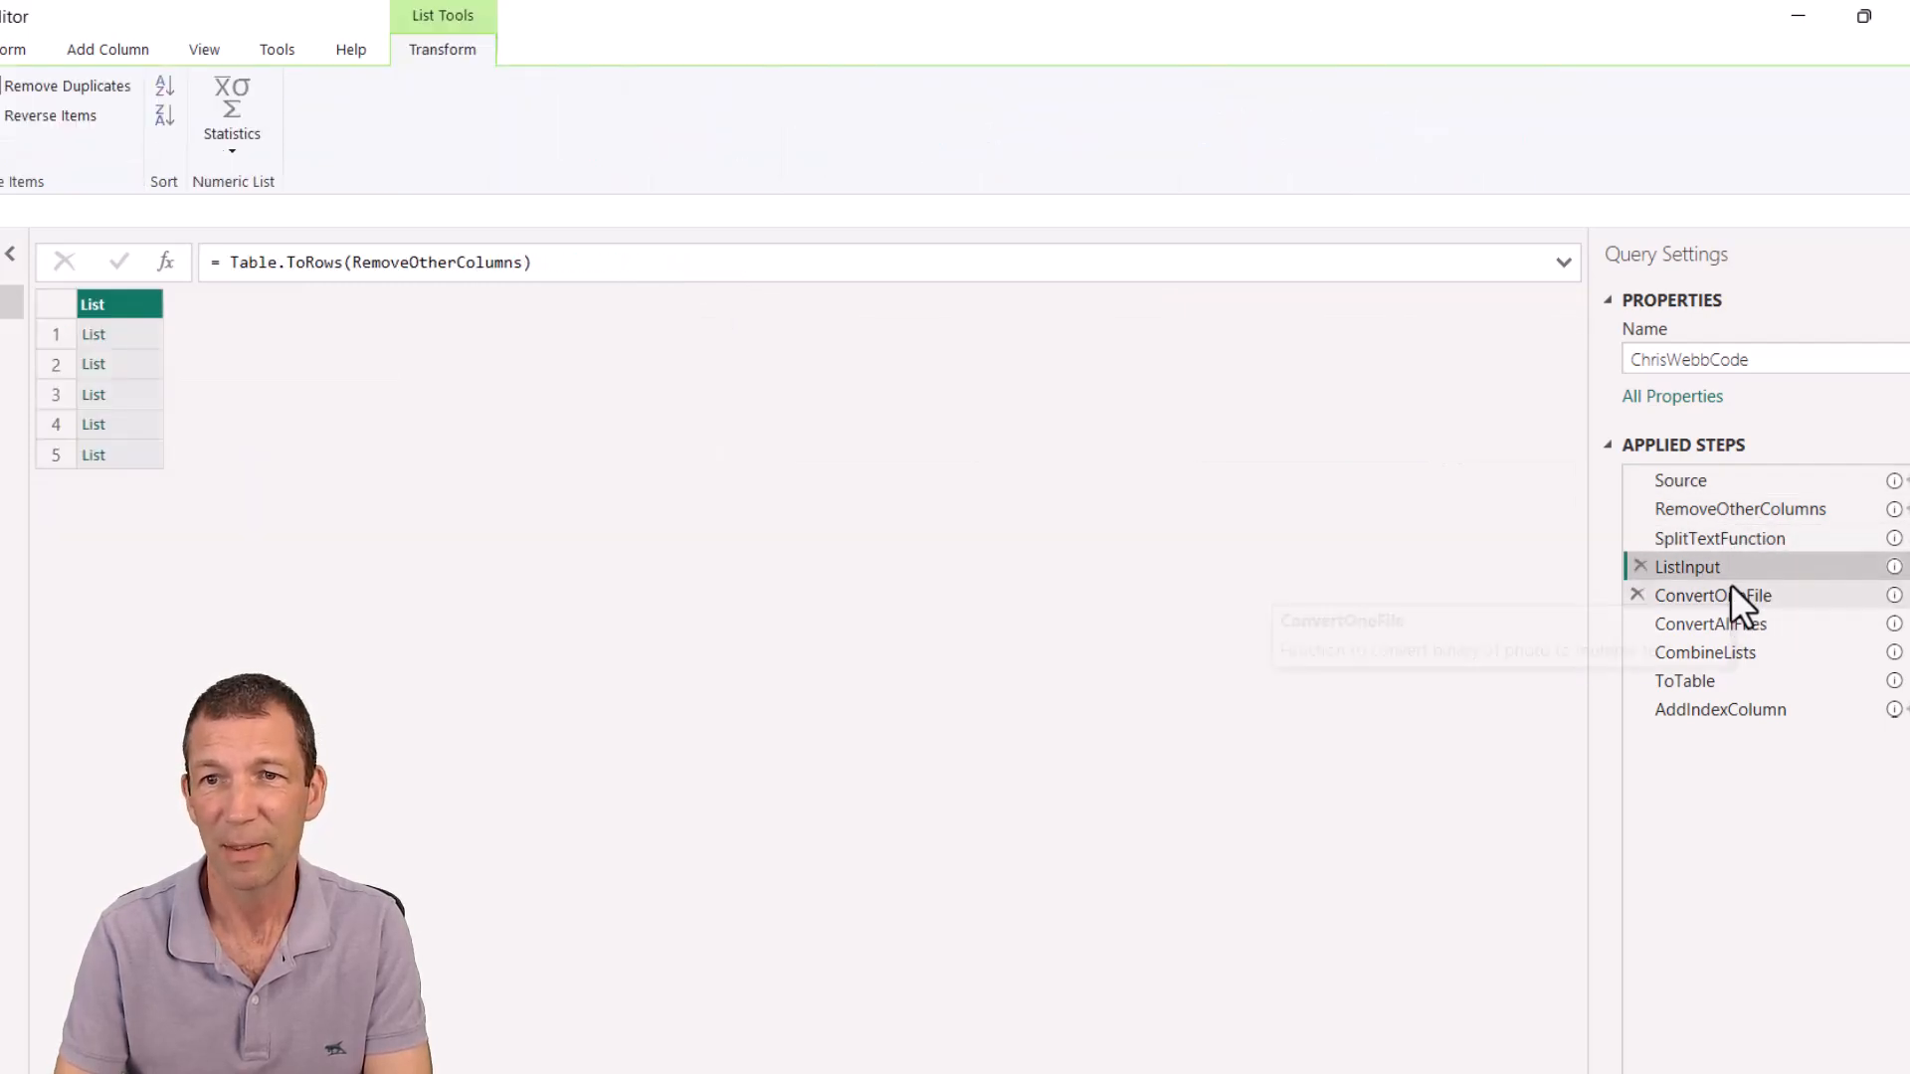
pyautogui.click(1713, 595)
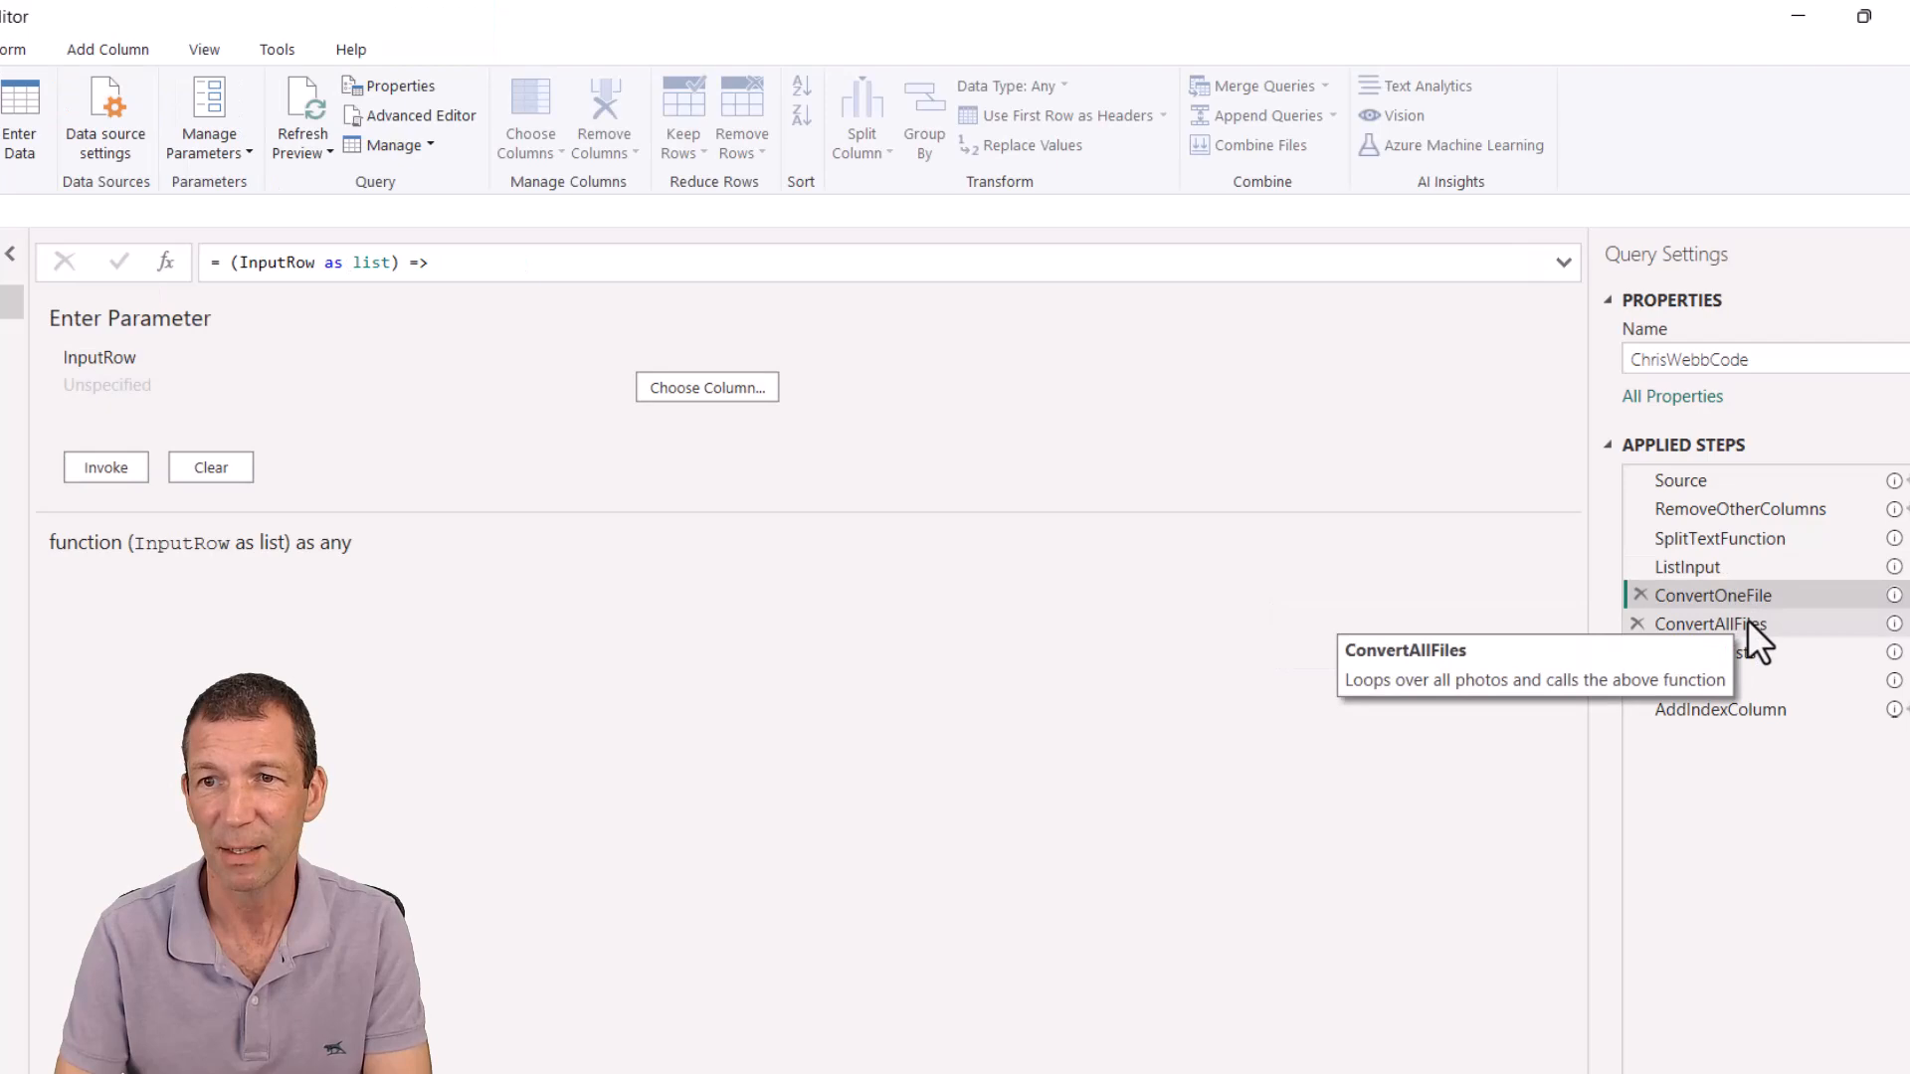
pyautogui.click(1706, 652)
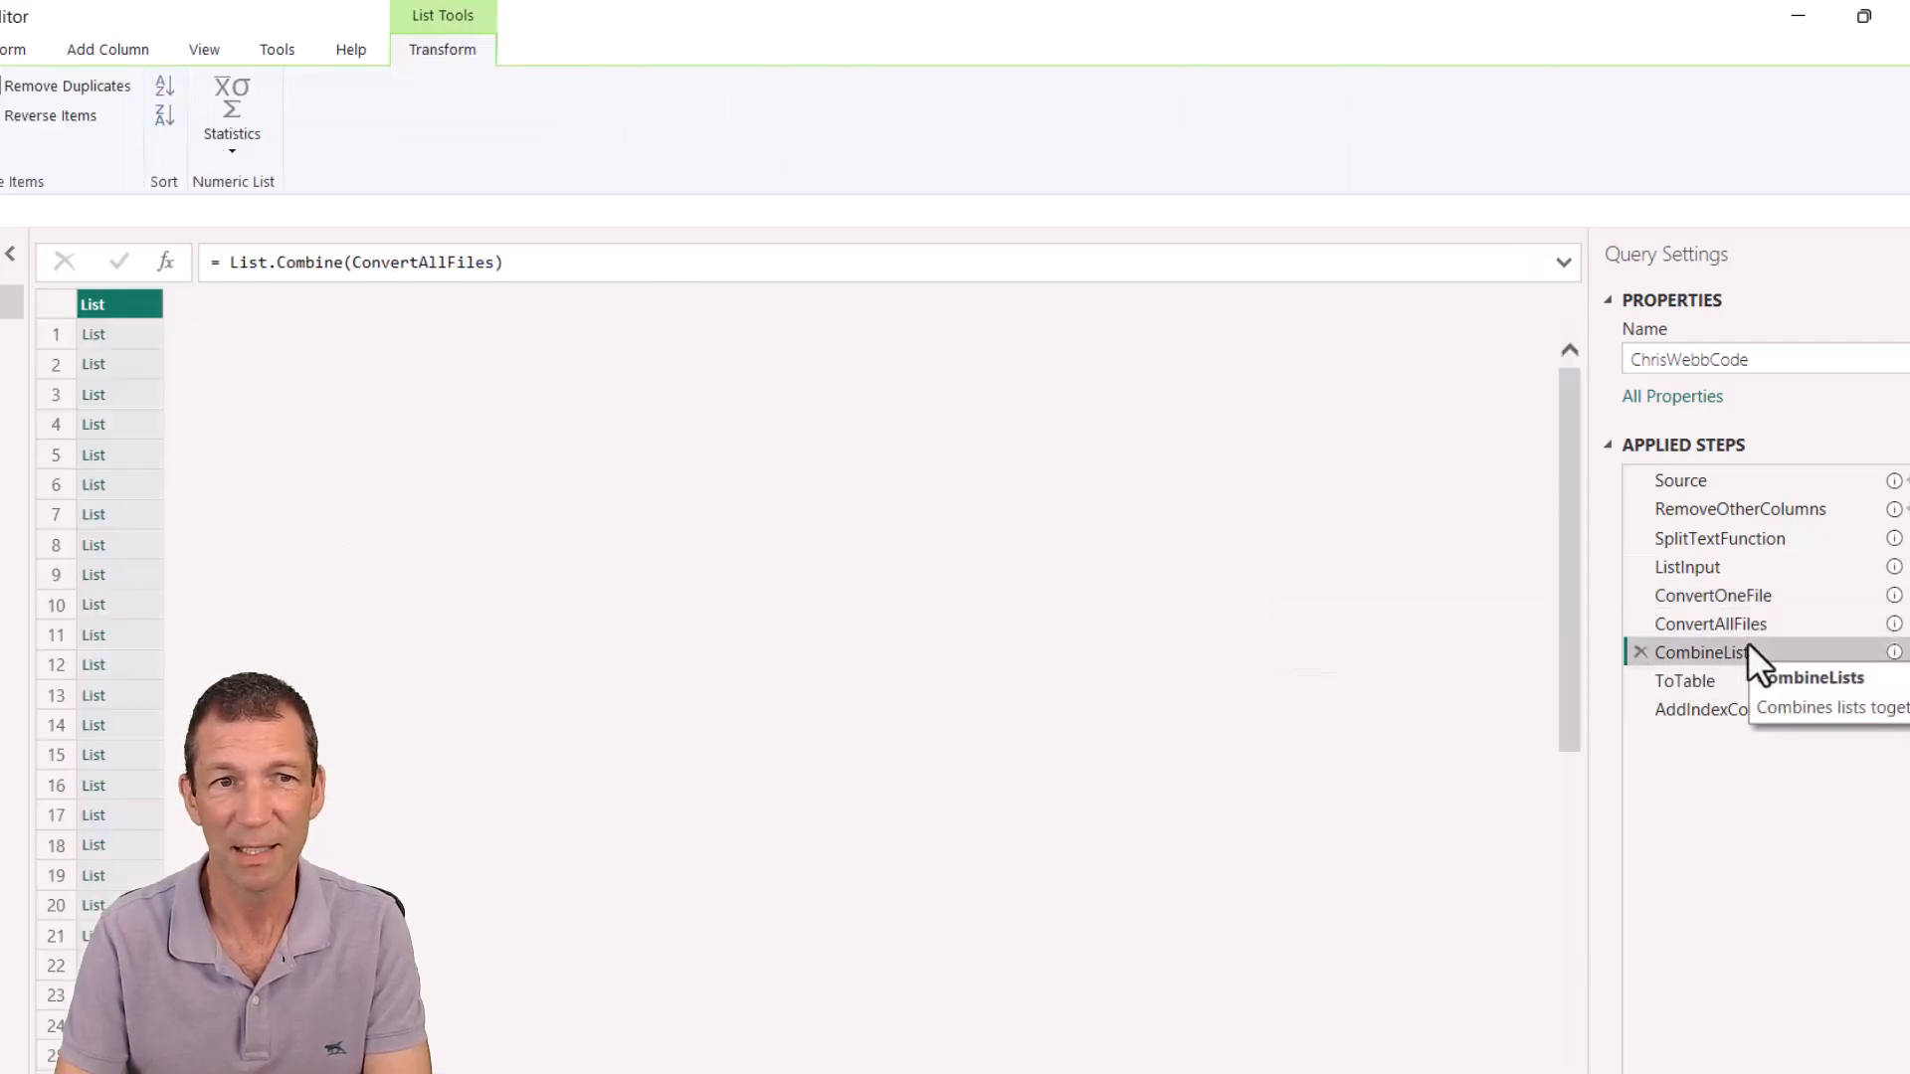
pyautogui.click(1684, 679)
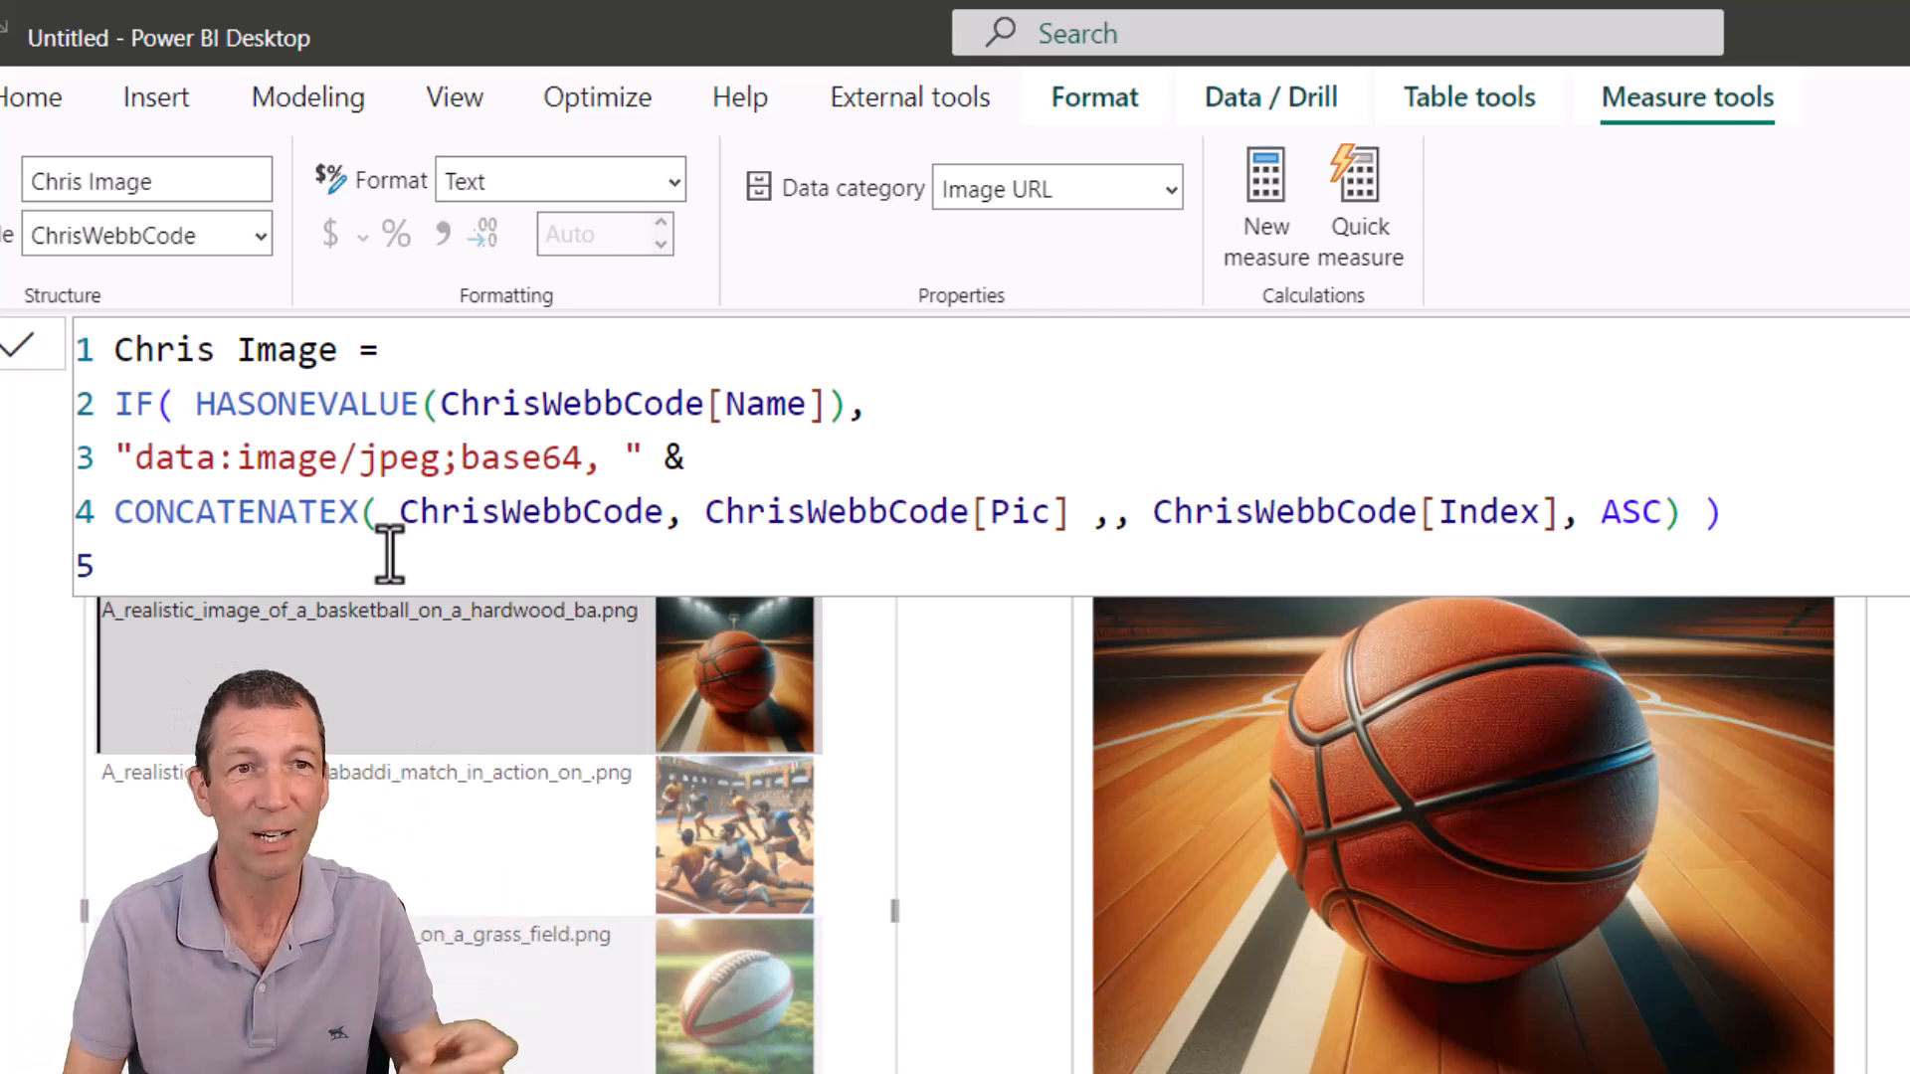
pyautogui.doubleClick(238, 510)
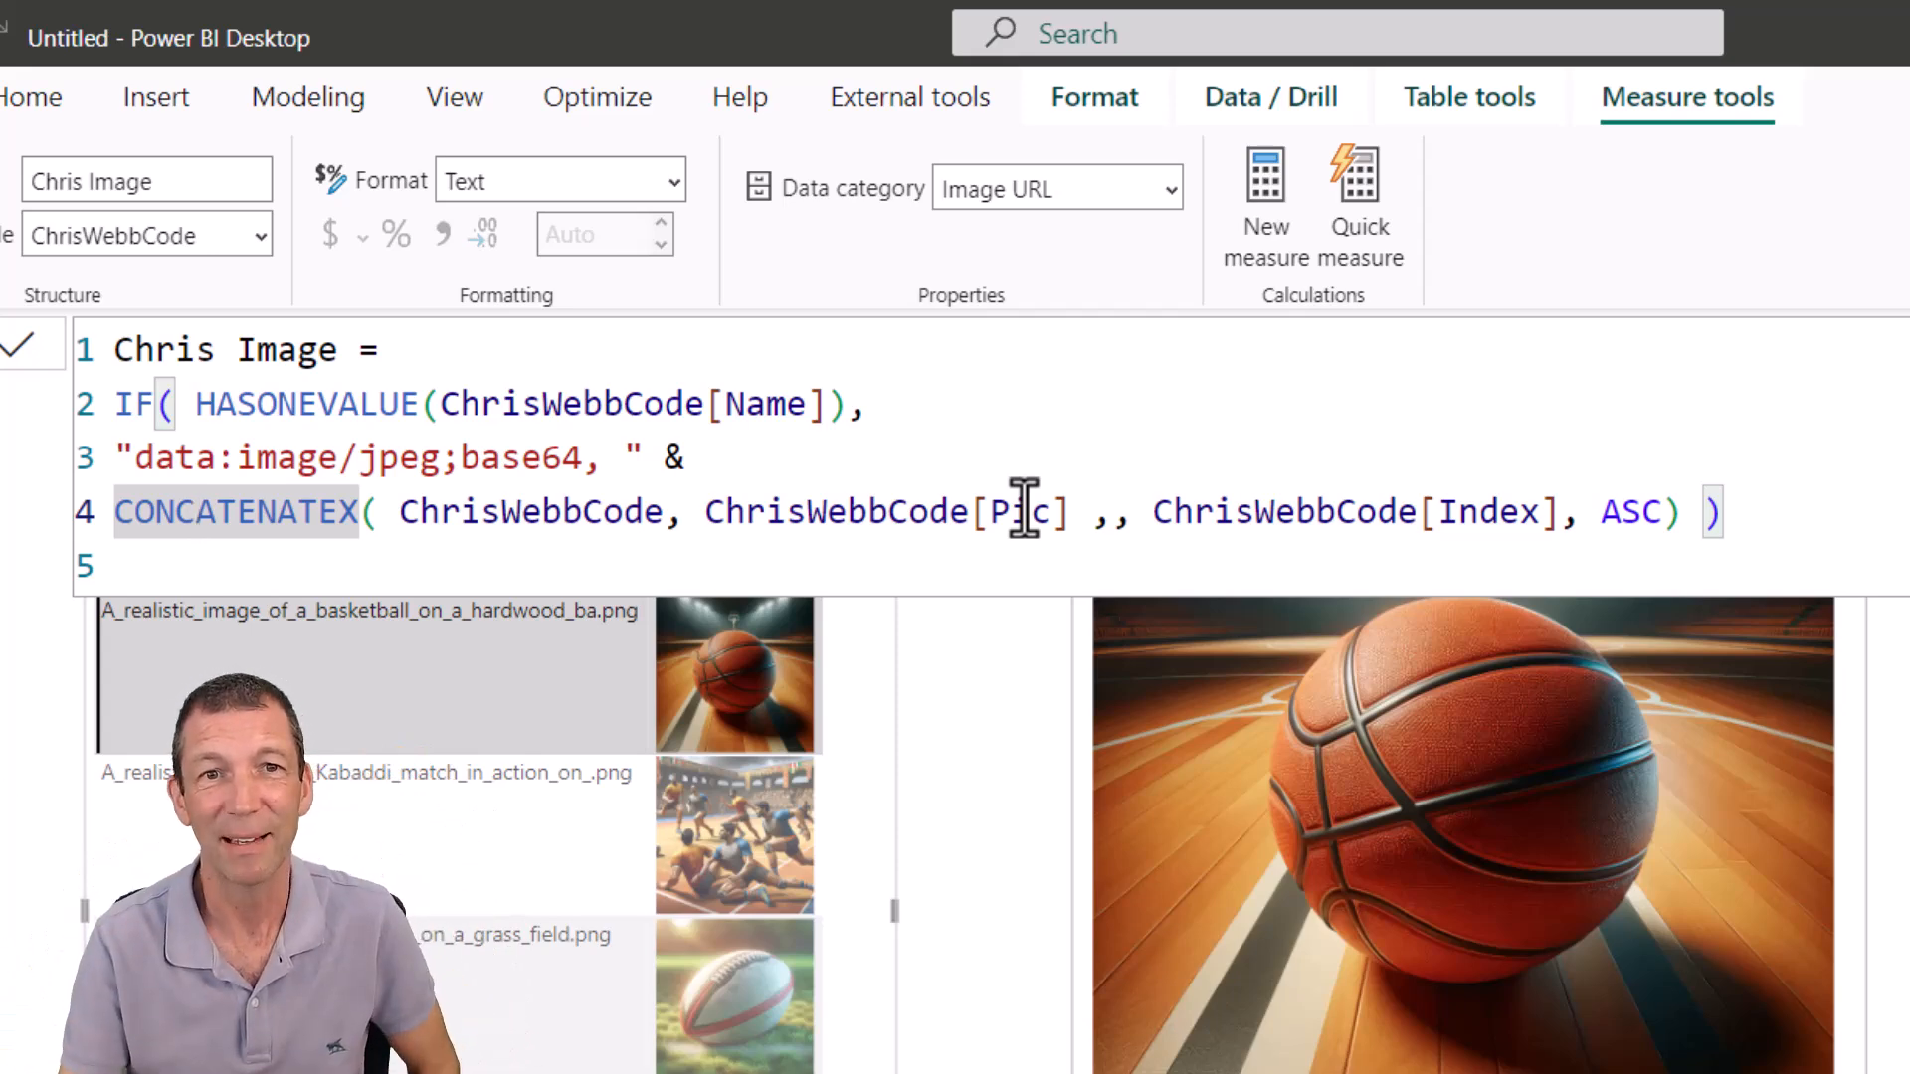
pyautogui.doubleClick(1024, 510)
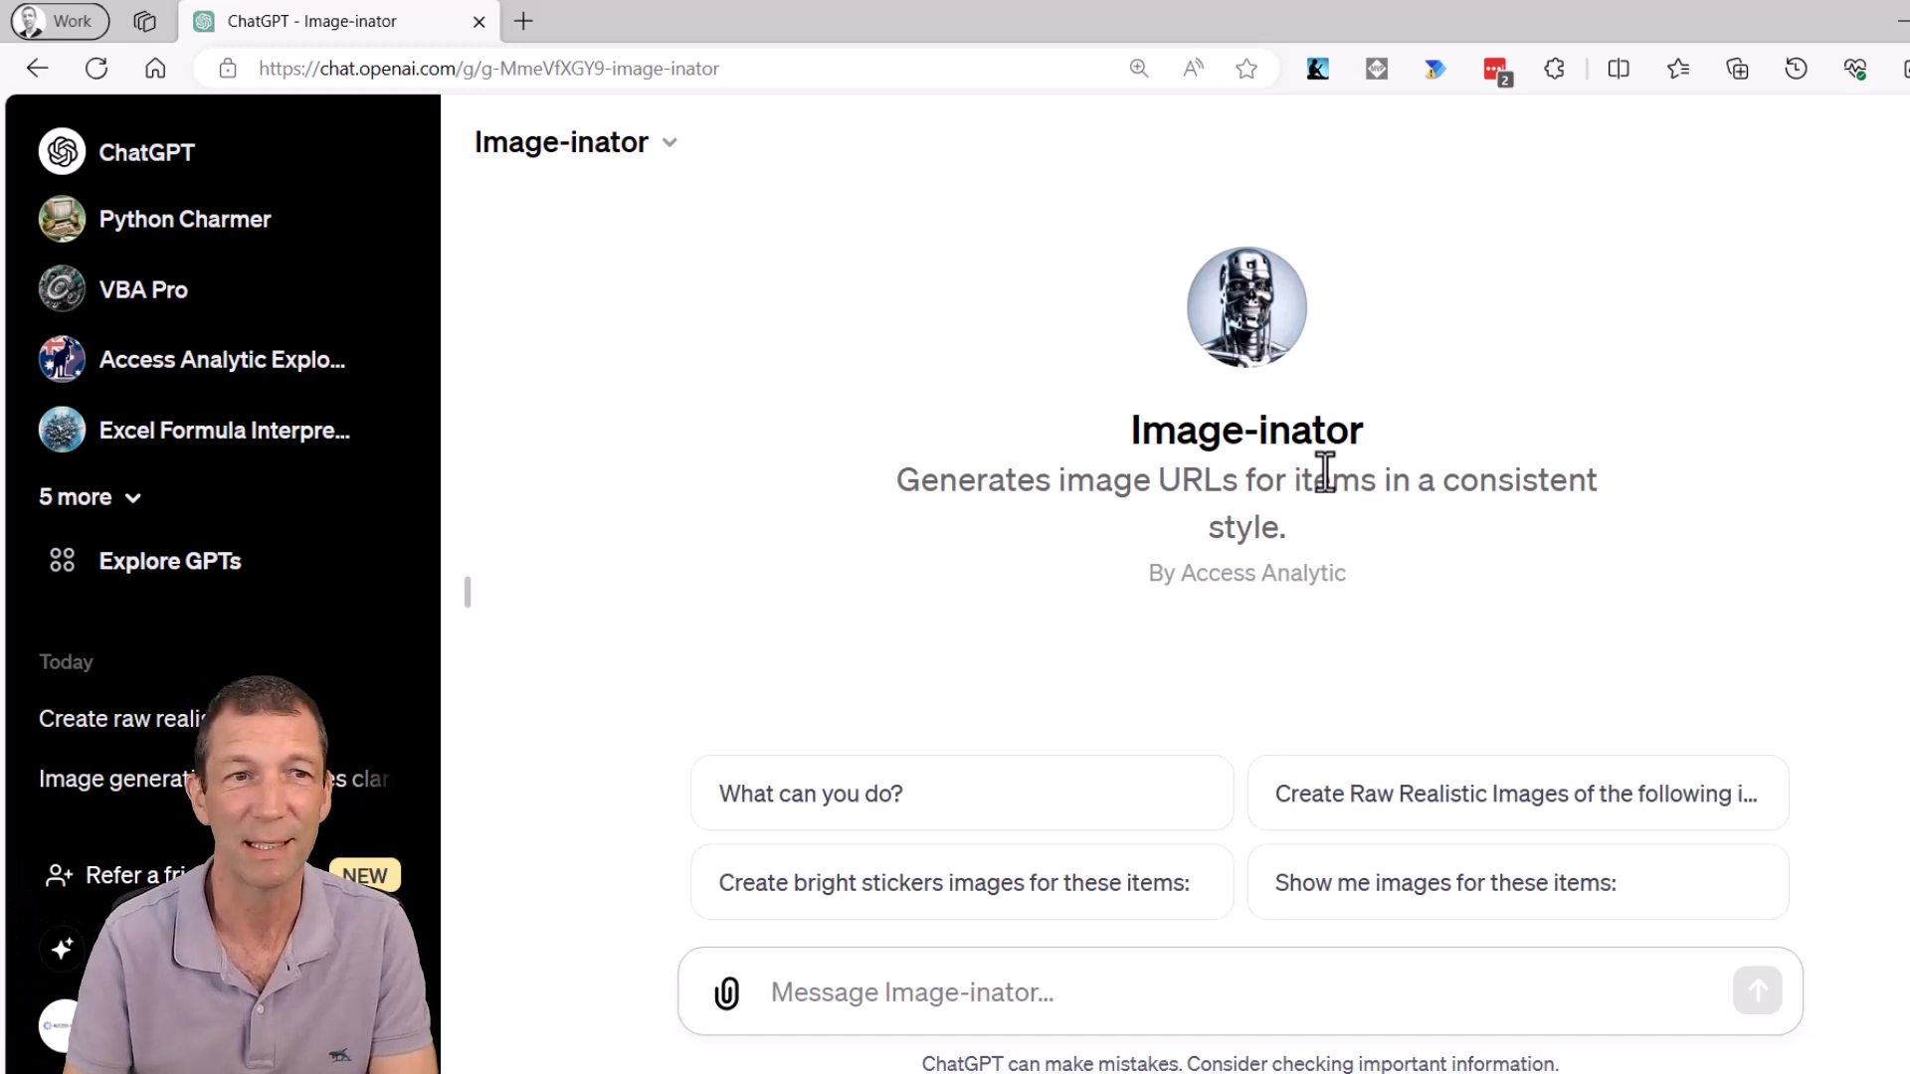
pyautogui.moveTo(1091, 423)
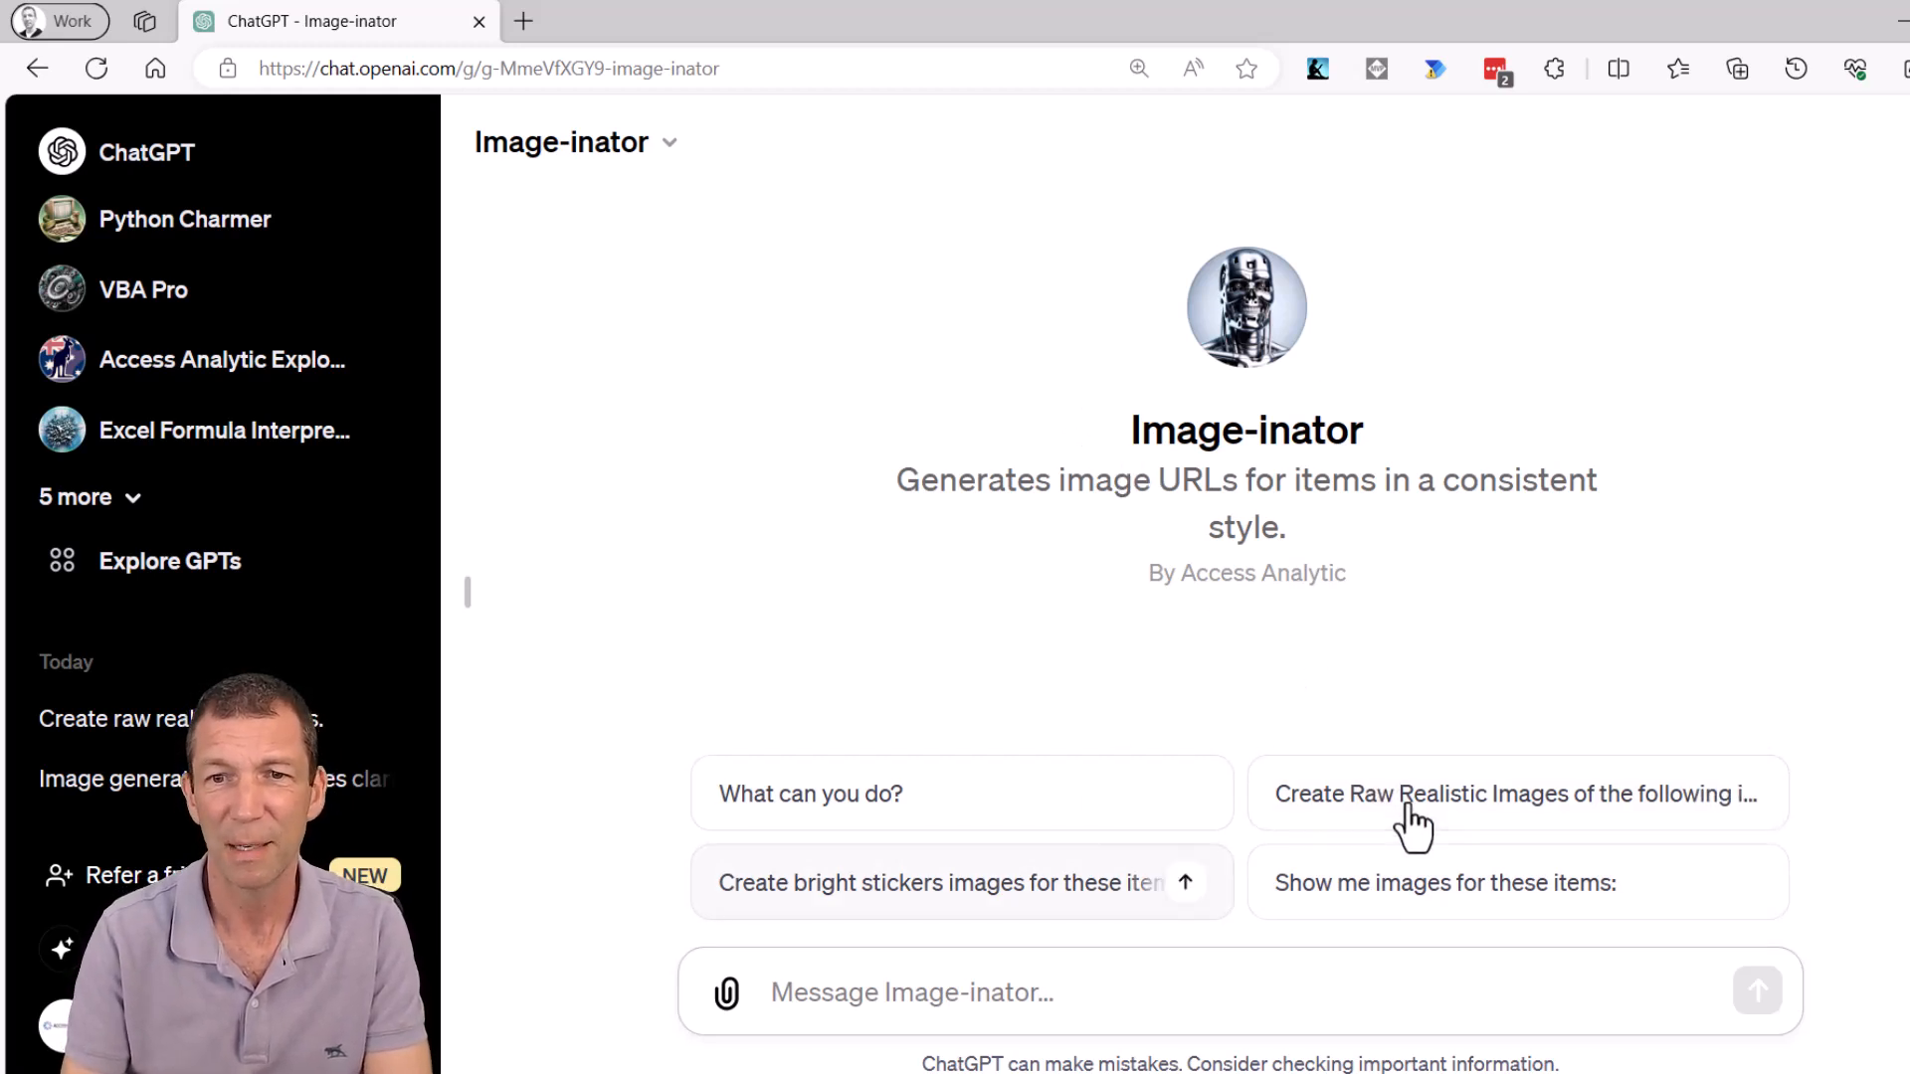
# Send Image-inator the 'Create Raw Realistic Images of the following items' starter prompt
pyautogui.click(1516, 793)
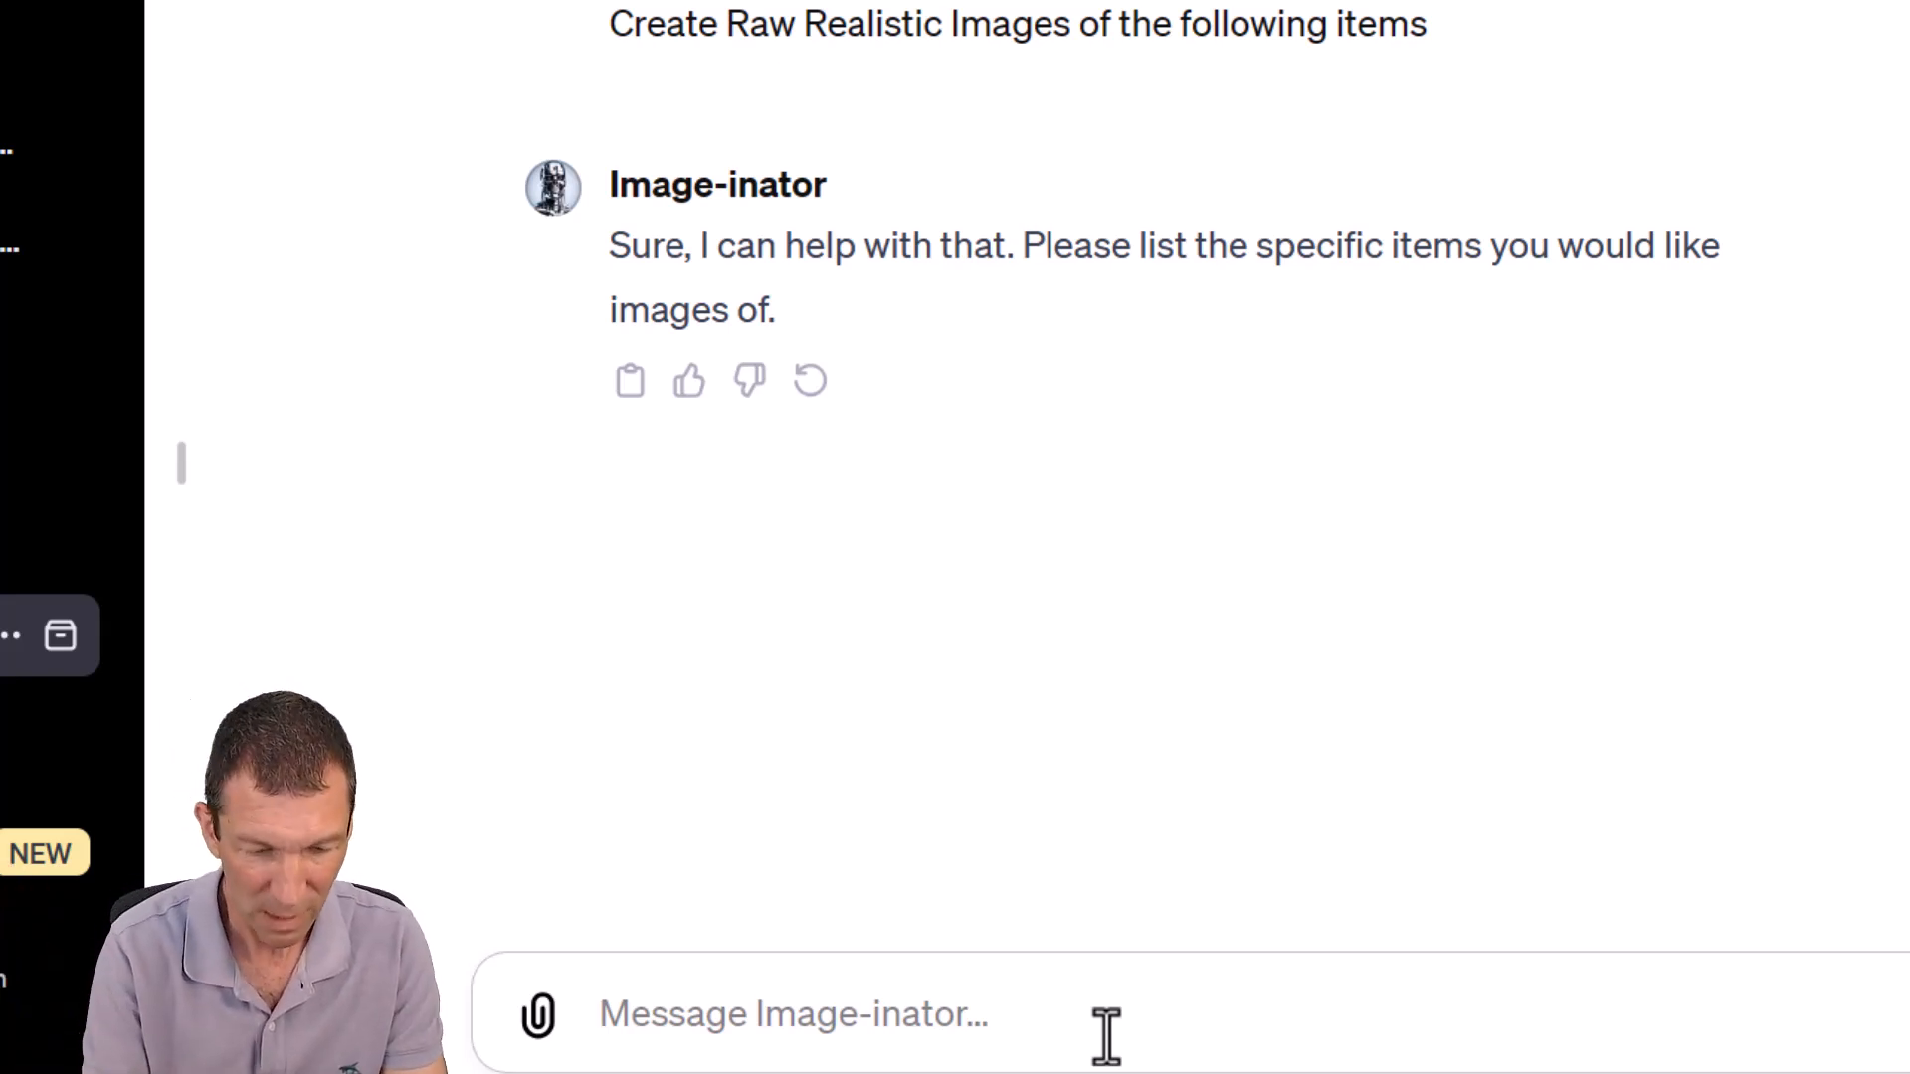
# Enter 'Tennis, Soccer, Karate' as the items to depict
pyautogui.write('Tennis,')
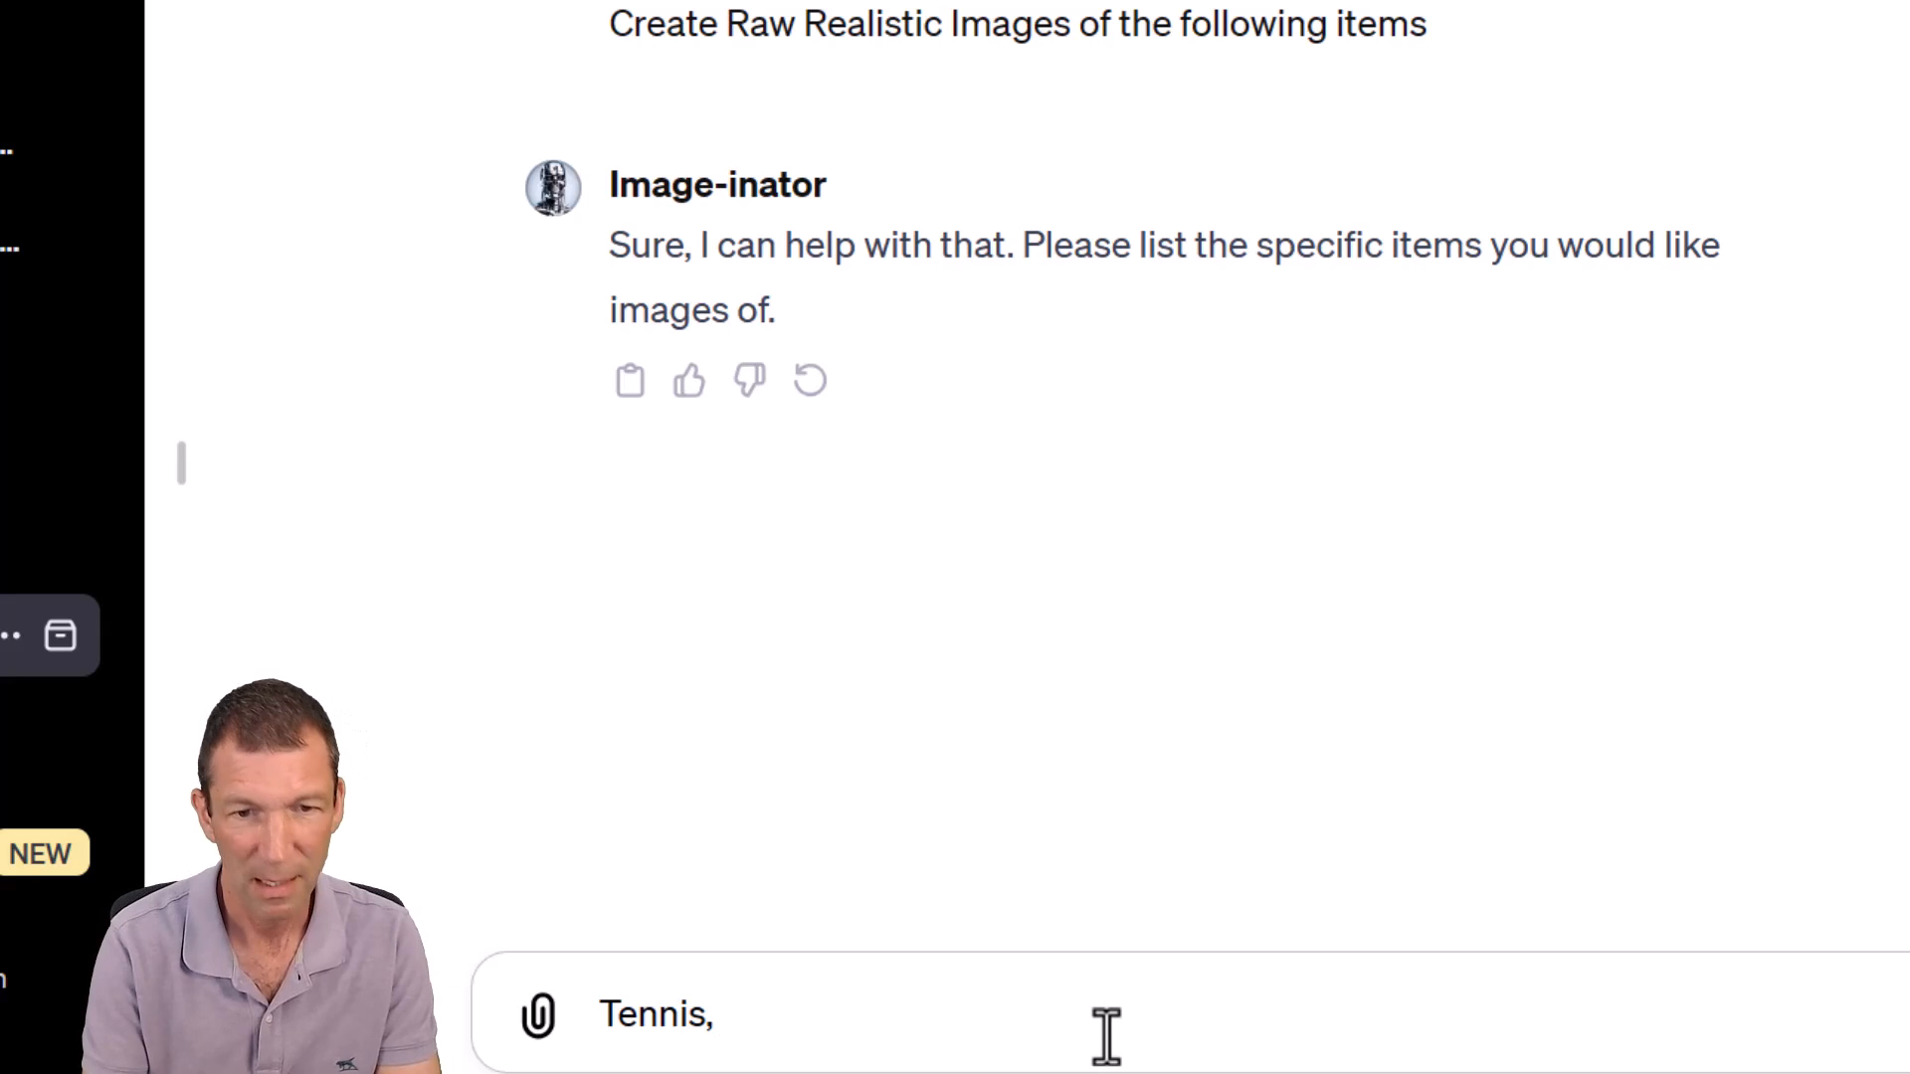
pyautogui.write('Soccer,')
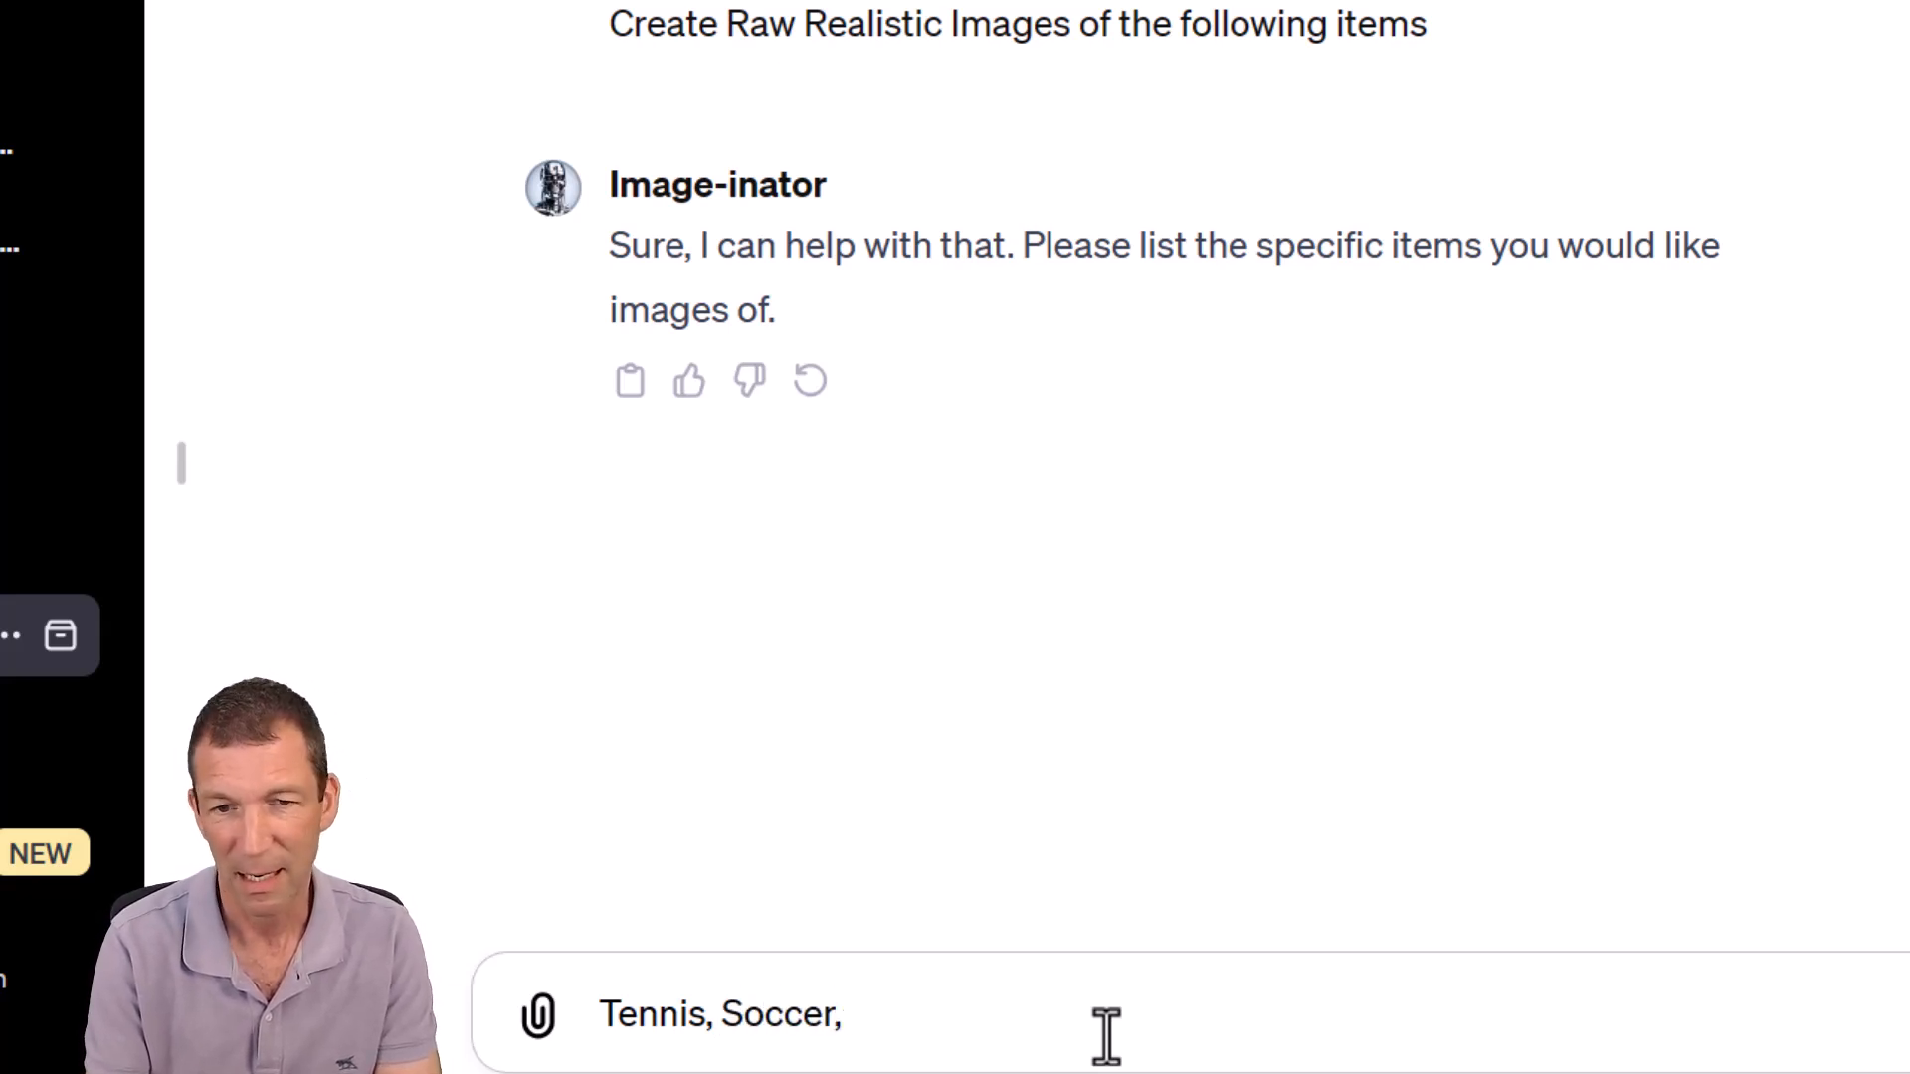
pyautogui.write('Karate')
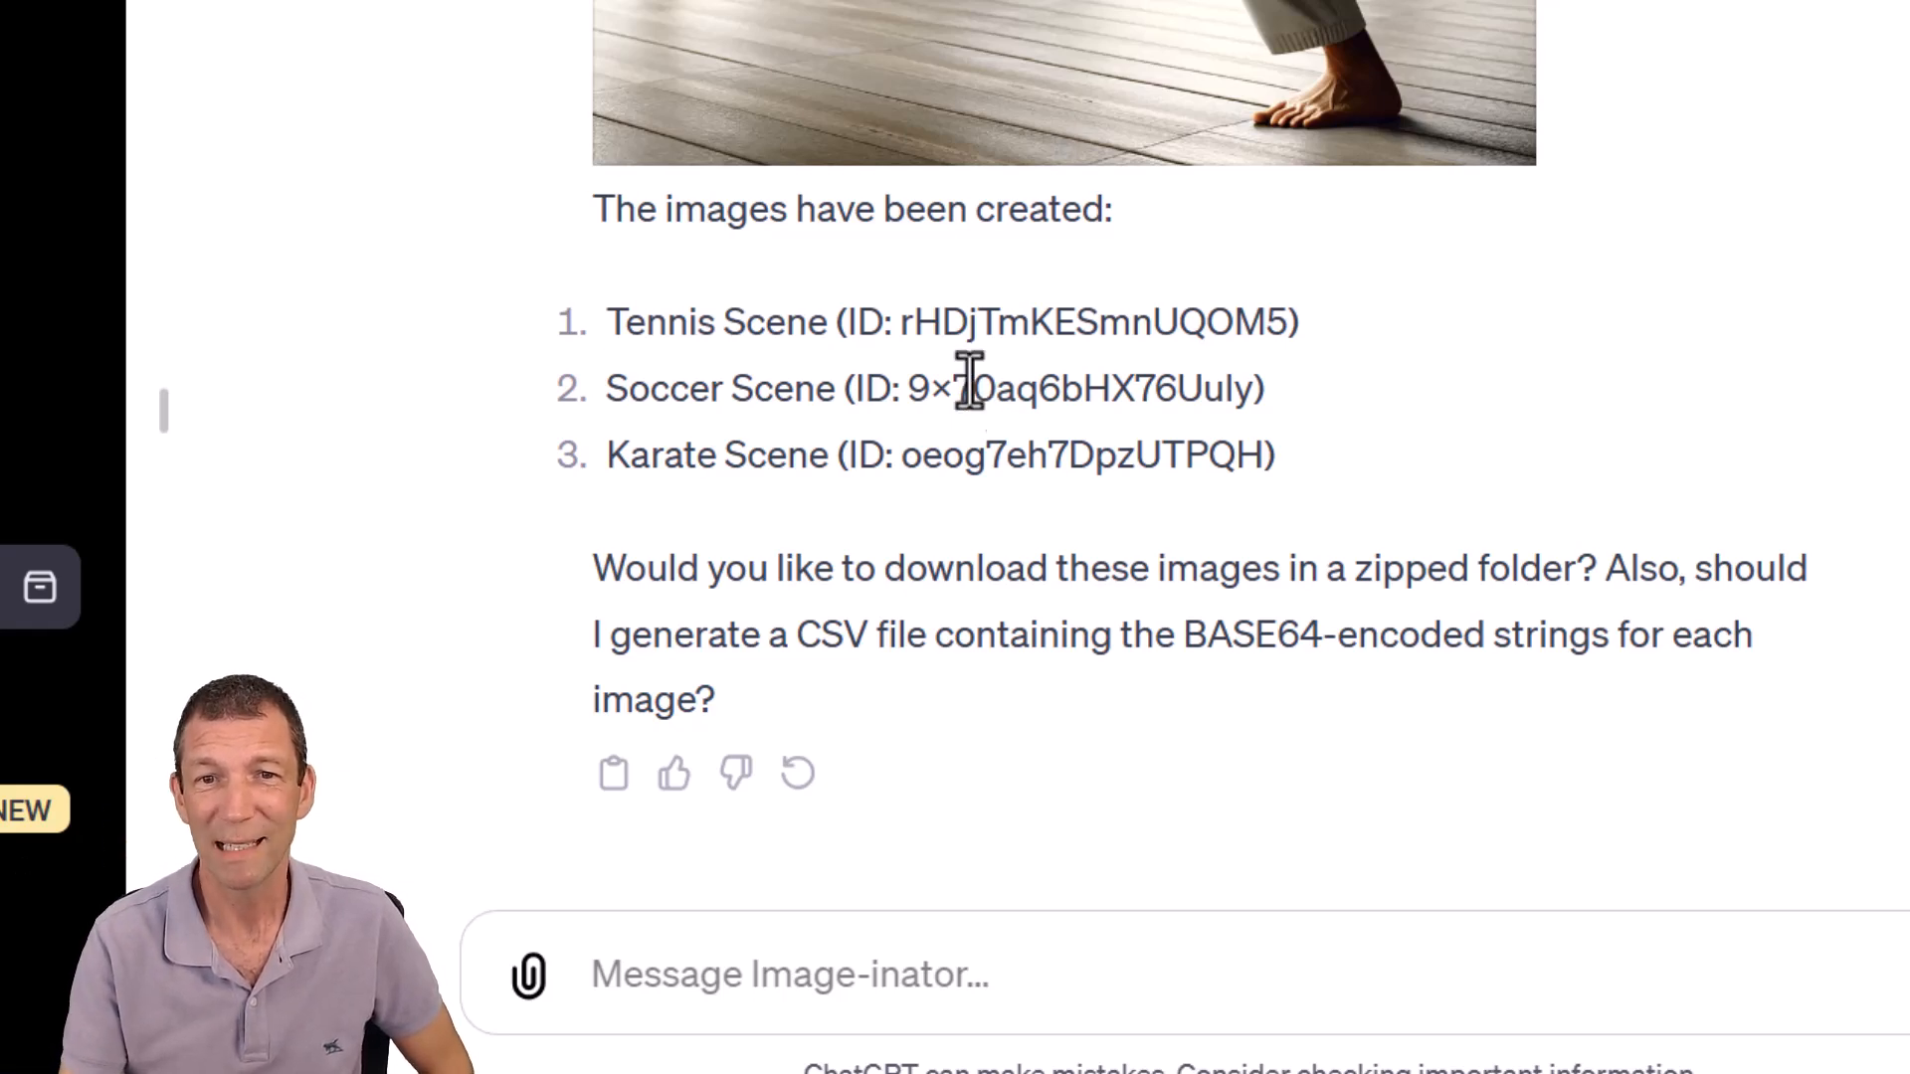
pyautogui.moveTo(984, 407)
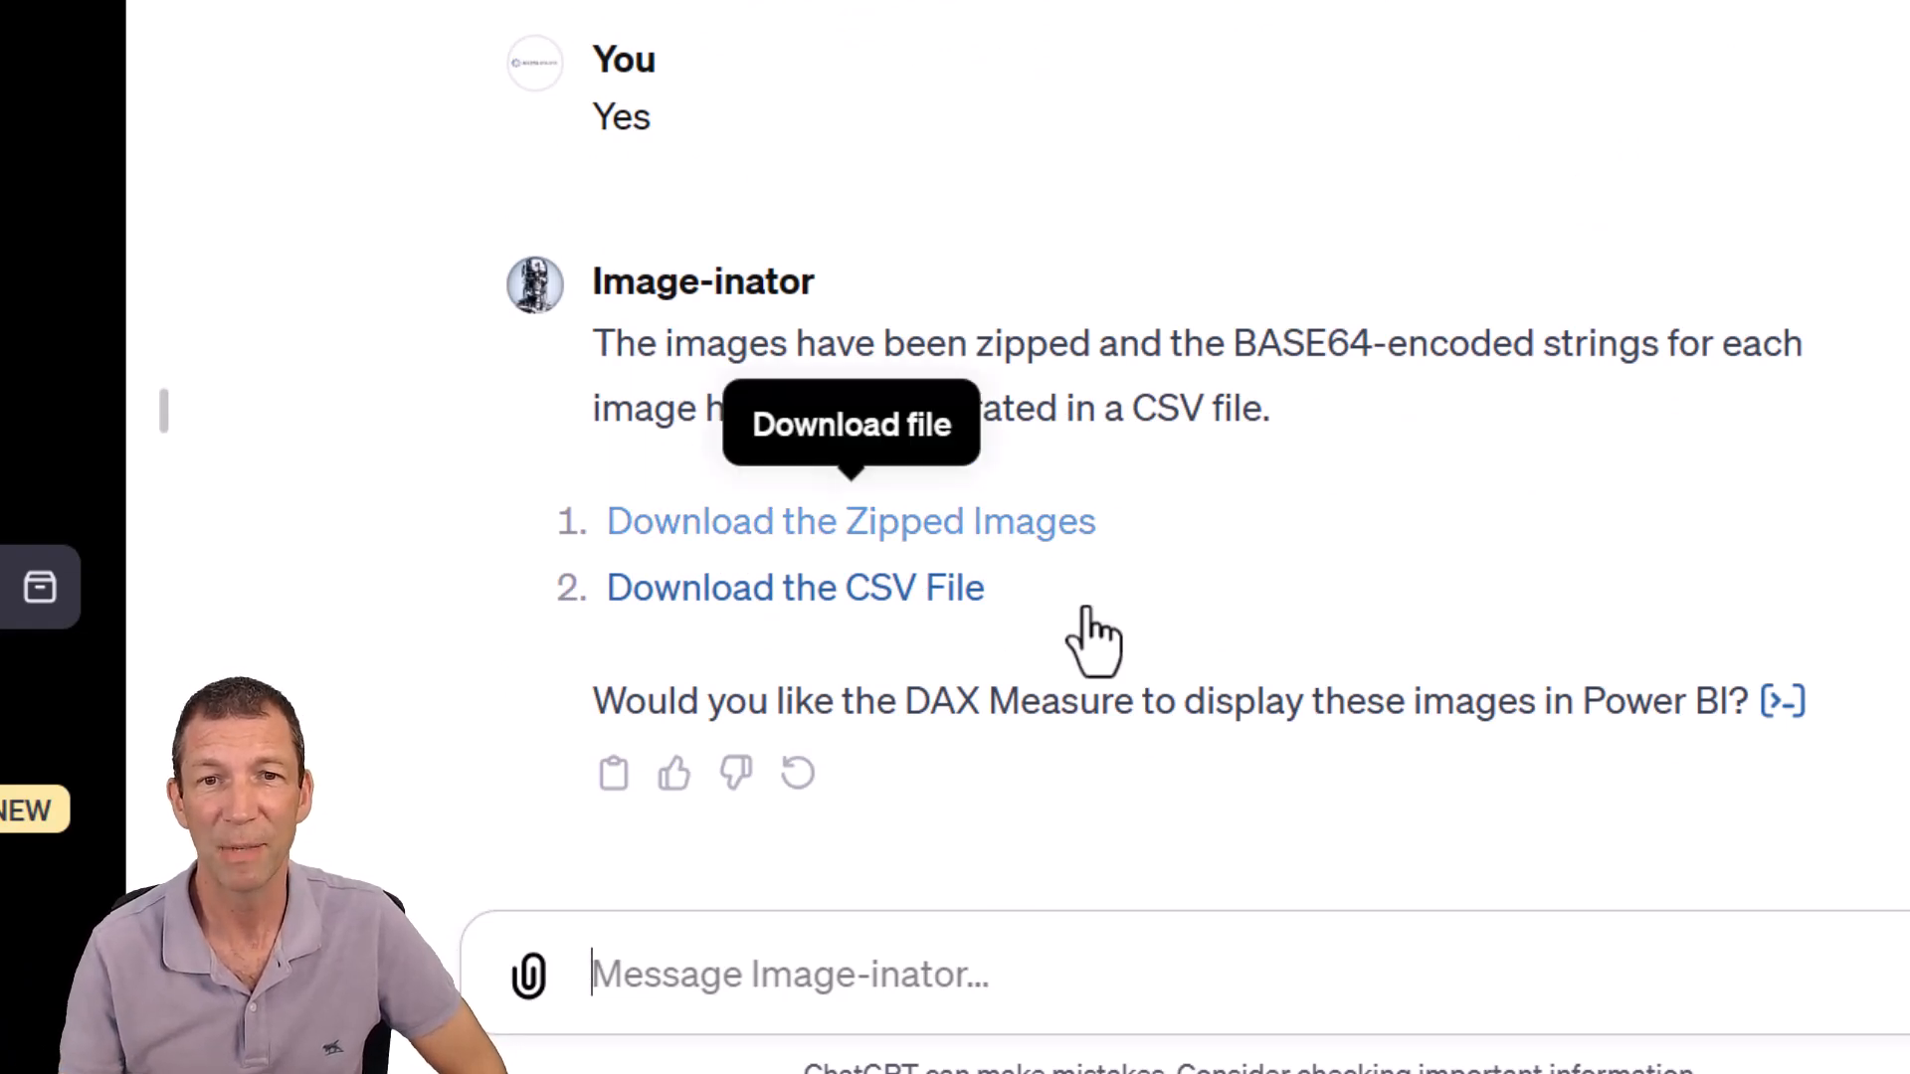
# Download the CSV file of base64 image strings
pyautogui.click(850, 522)
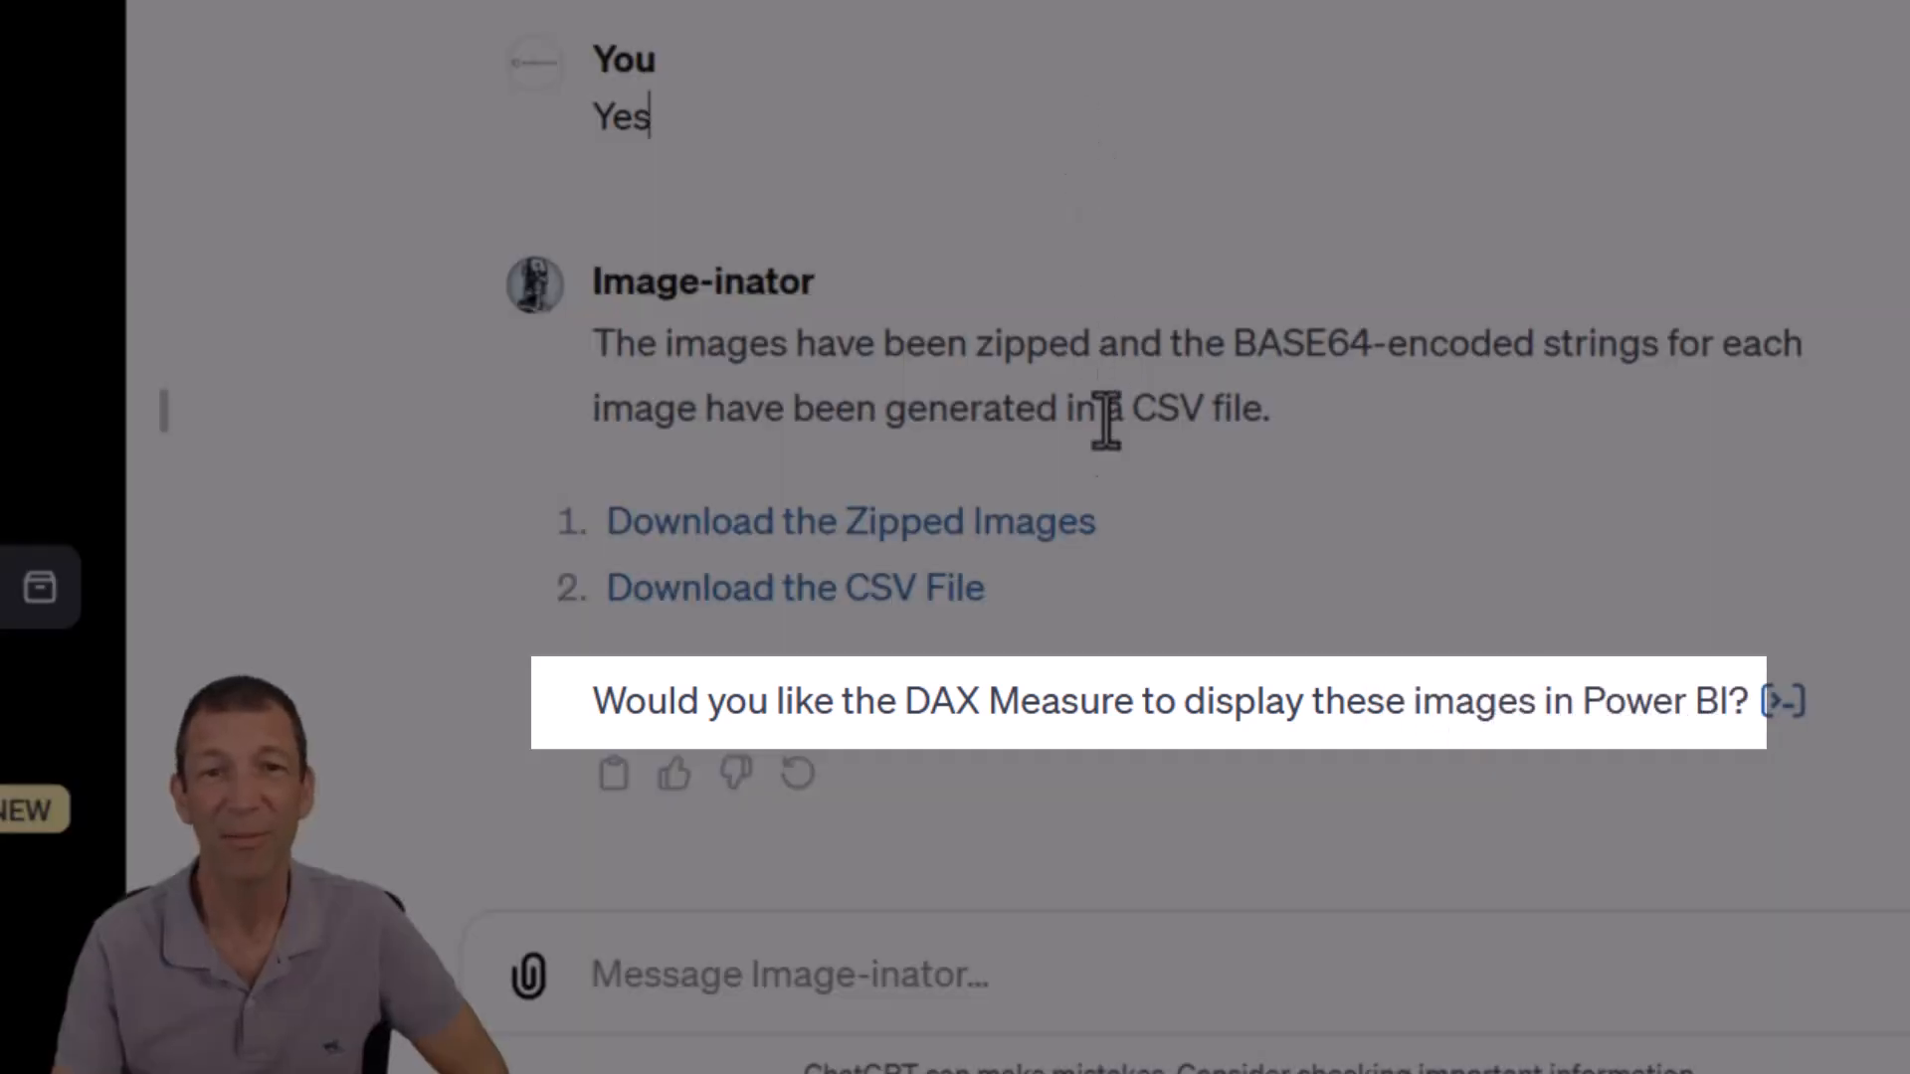
pyautogui.moveTo(1130, 700)
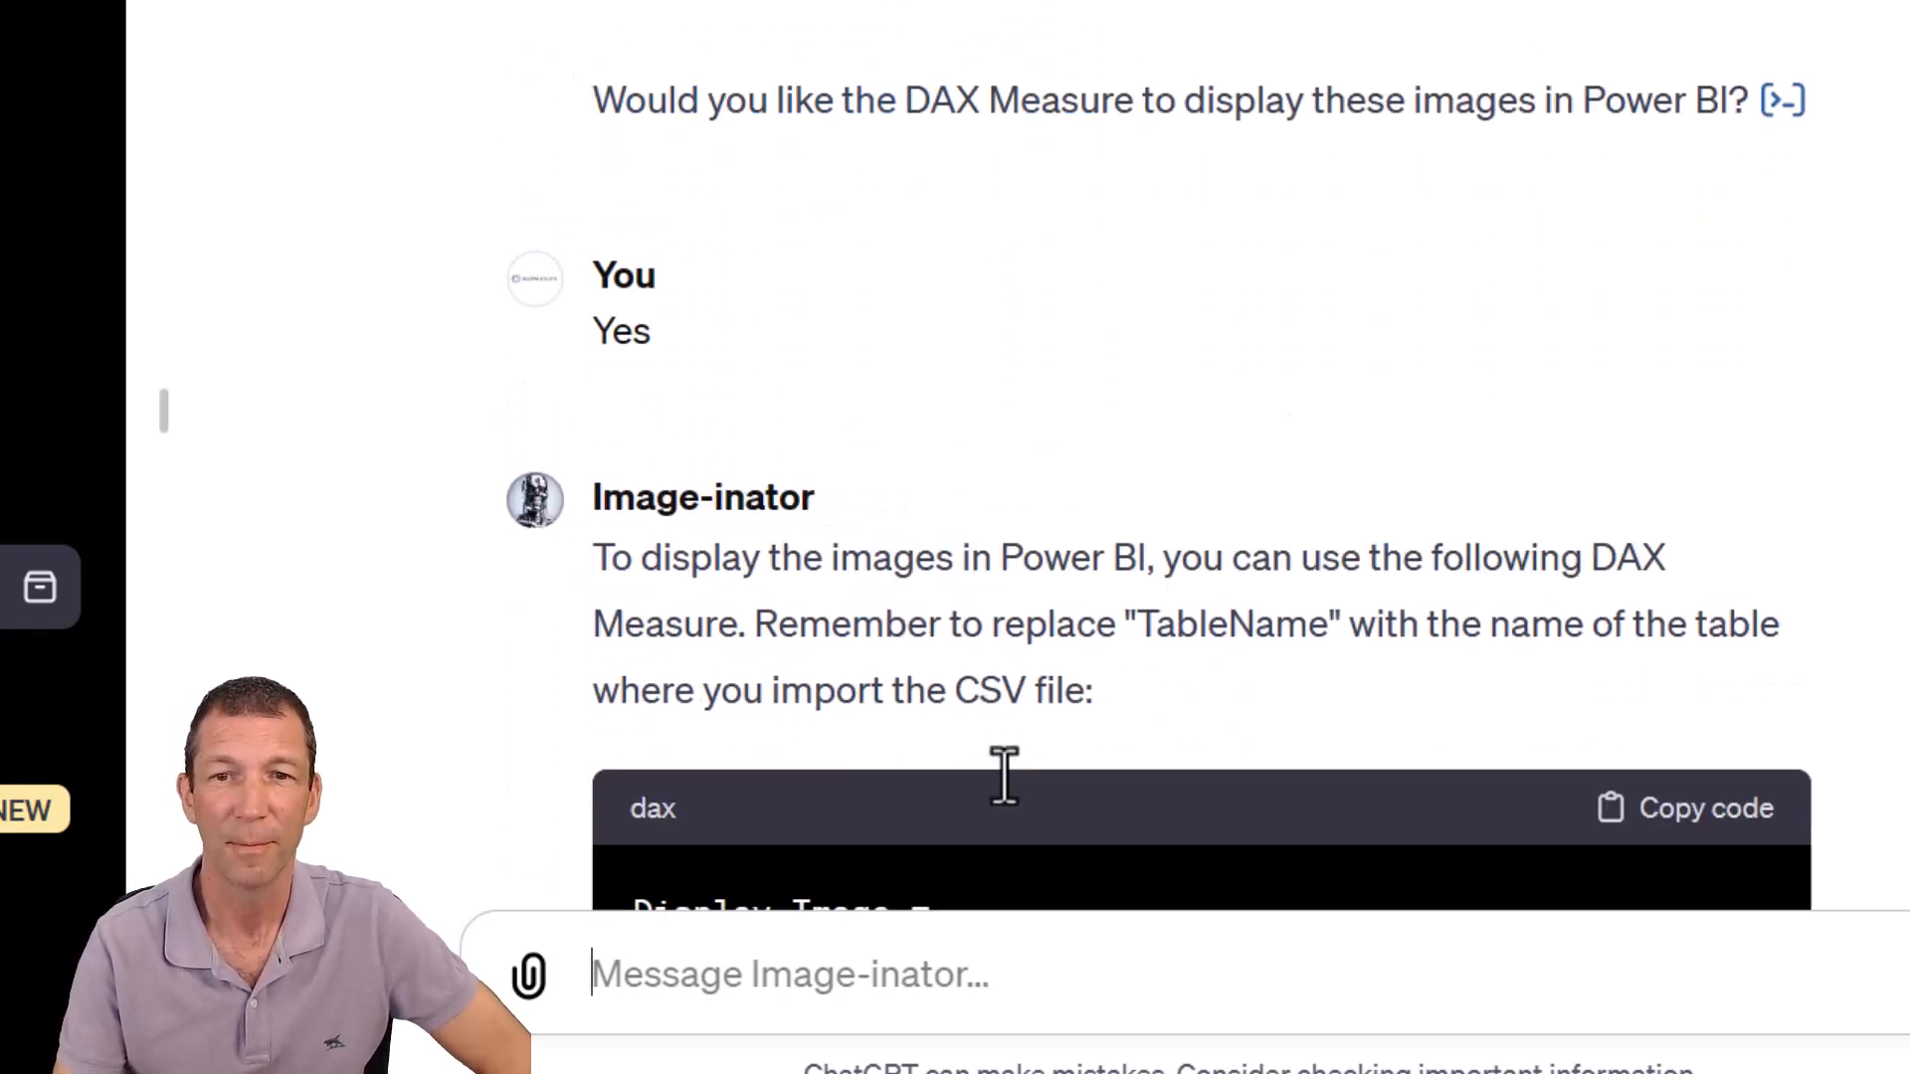
# Scroll to the Display Image DAX code block and copy its code
pyautogui.scroll(-3)
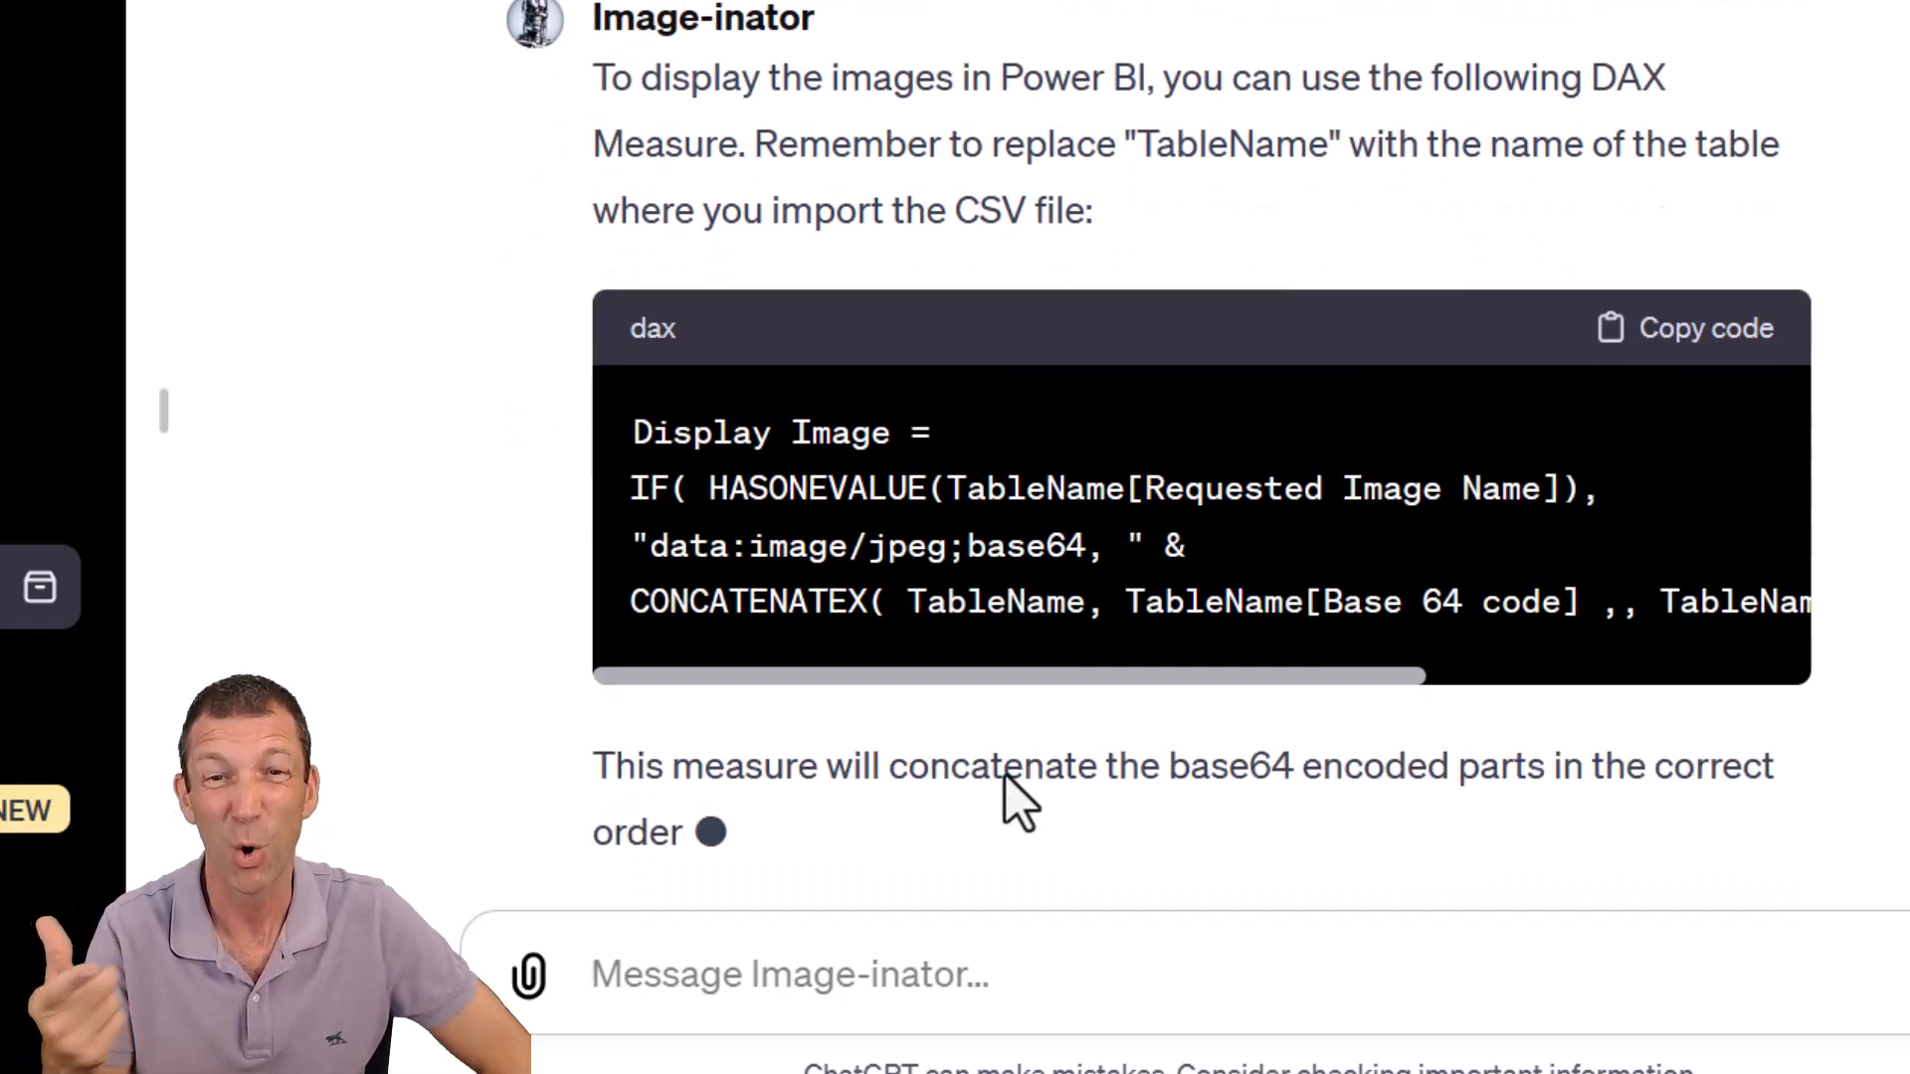
pyautogui.scroll(-3)
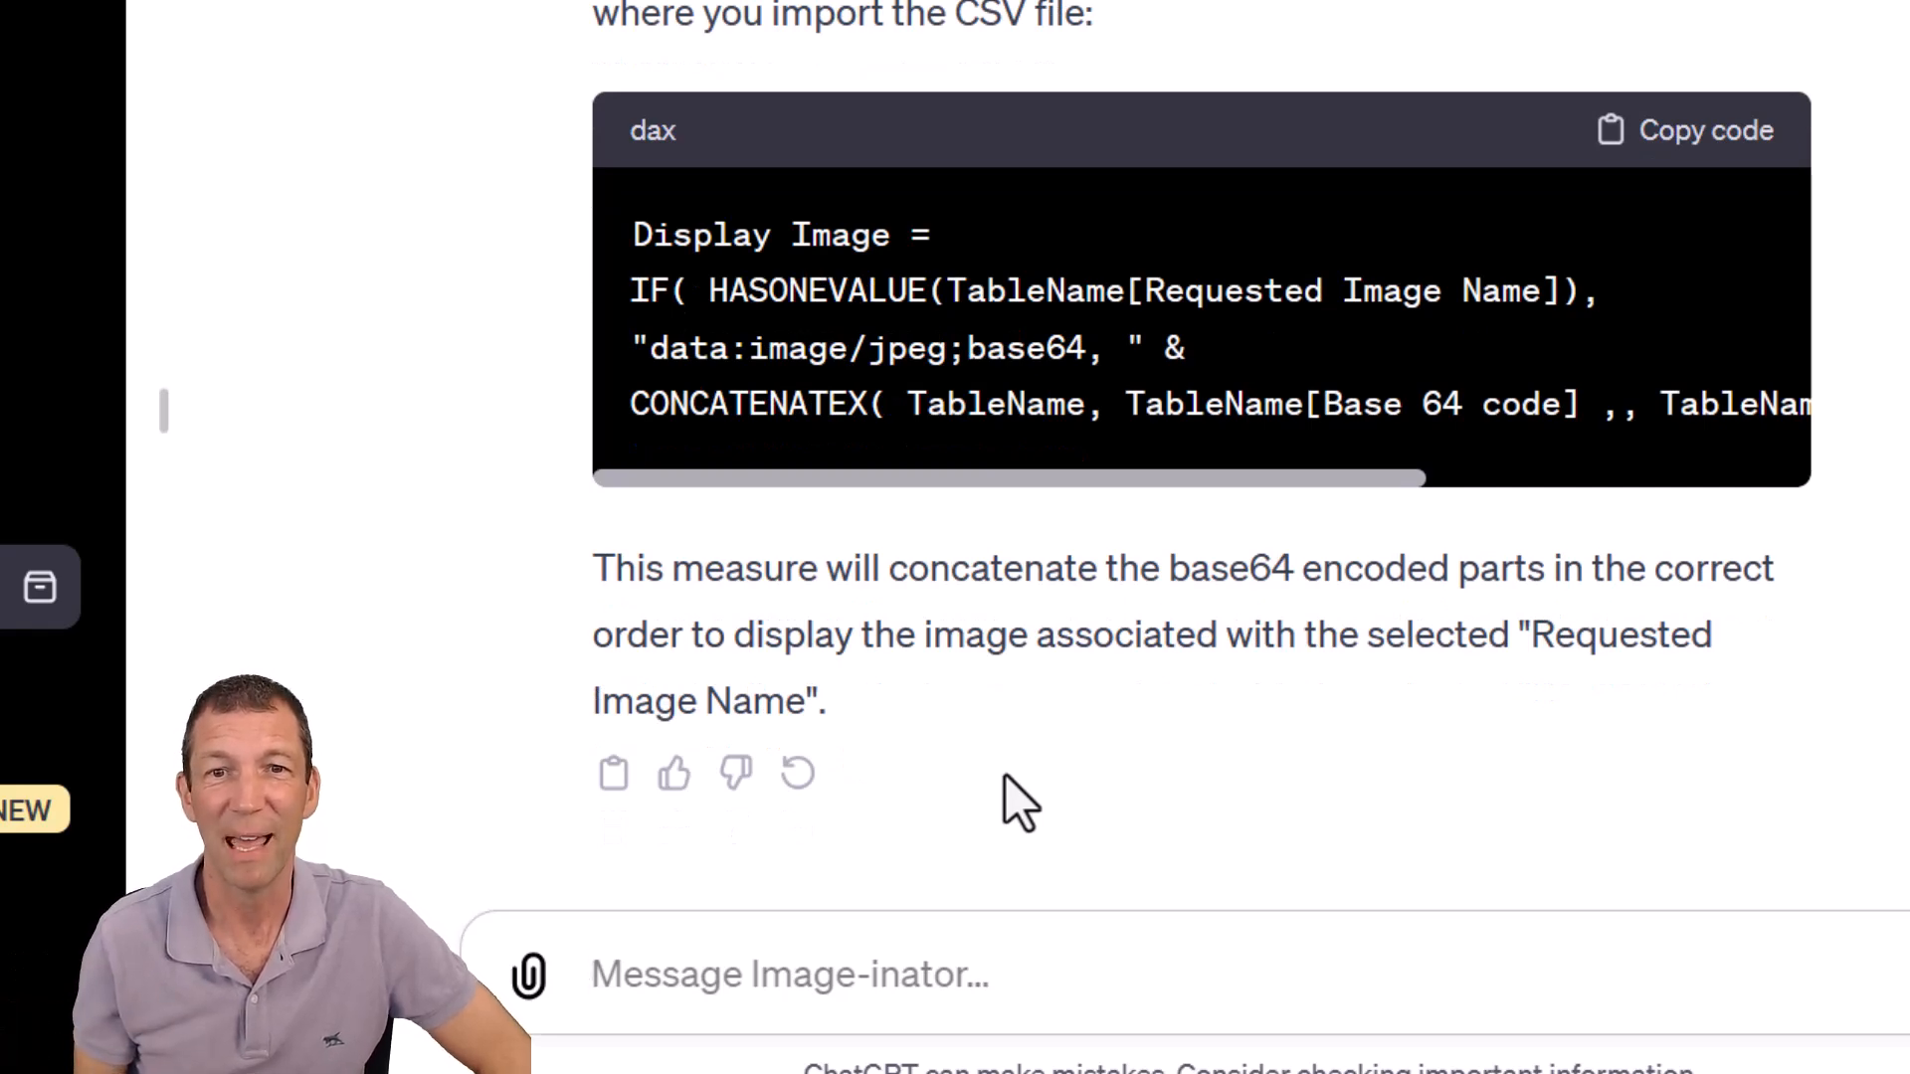
pyautogui.moveTo(1030, 347)
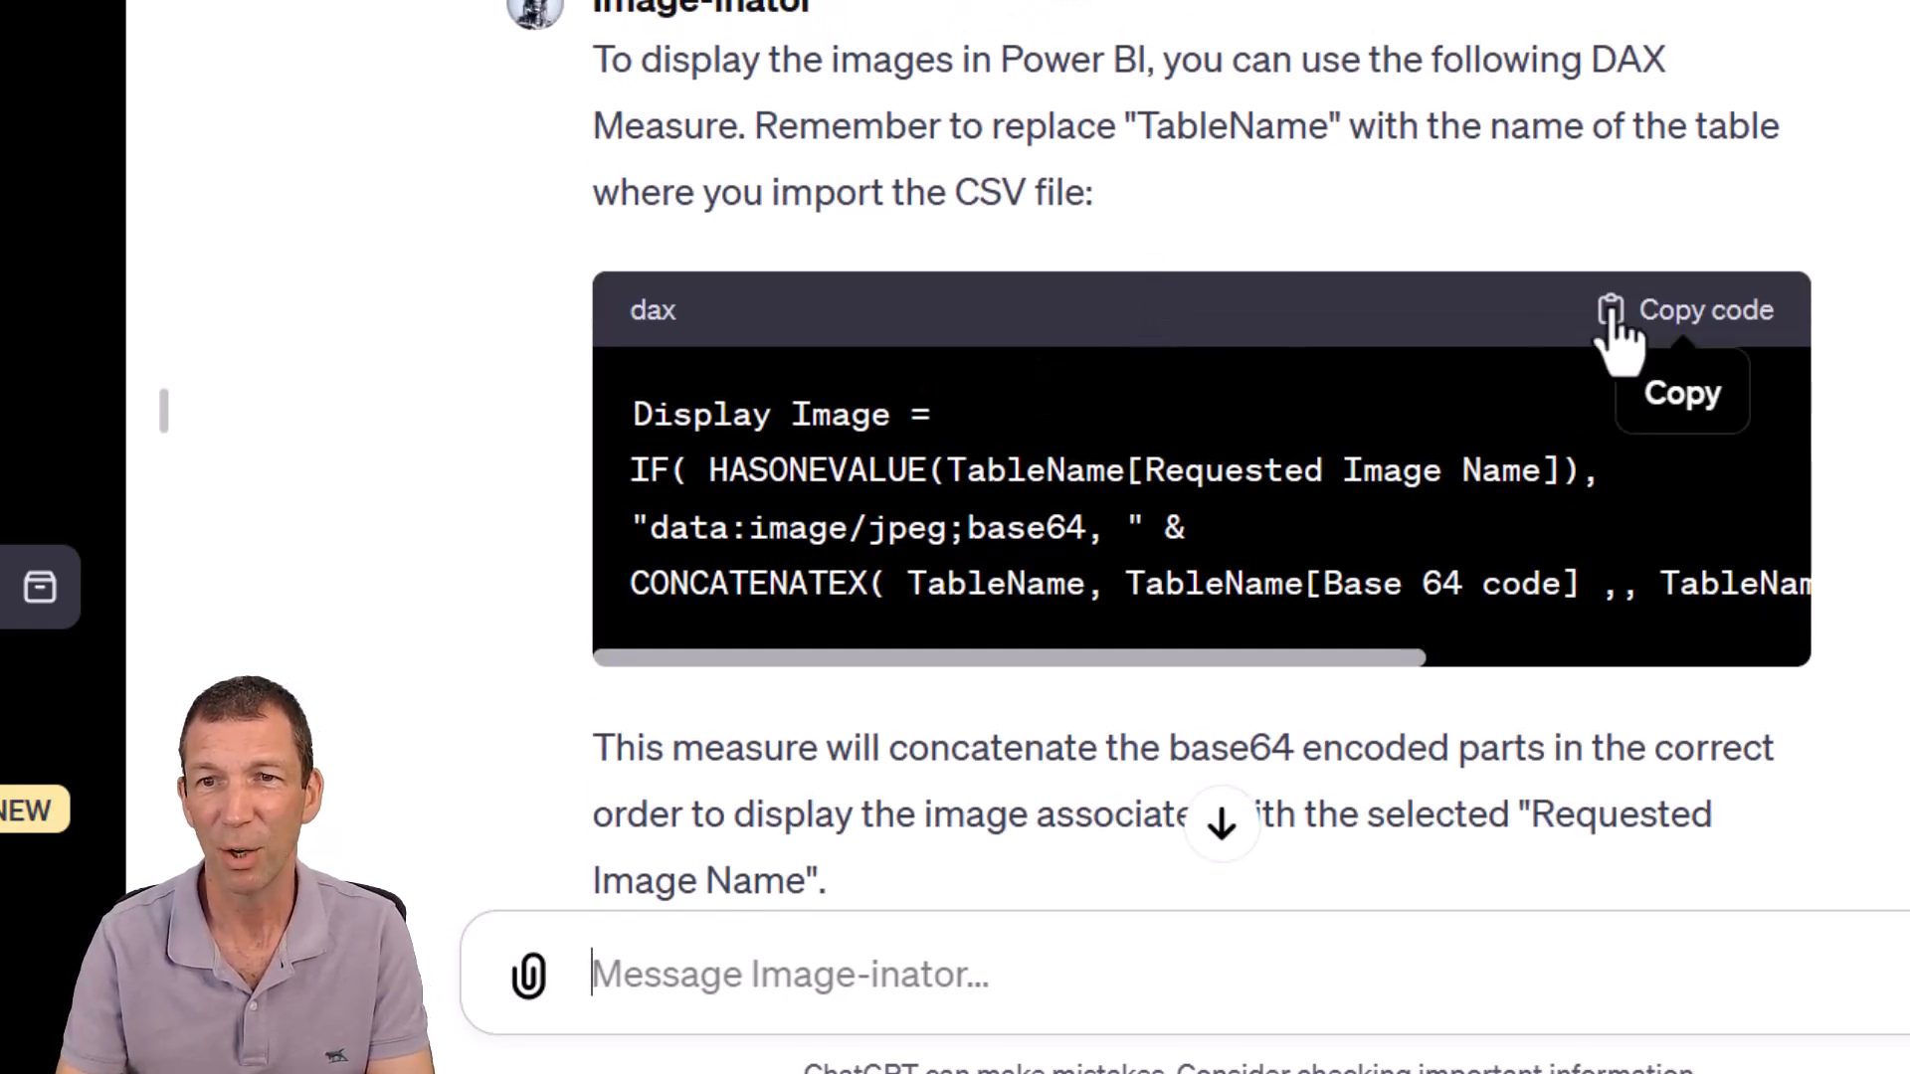
pyautogui.click(1691, 310)
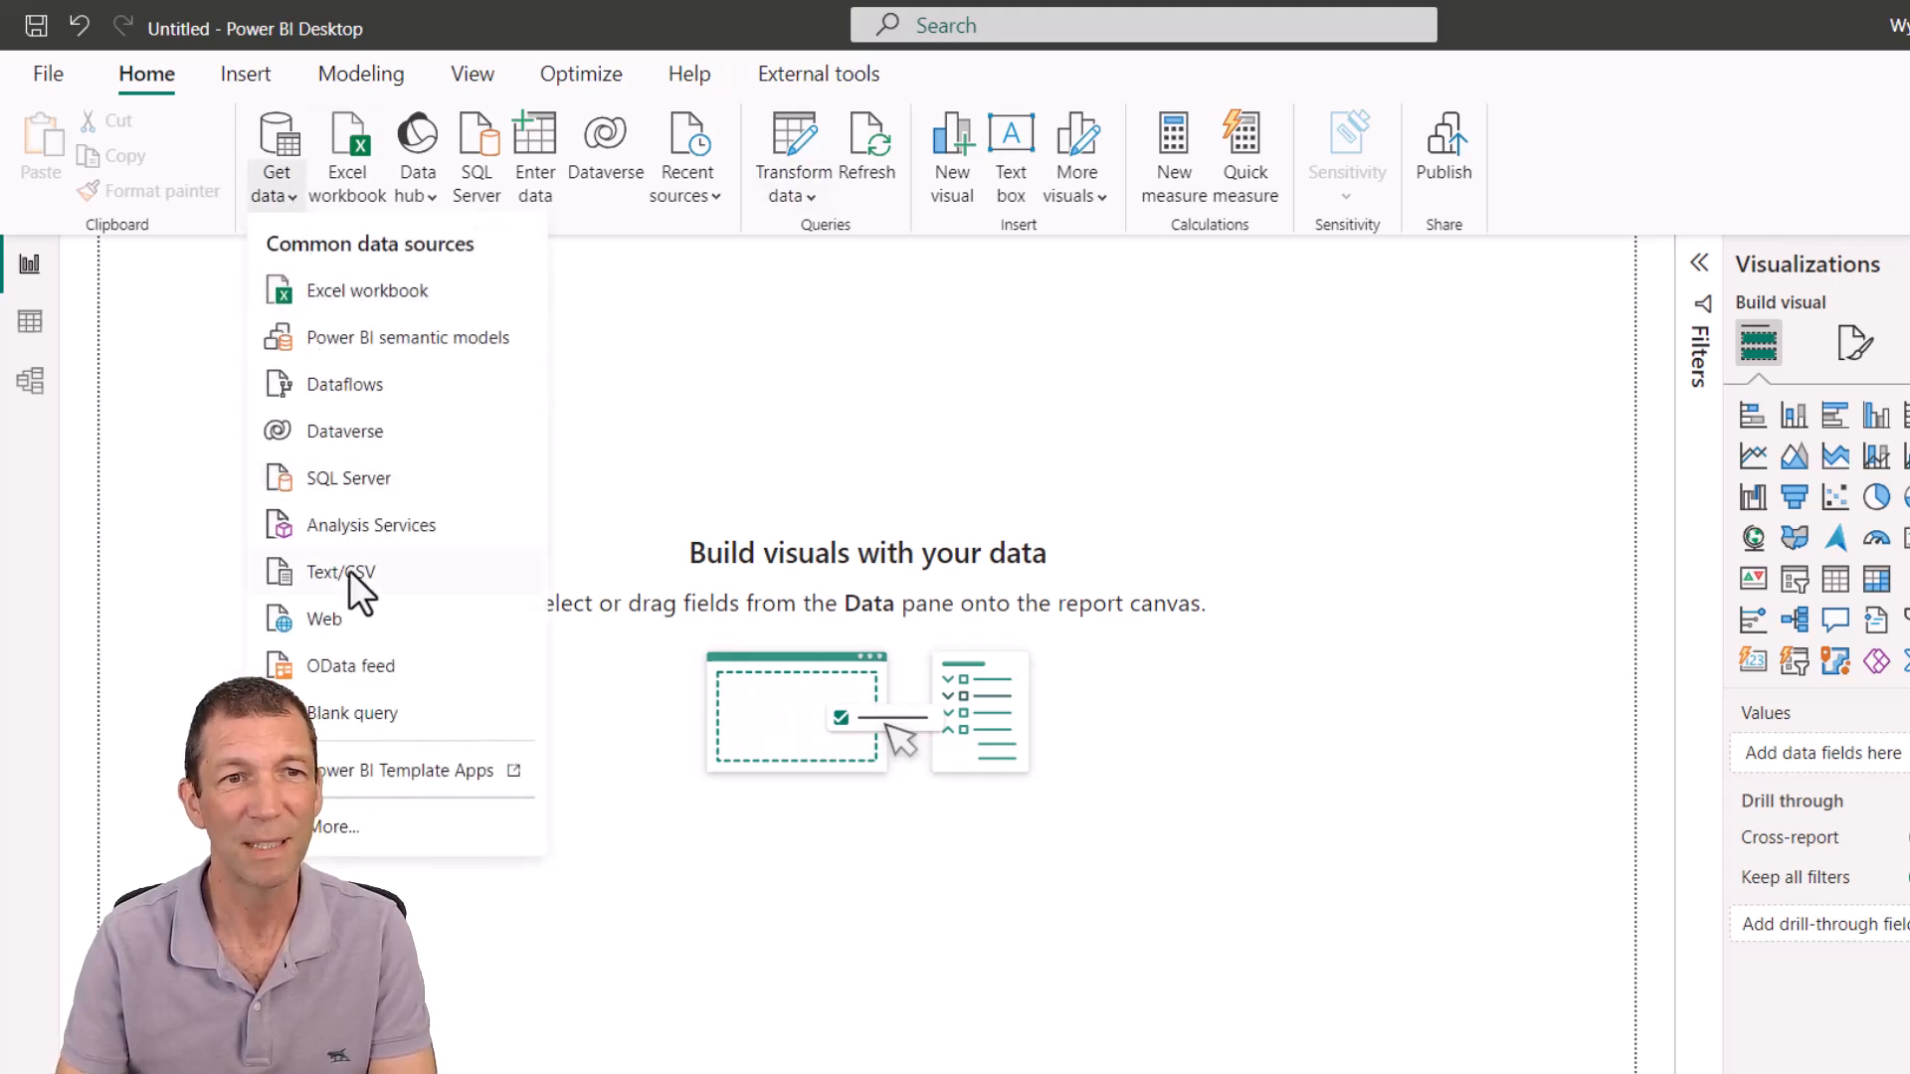
# Import the downloaded image-code CSV as a Text/CSV source and open it in Power Query
pyautogui.click(340, 573)
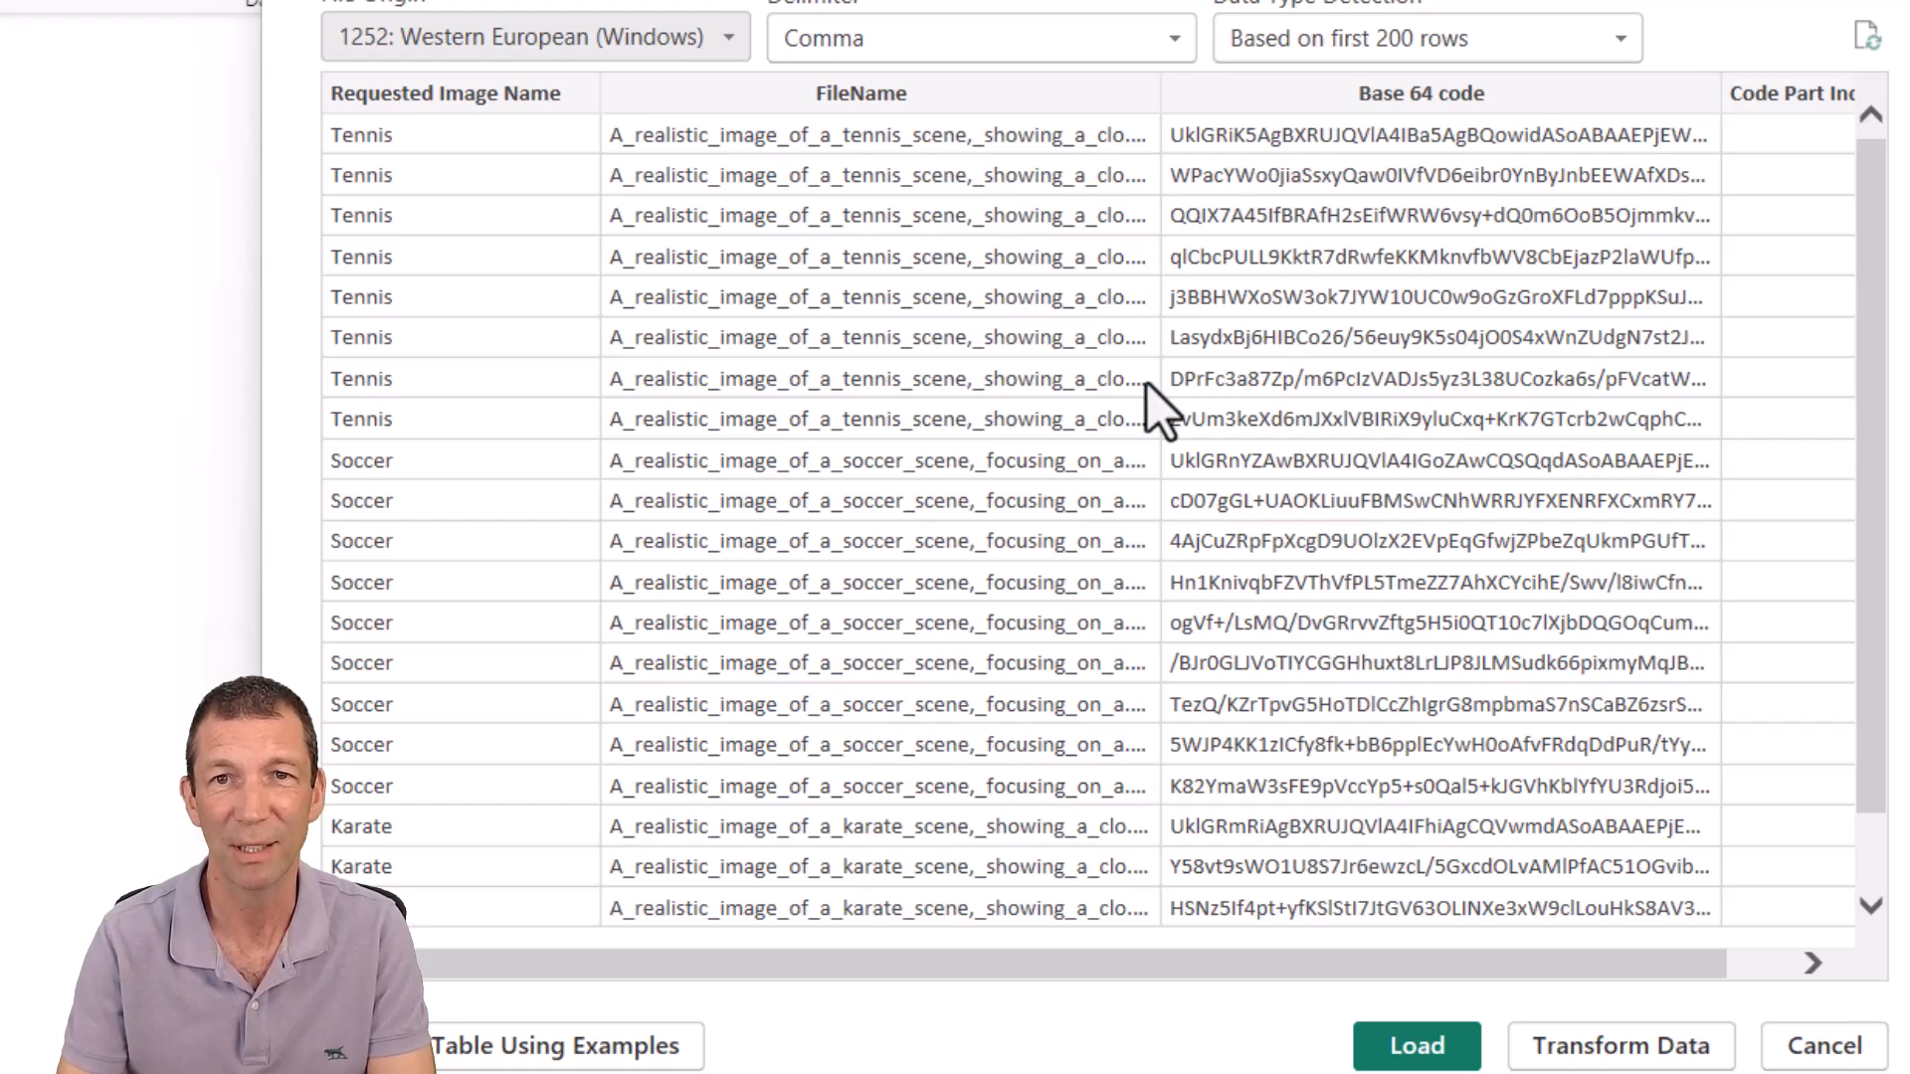
pyautogui.click(1416, 1046)
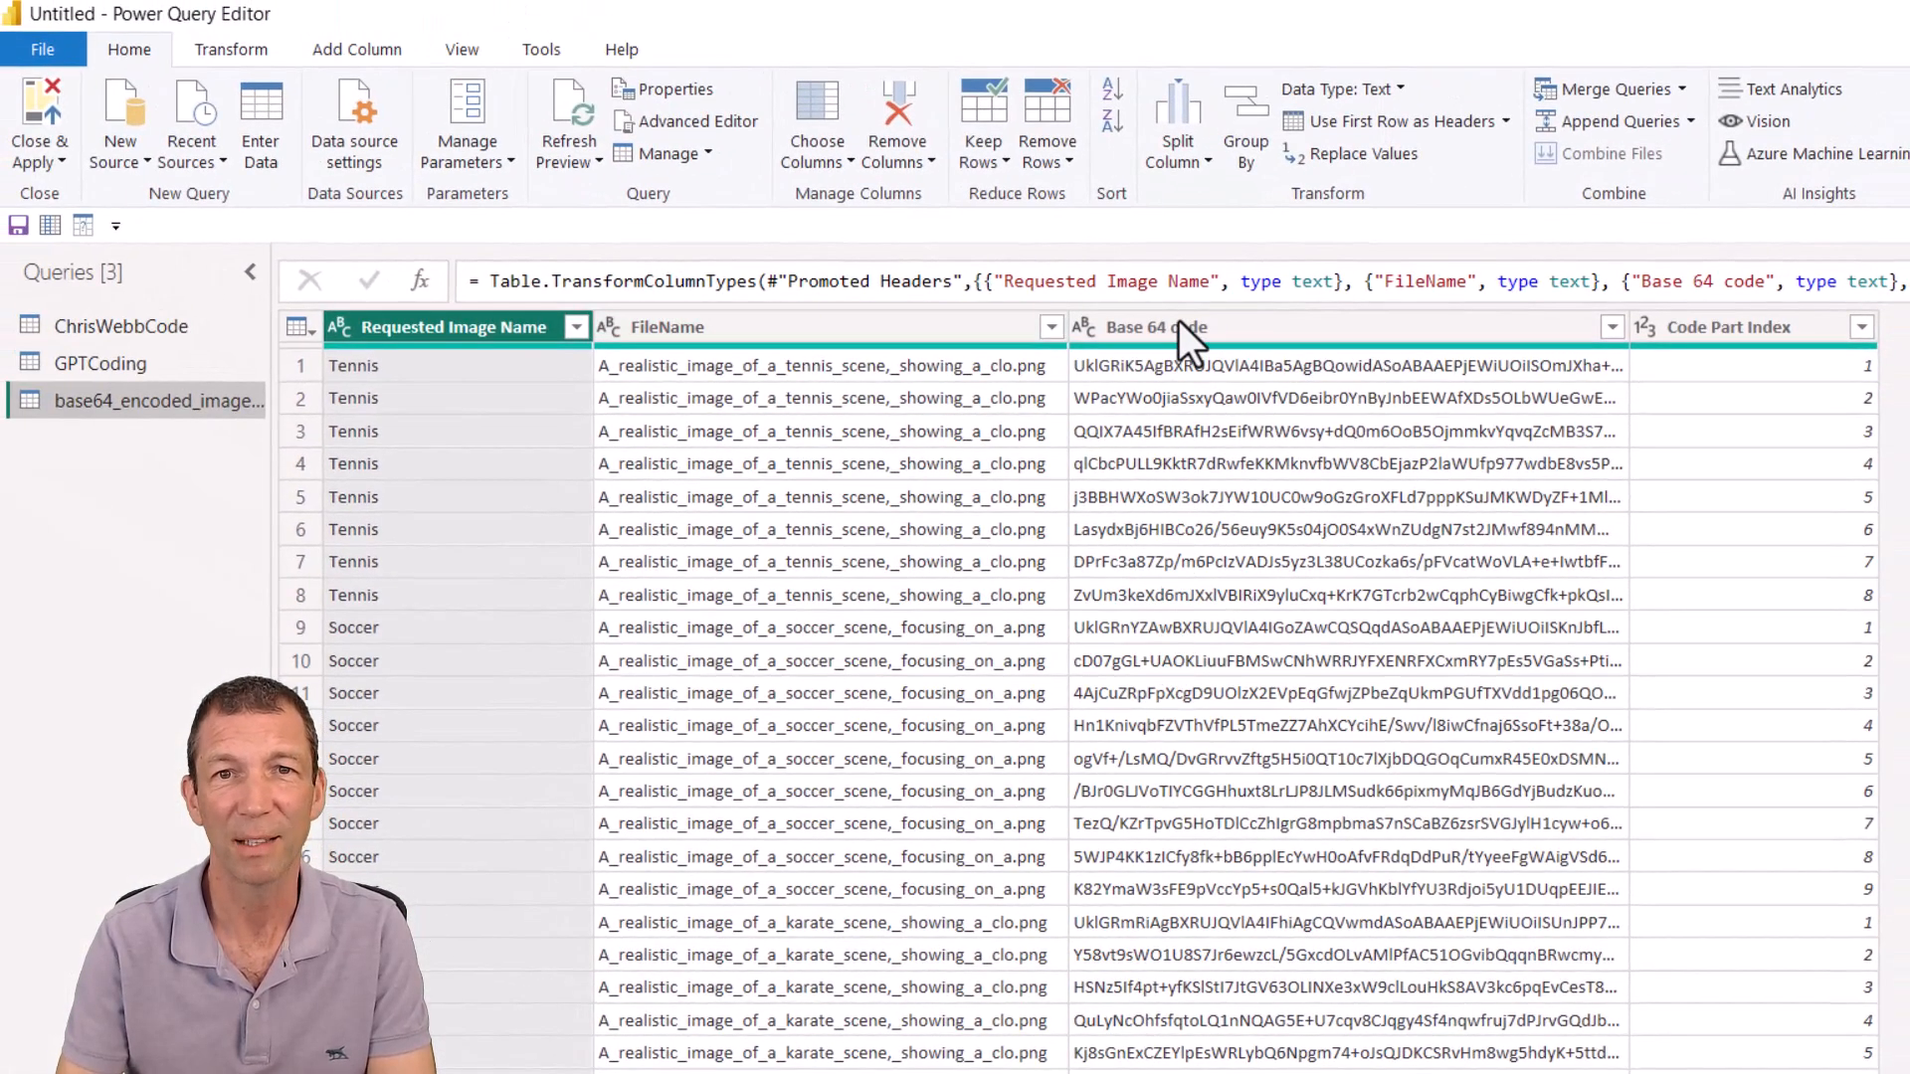
pyautogui.moveTo(1693, 353)
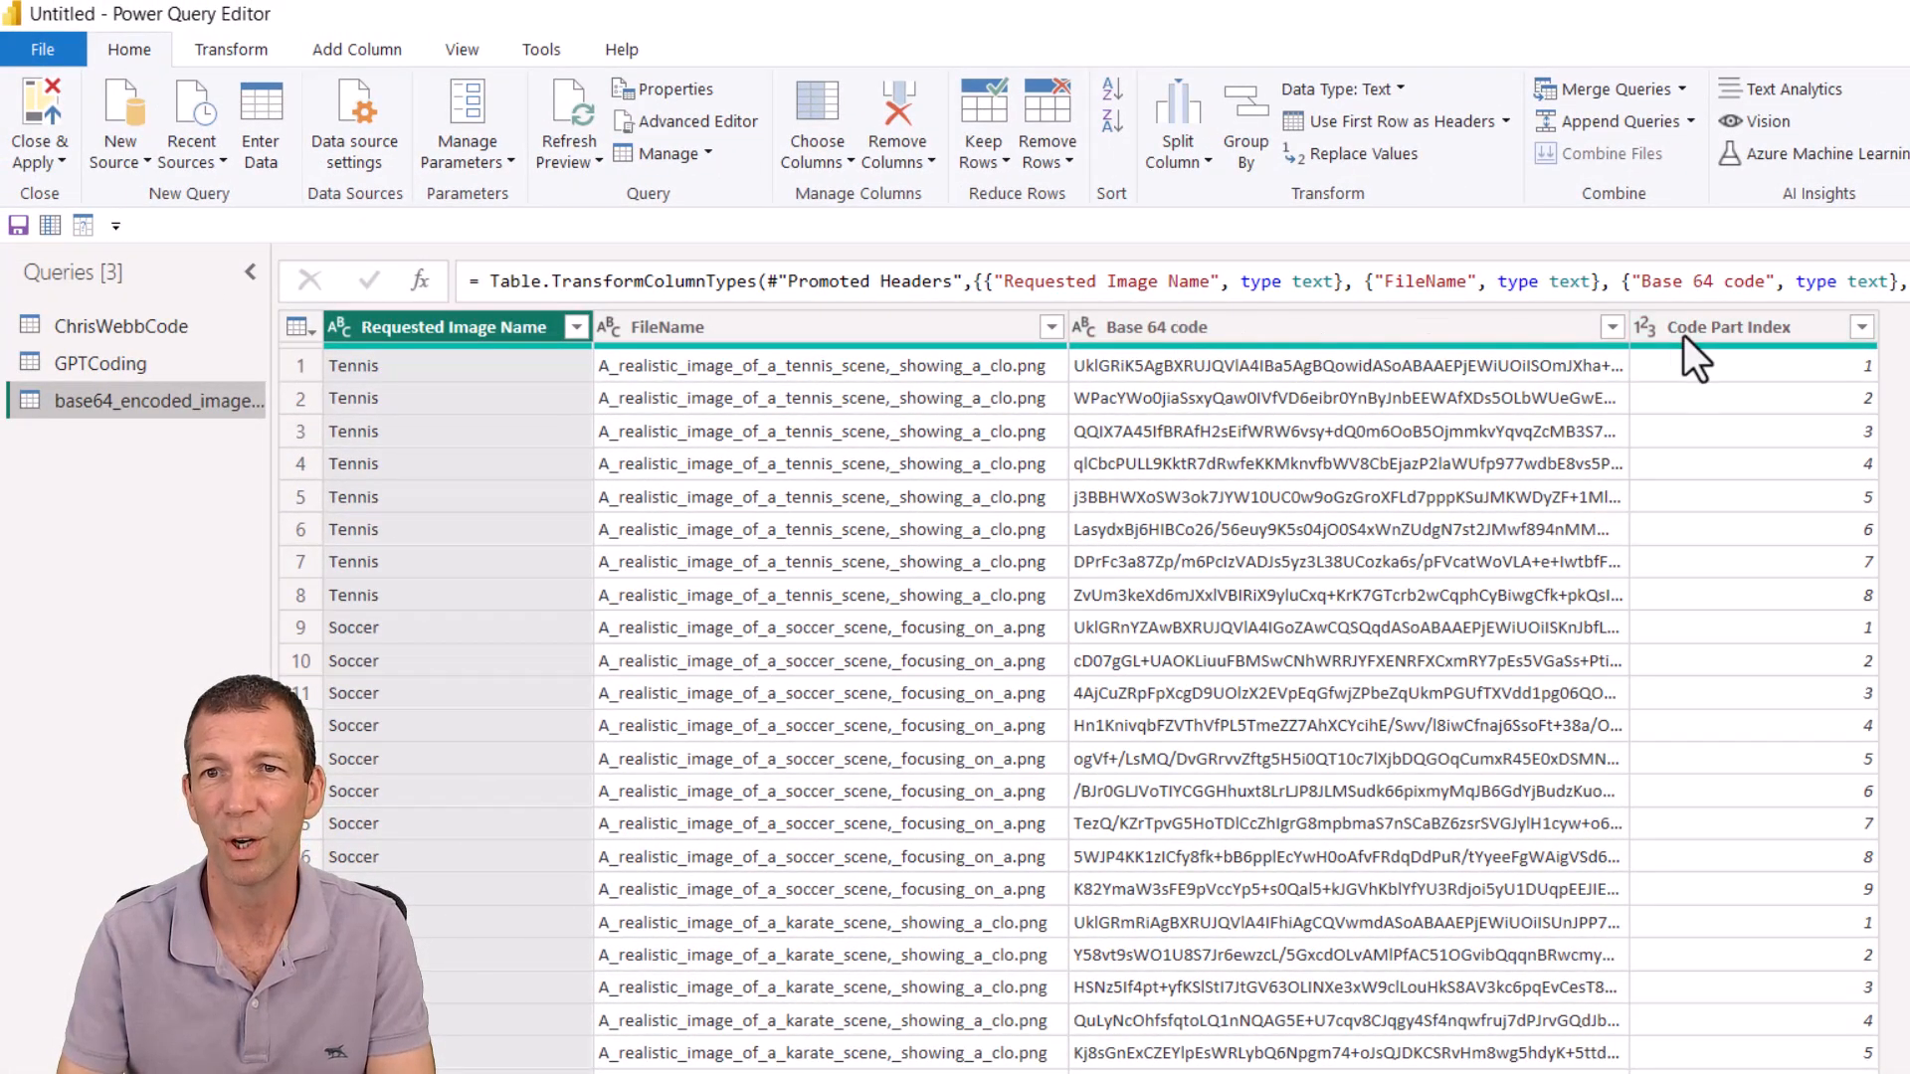
pyautogui.moveTo(1681, 566)
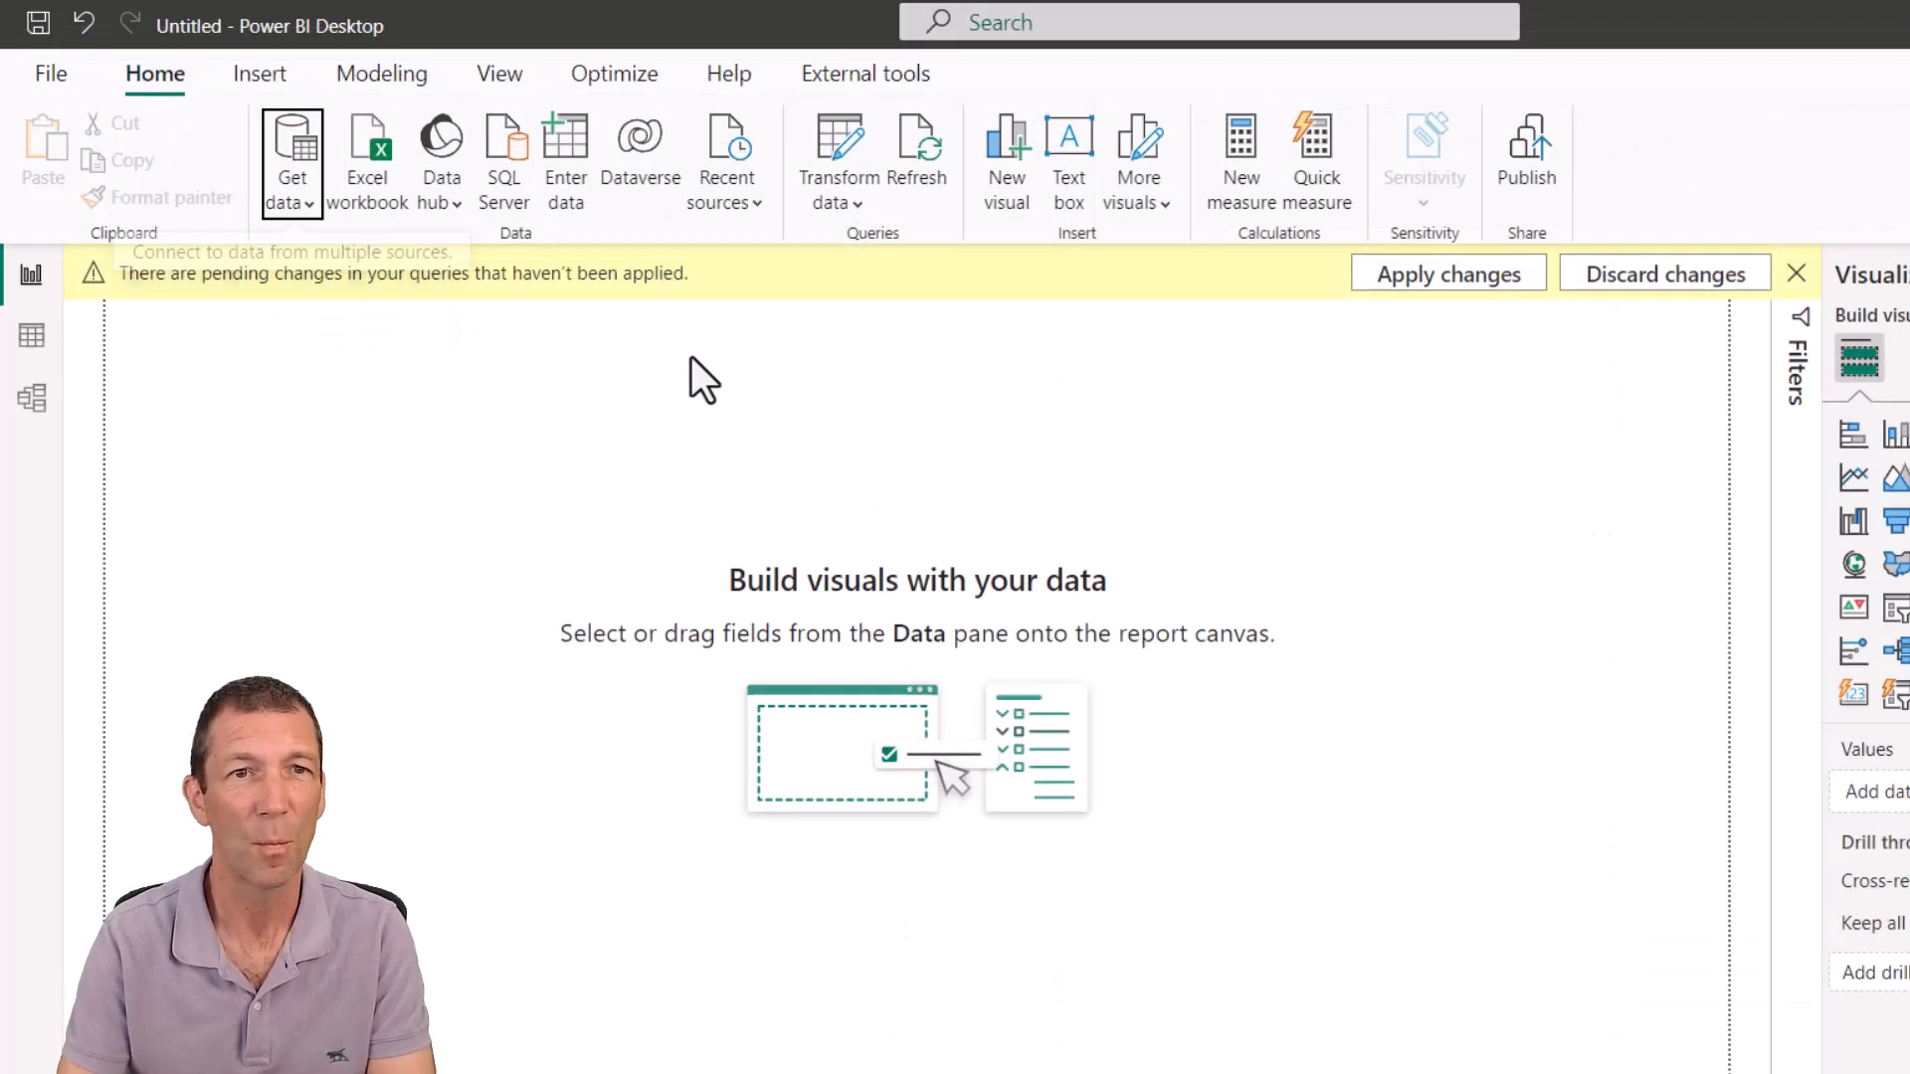
# Apply the query changes, collapse GPTCoding, and bring up the GPTDemo table's options
pyautogui.click(1448, 272)
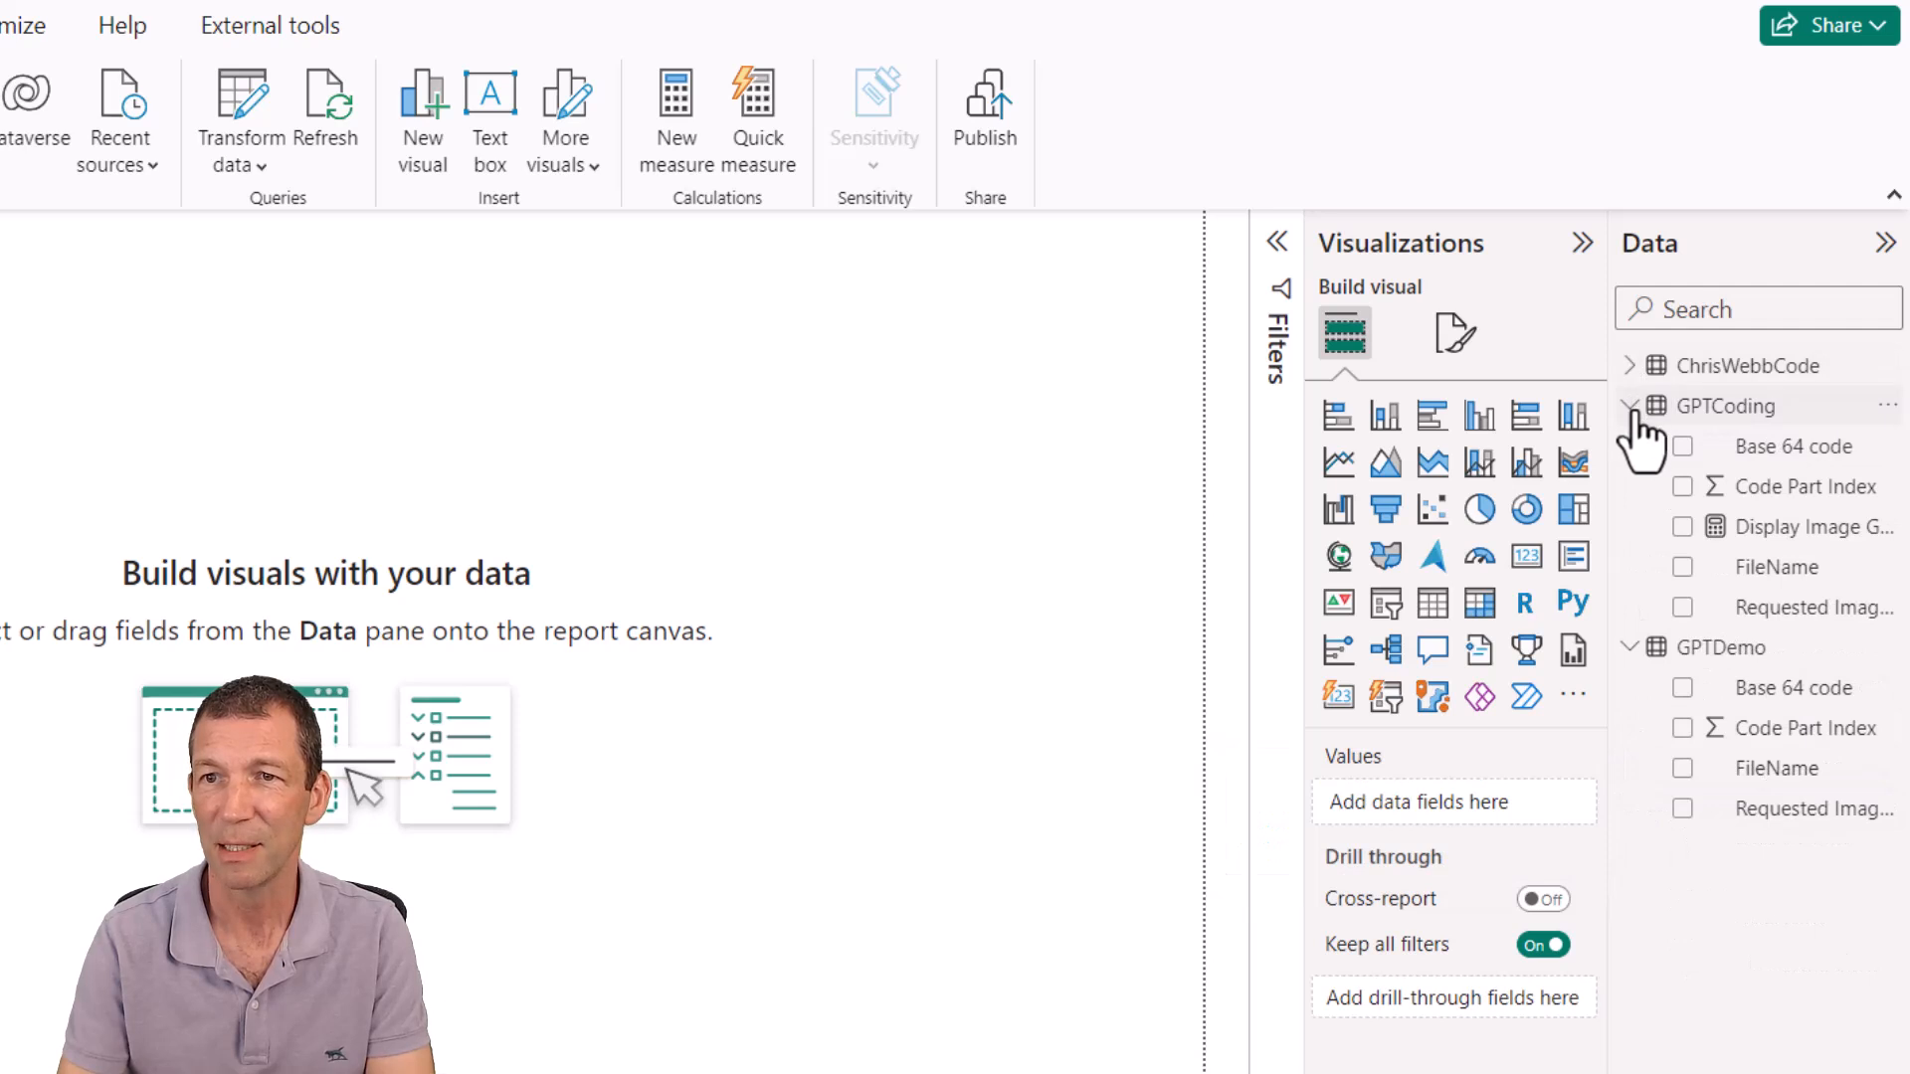
pyautogui.click(1628, 406)
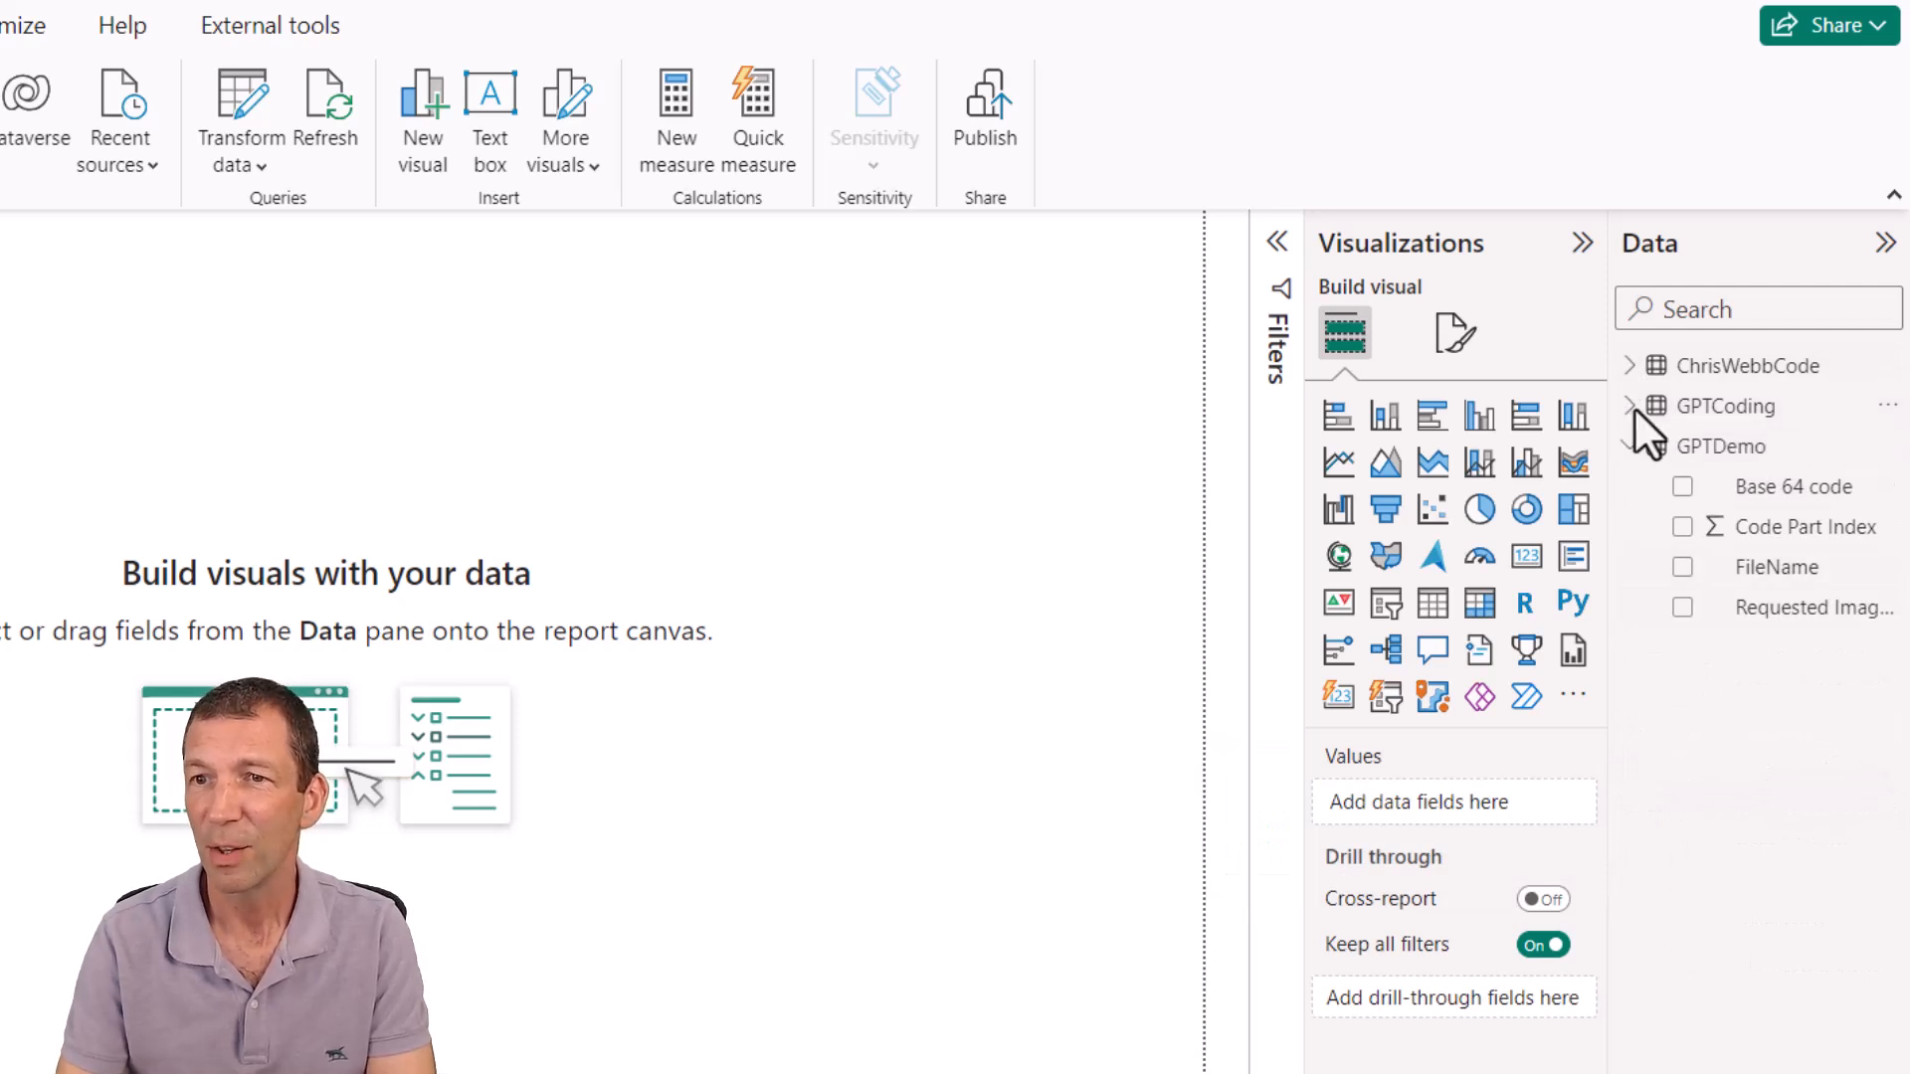
pyautogui.click(1628, 446)
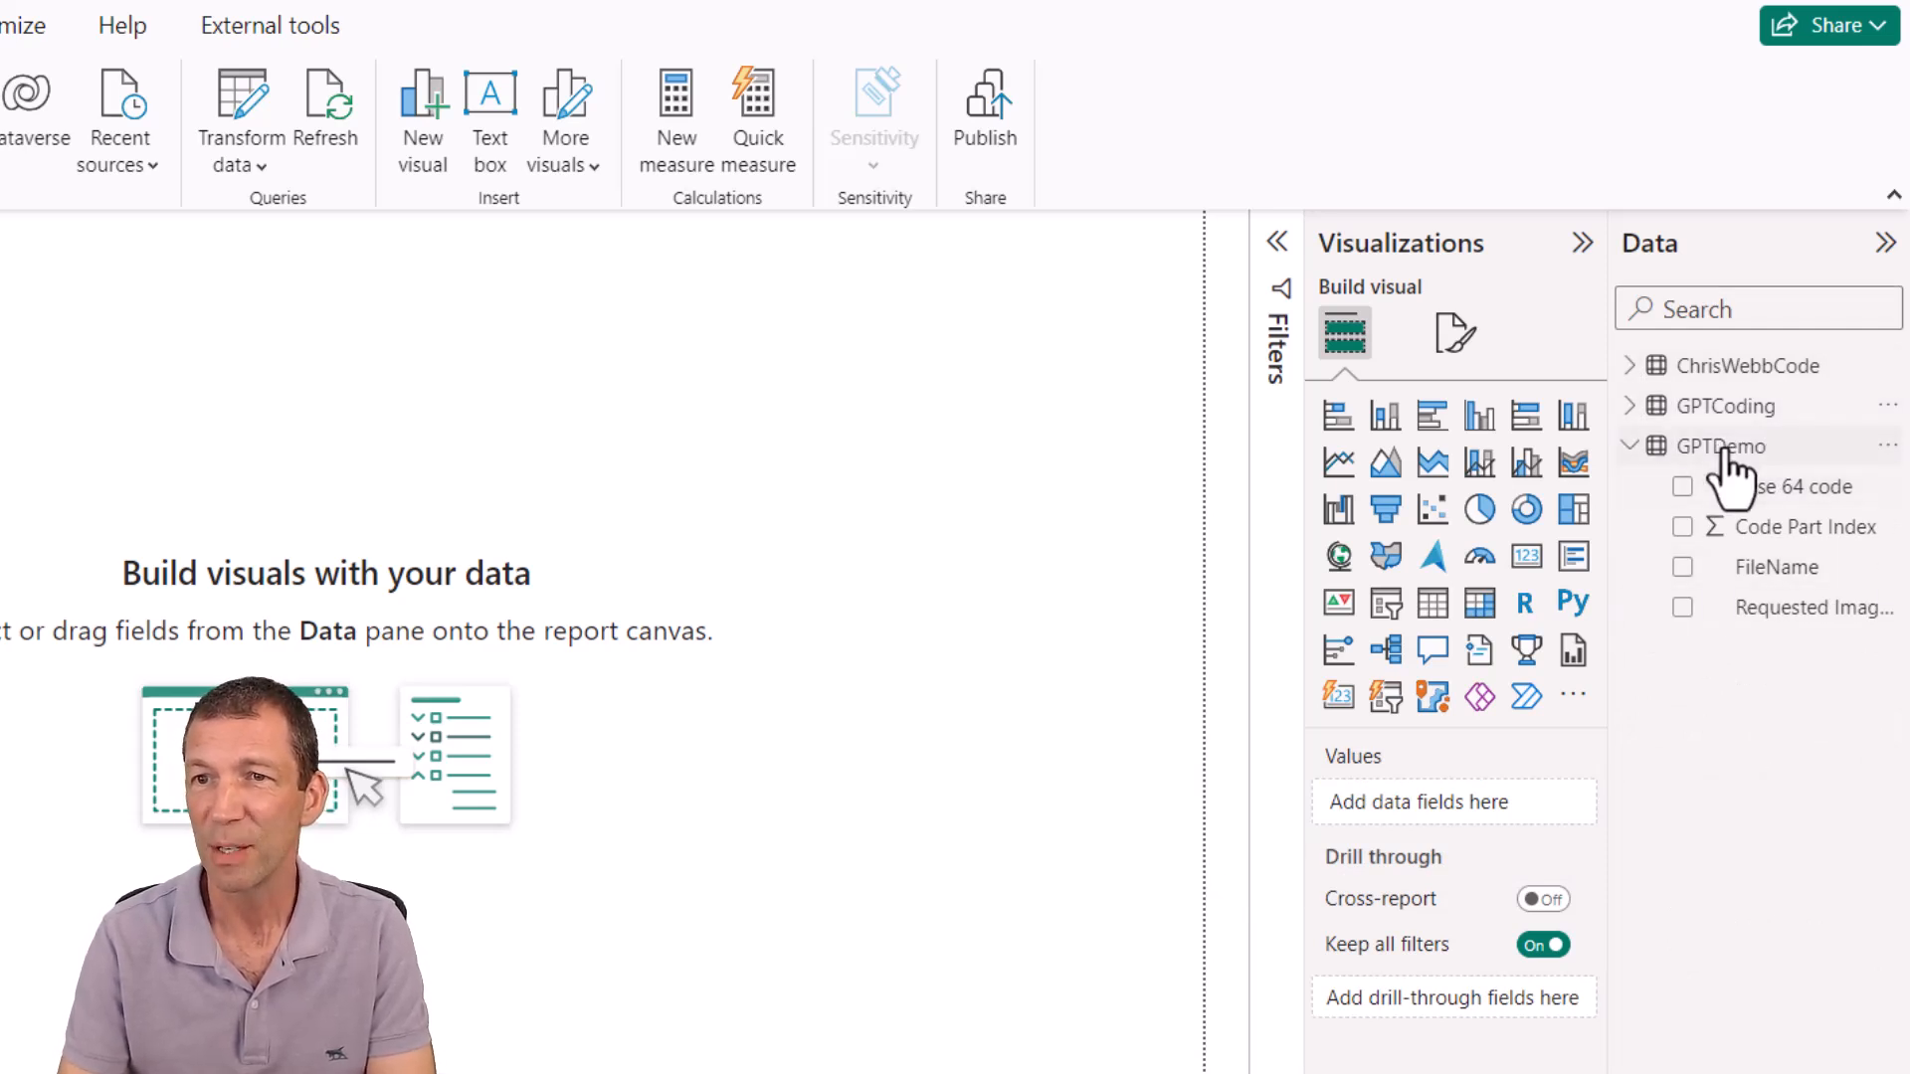
pyautogui.rightClick(1718, 446)
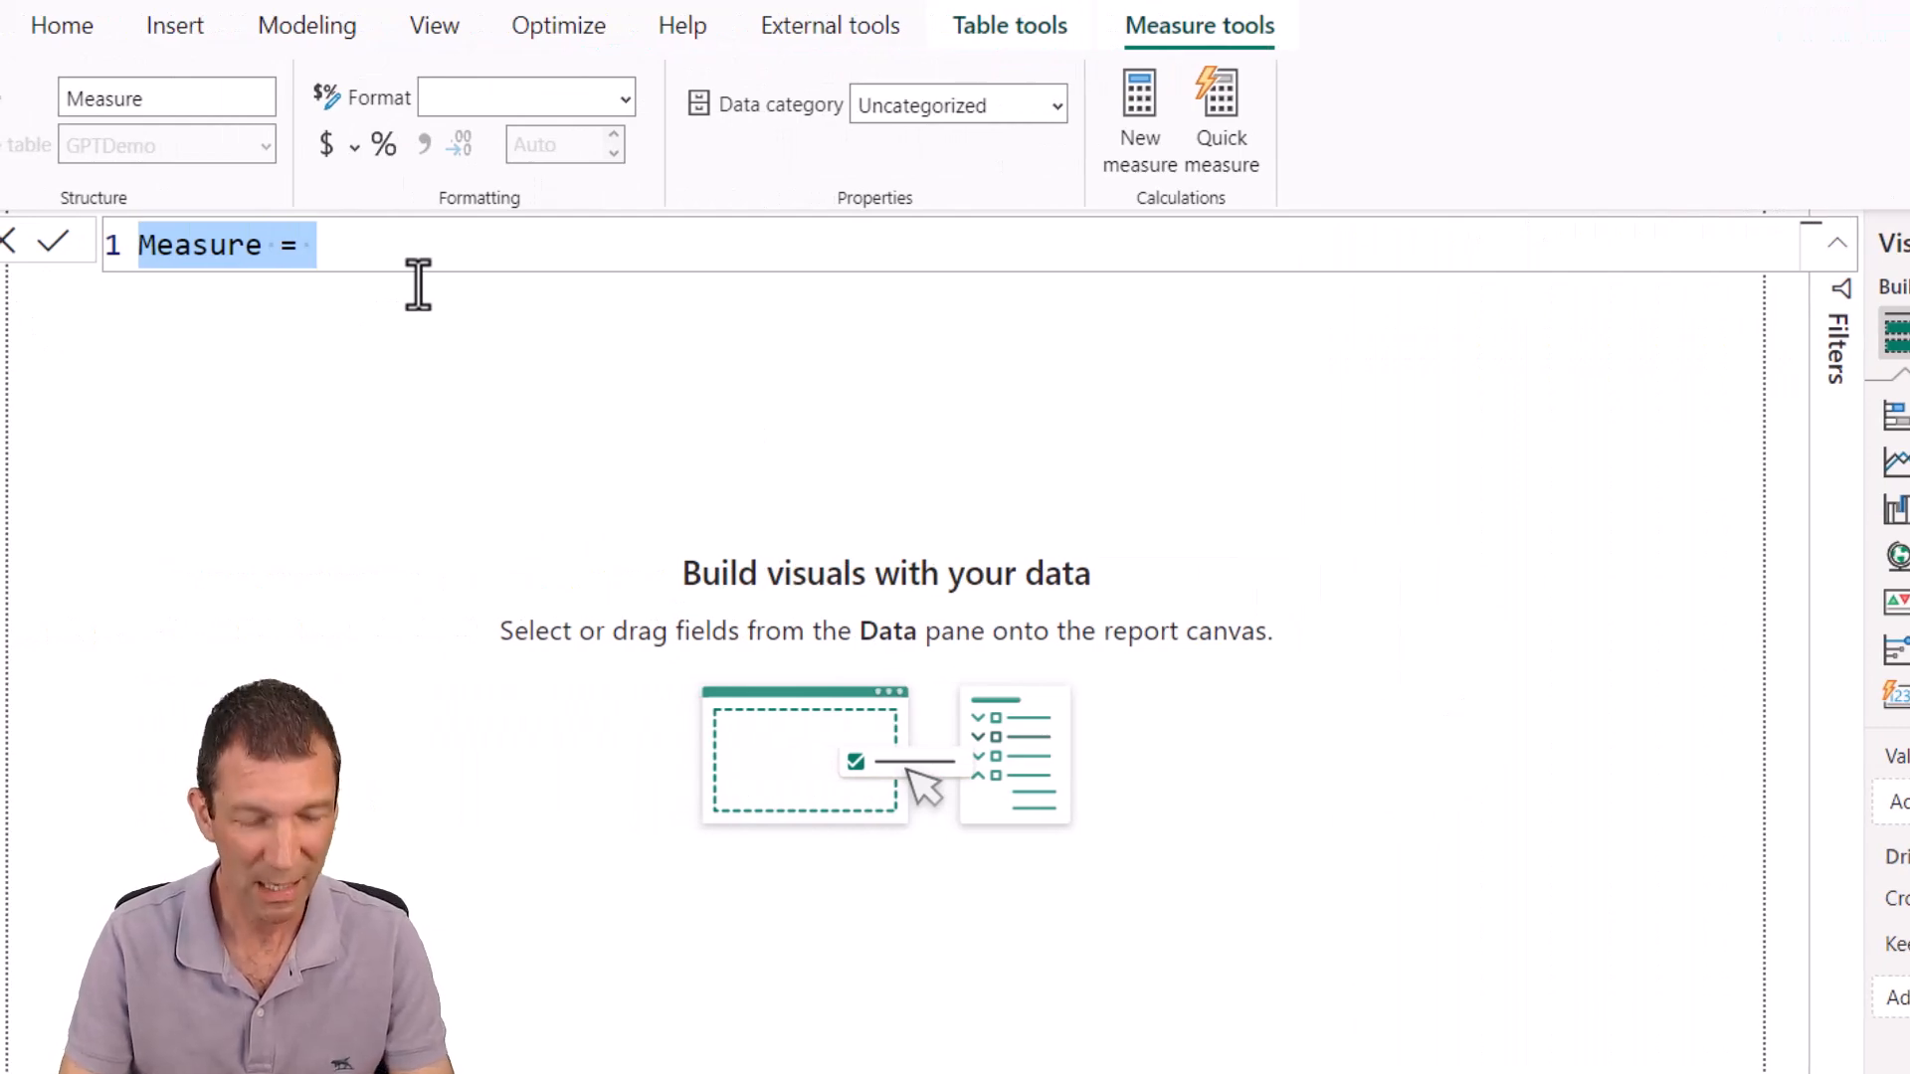
# Paste the Display Image code, replace every TableName with GPTDemo, and commit the measure
pyautogui.press('Win+V')
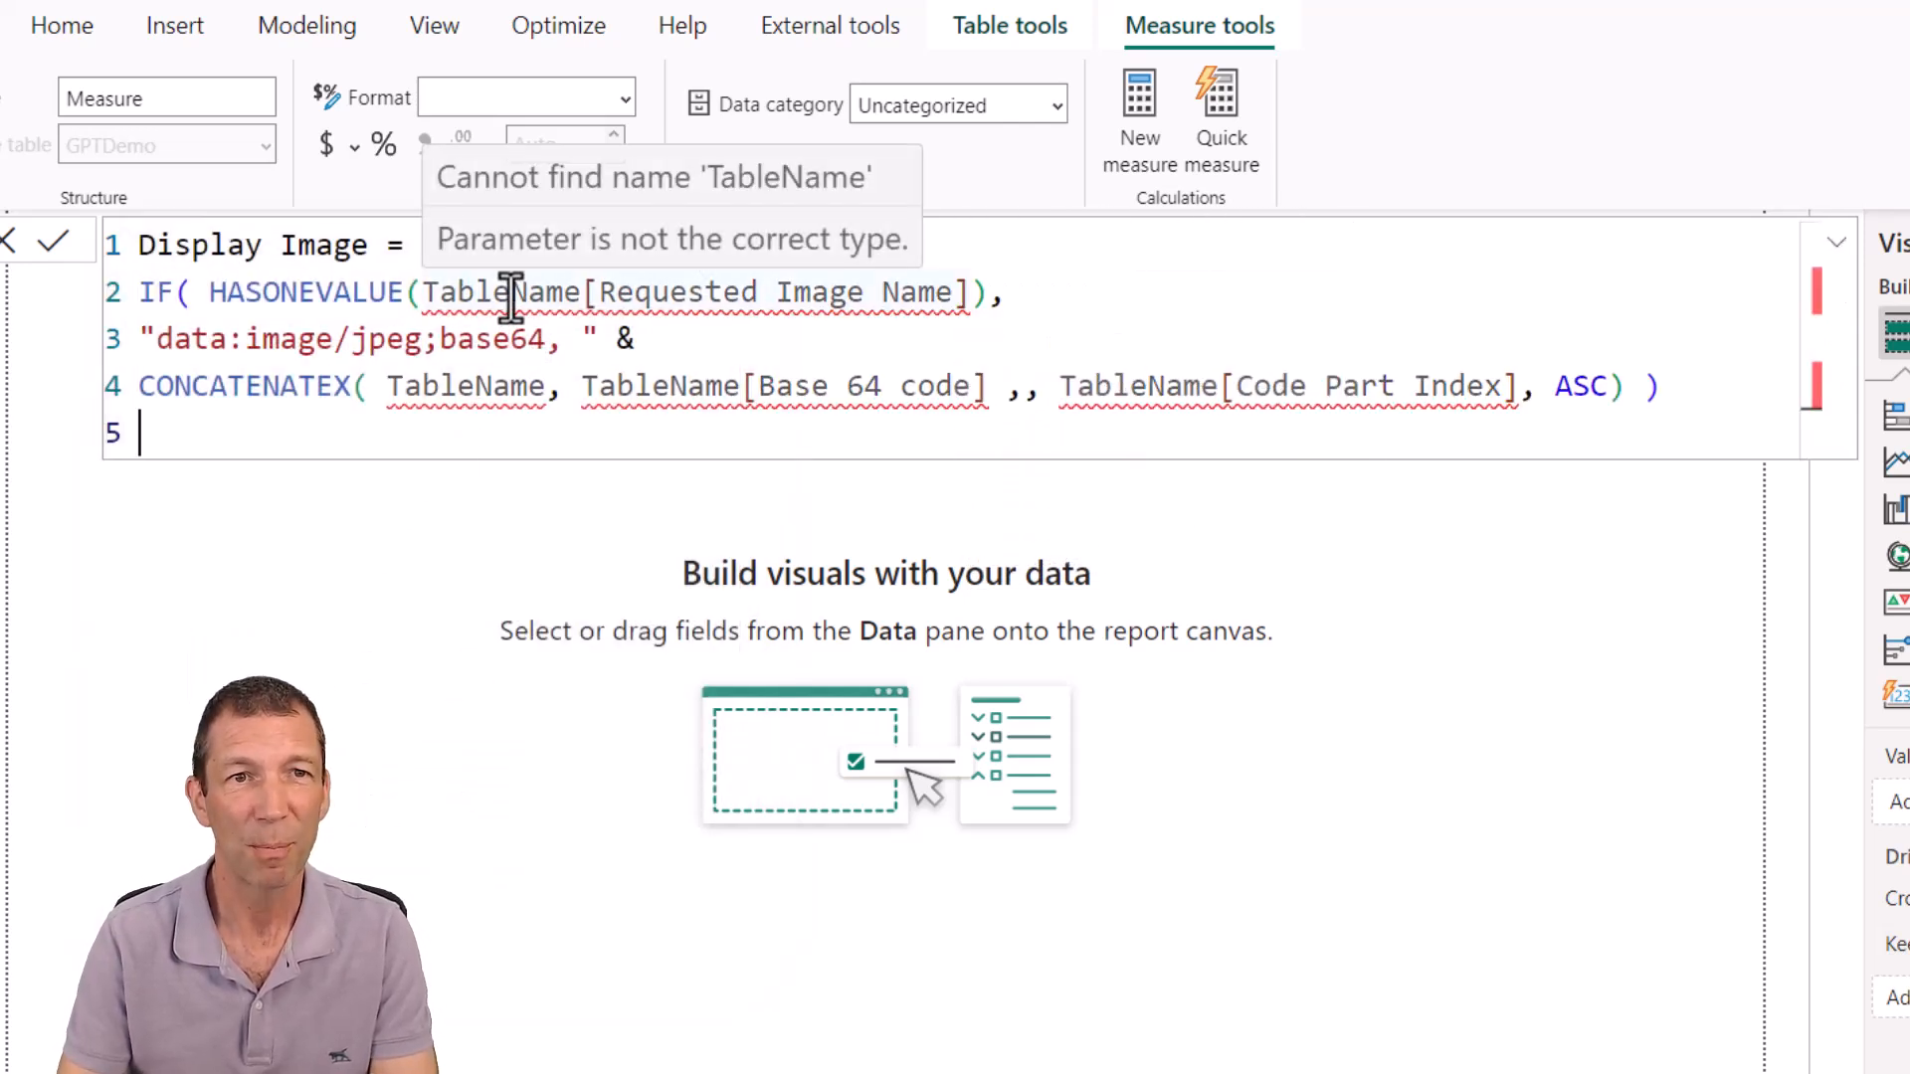
pyautogui.doubleClick(501, 292)
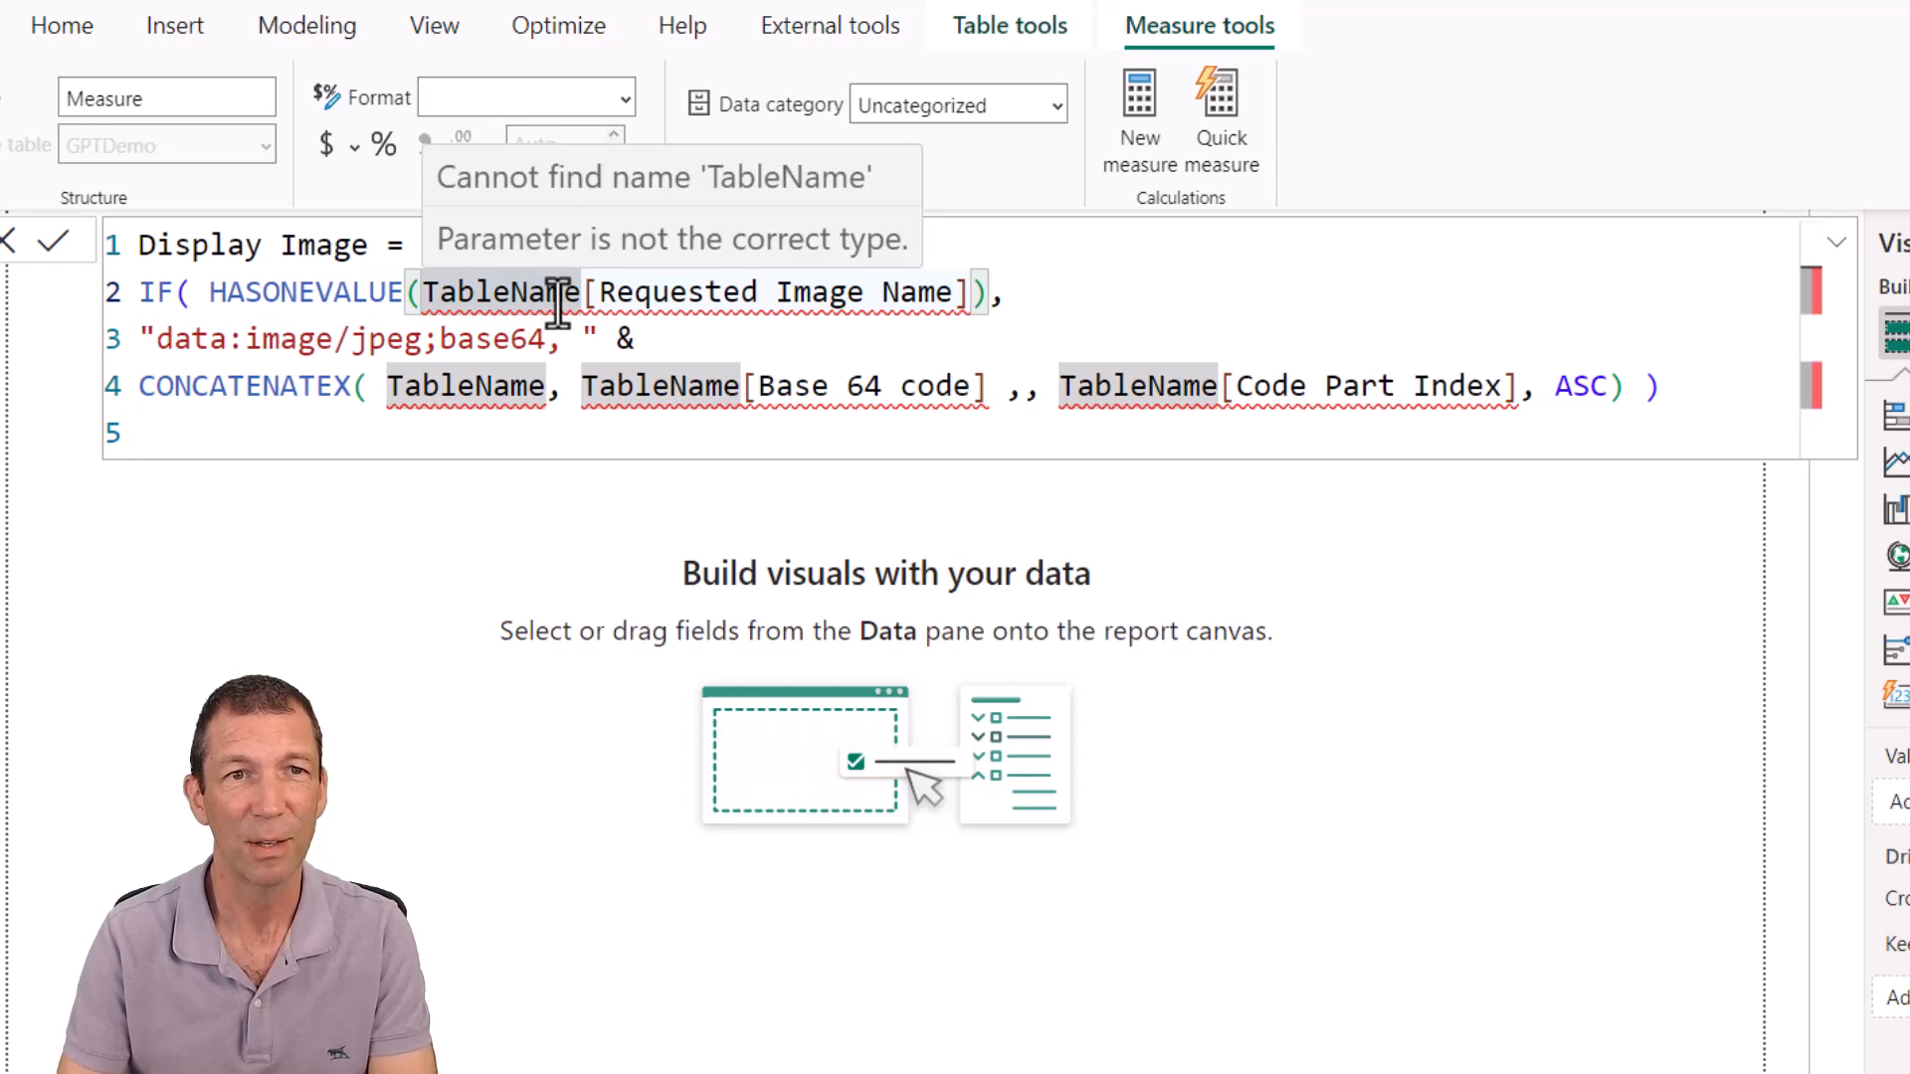
pyautogui.press('Ctrl+F2')
pyautogui.write('GPTDemo')
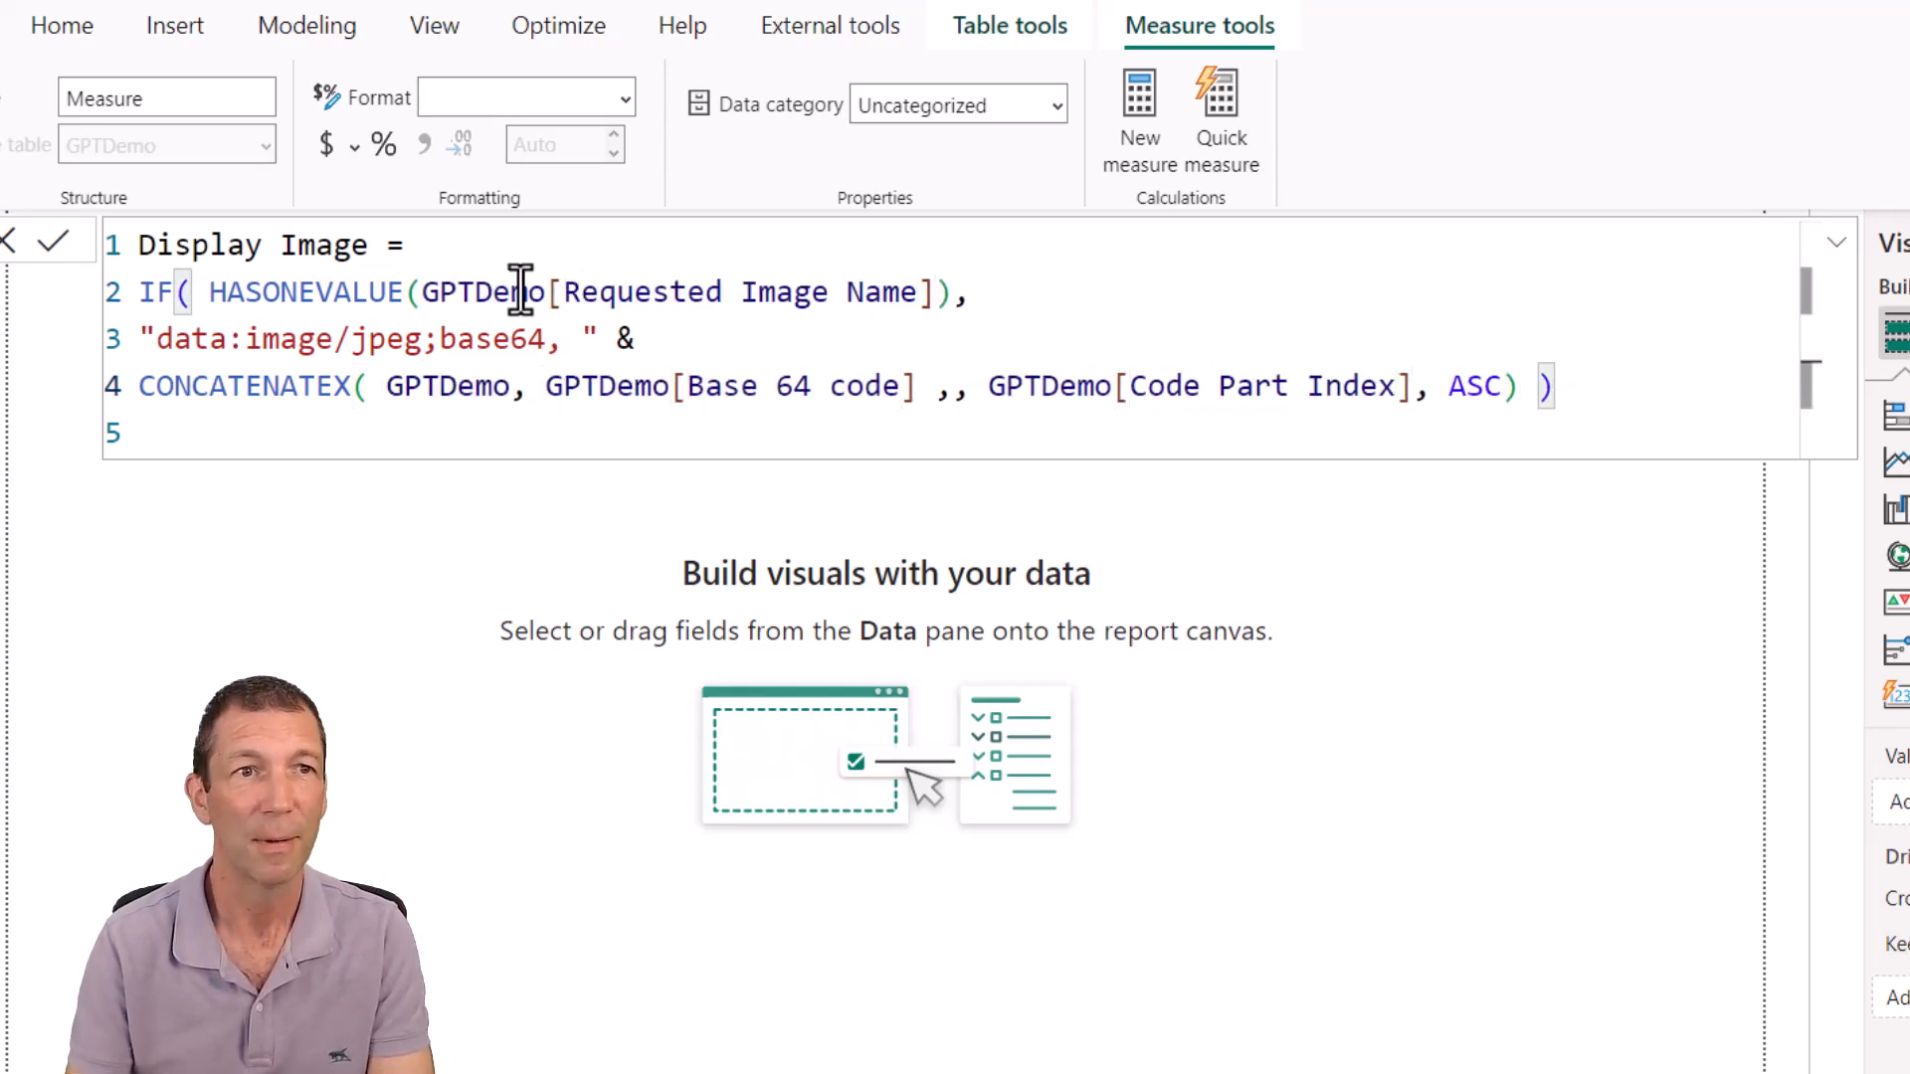
pyautogui.click(53, 240)
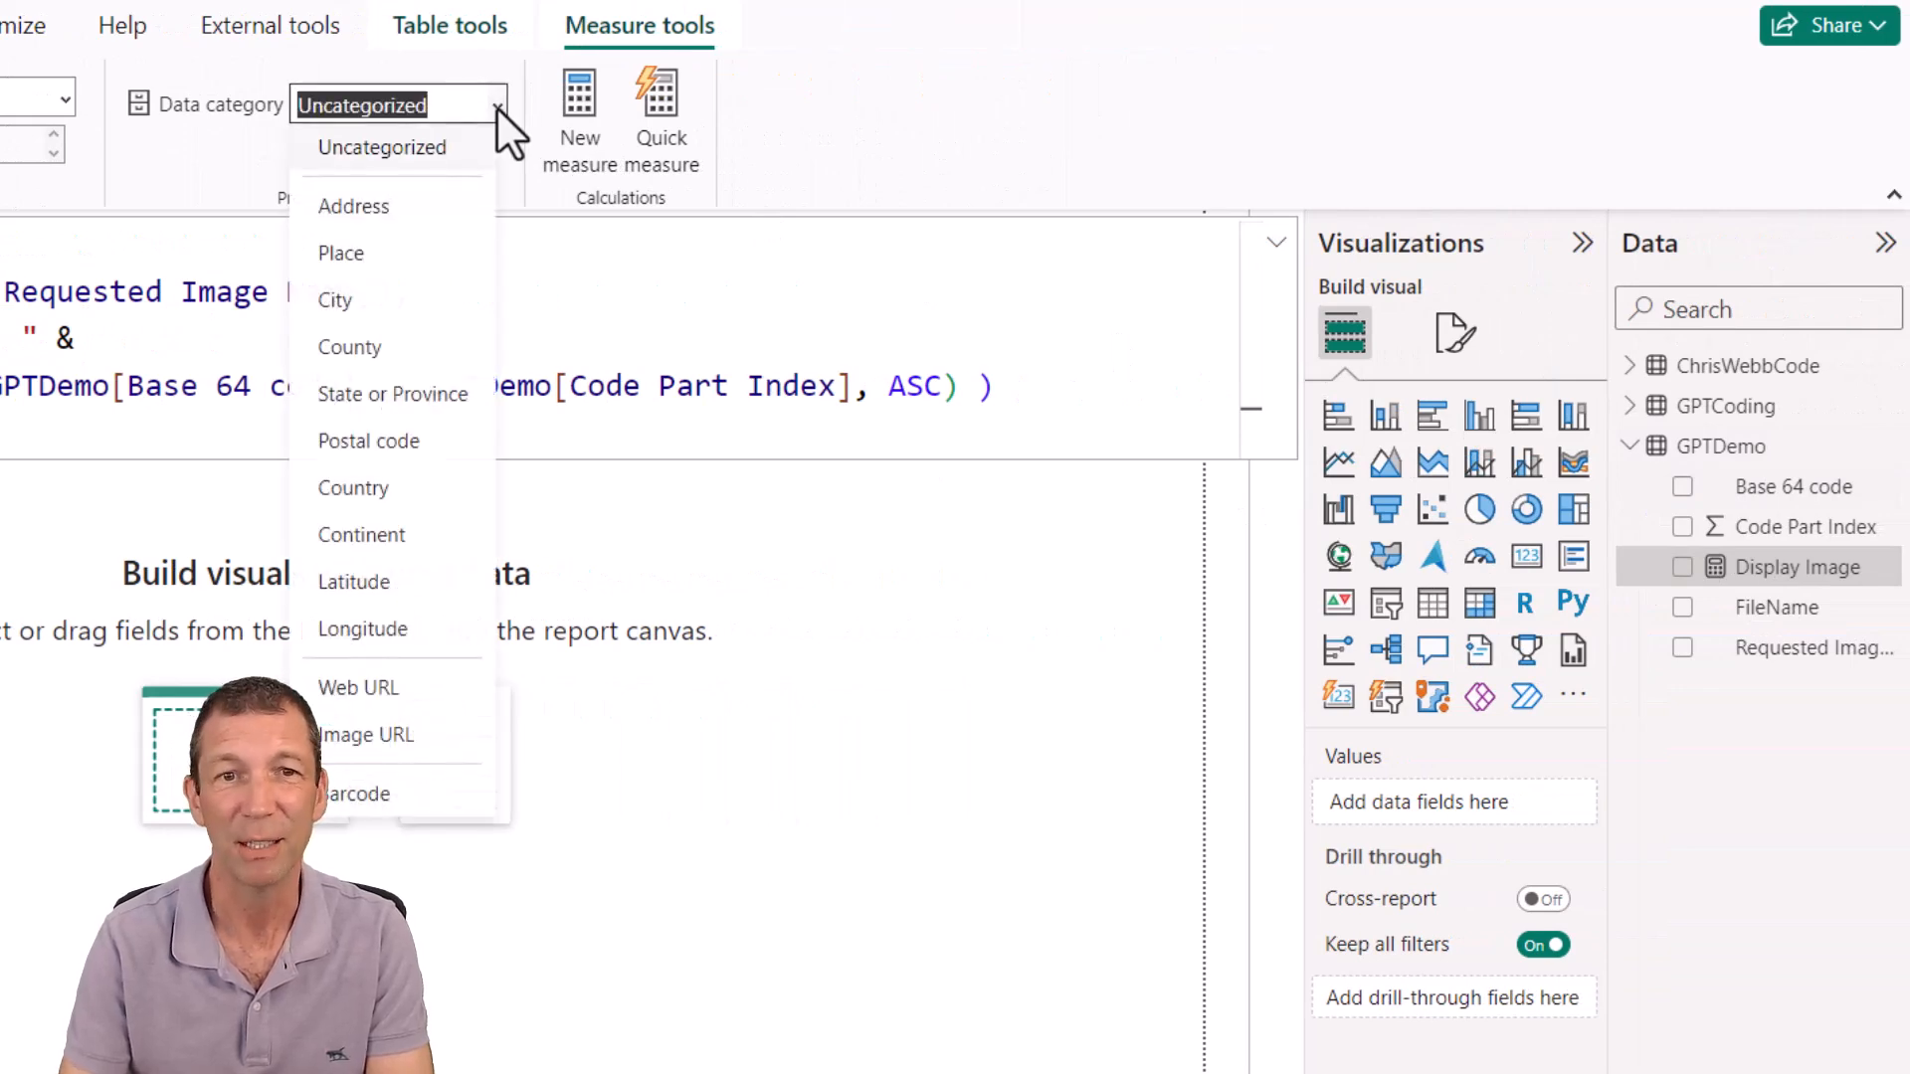
pyautogui.moveTo(420, 749)
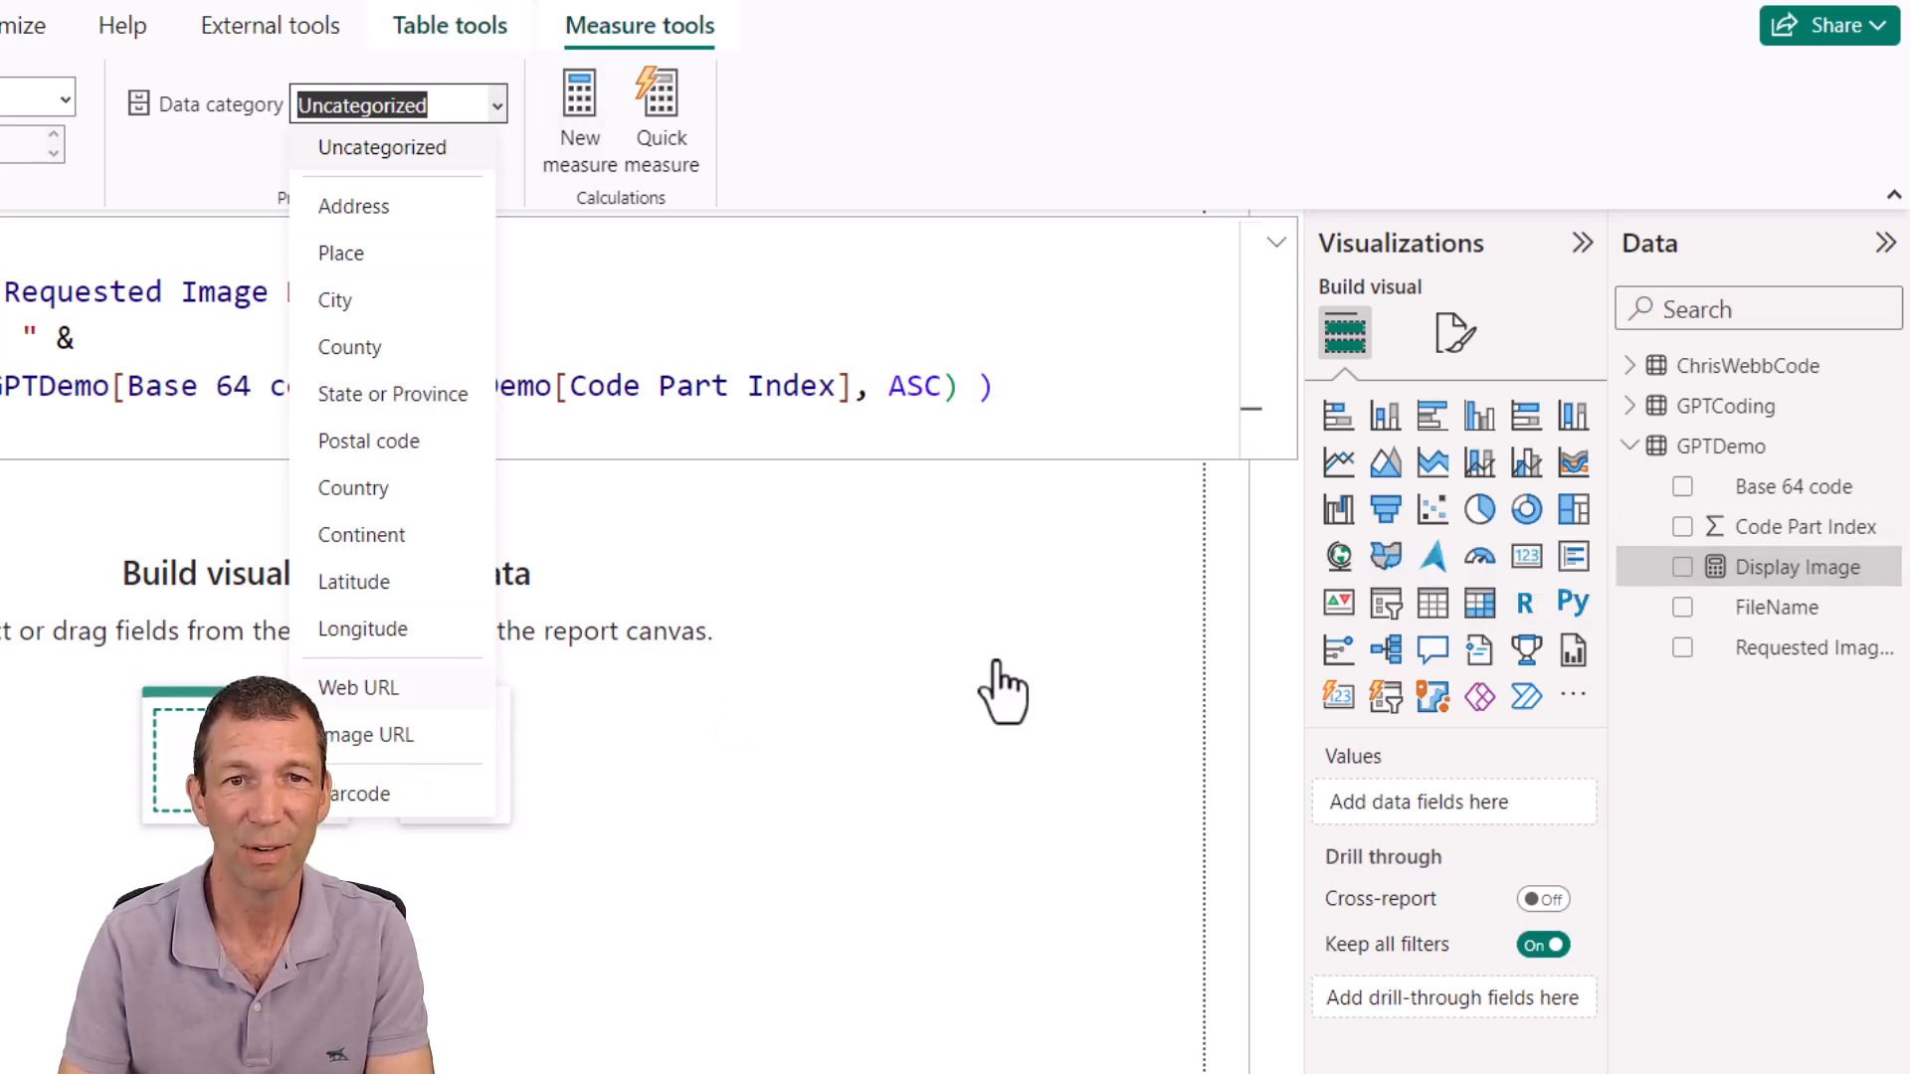
# Choose Image URL as the Display Image measure's data category
pyautogui.click(369, 735)
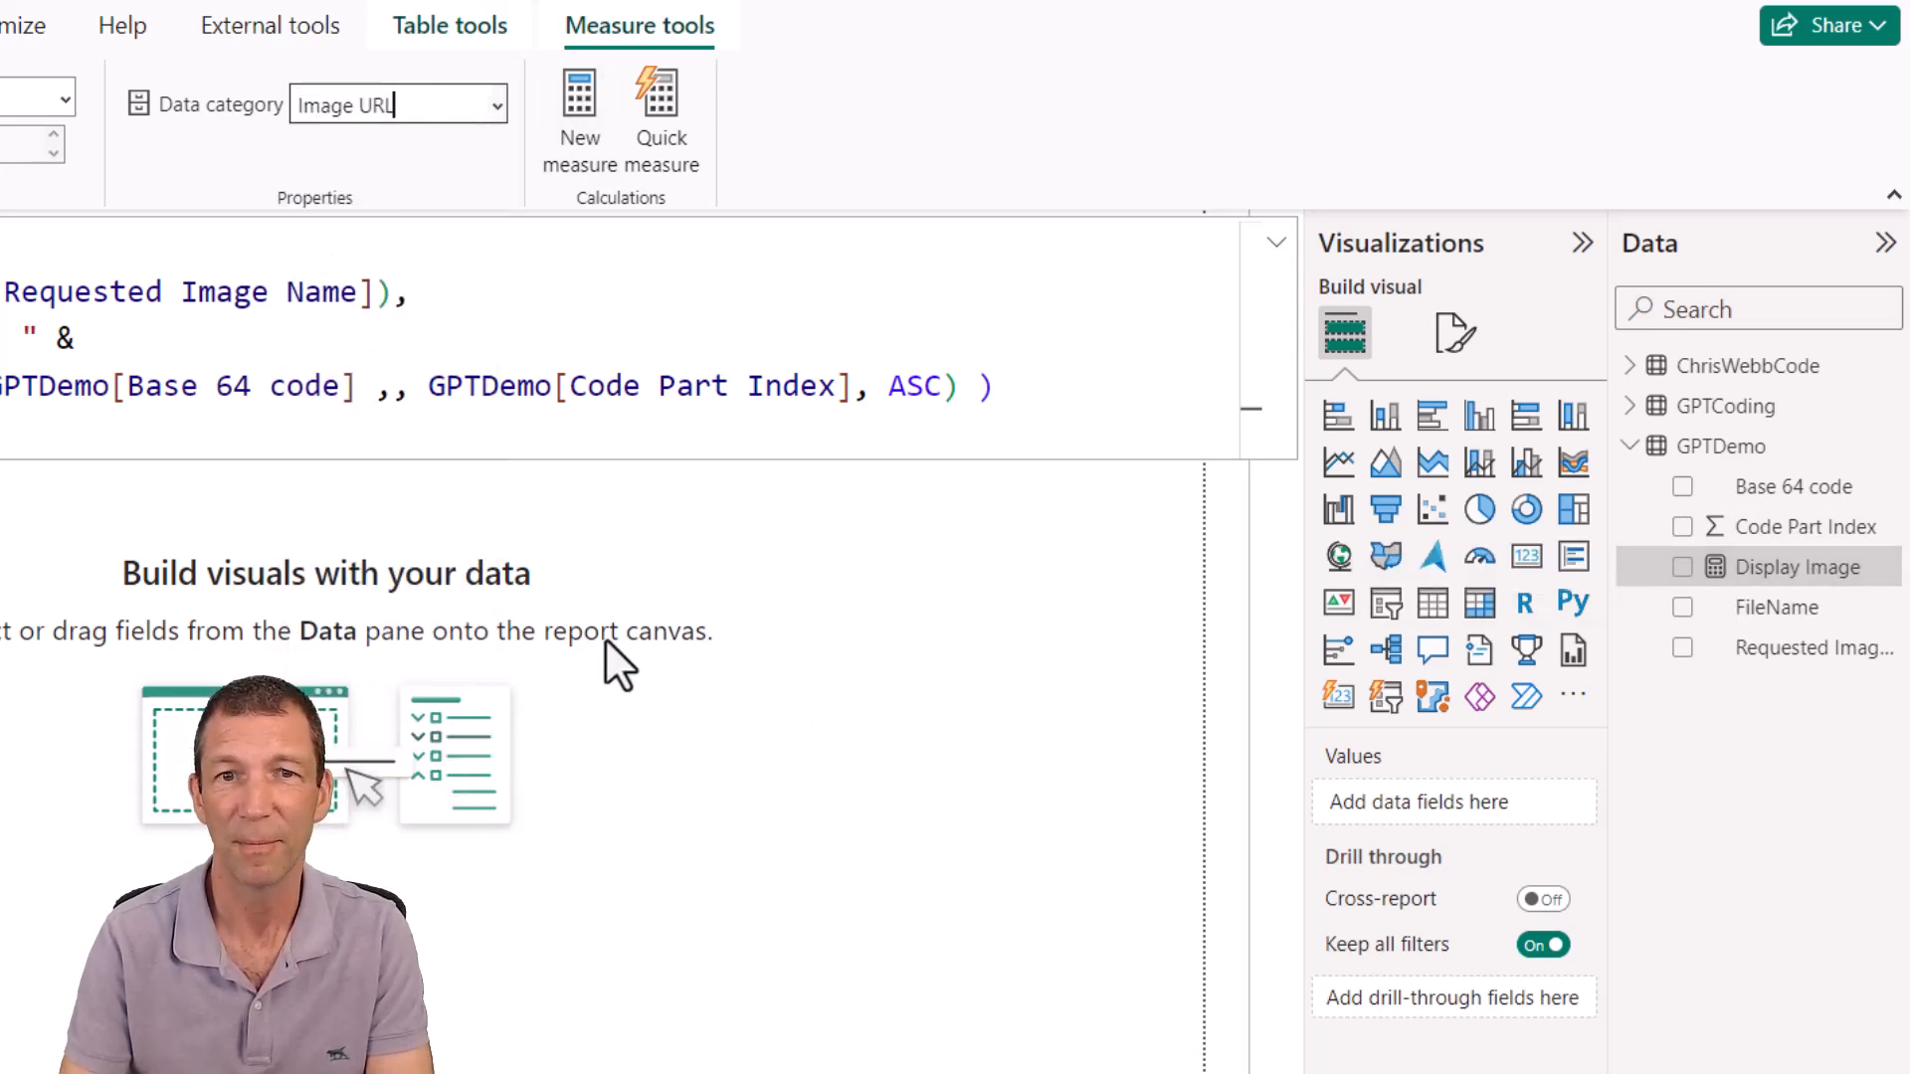
pyautogui.tripleClick(345, 104)
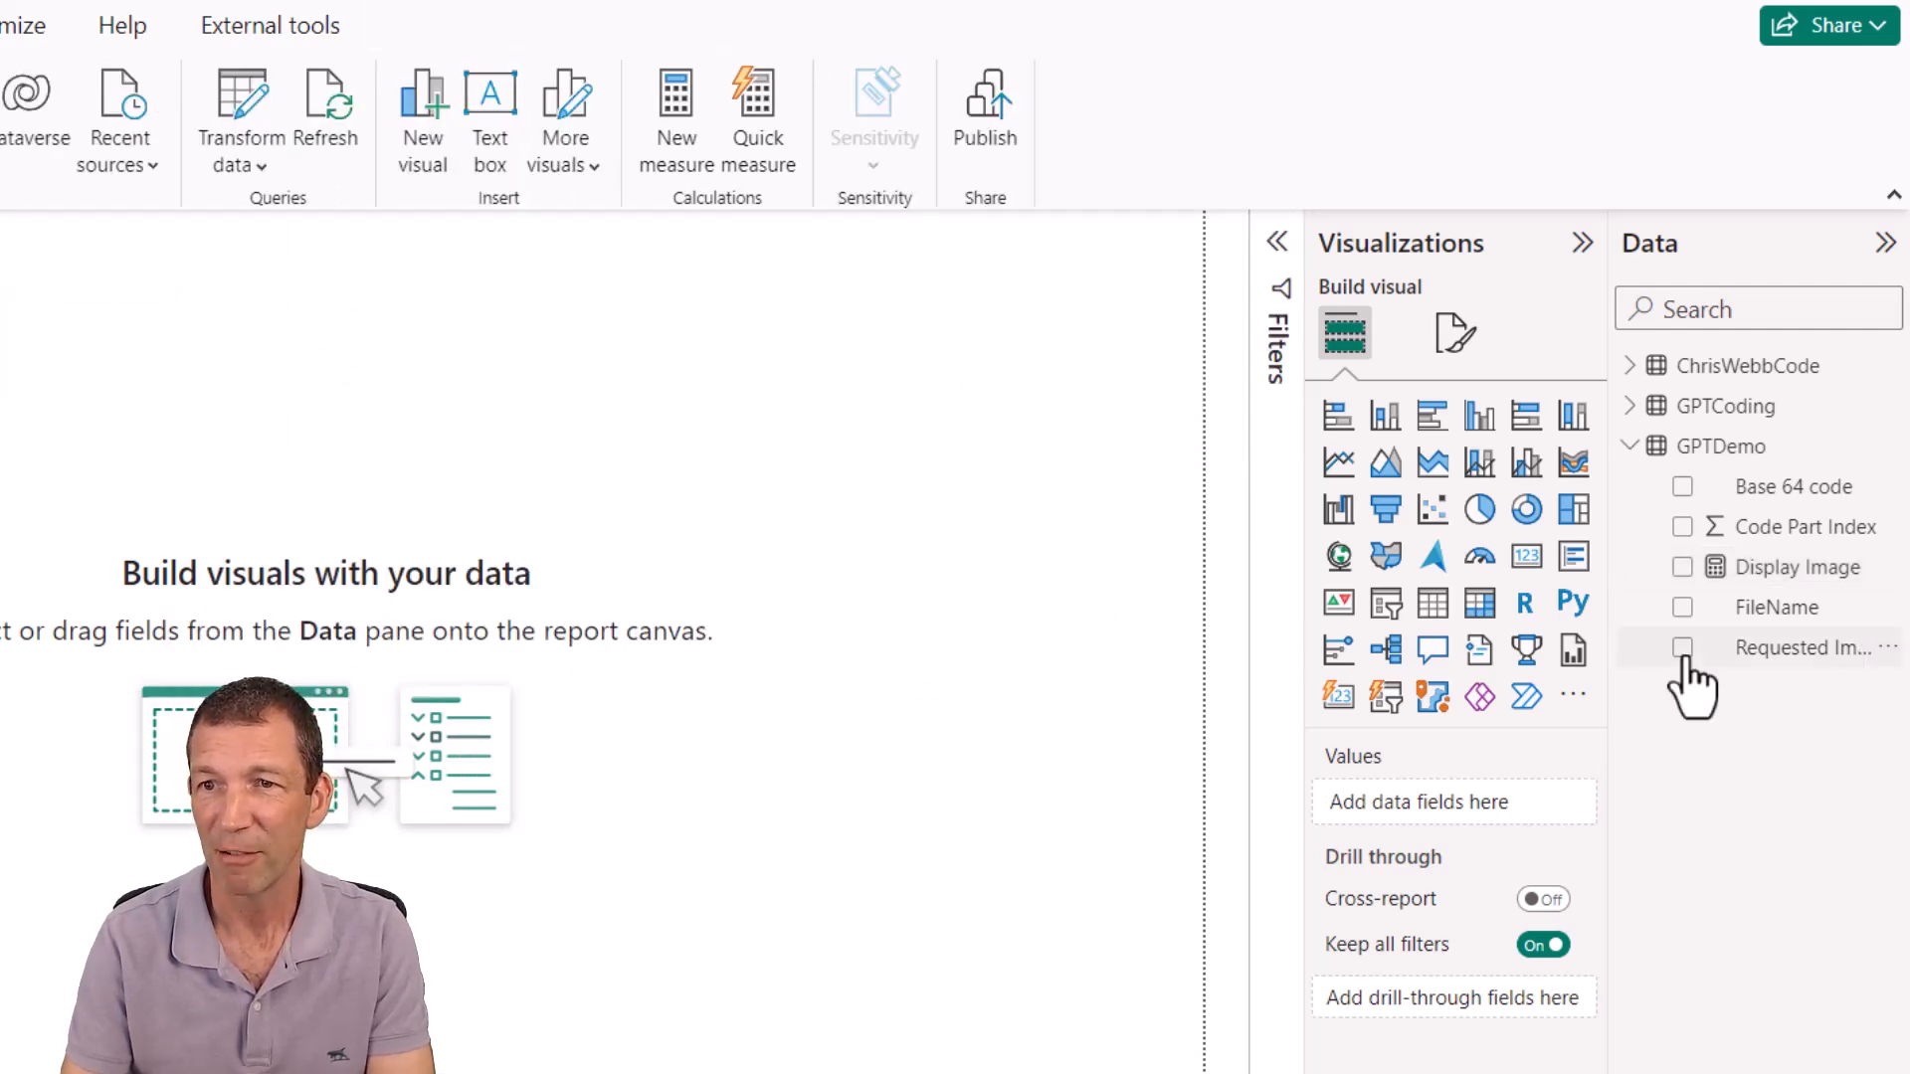
# Build a table from Requested Image Name and Display Image, then enlarge it
pyautogui.click(1682, 646)
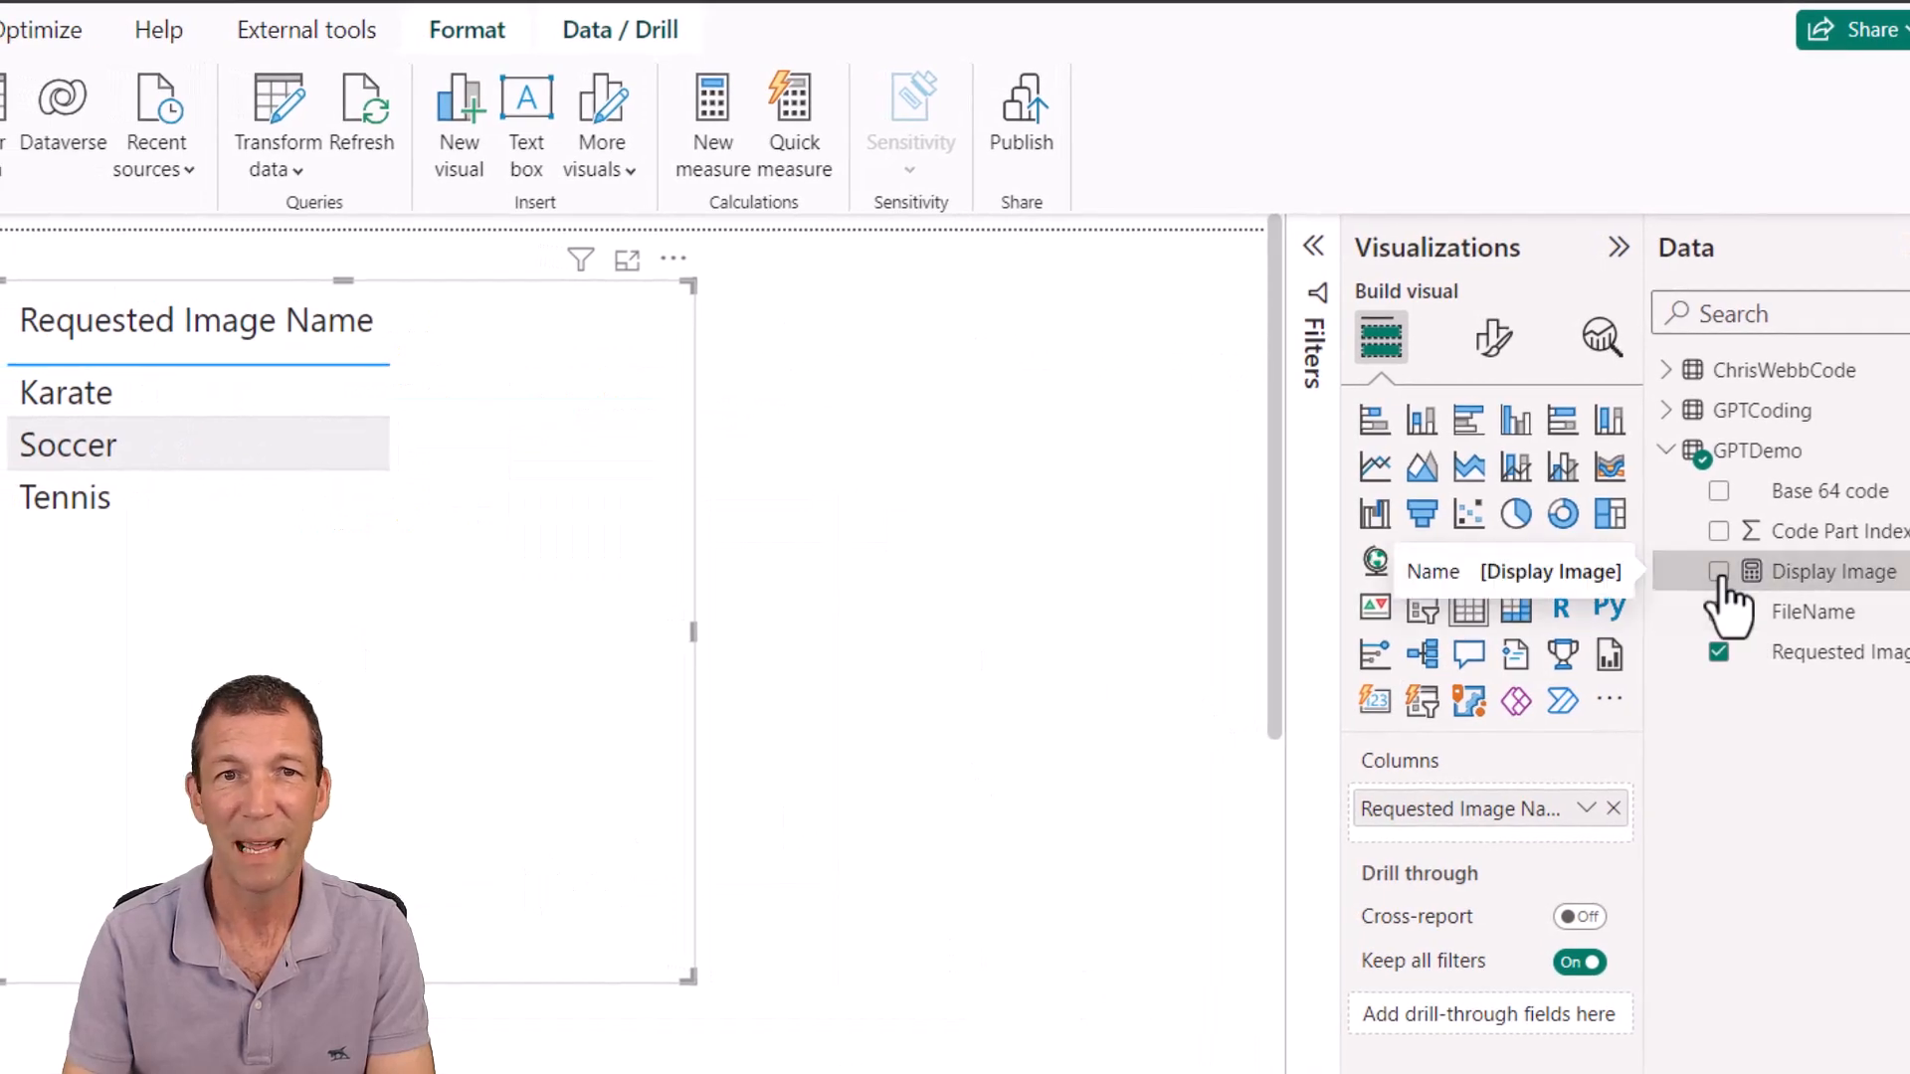
pyautogui.click(1719, 571)
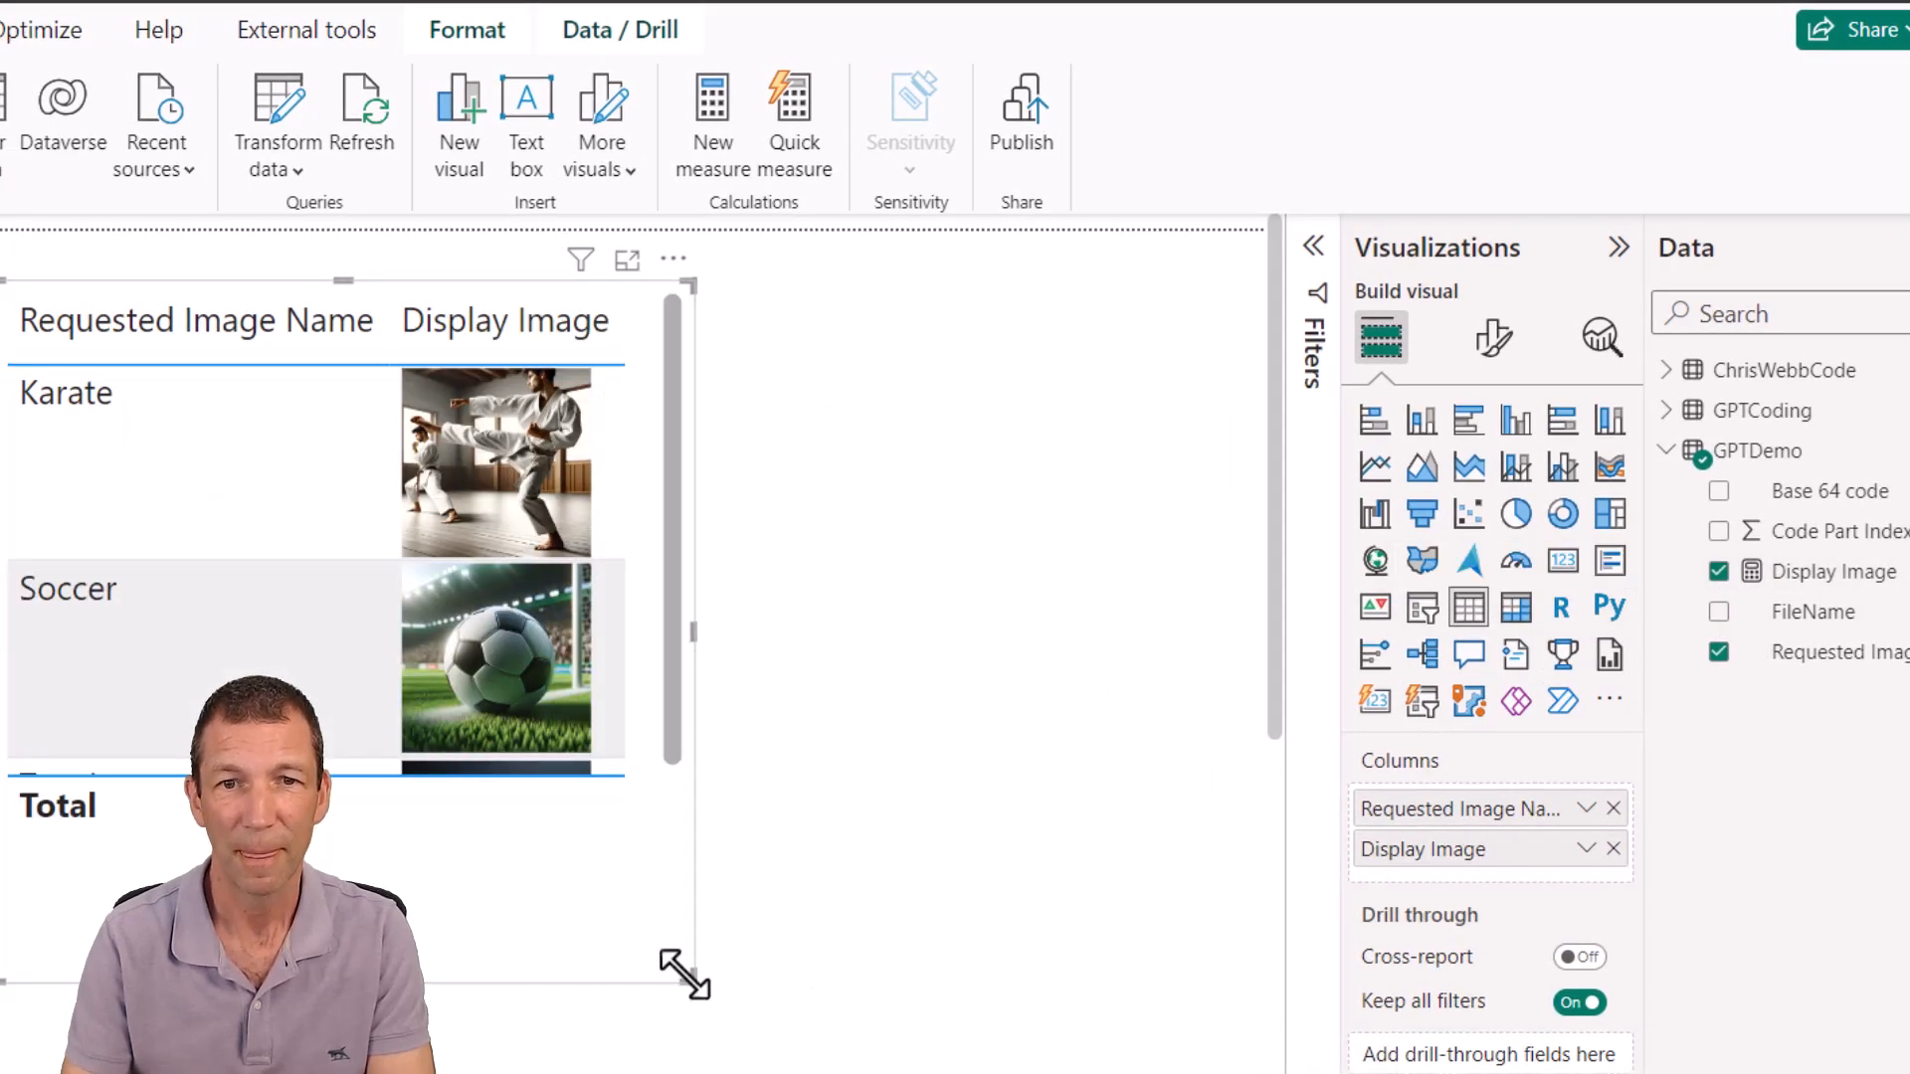
pyautogui.moveTo(685, 973); pyautogui.dragTo(740, 993)
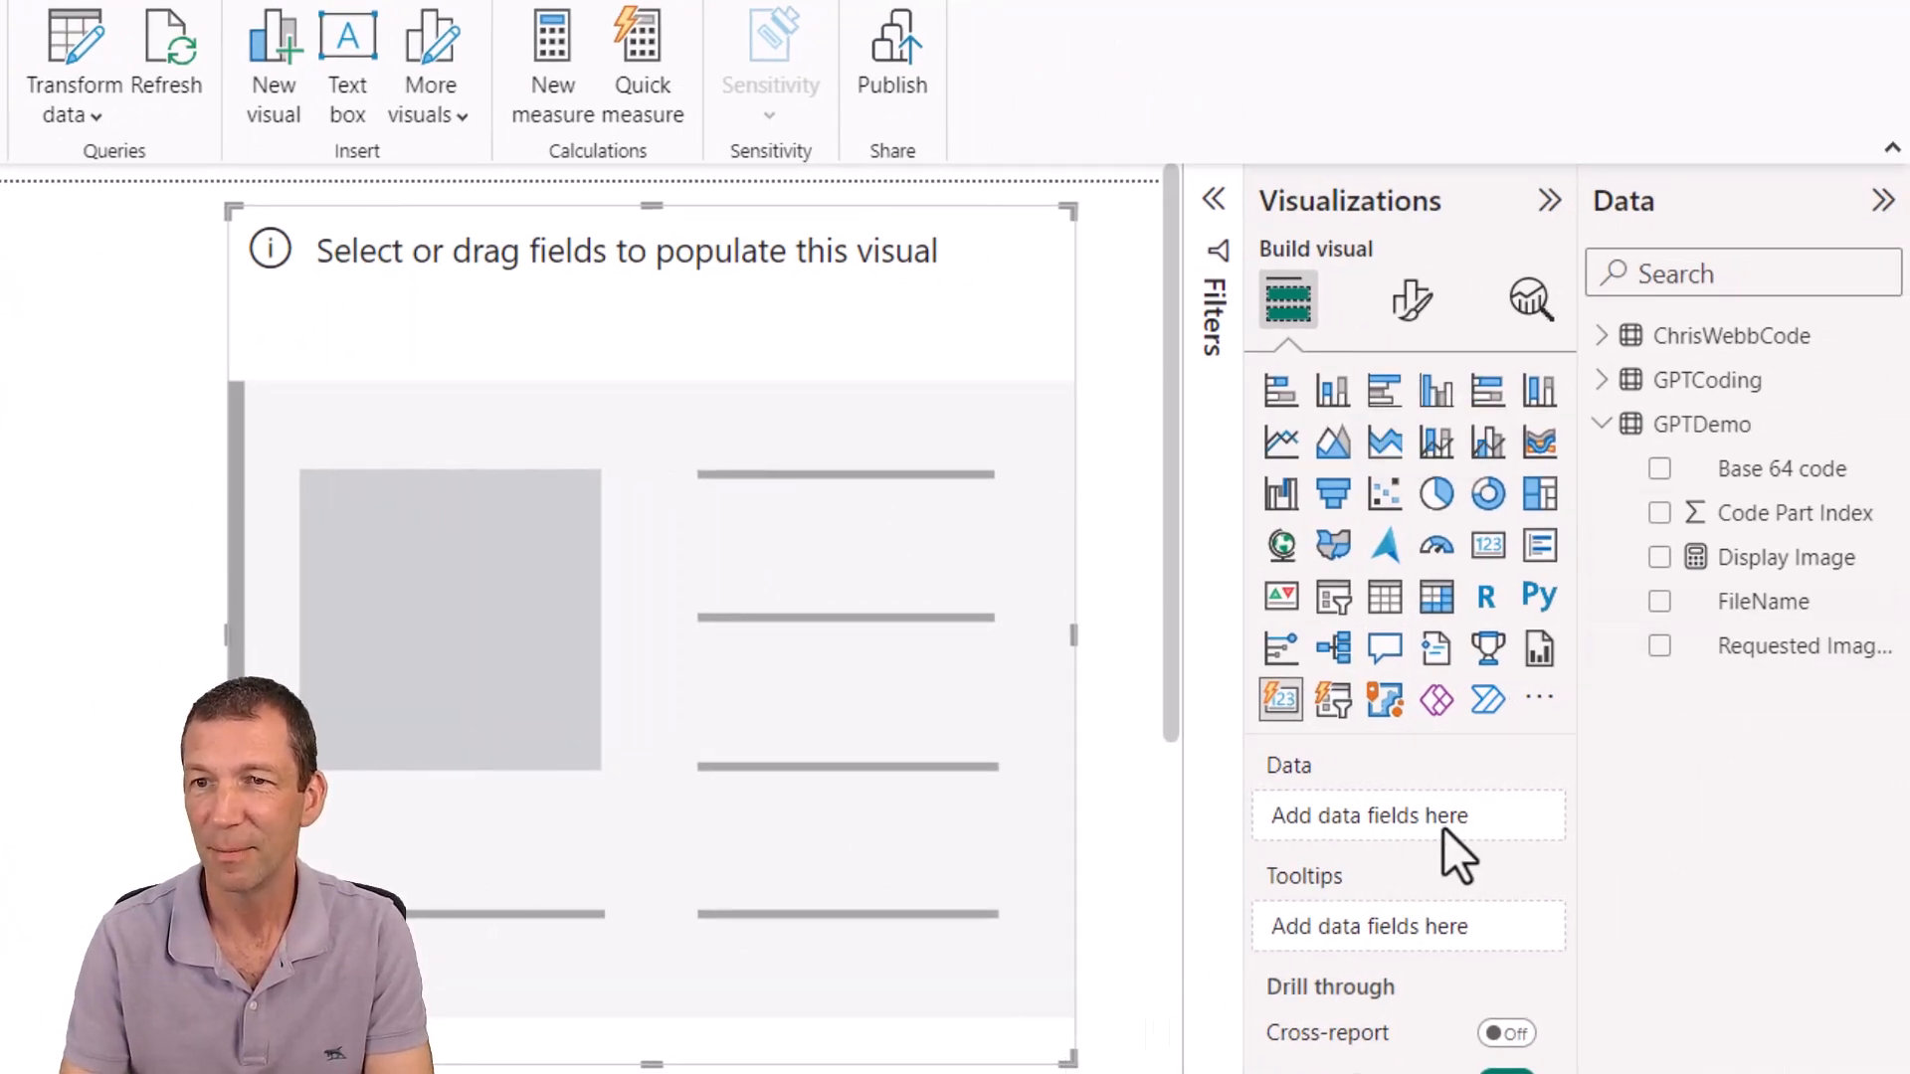
# Make the new visual a card showing Requested Image Name (Karate) instead of Display Image
pyautogui.click(1660, 557)
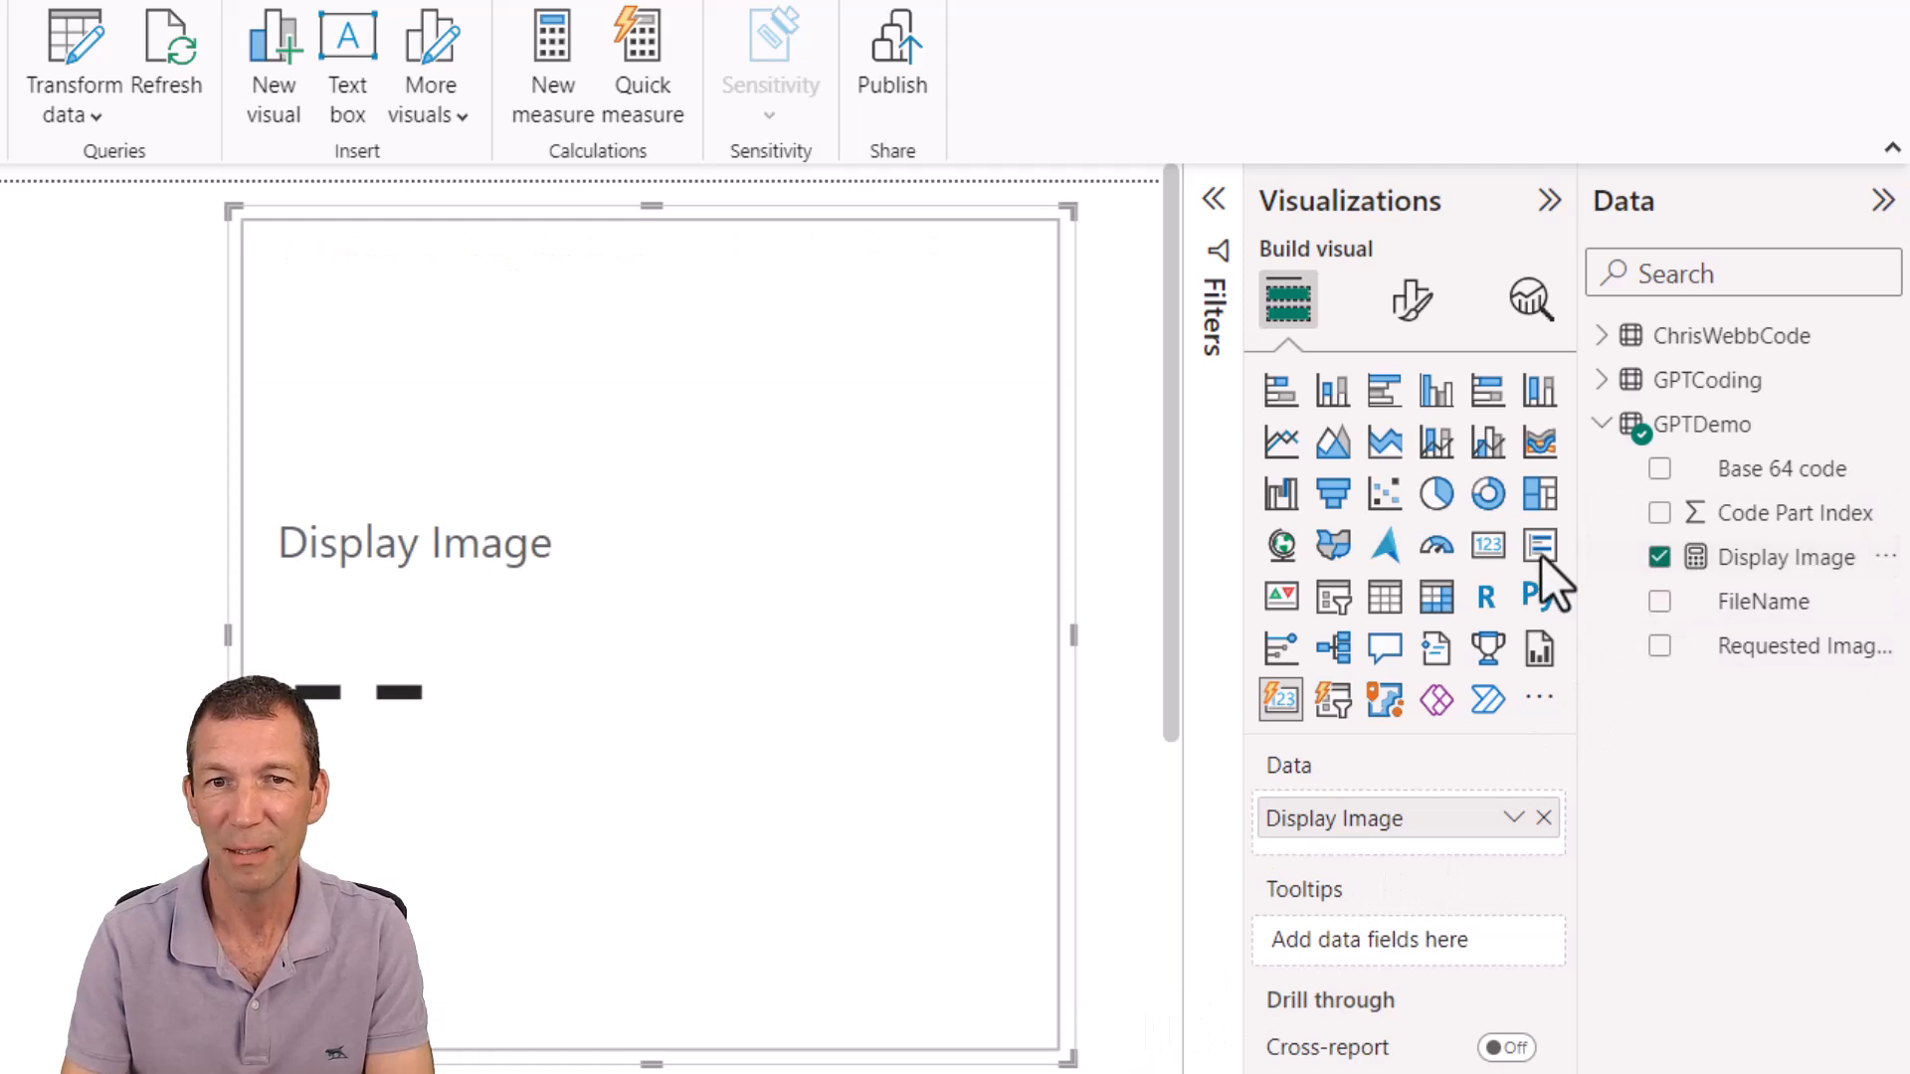
pyautogui.click(1660, 646)
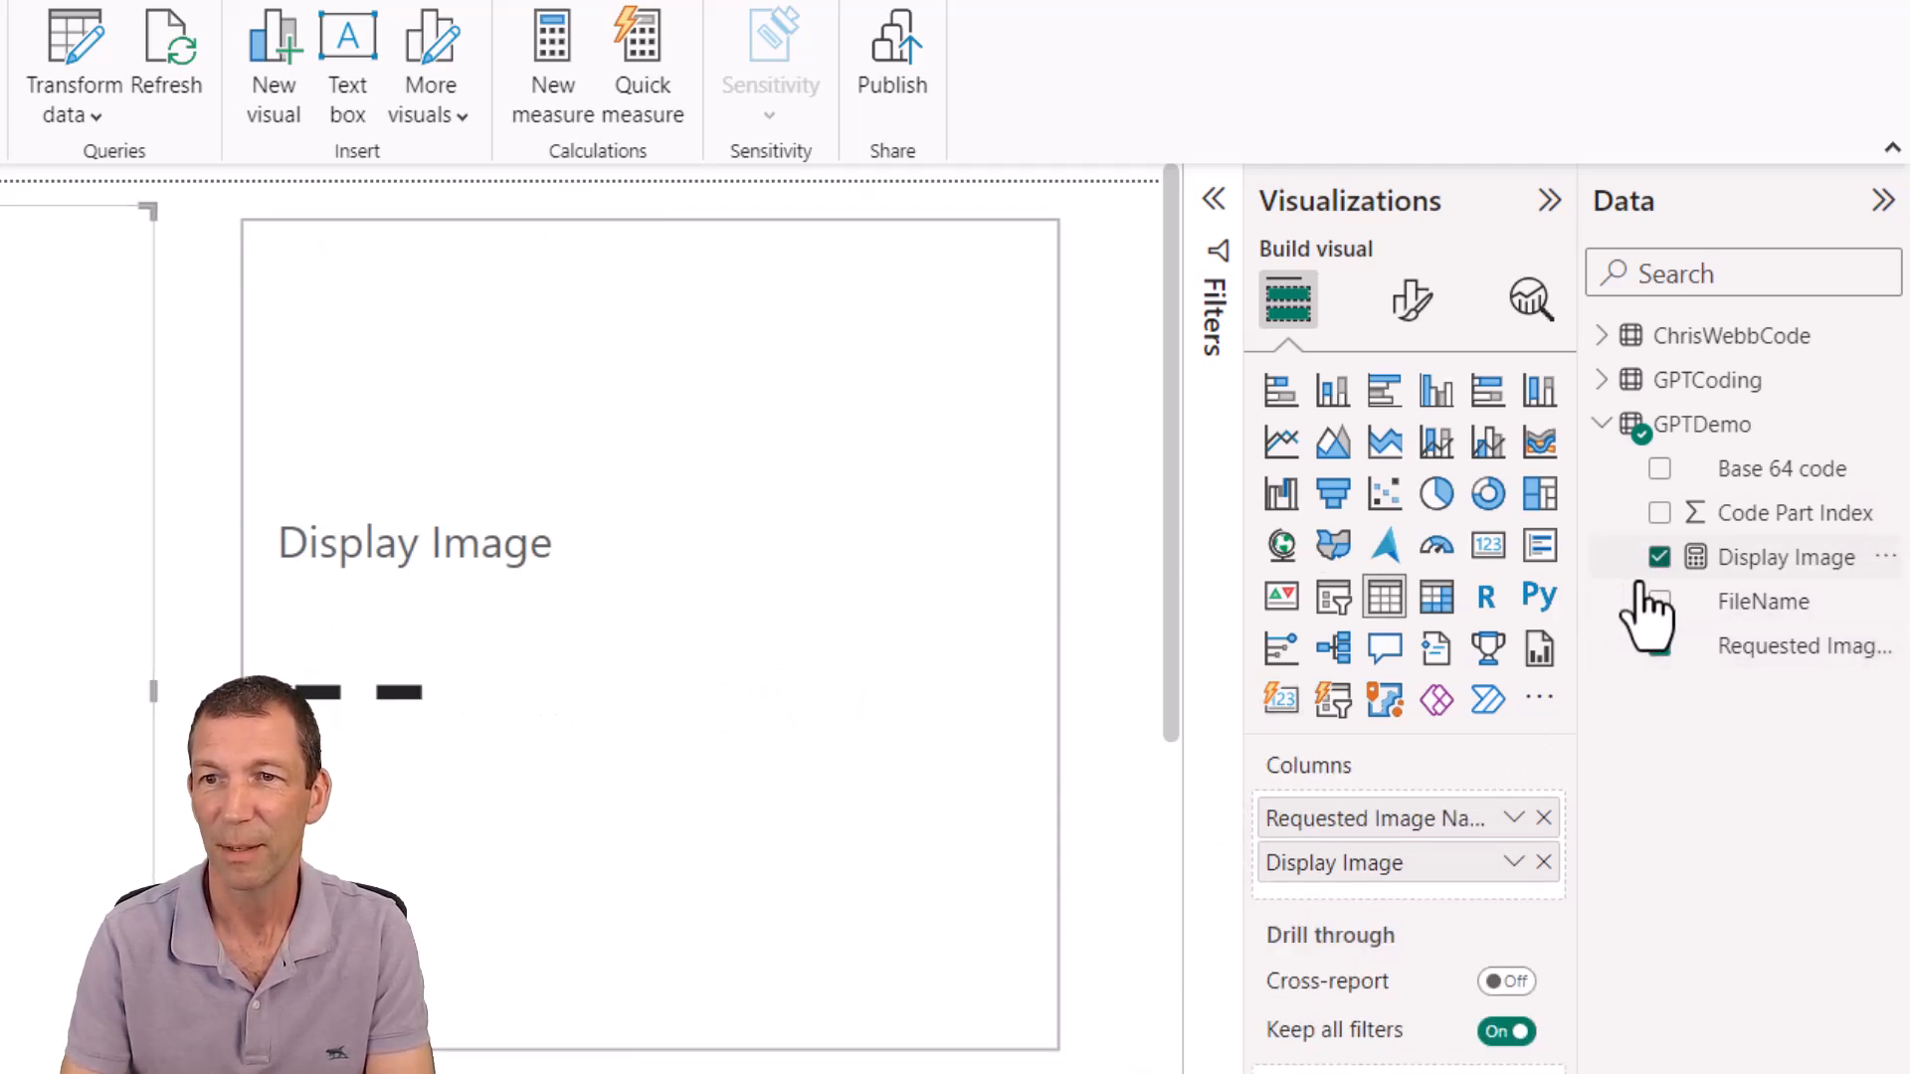
pyautogui.click(1659, 557)
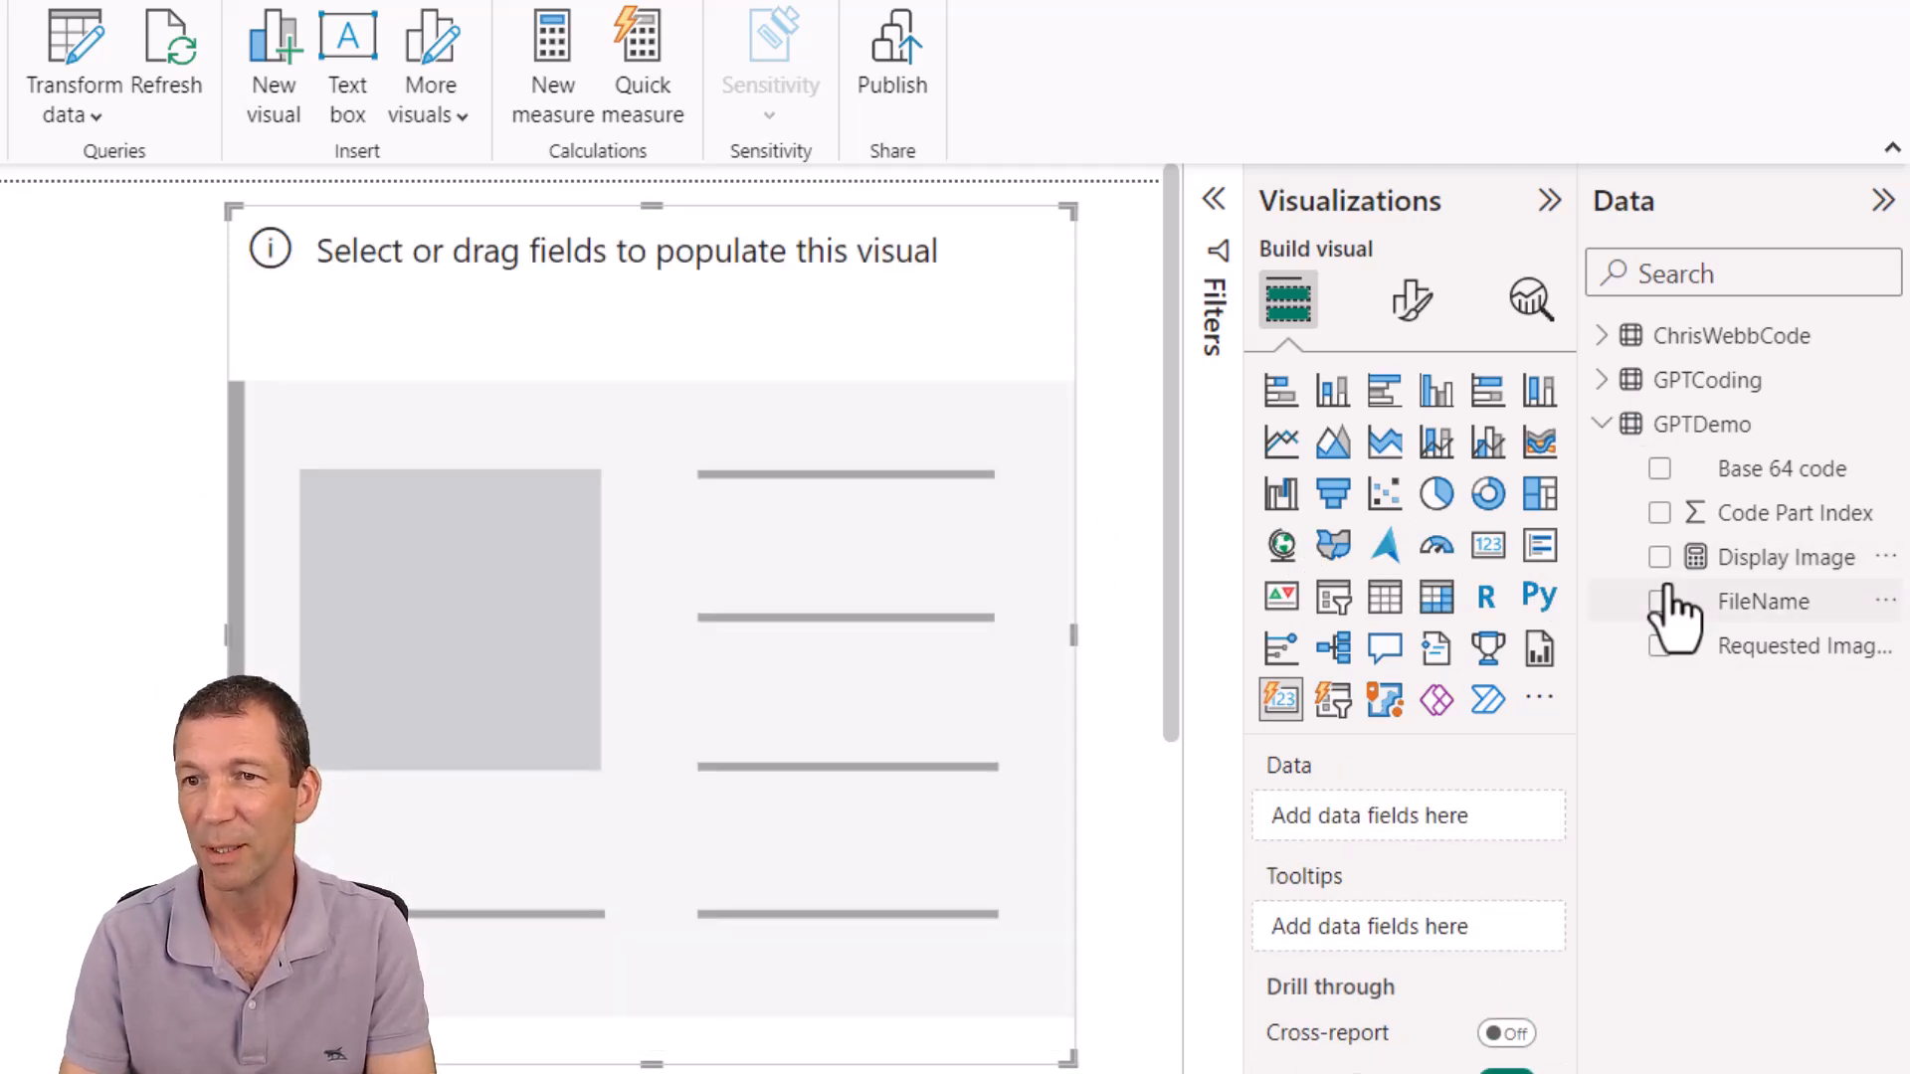
pyautogui.click(1659, 646)
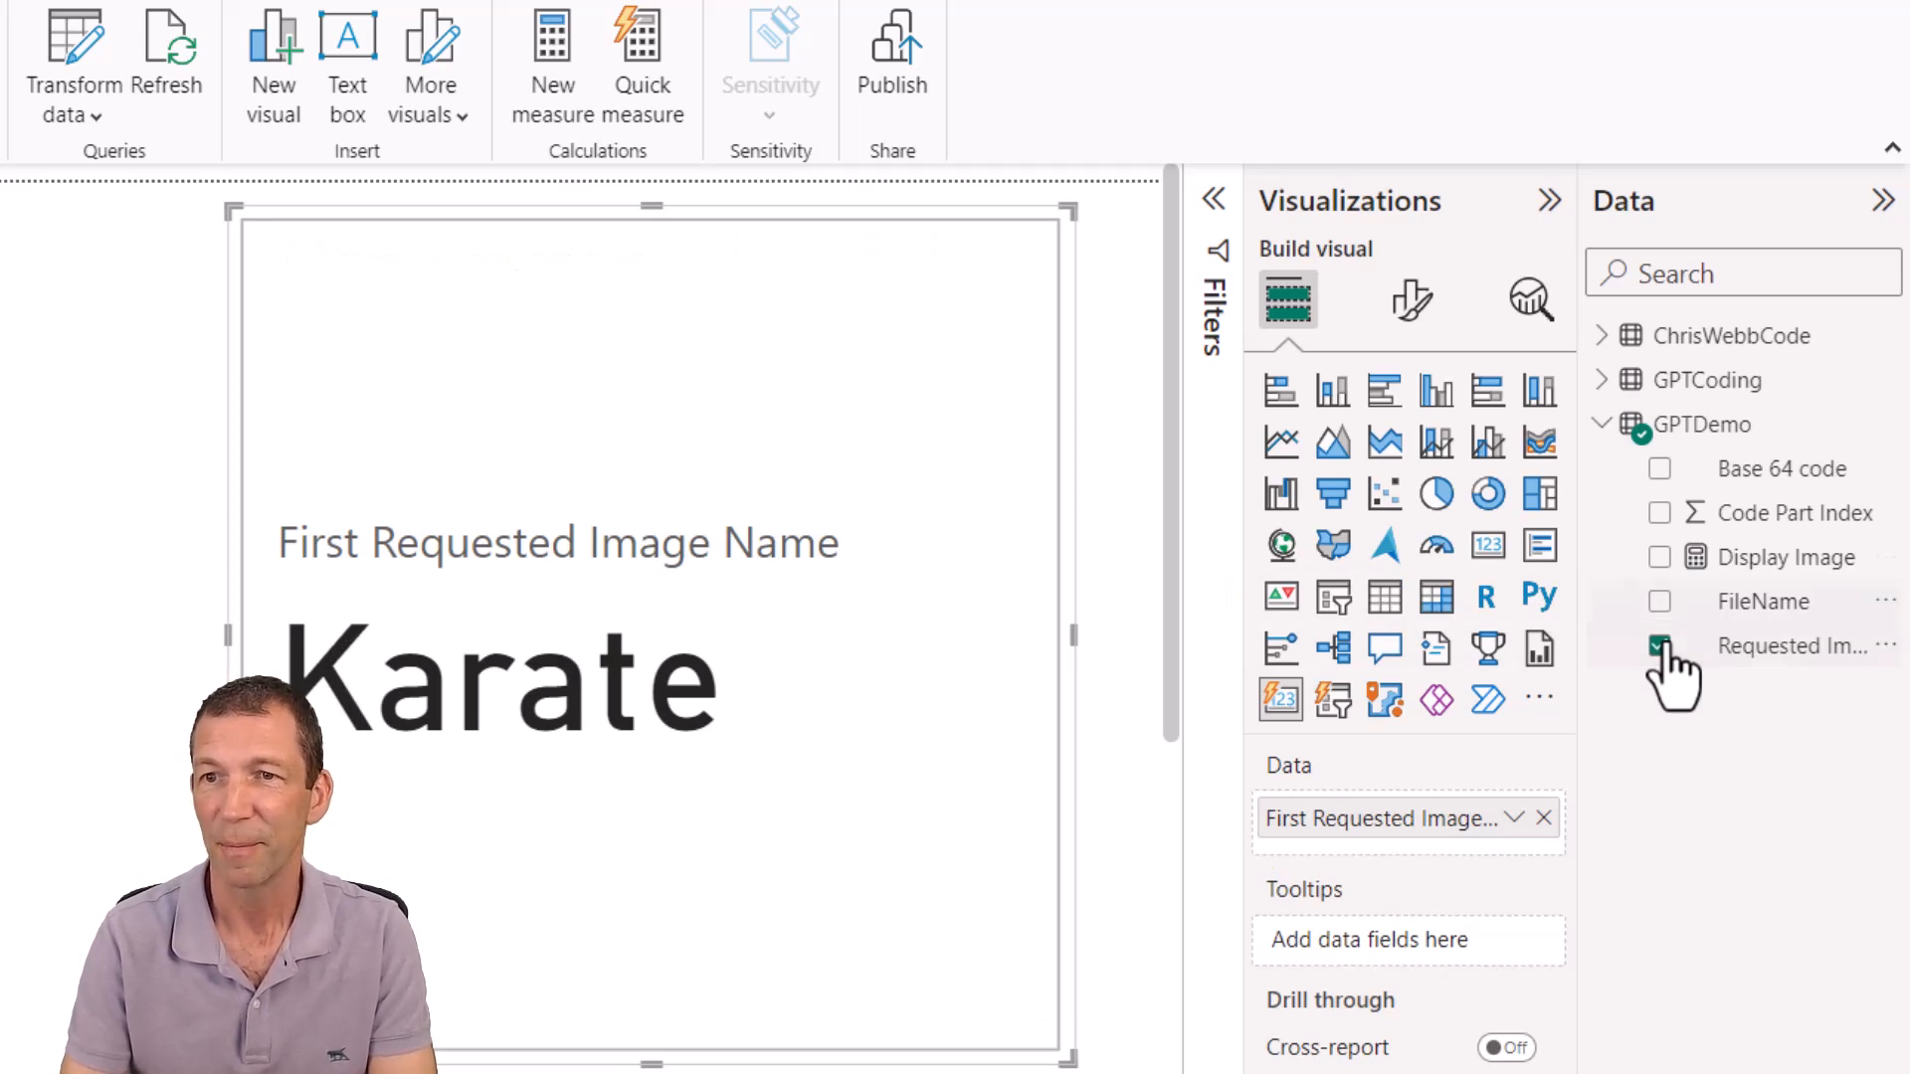
# Turn on the card's image with Image URL type, set via fx from a field value
pyautogui.click(1409, 300)
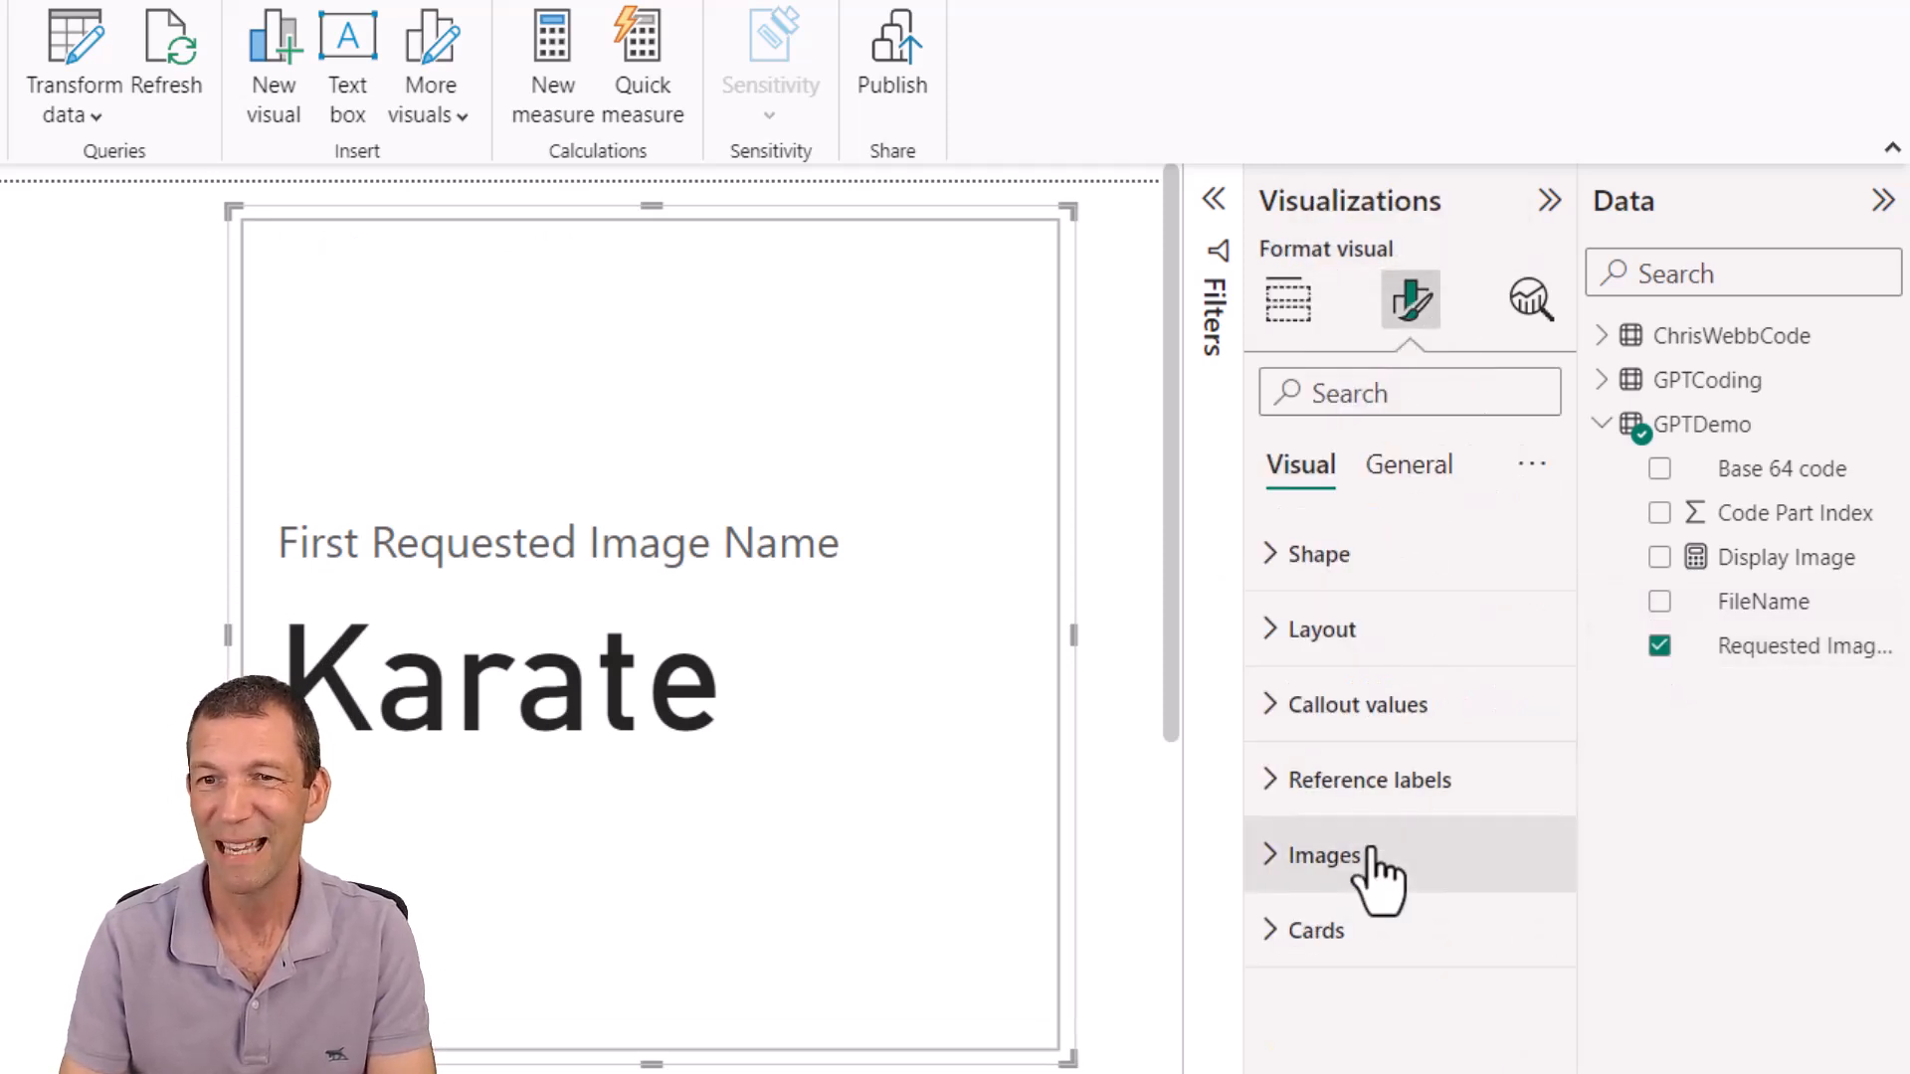
pyautogui.click(1323, 853)
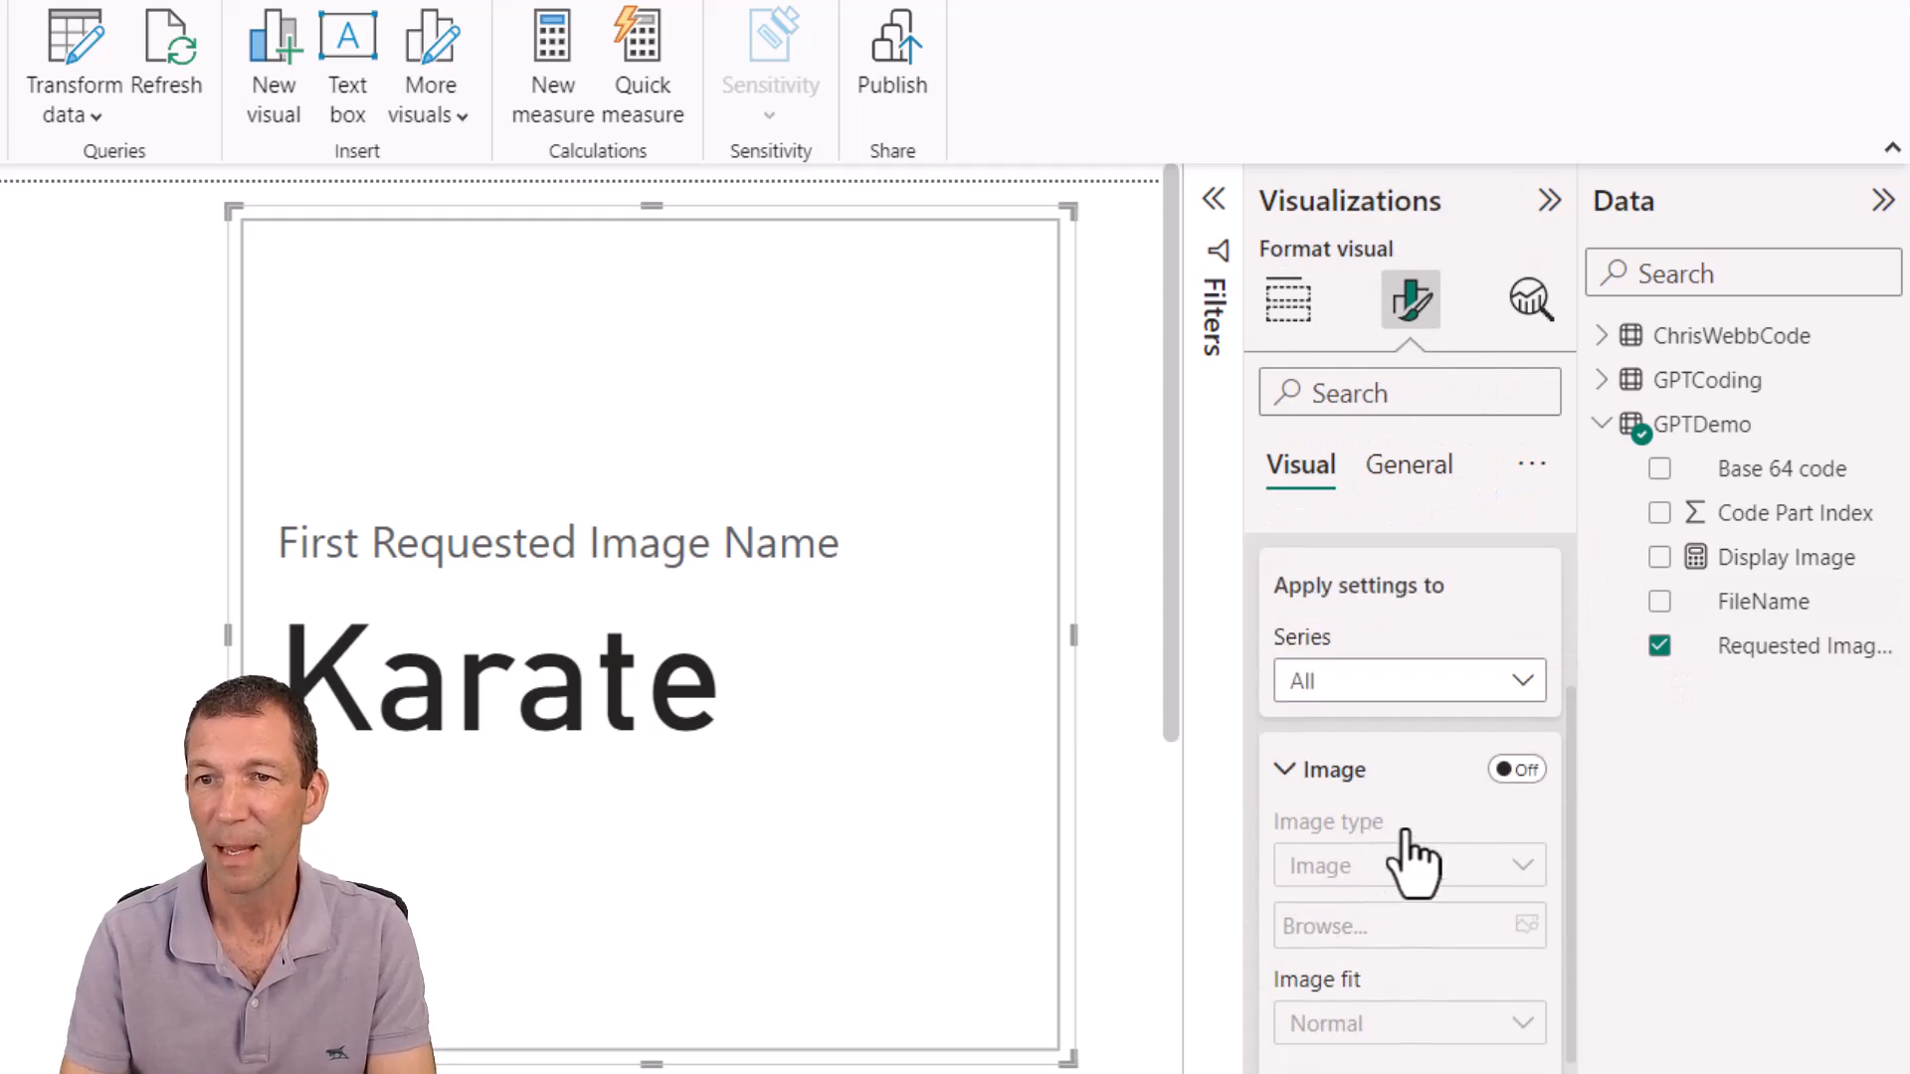
pyautogui.click(1516, 769)
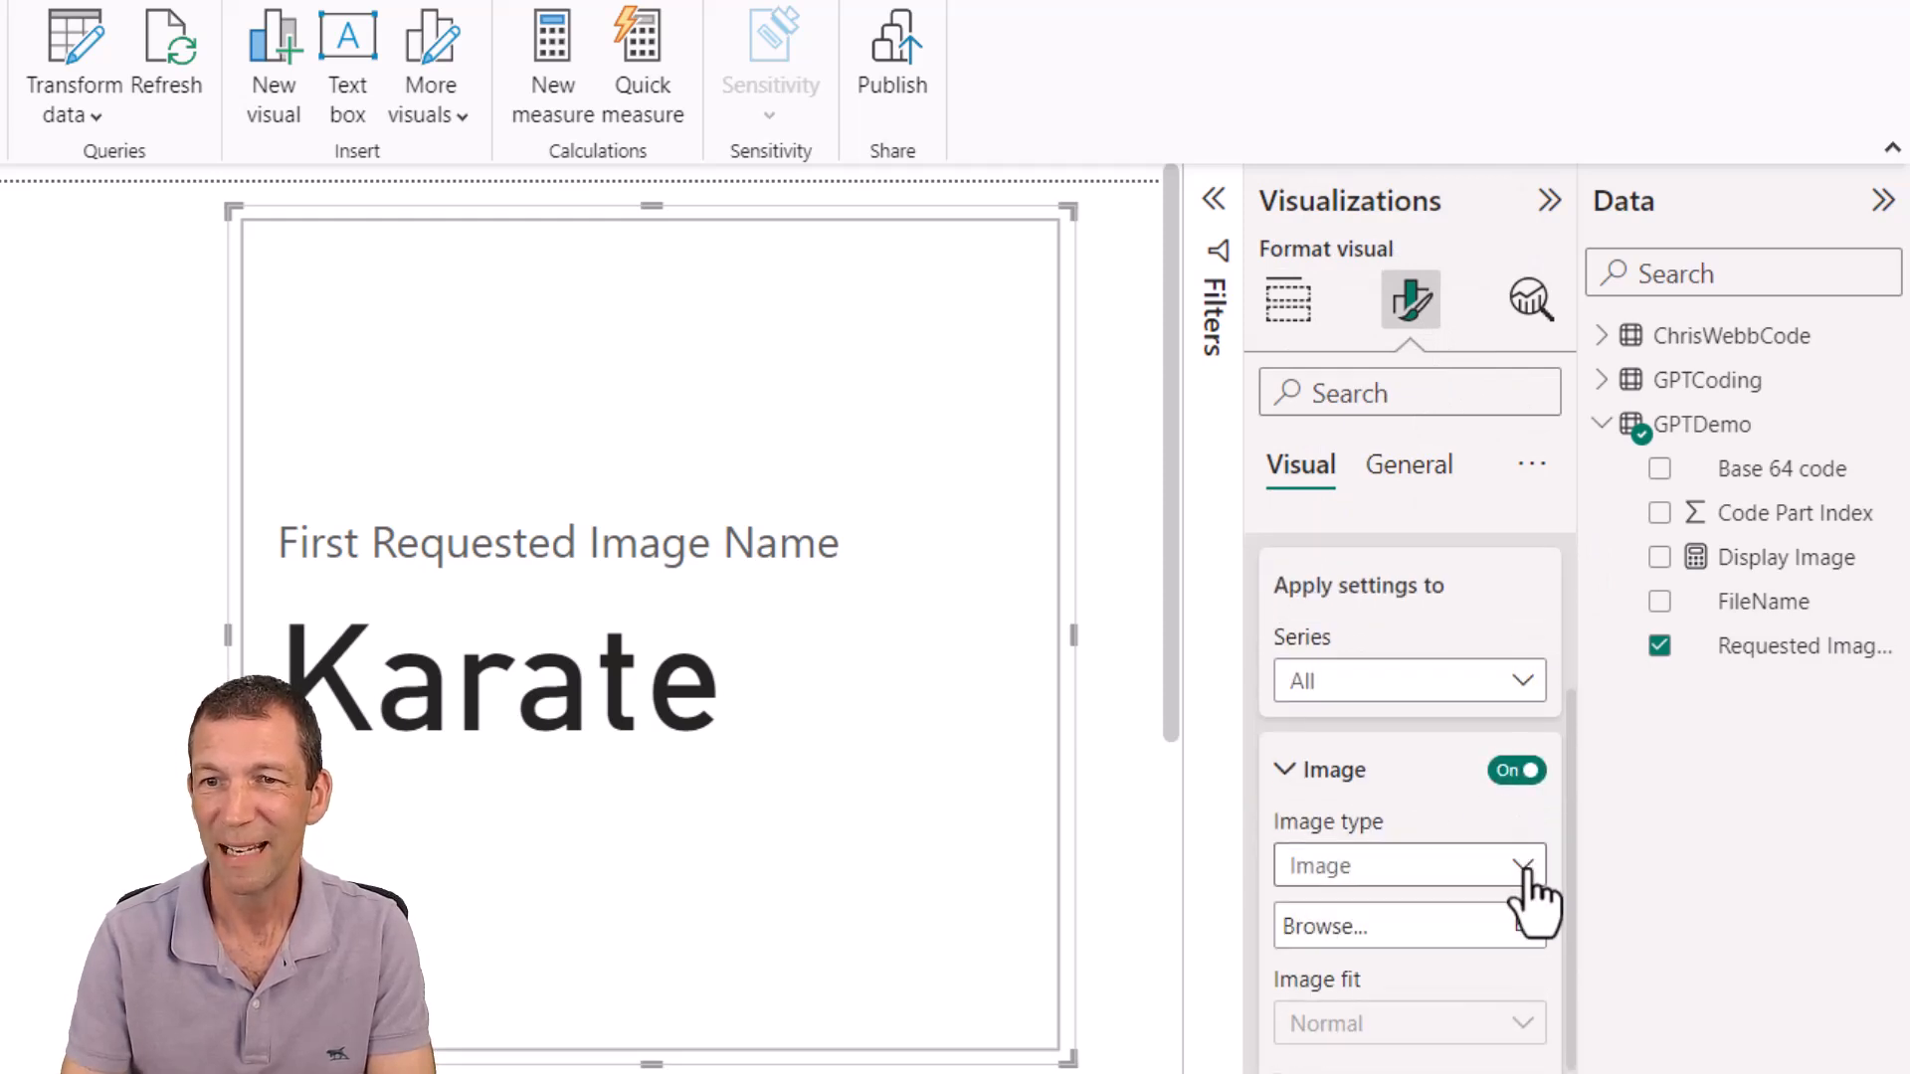
pyautogui.click(1410, 864)
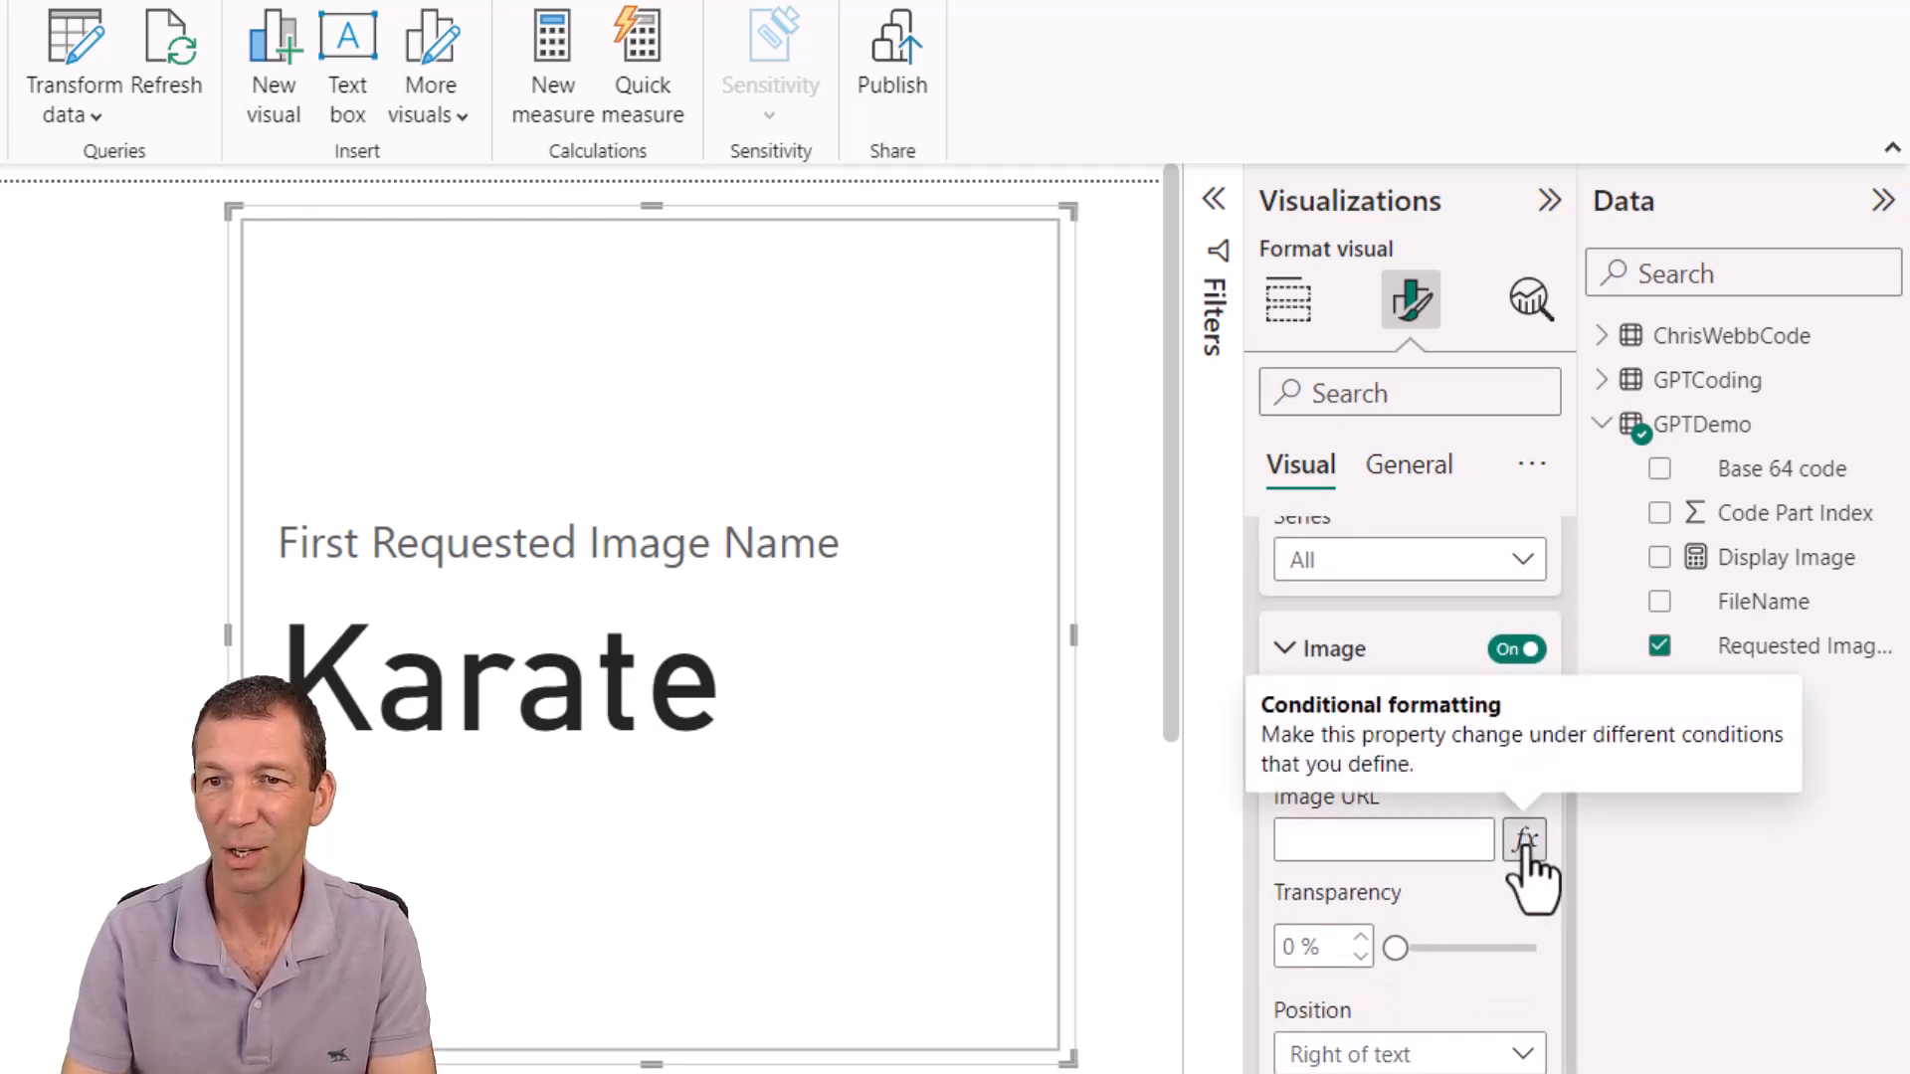
pyautogui.click(1525, 840)
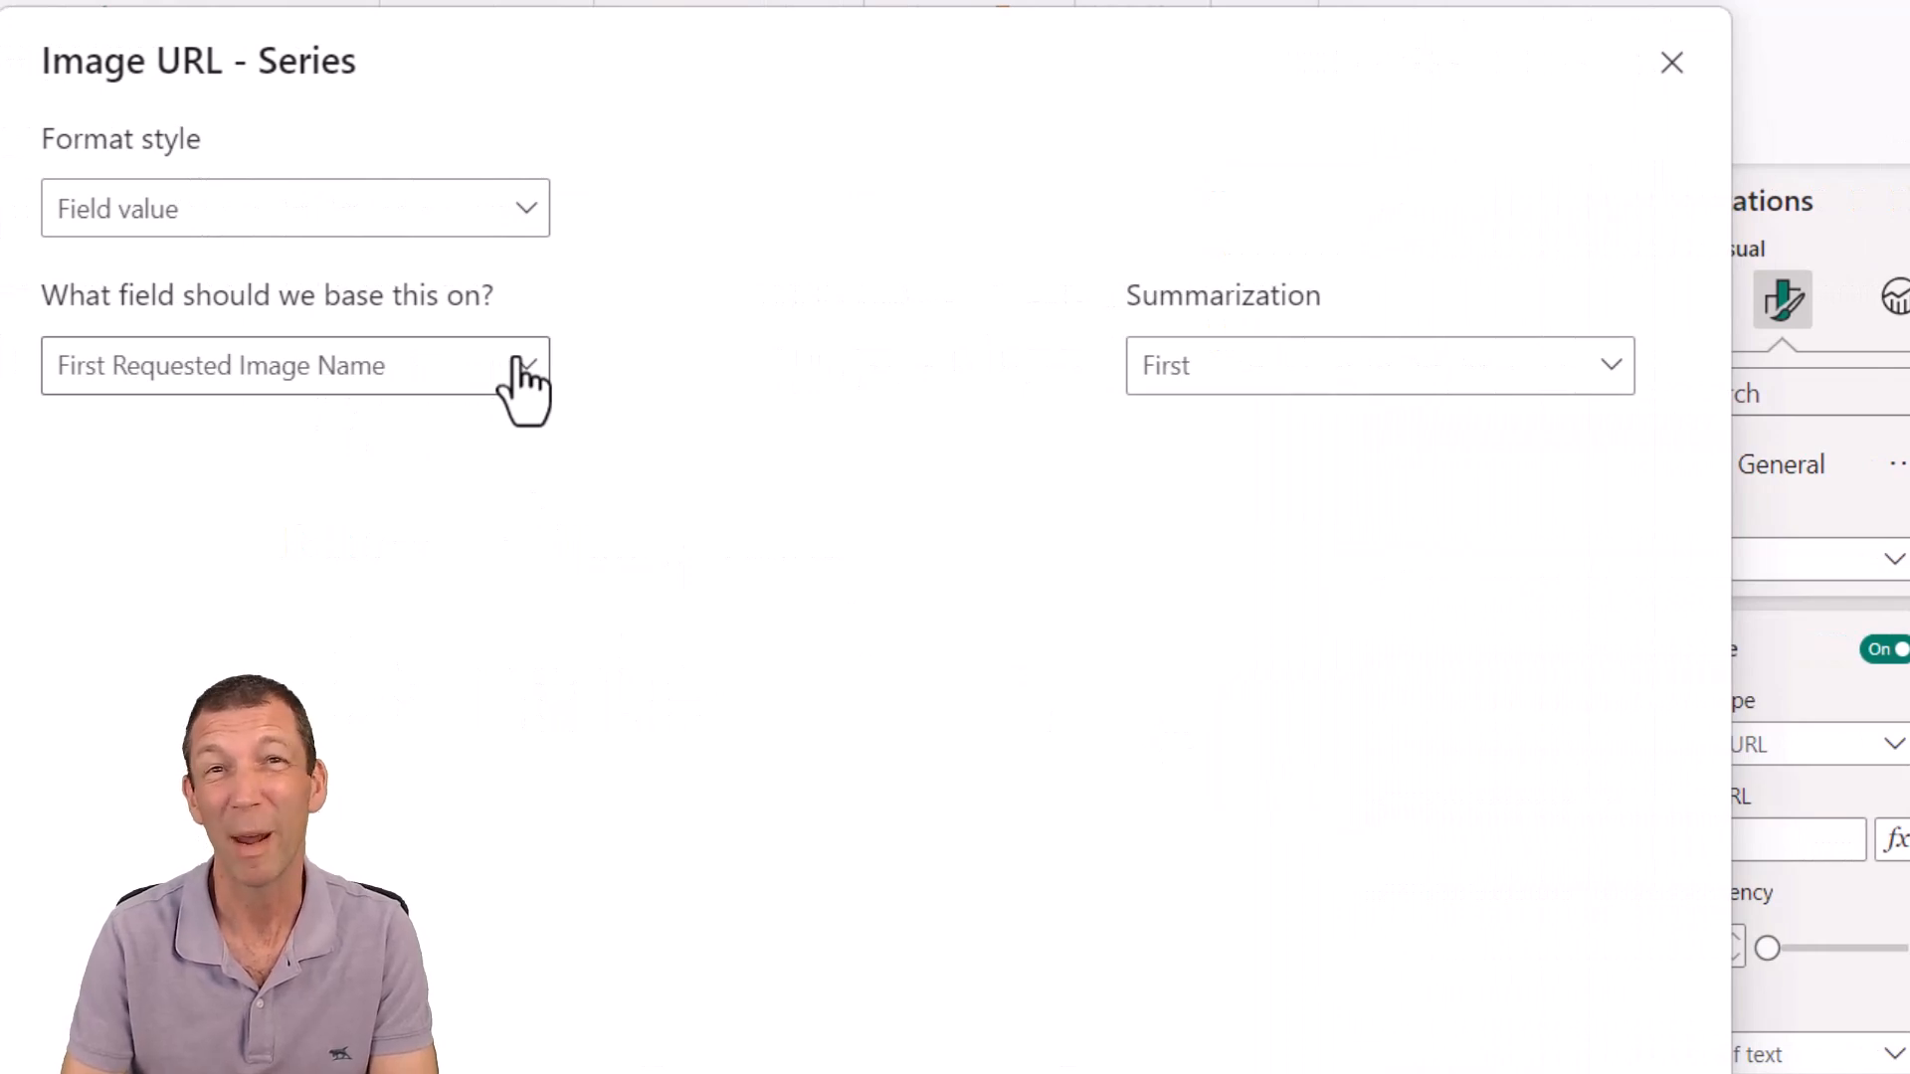
pyautogui.click(292, 365)
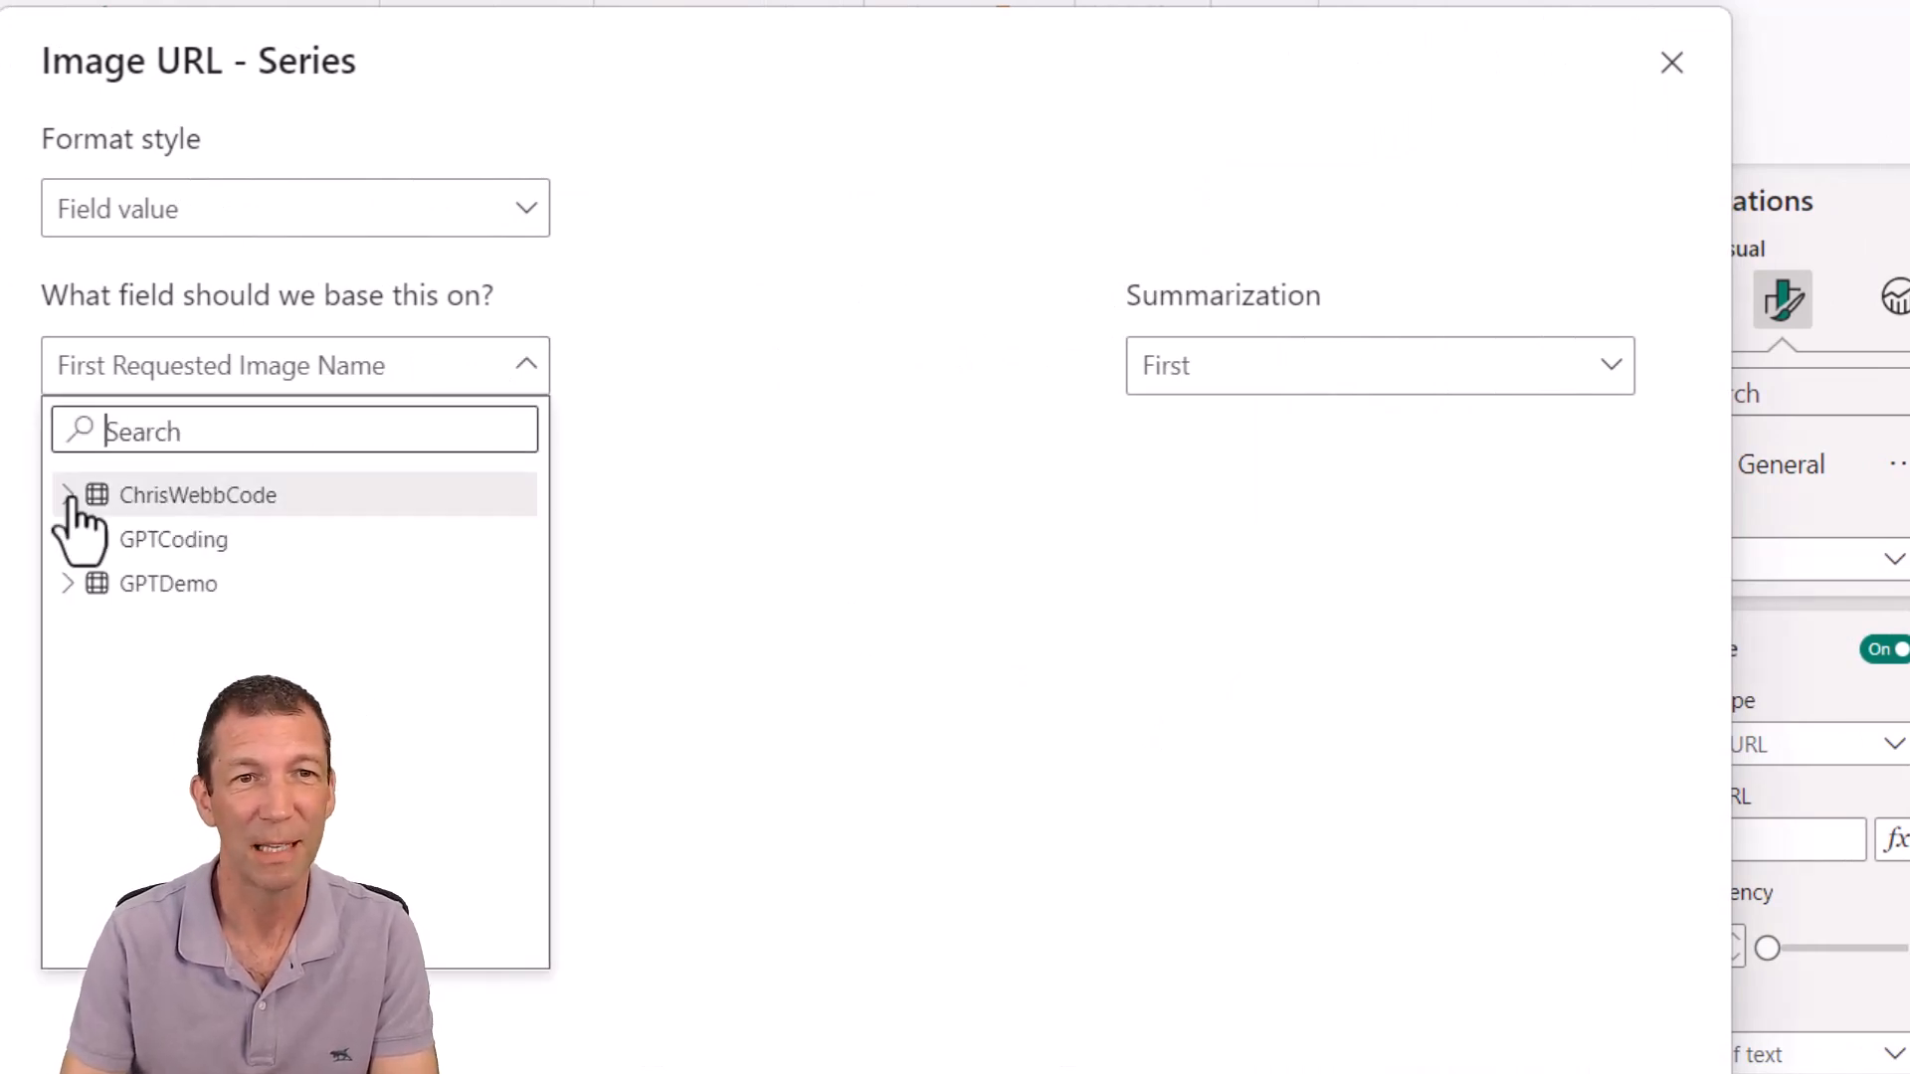
pyautogui.click(69, 494)
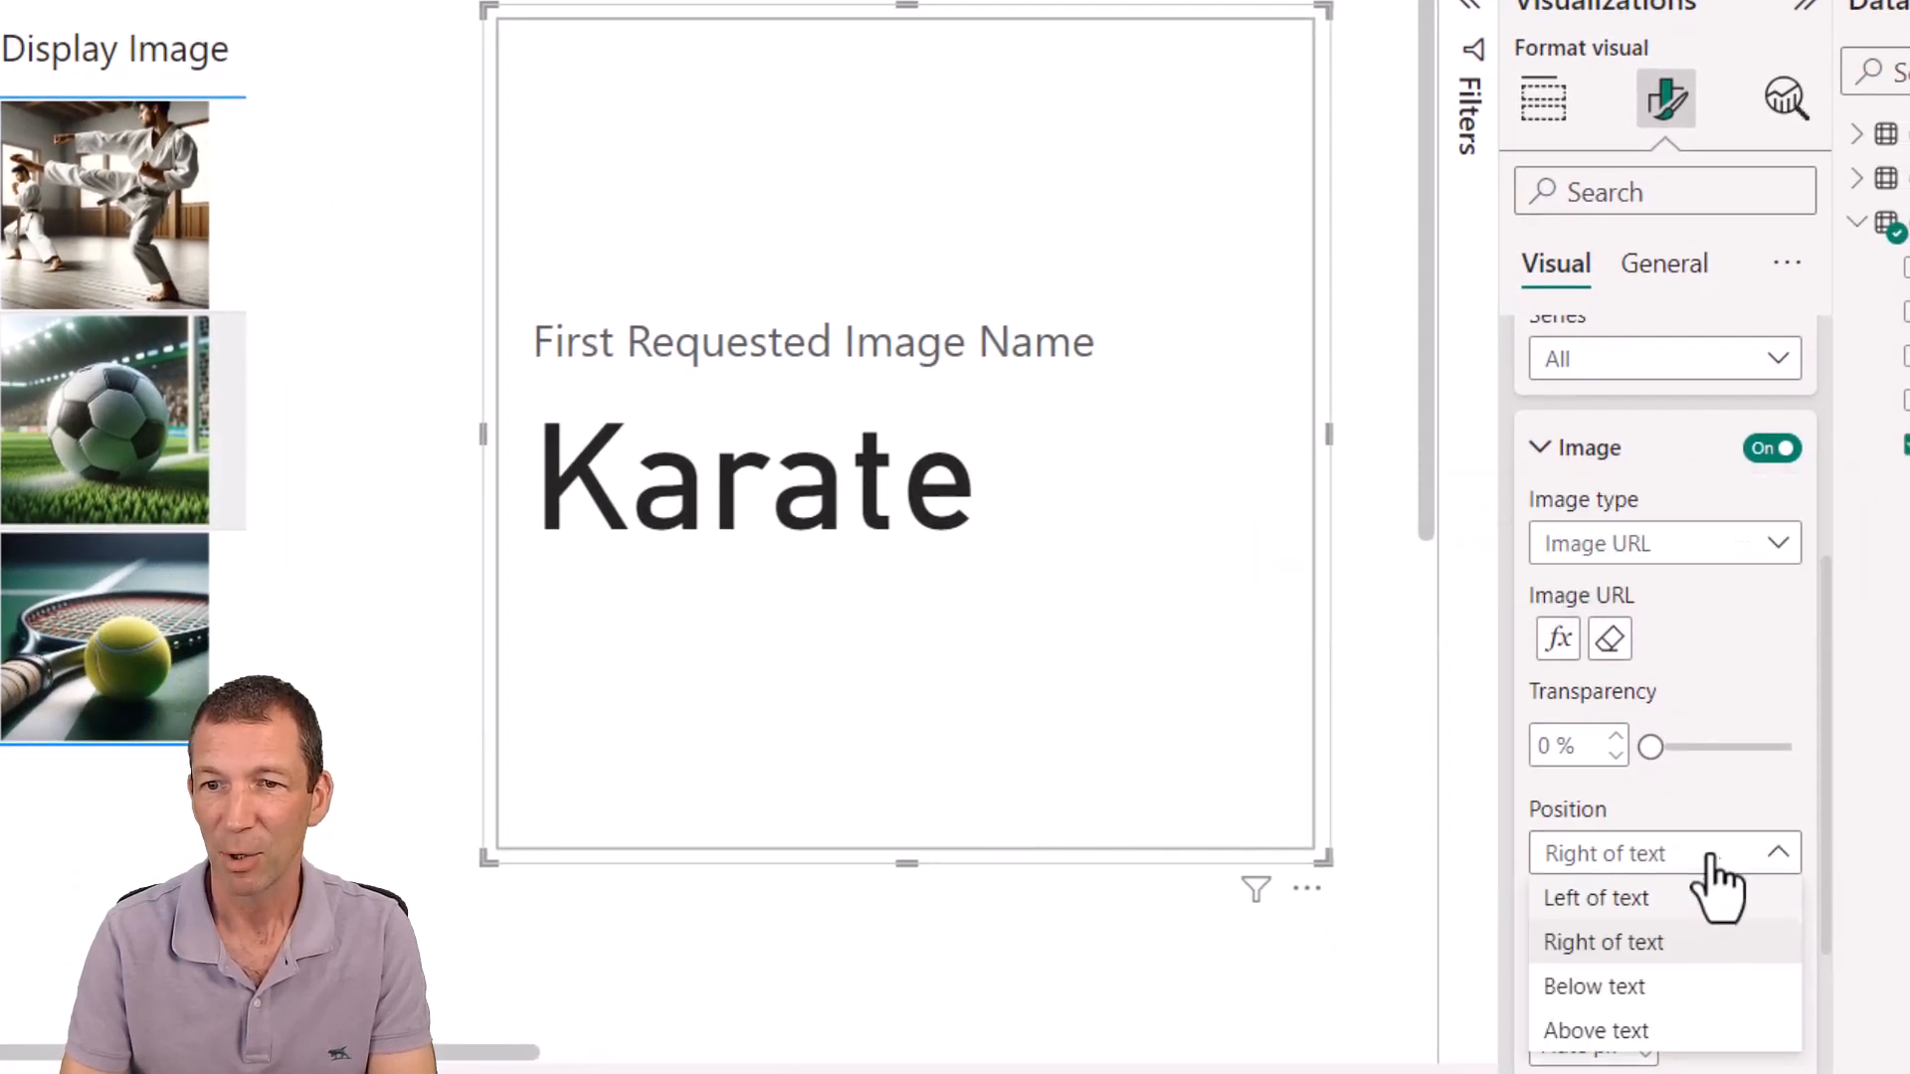
# Position the card image below text, switch callout Values off, and collapse the sections
pyautogui.click(1595, 986)
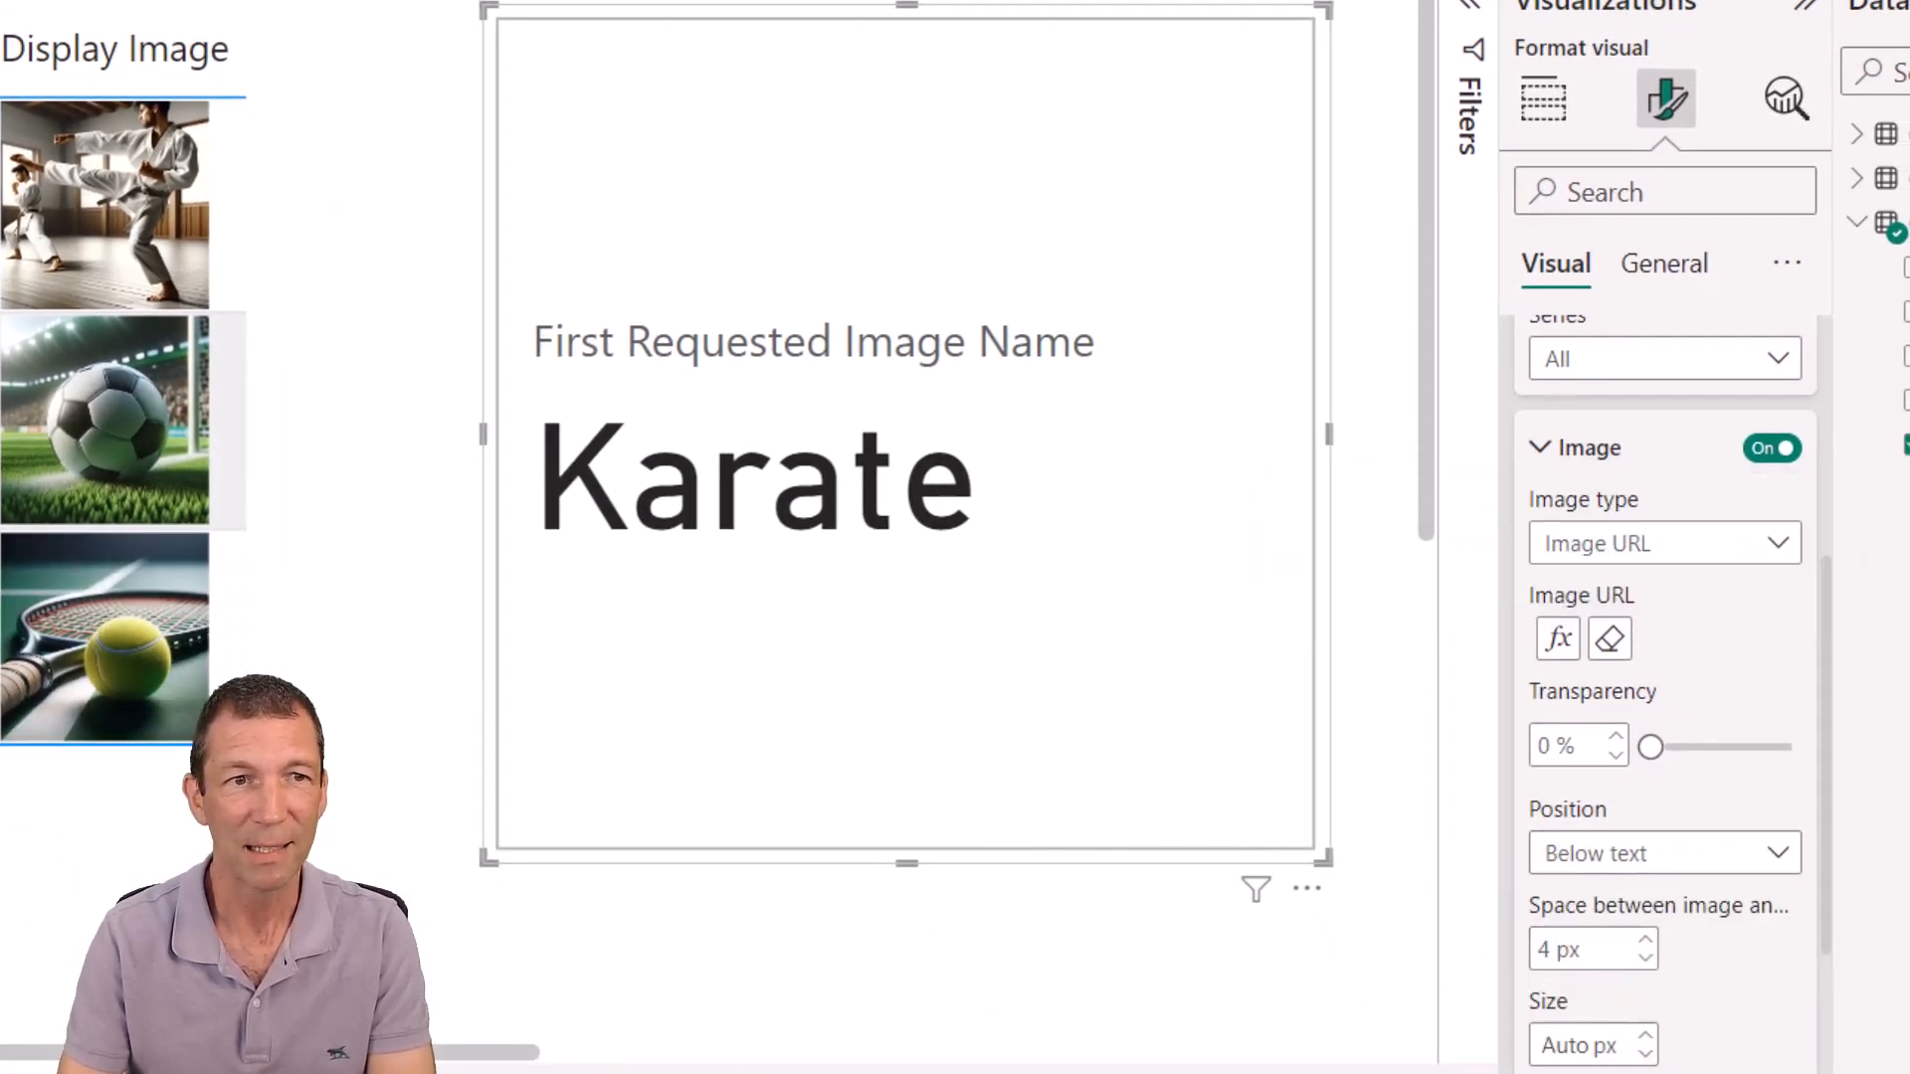
pyautogui.click(122, 420)
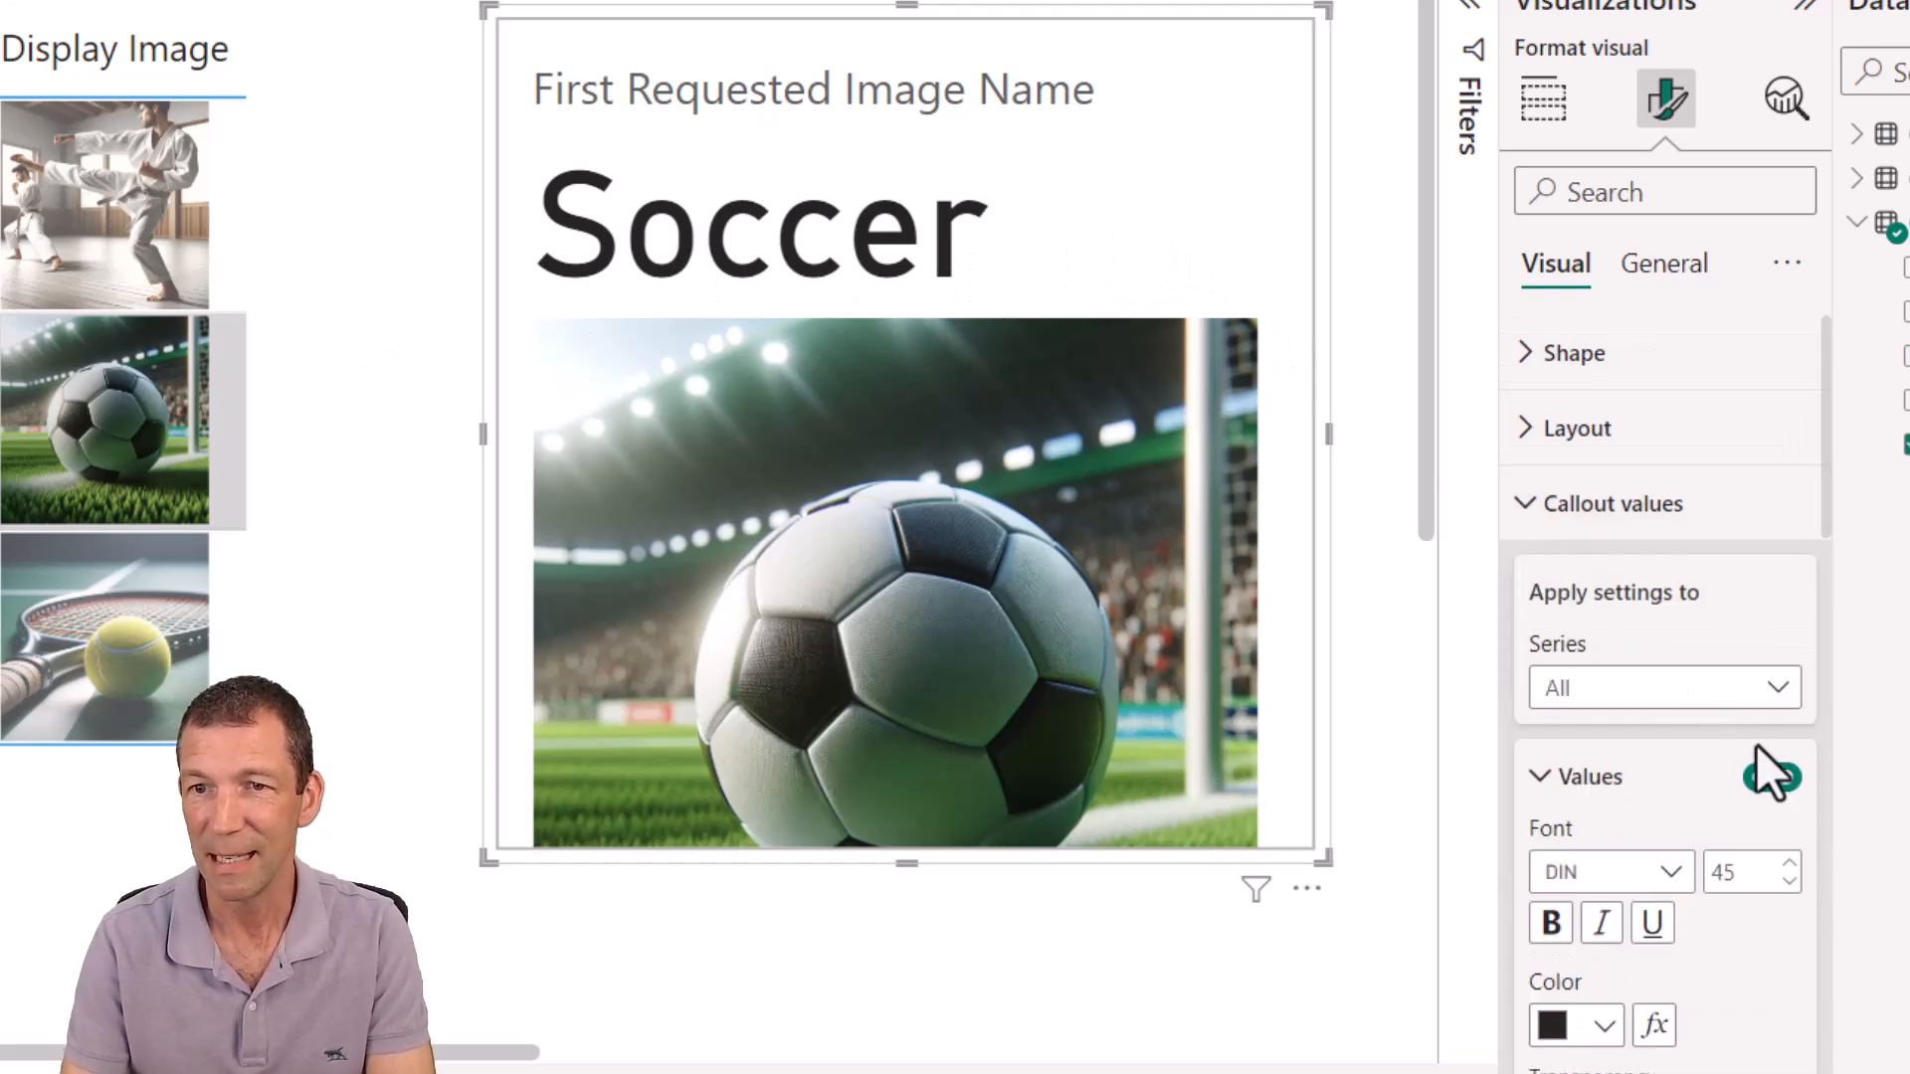
pyautogui.click(1773, 776)
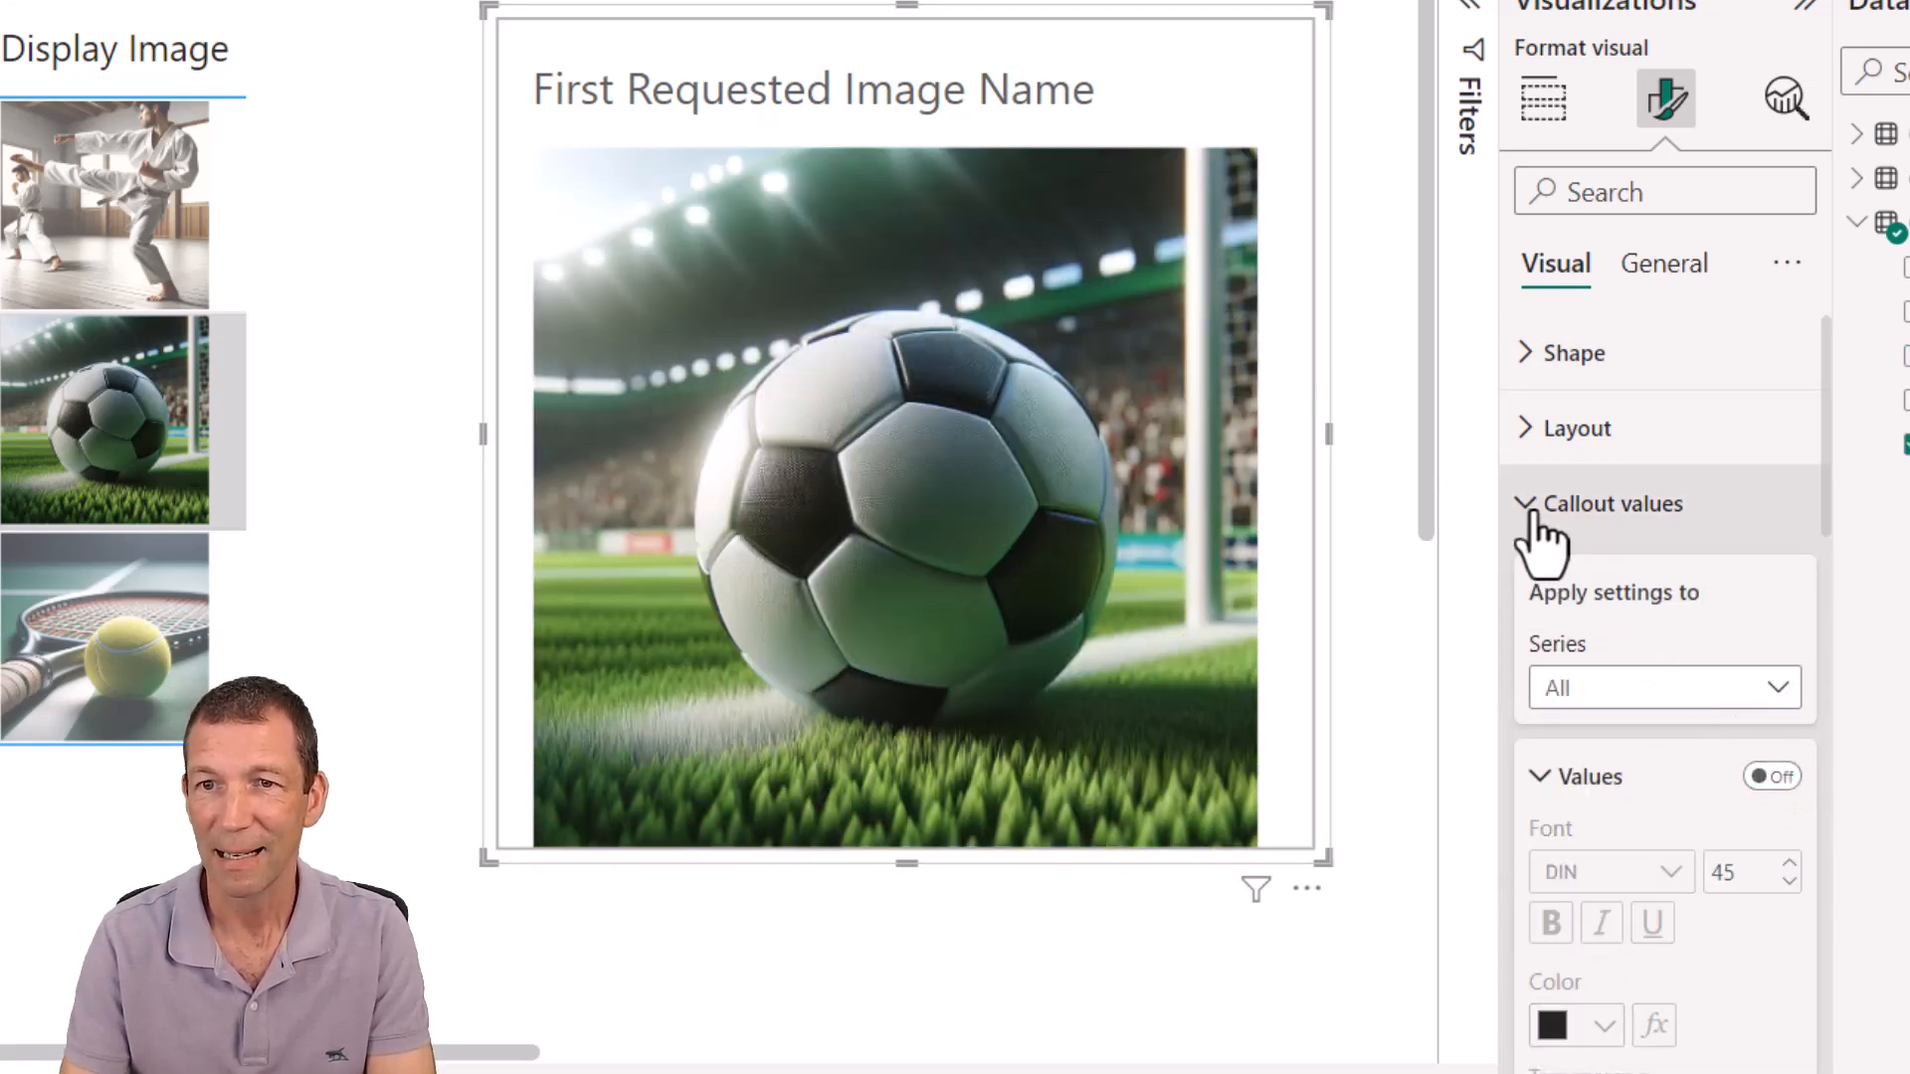
pyautogui.click(1524, 504)
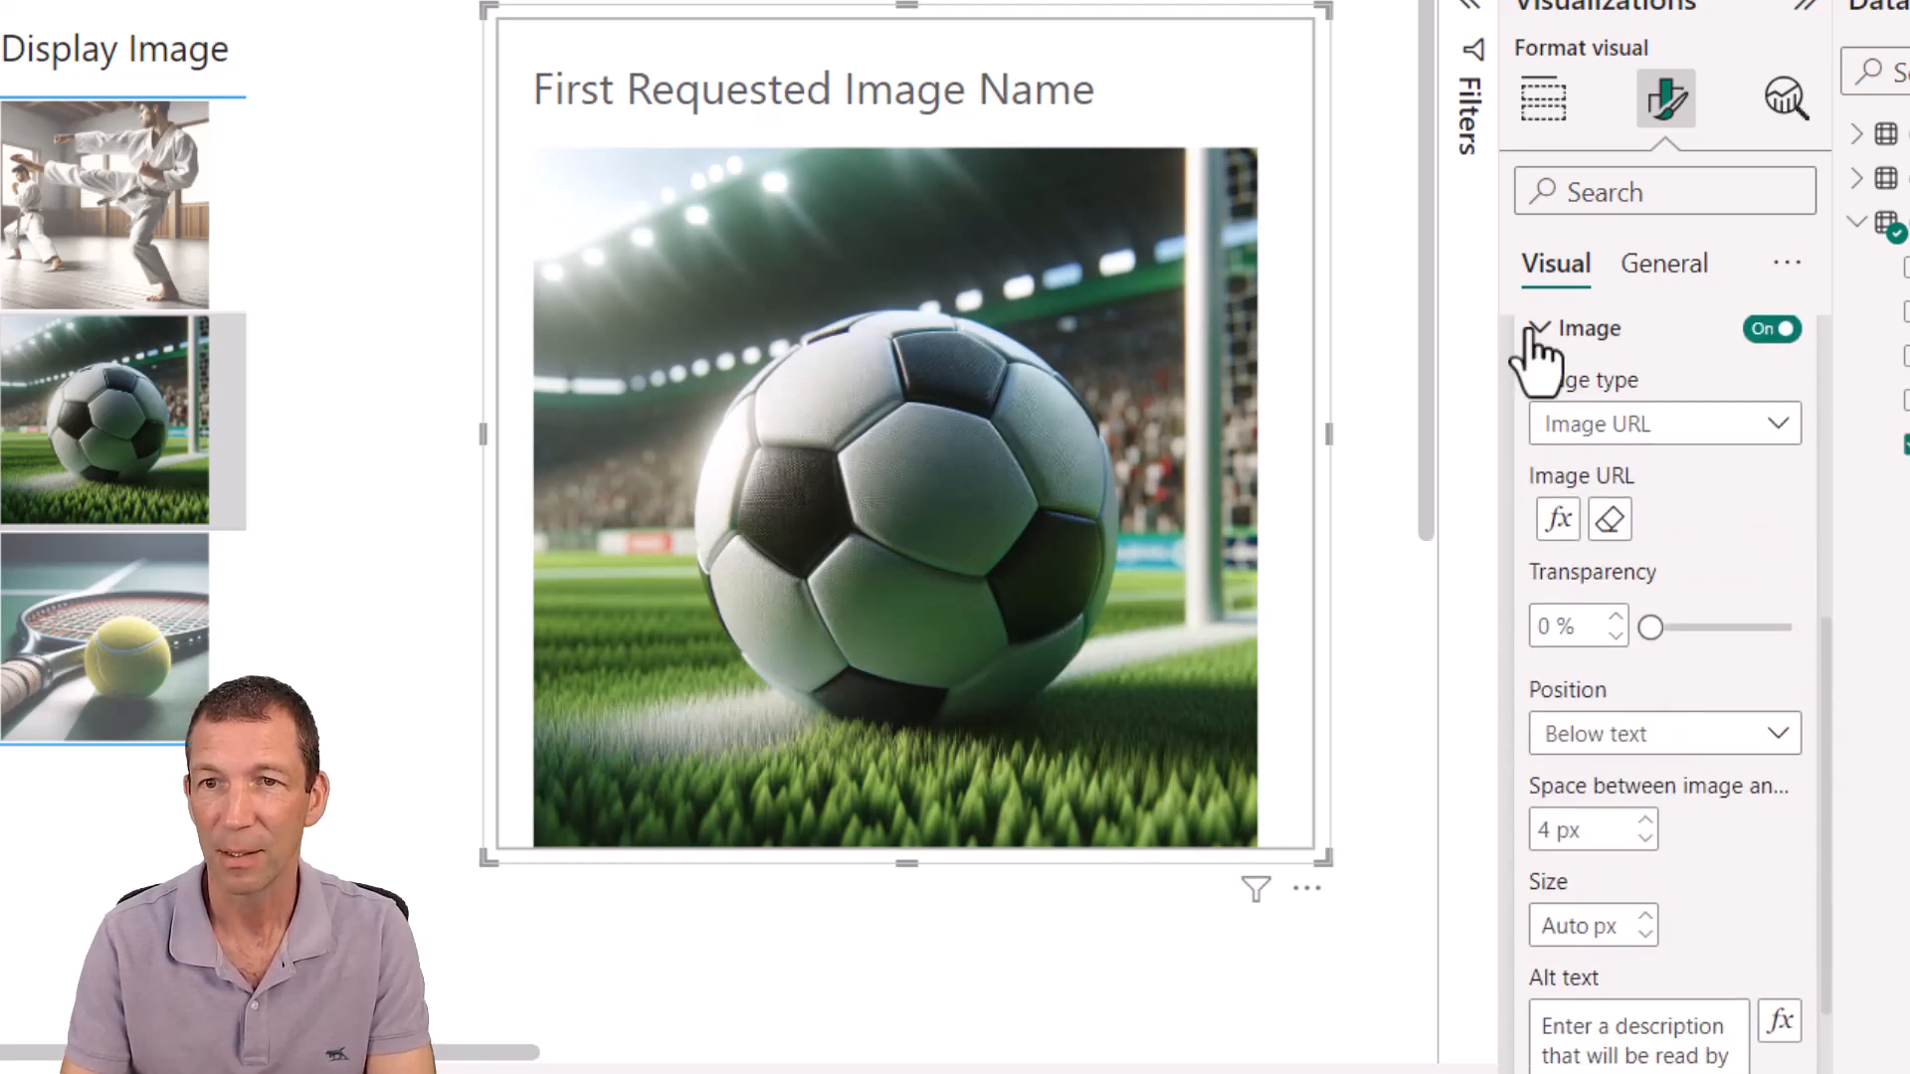
pyautogui.click(1543, 329)
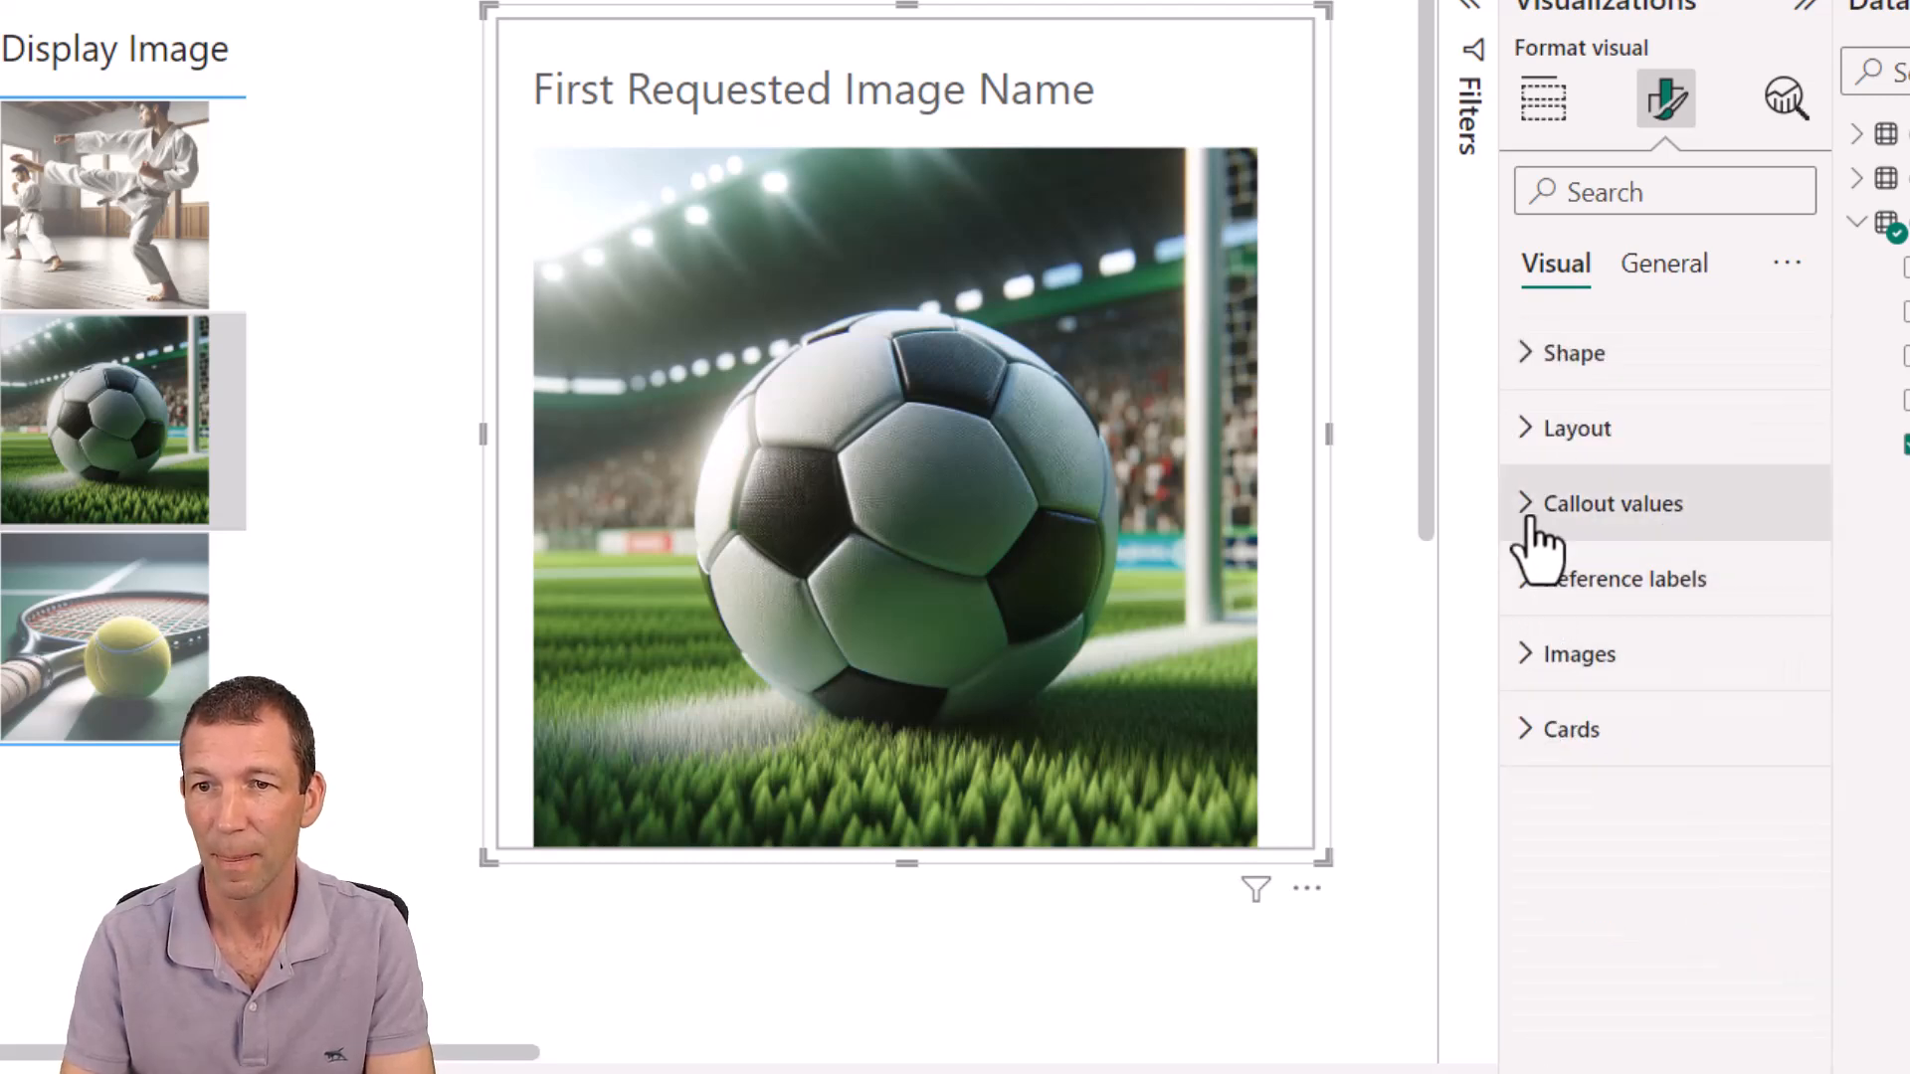
pyautogui.click(1614, 503)
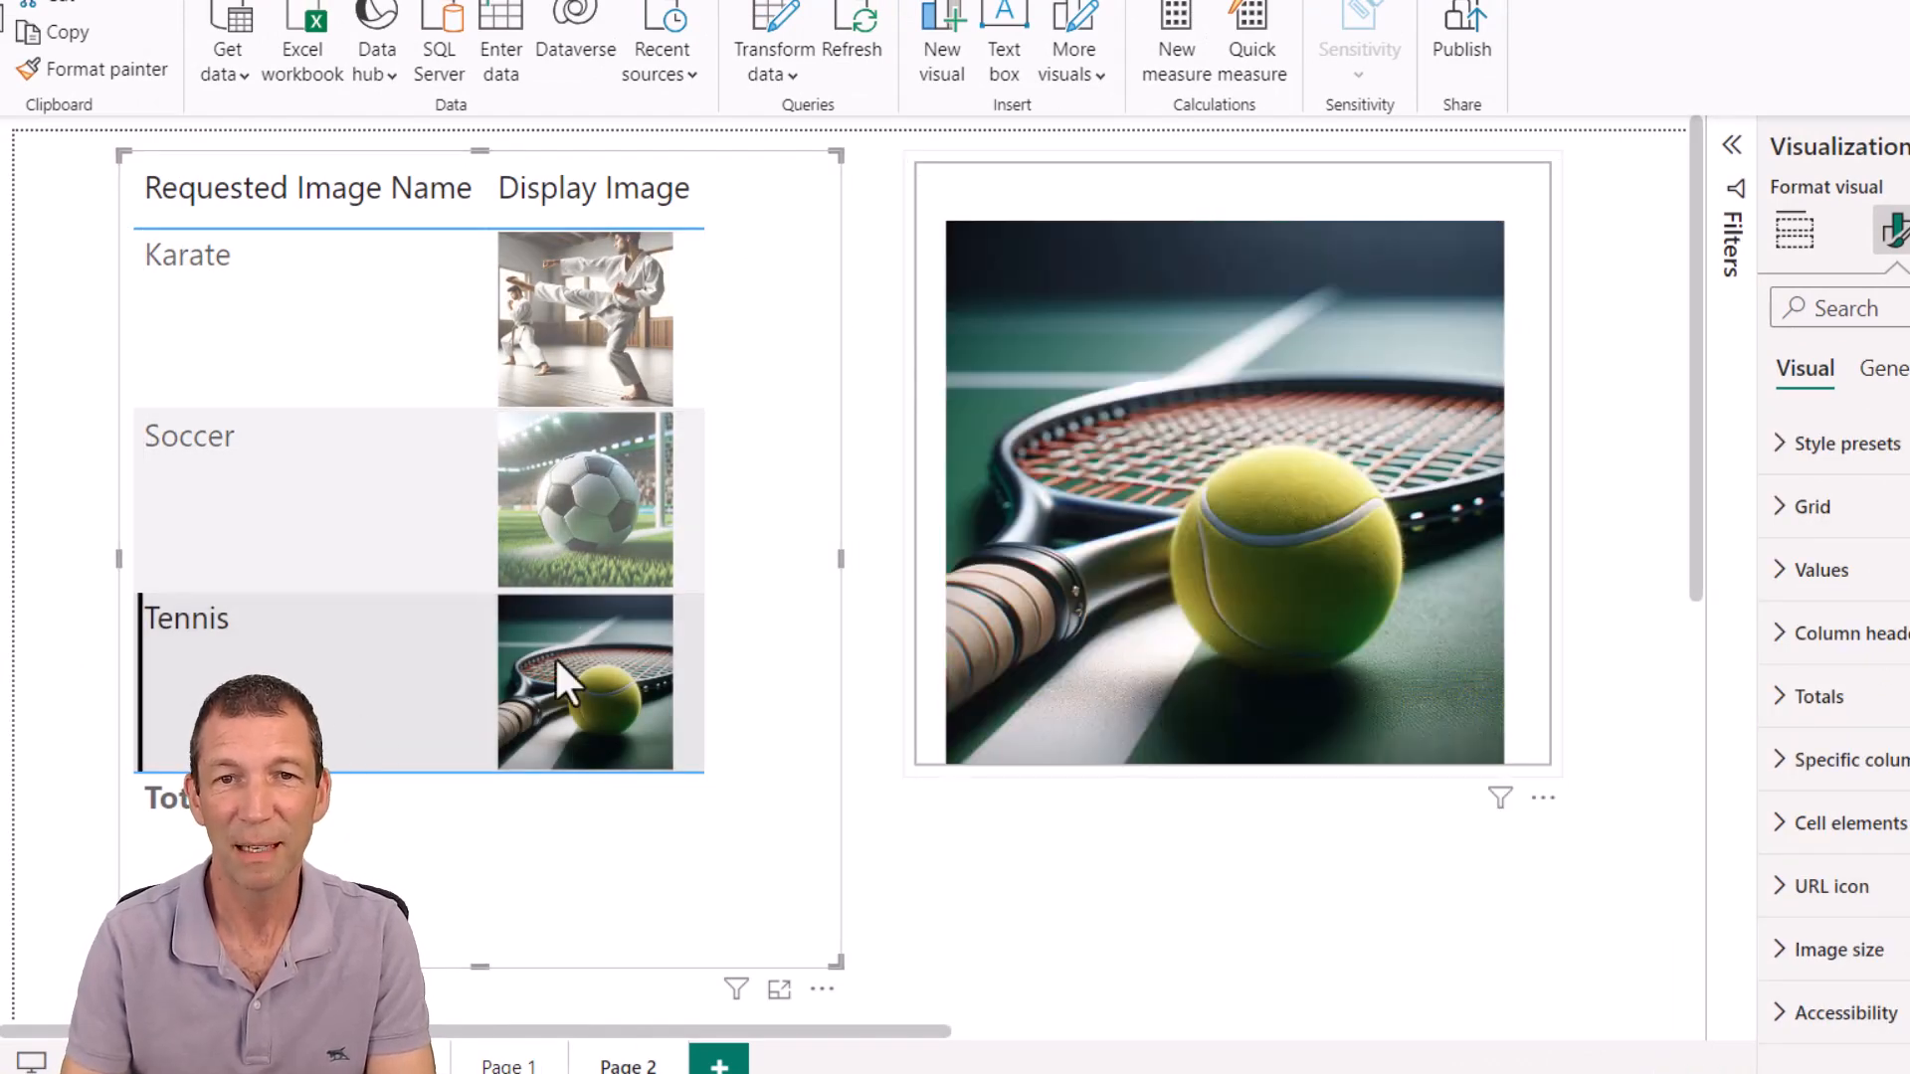
pyautogui.moveTo(1382, 433)
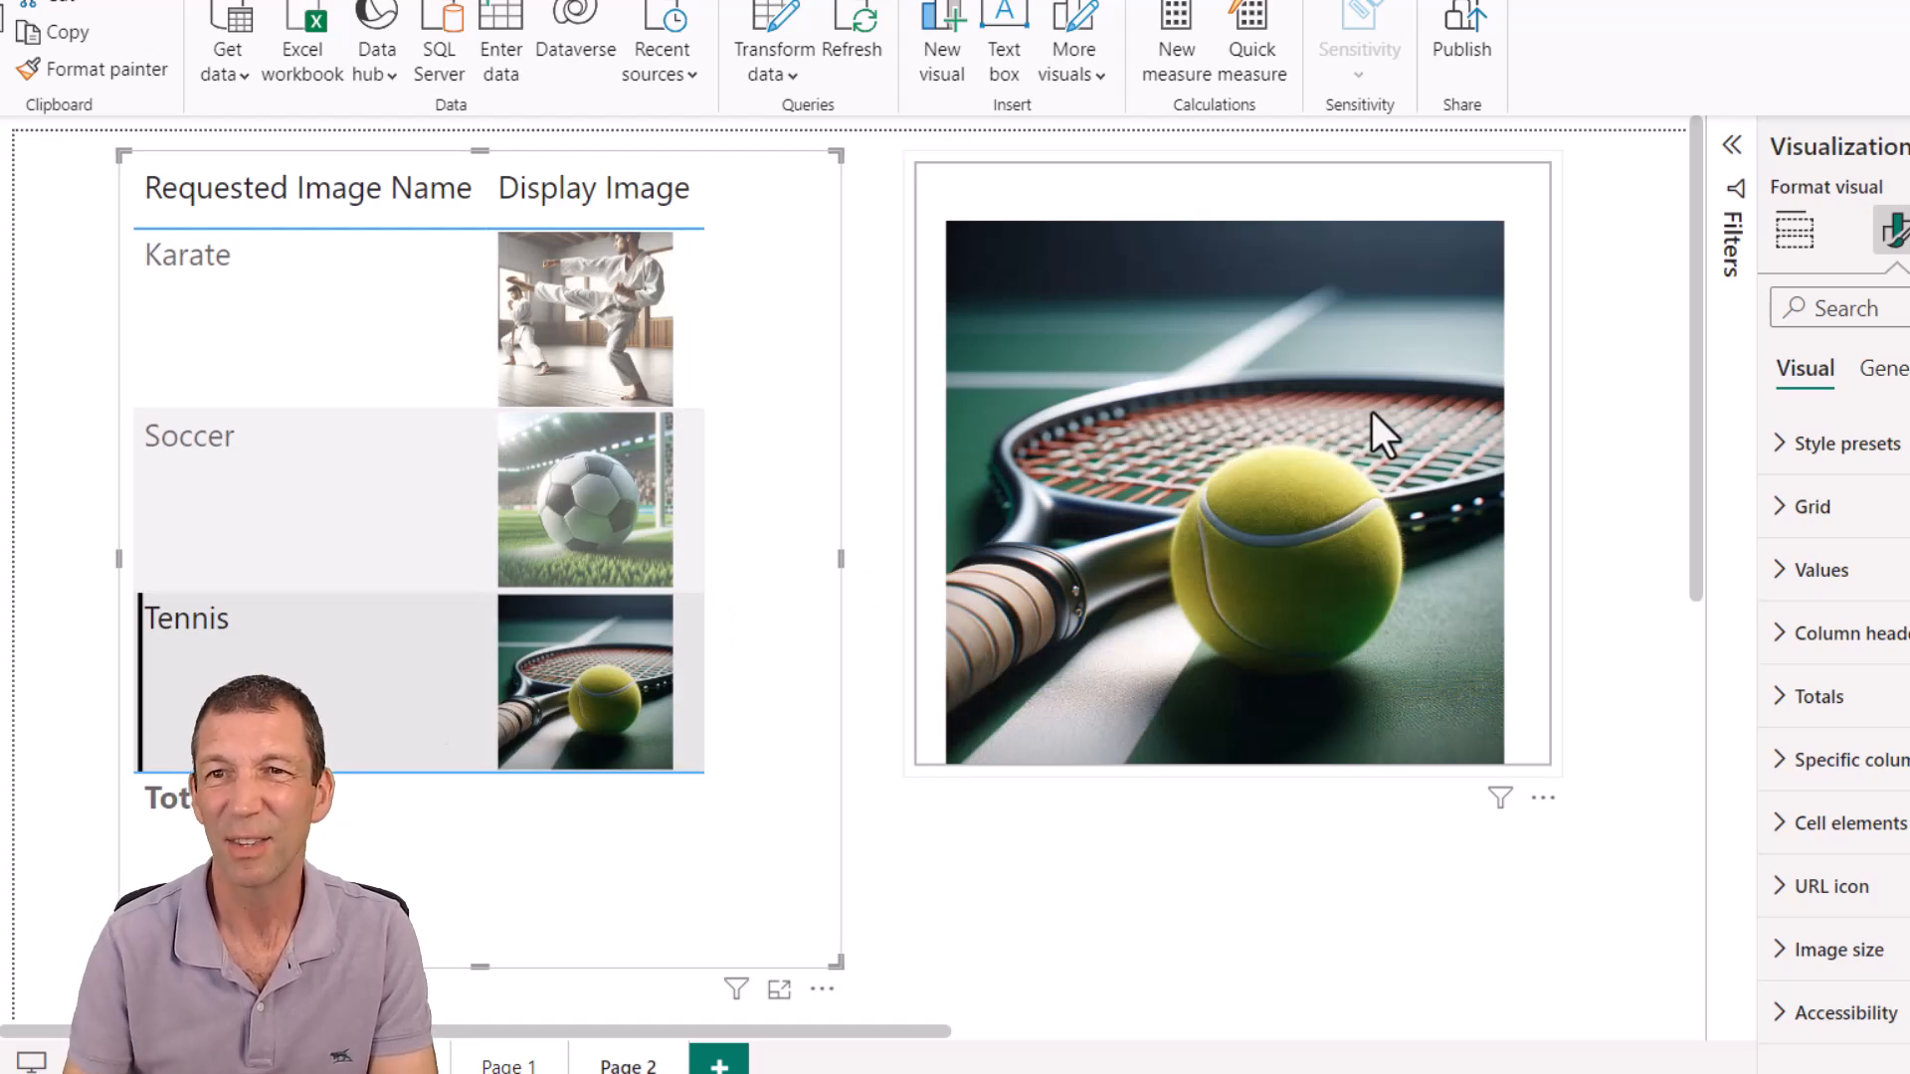
# Select the sports table to show its Requested Image Name and Display Image fields
pyautogui.click(1792, 232)
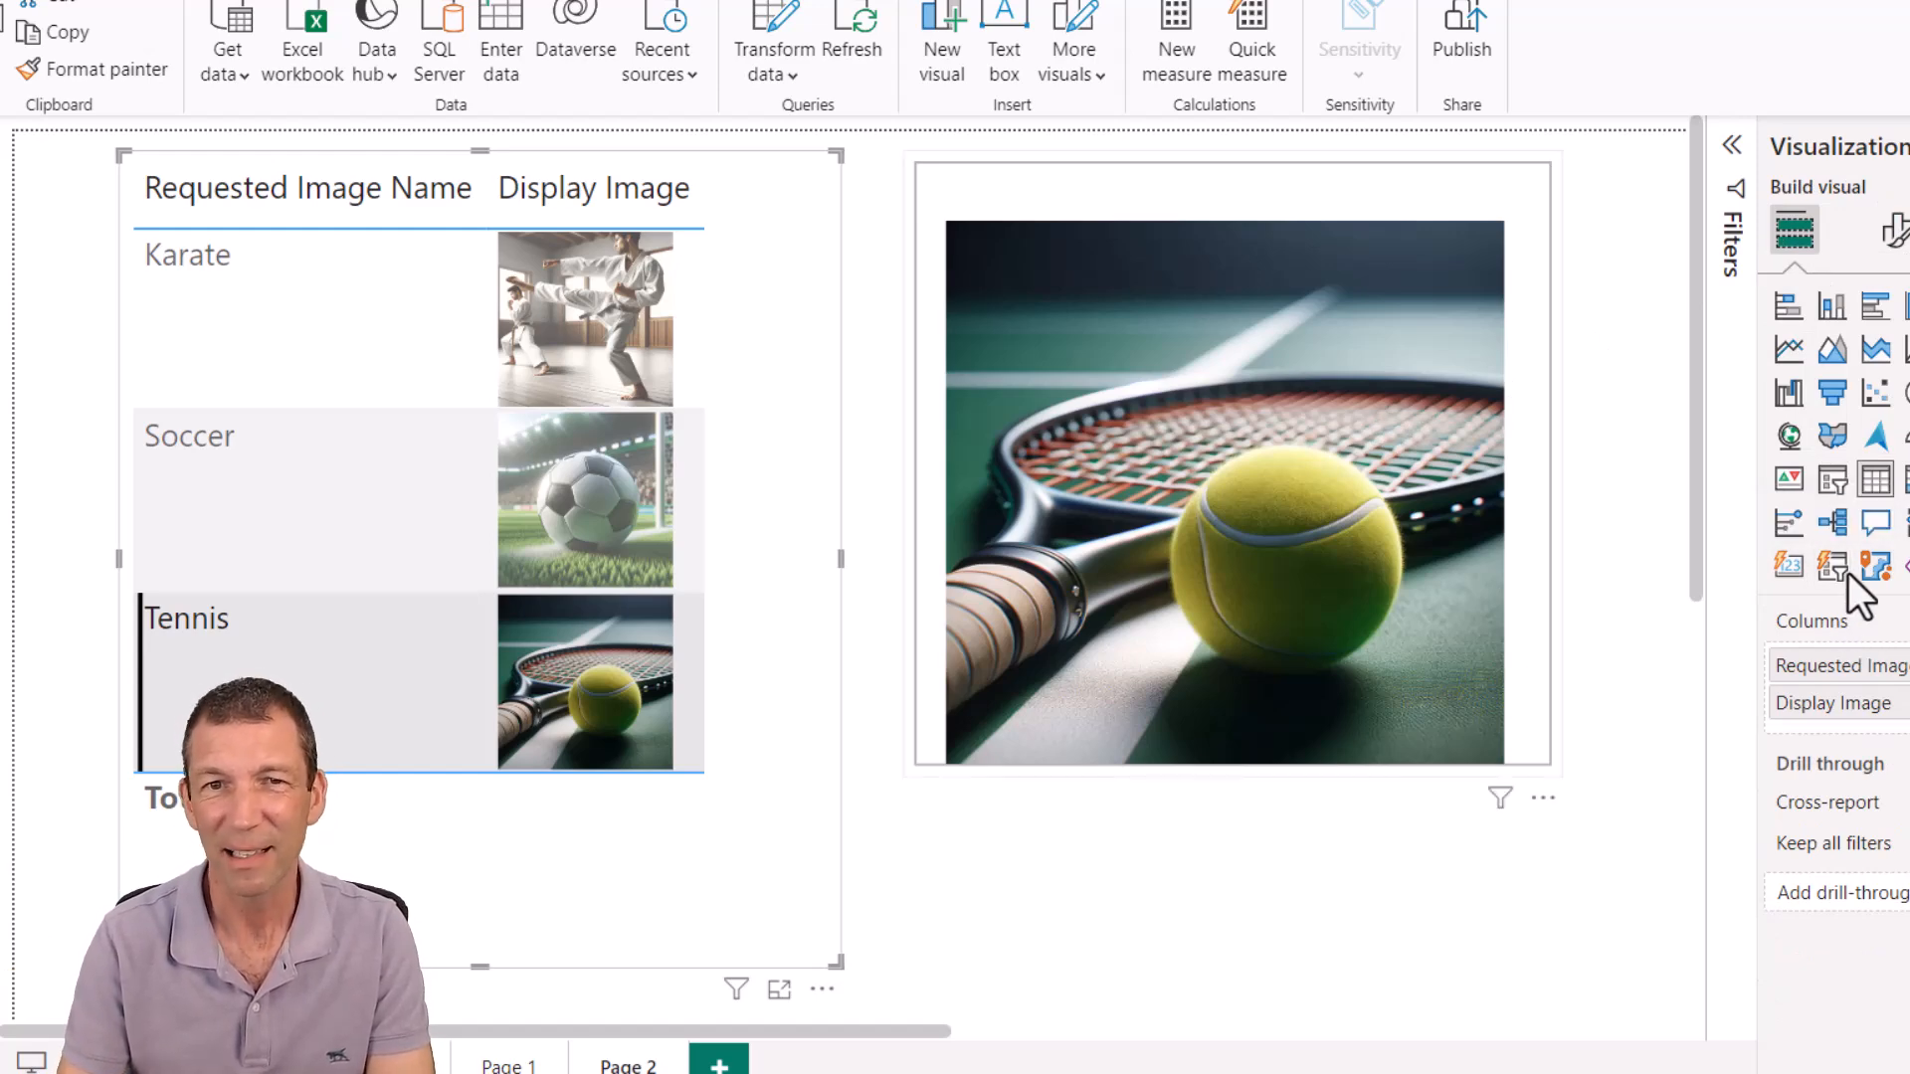
pyautogui.moveTo(1831, 564)
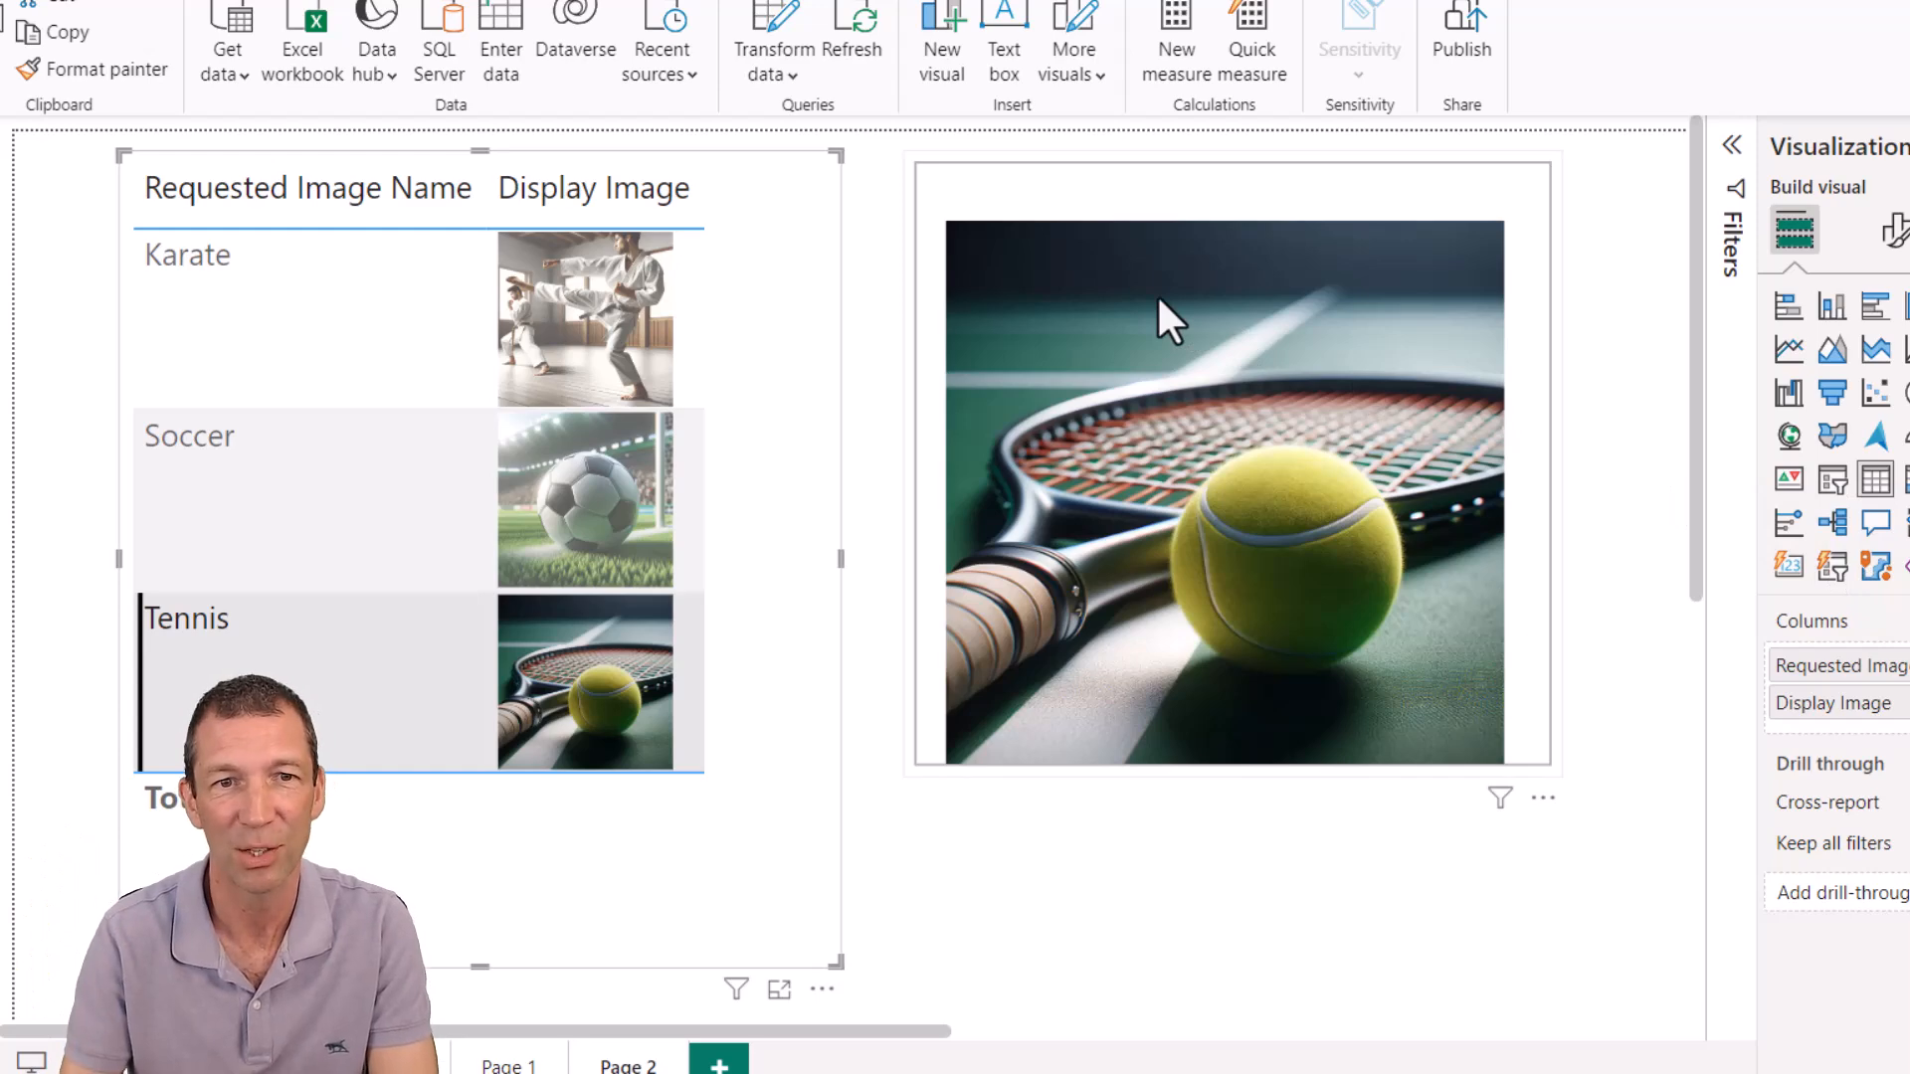
pyautogui.moveTo(759, 435)
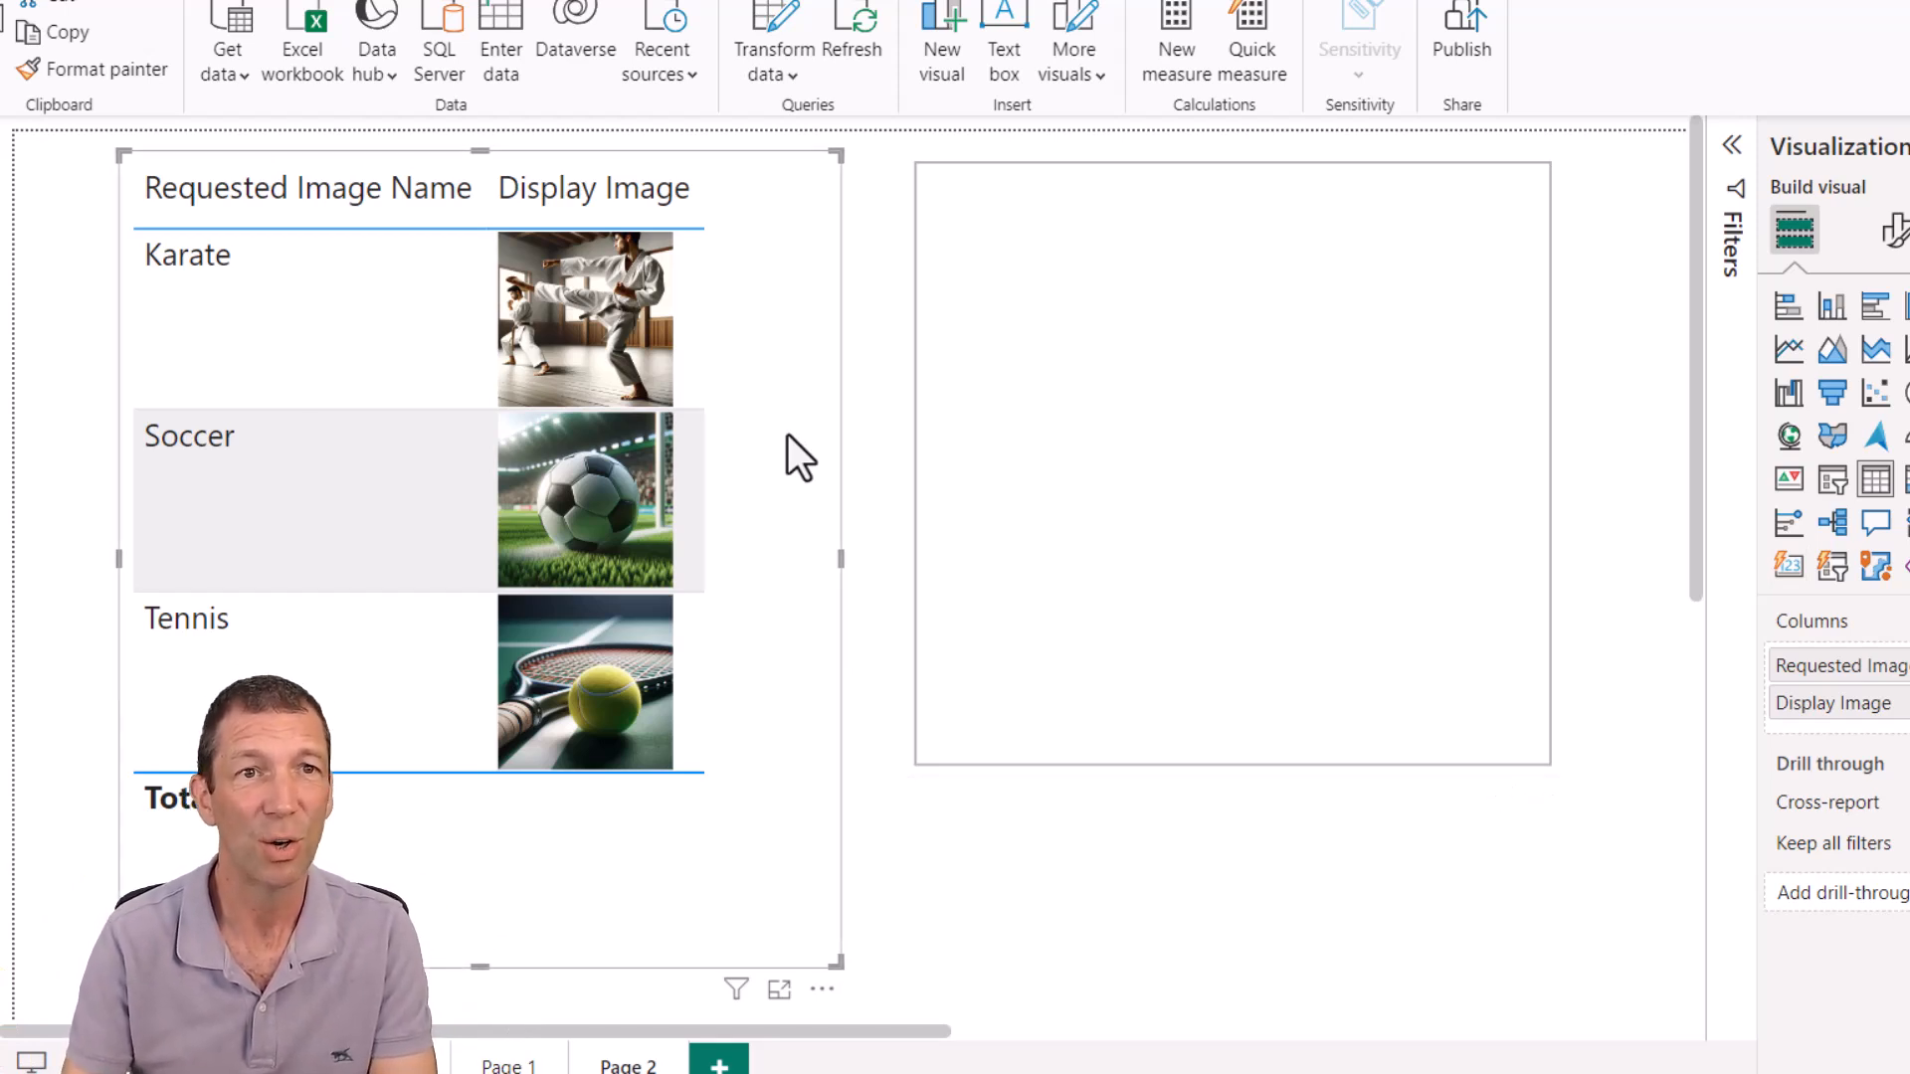
pyautogui.moveTo(786, 24)
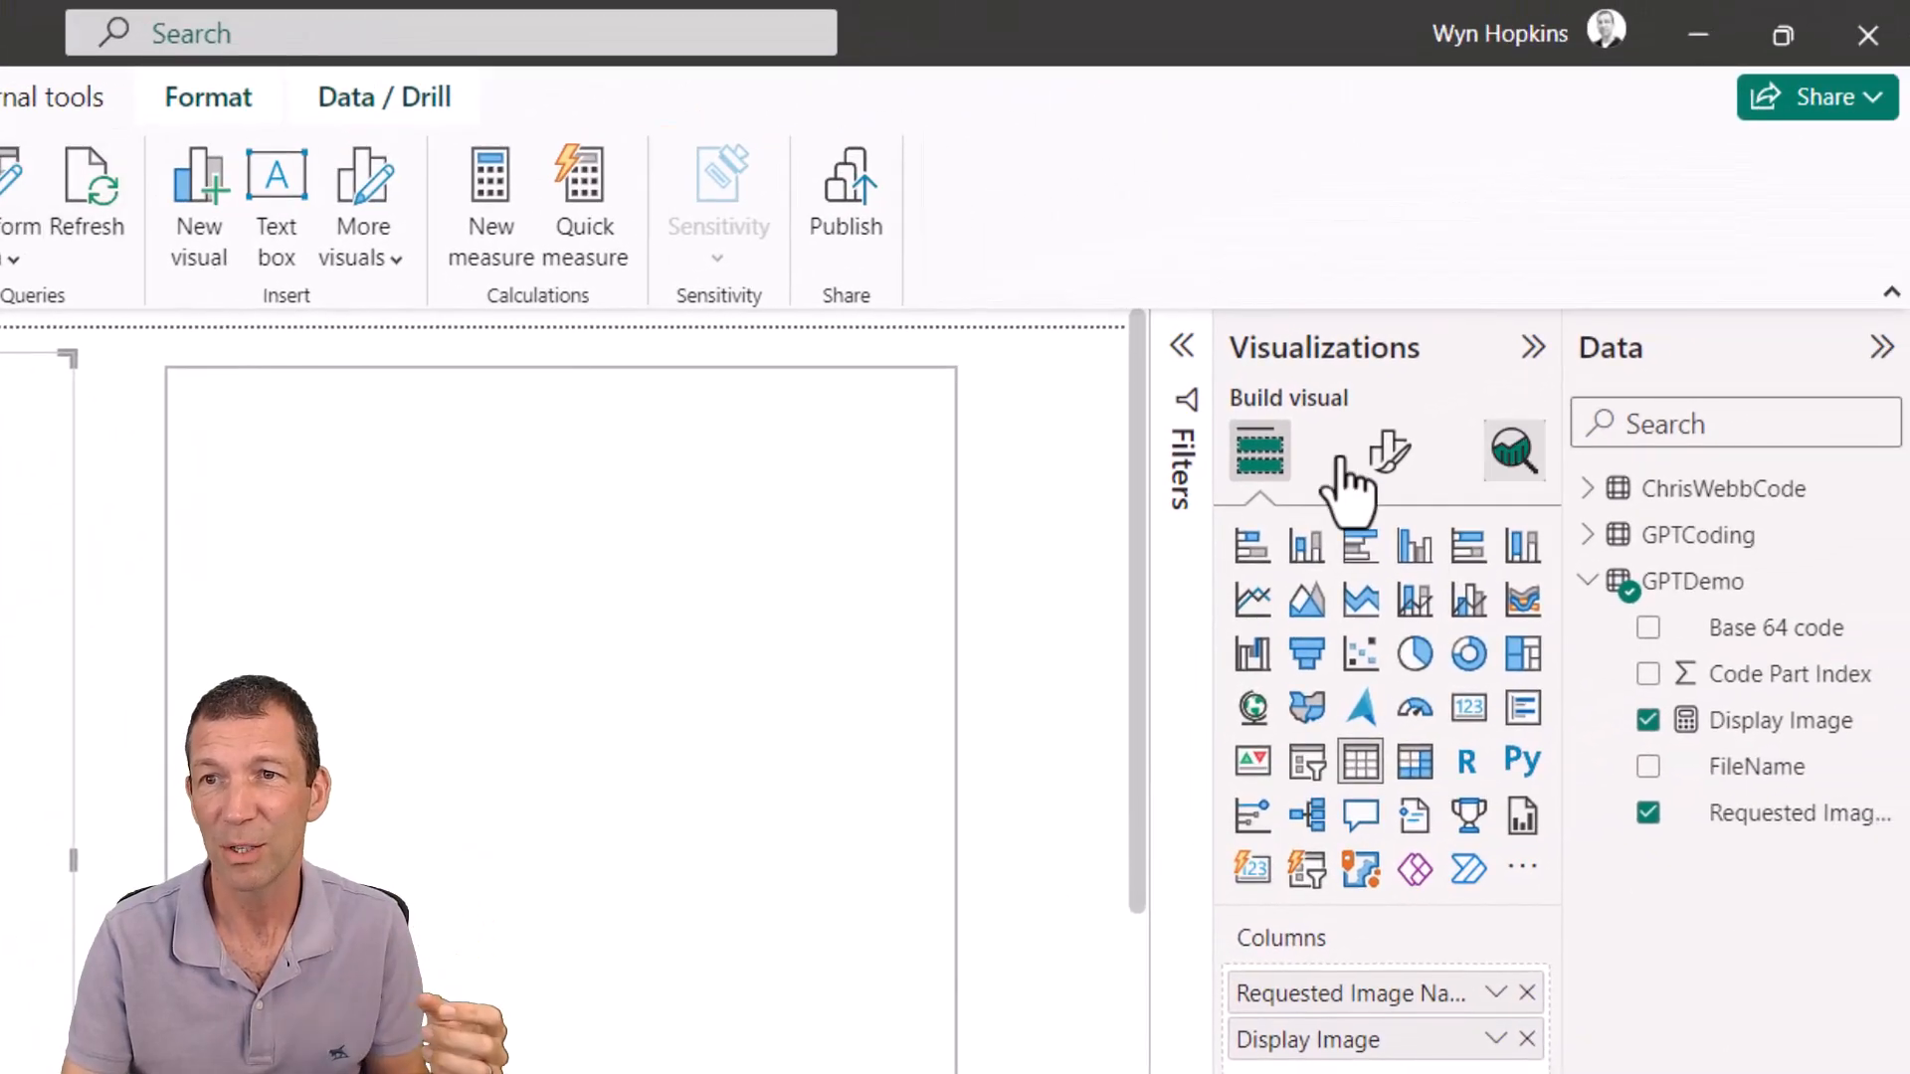
# Edit the ChrisWebbCode query and open its Source step's Folder settings
pyautogui.rightClick(1693, 581)
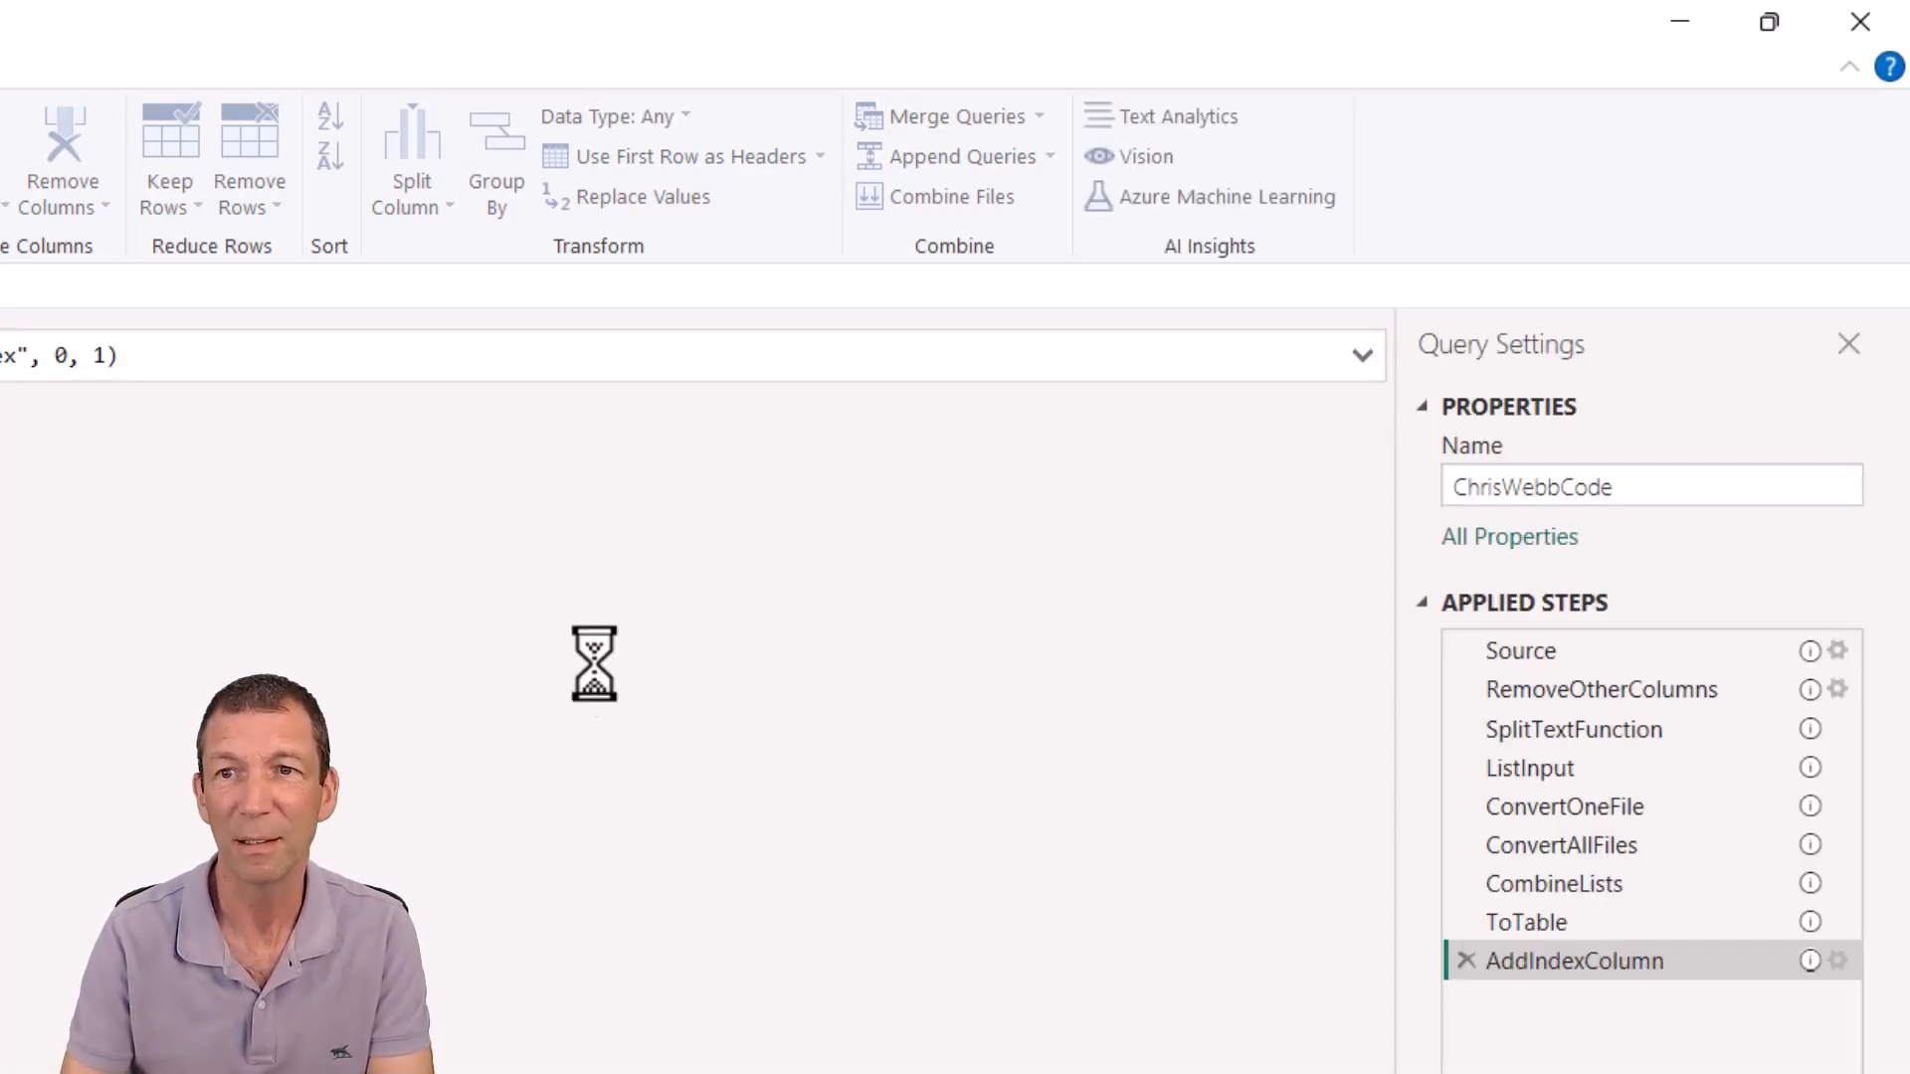
pyautogui.click(1520, 651)
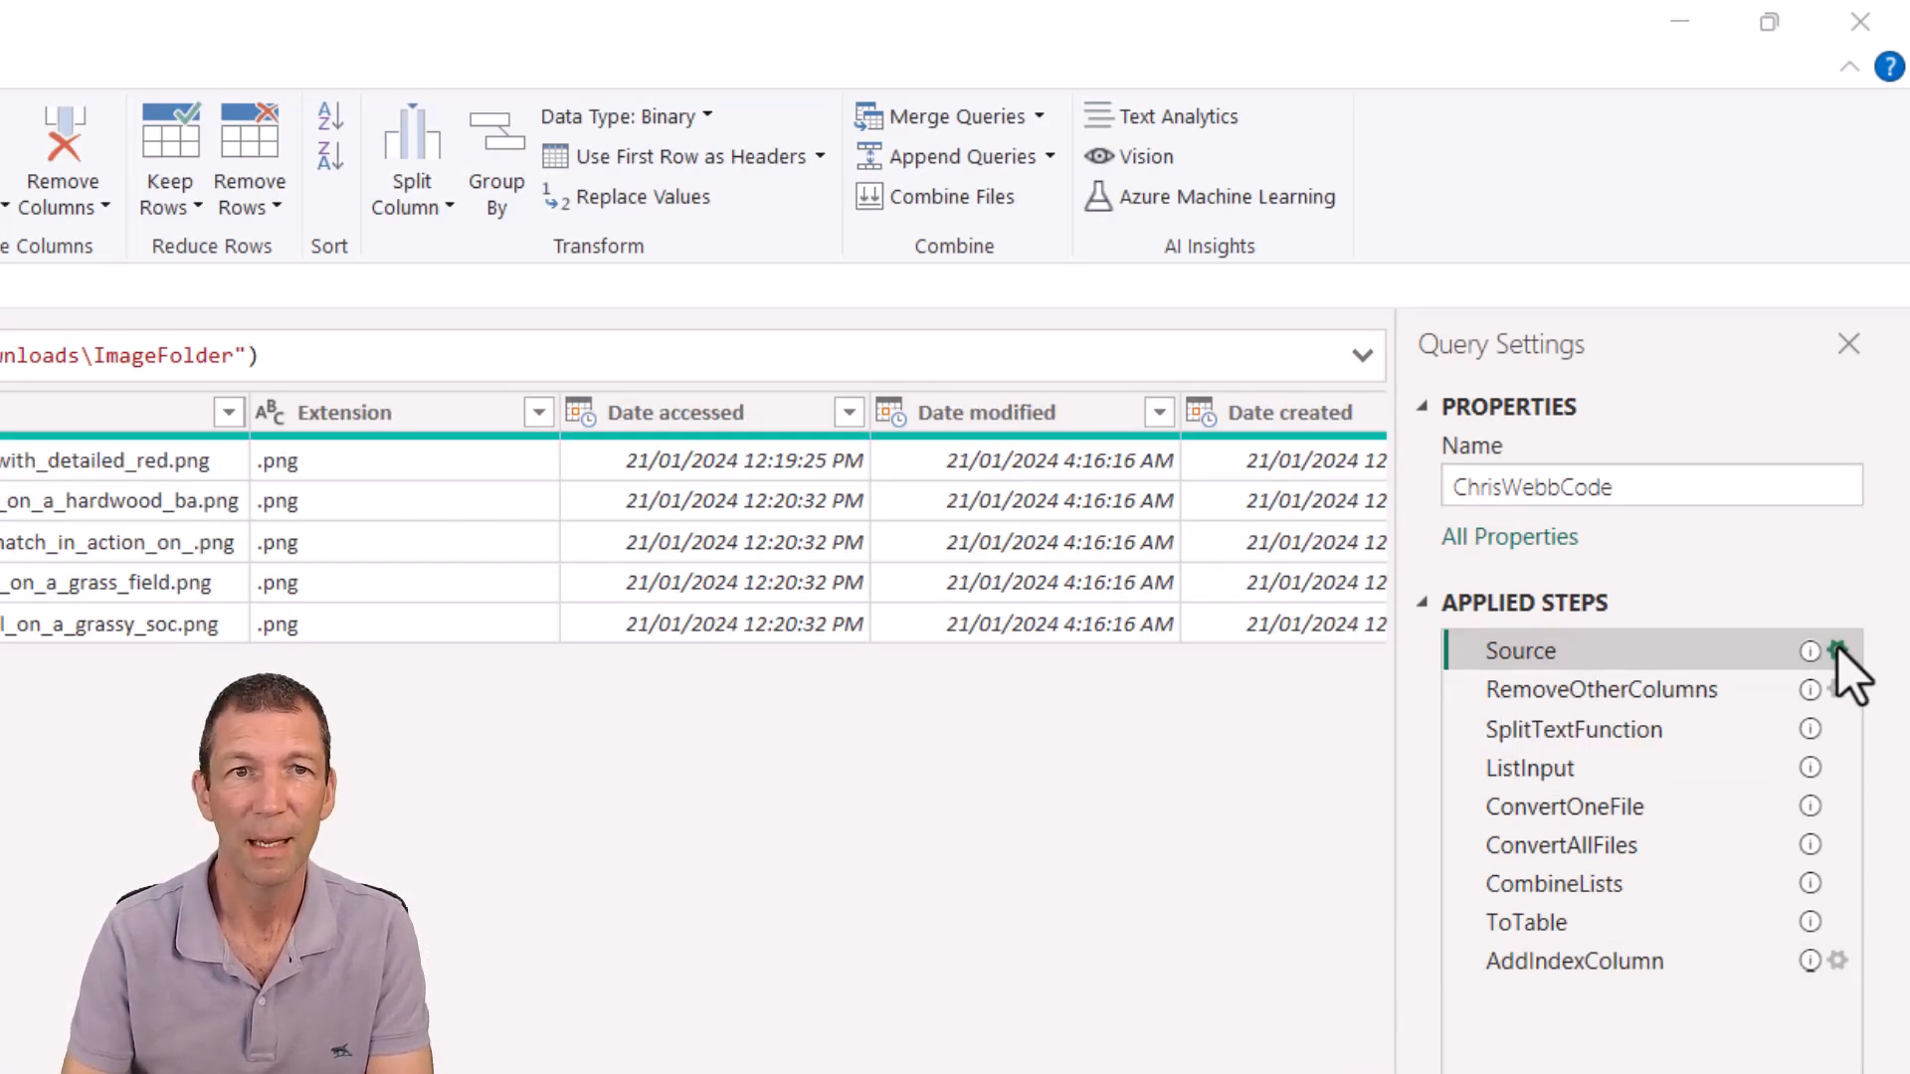
pyautogui.click(1839, 651)
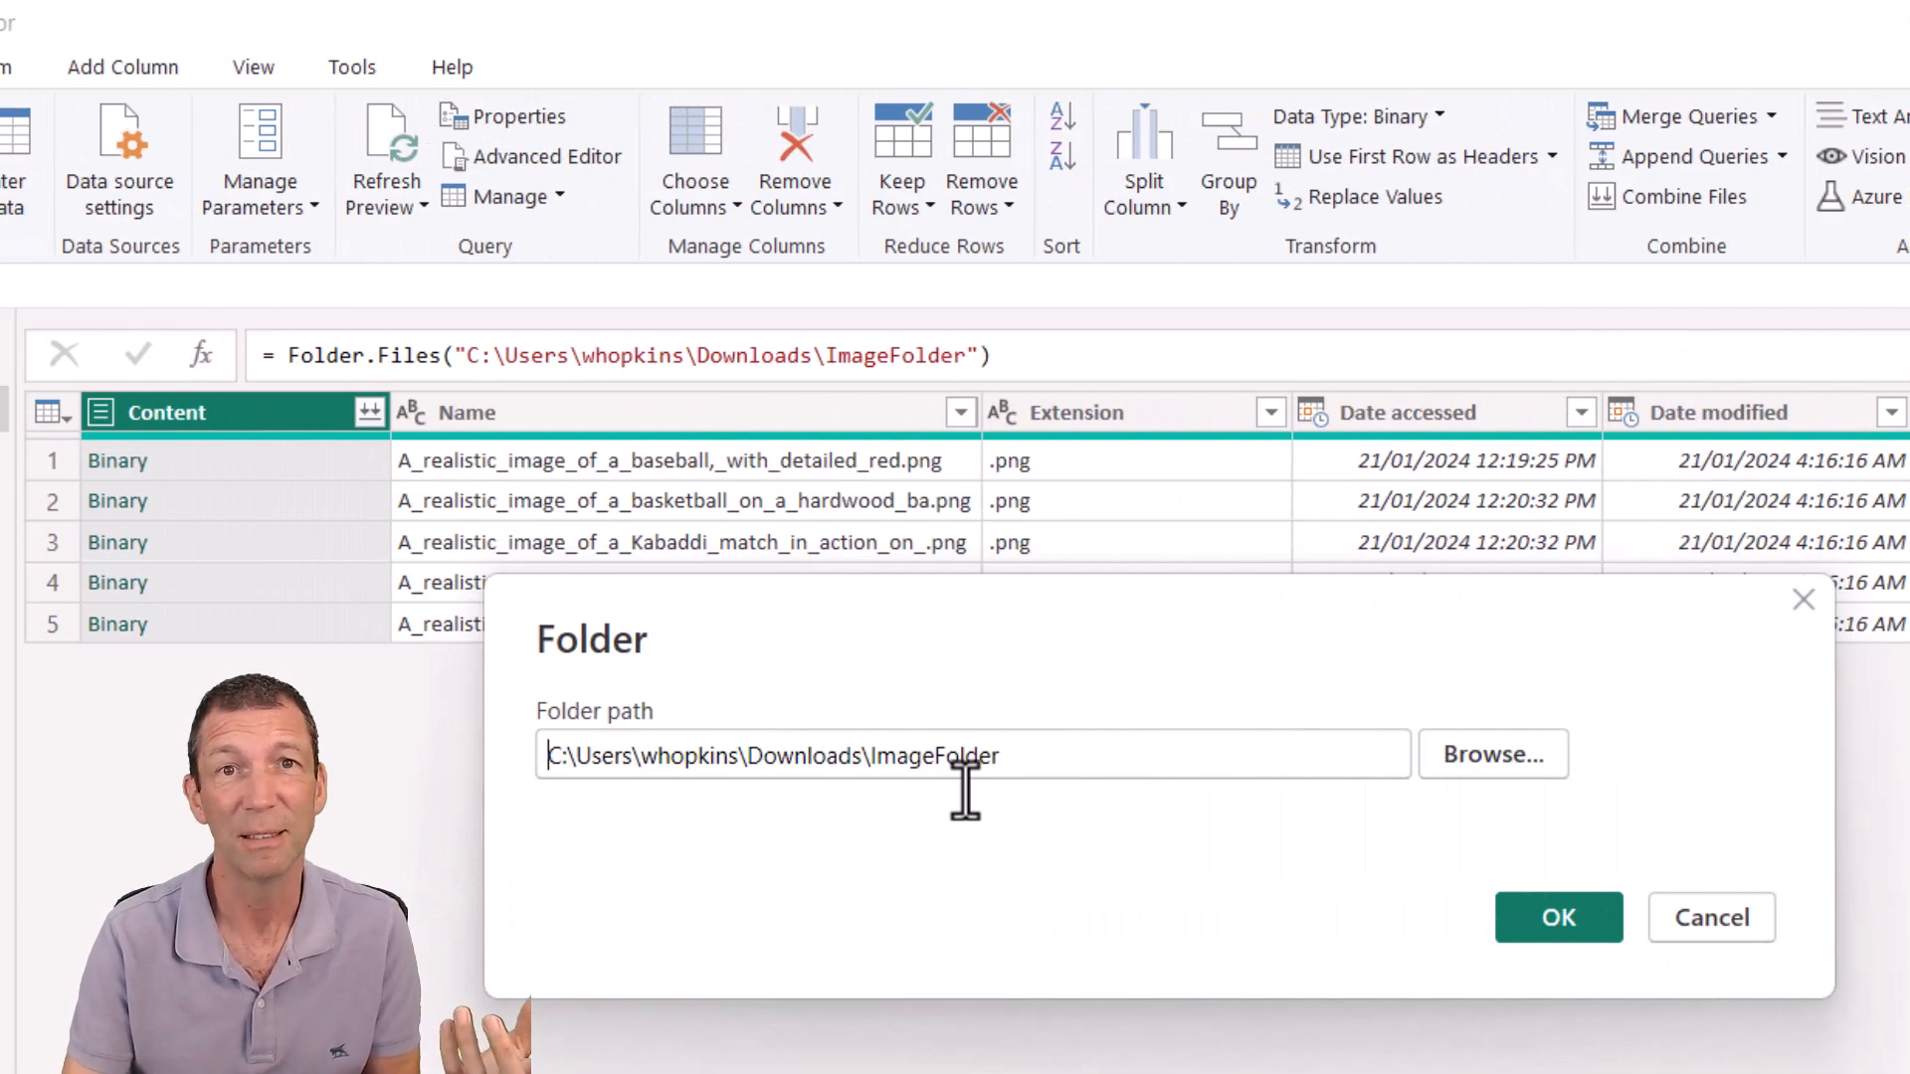
pyautogui.moveTo(1065, 829)
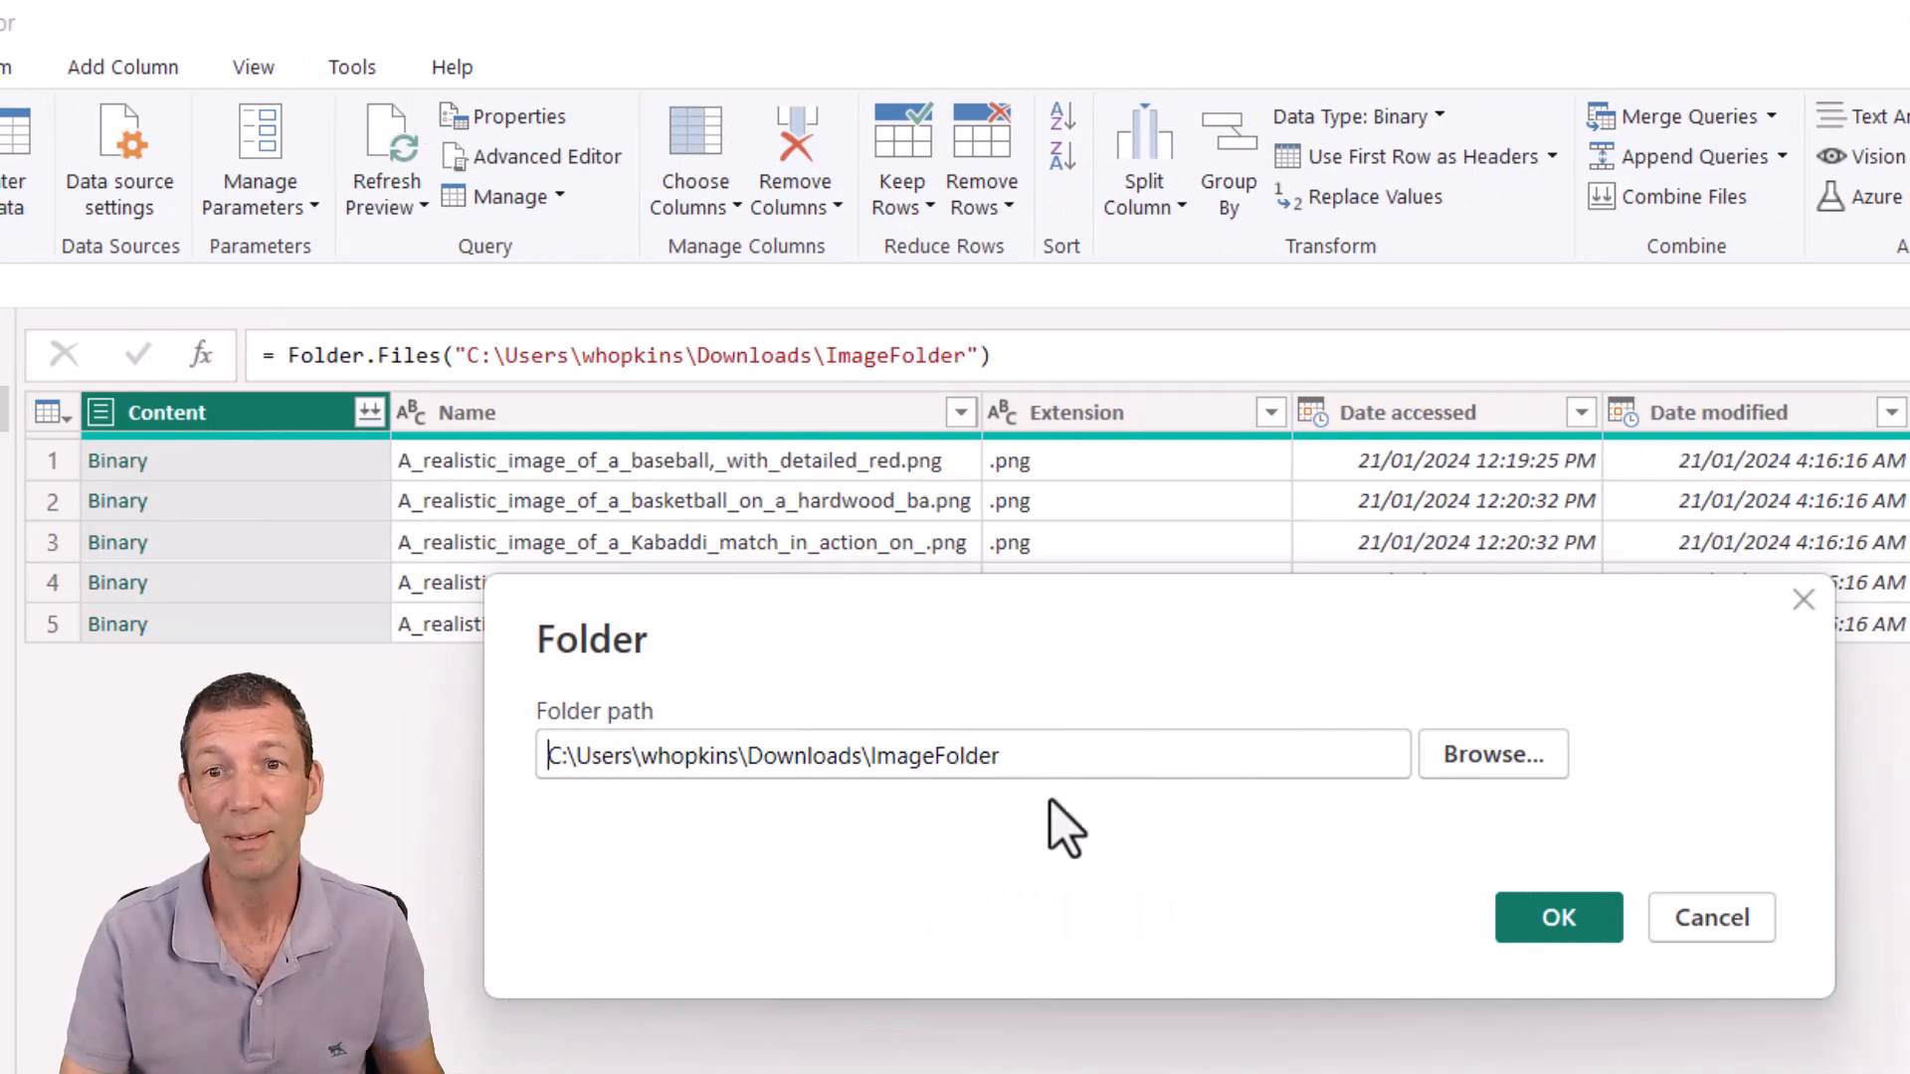
pyautogui.moveTo(1693, 907)
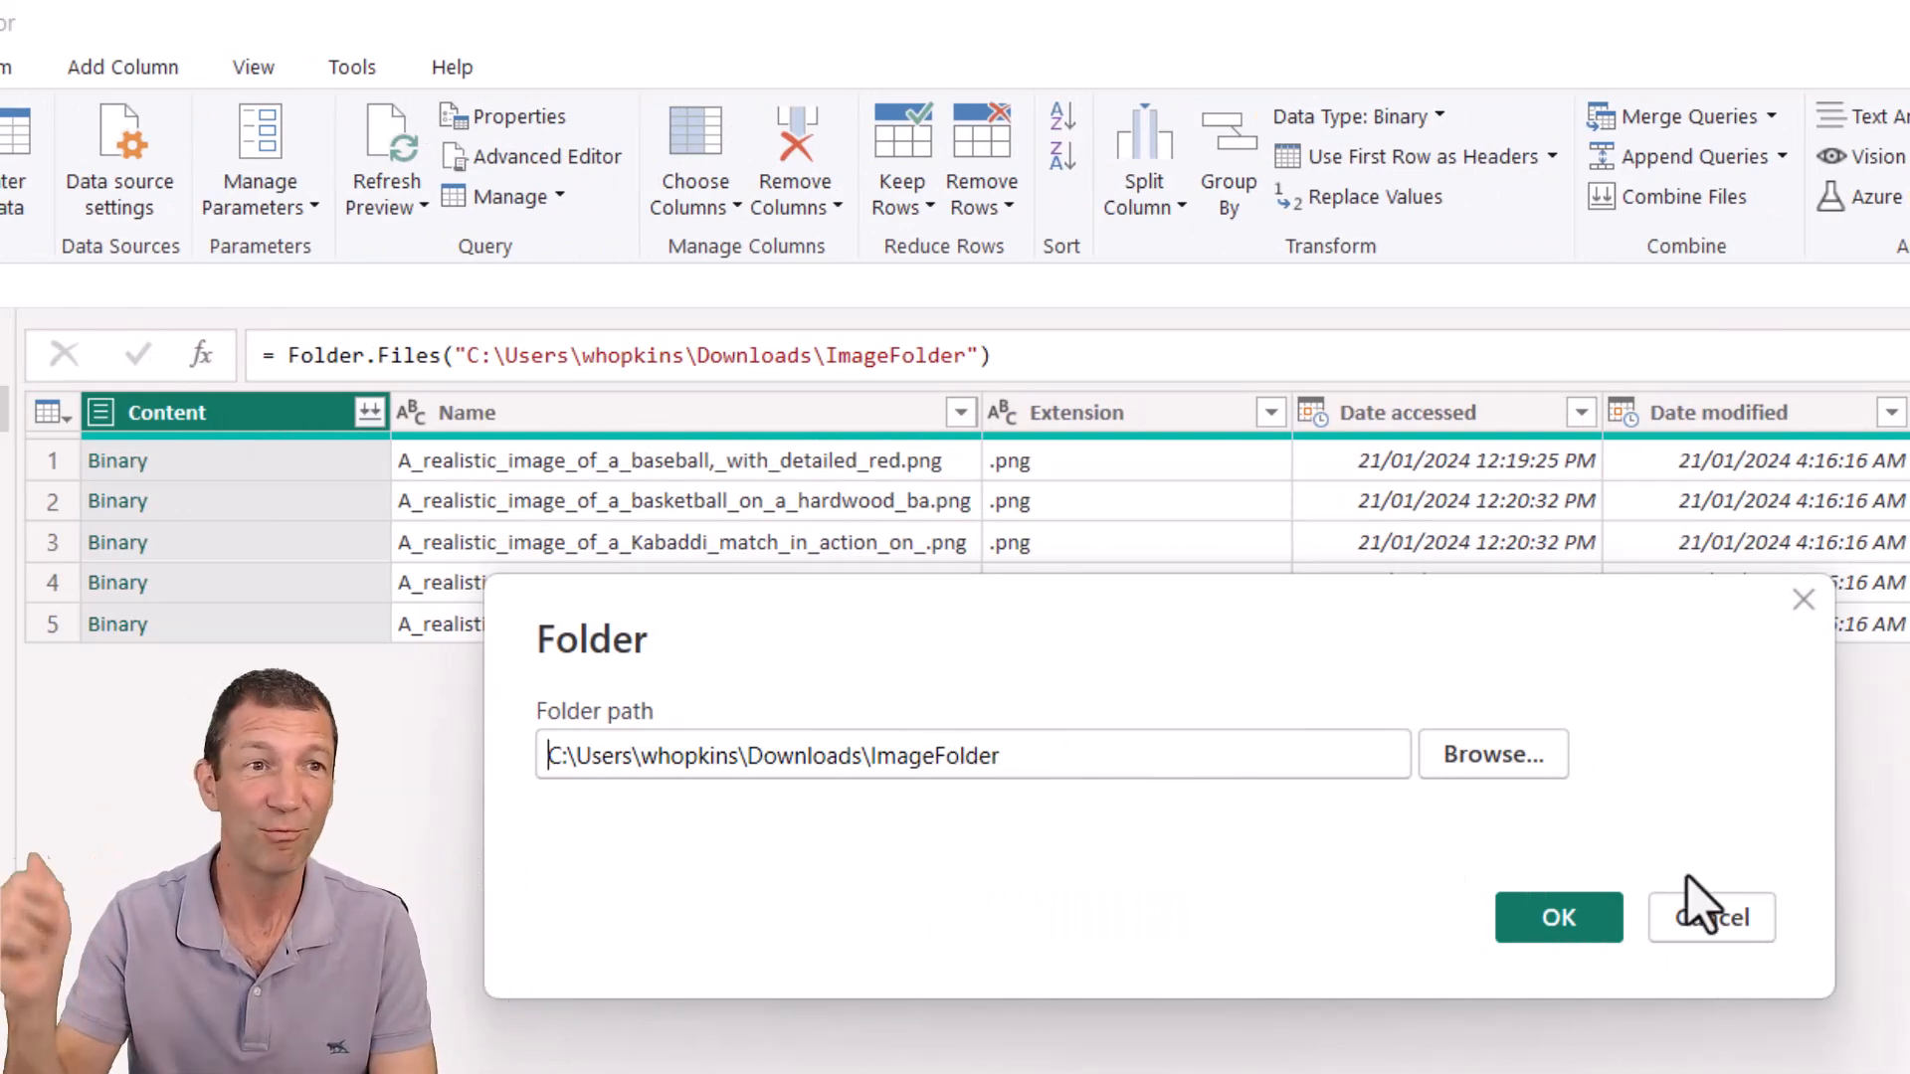